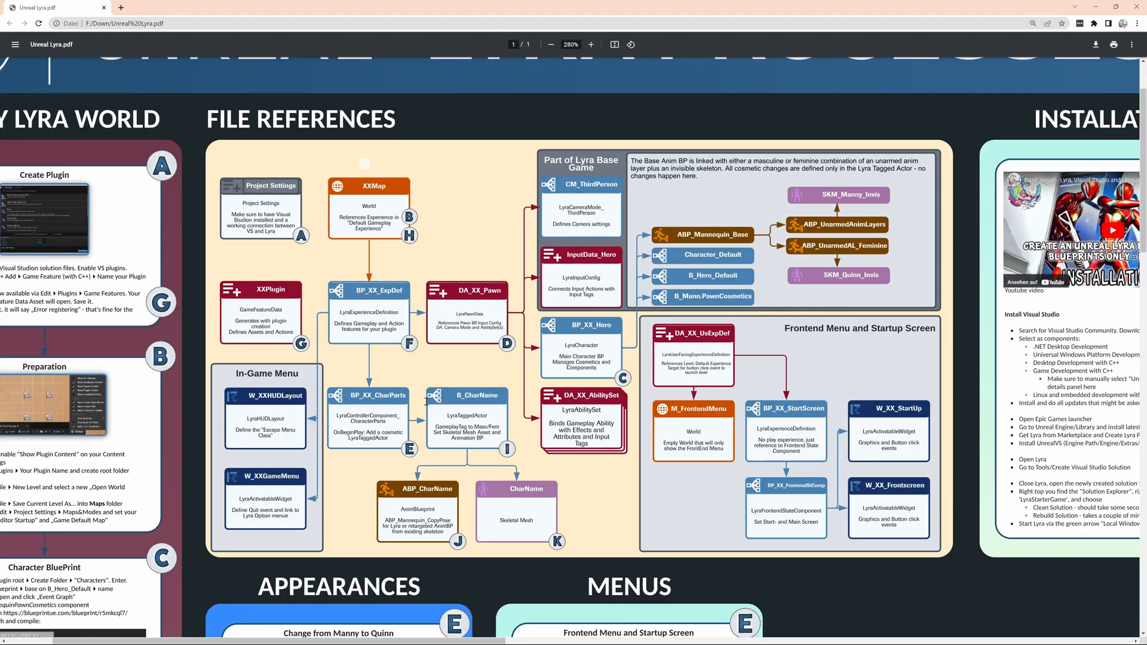
mouse_move(376, 378)
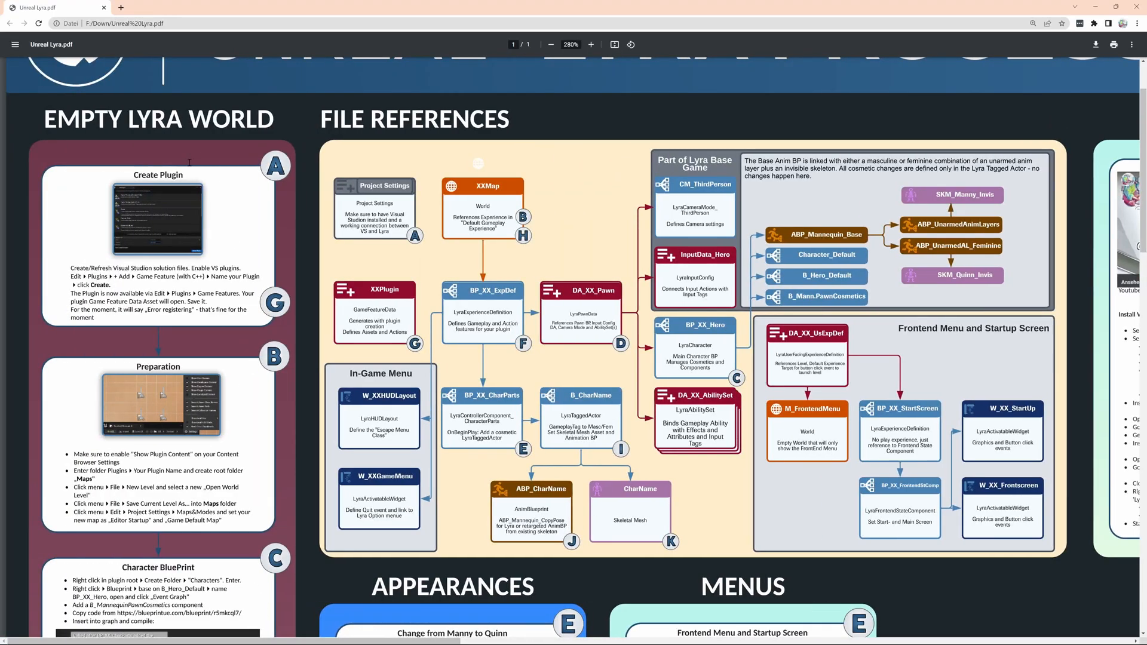
Bring up the project's Plugins browser from the Edit menu
scroll(down, 3)
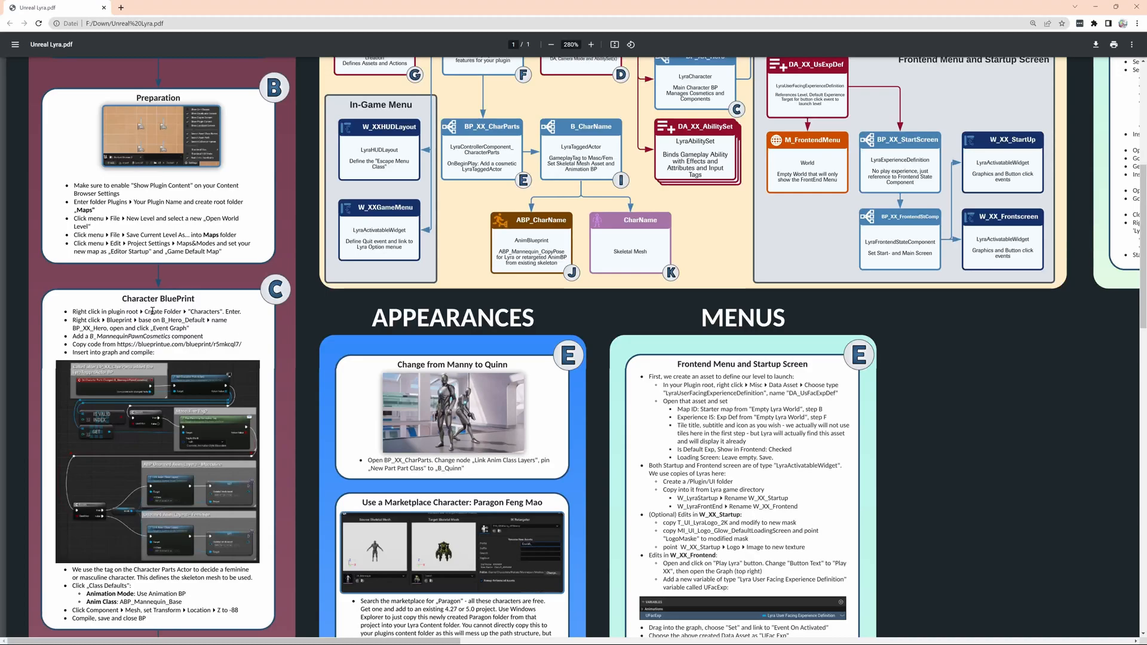
scroll(down, 3)
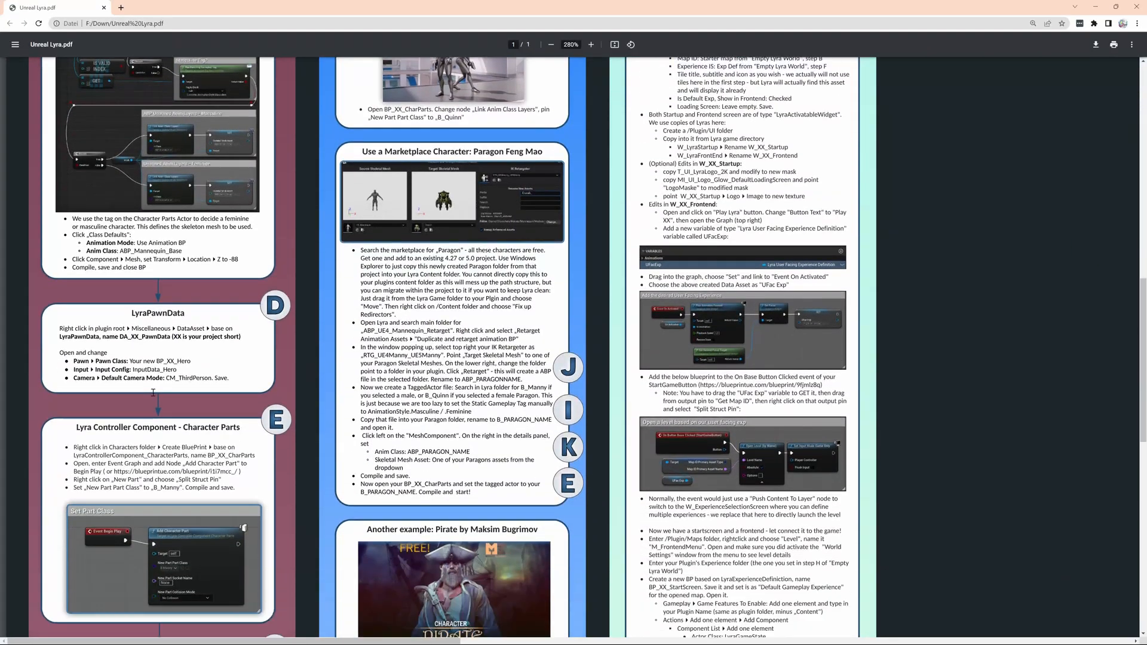
scroll(down, 3)
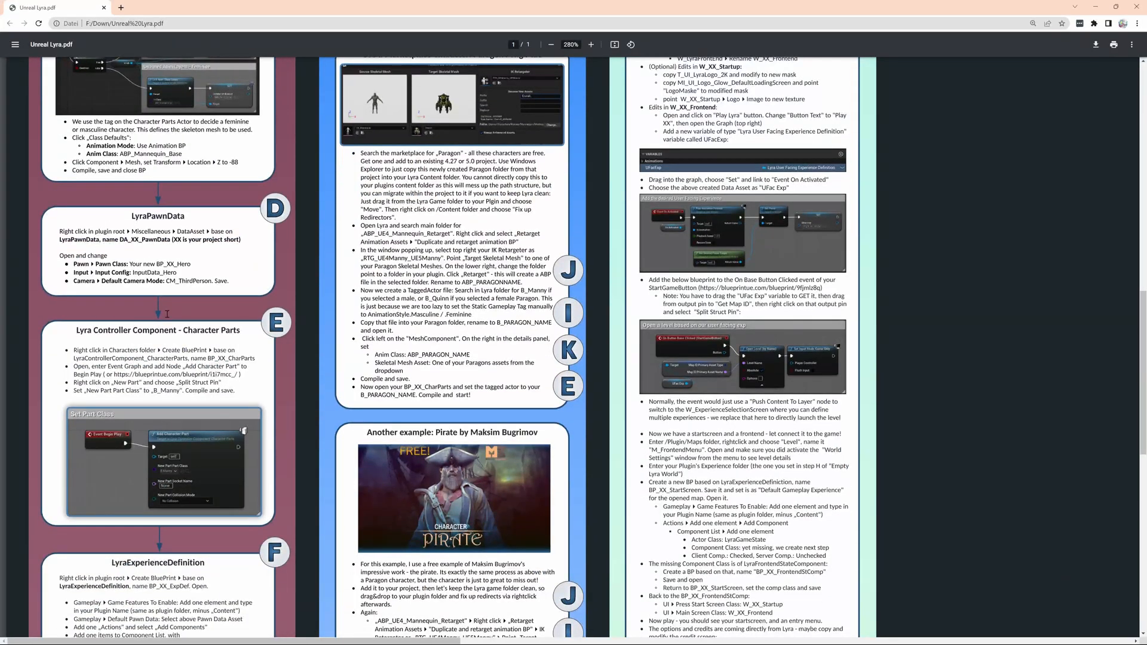
scroll(down, 3)
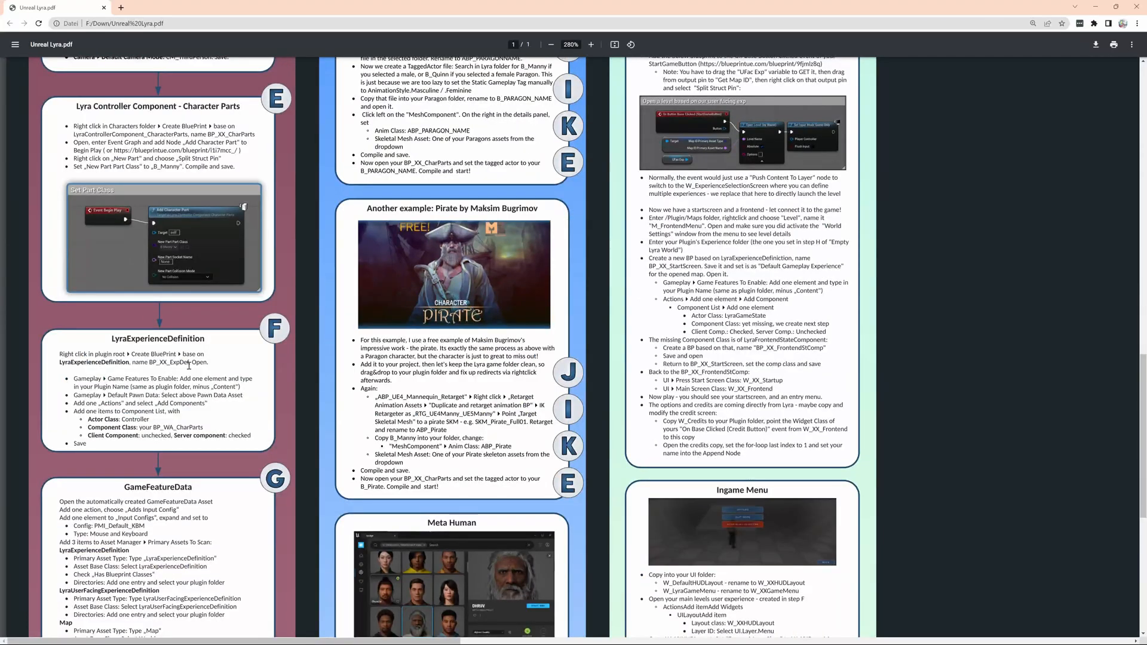
scroll(down, 3)
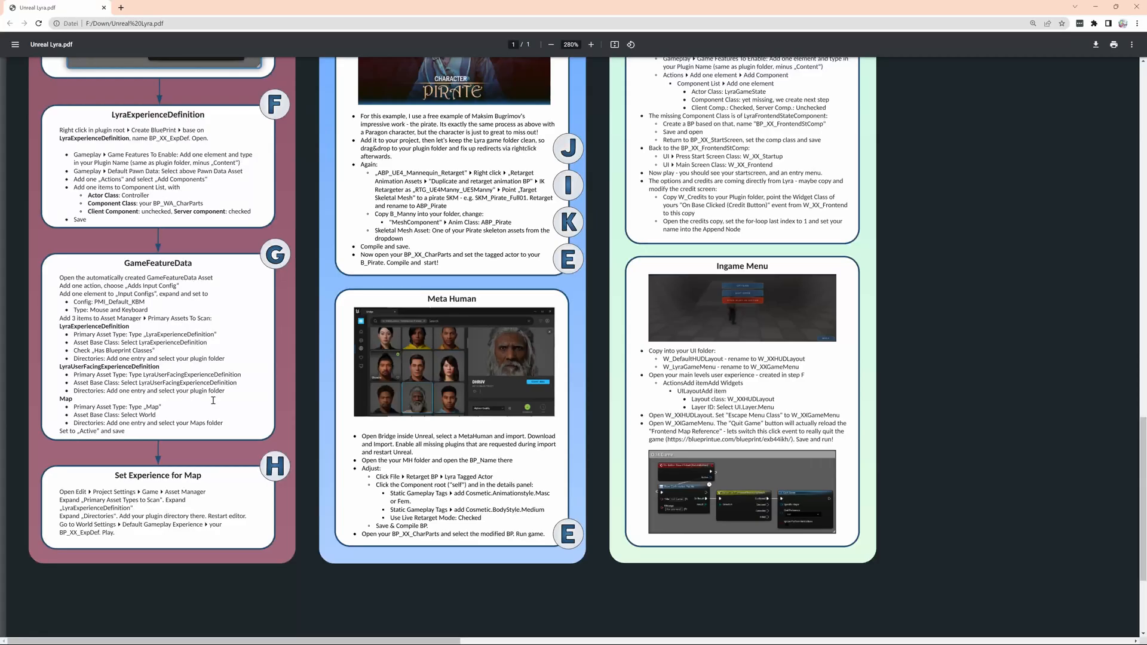
scroll(down, 3)
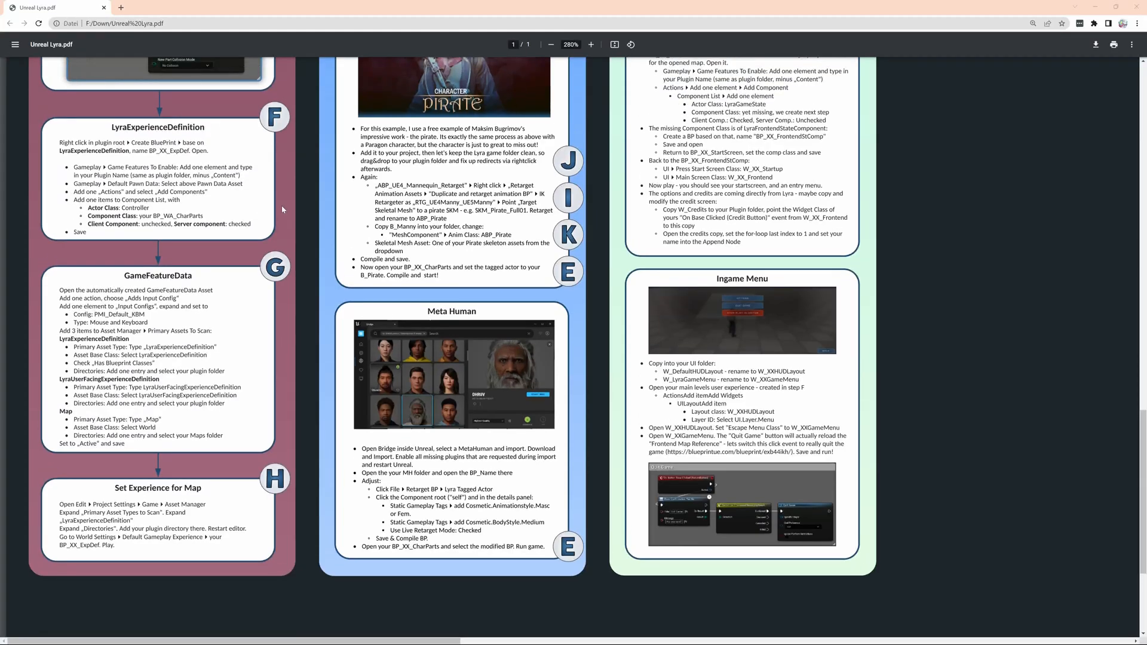
scroll(up, 3)
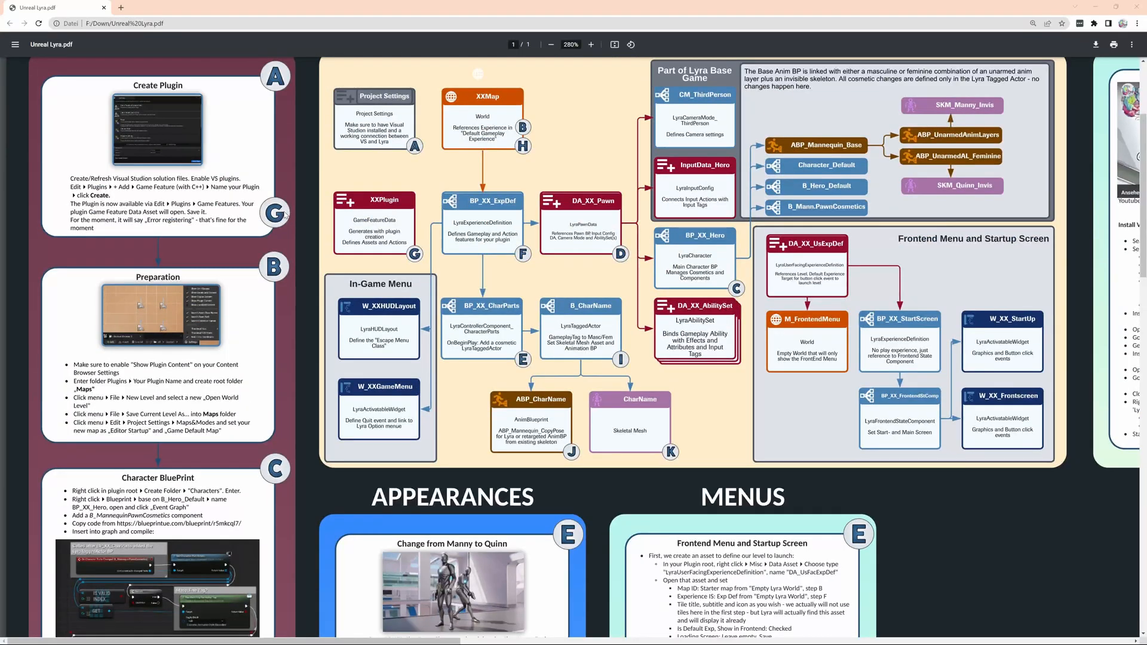
scroll(up, 3)
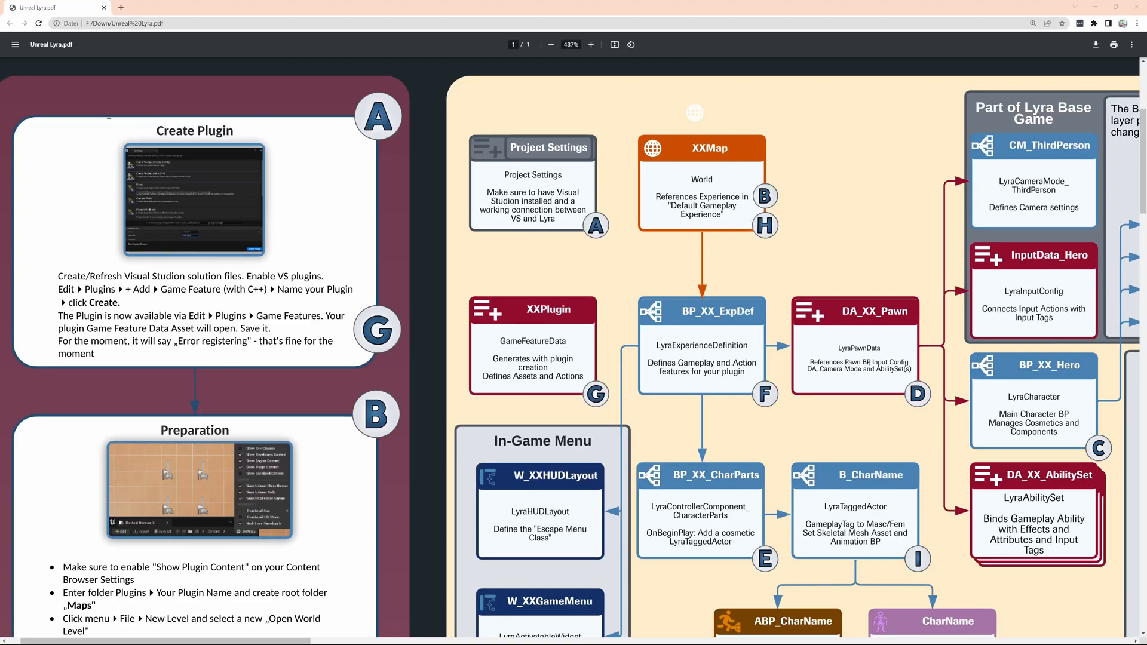
mouse_move(450, 332)
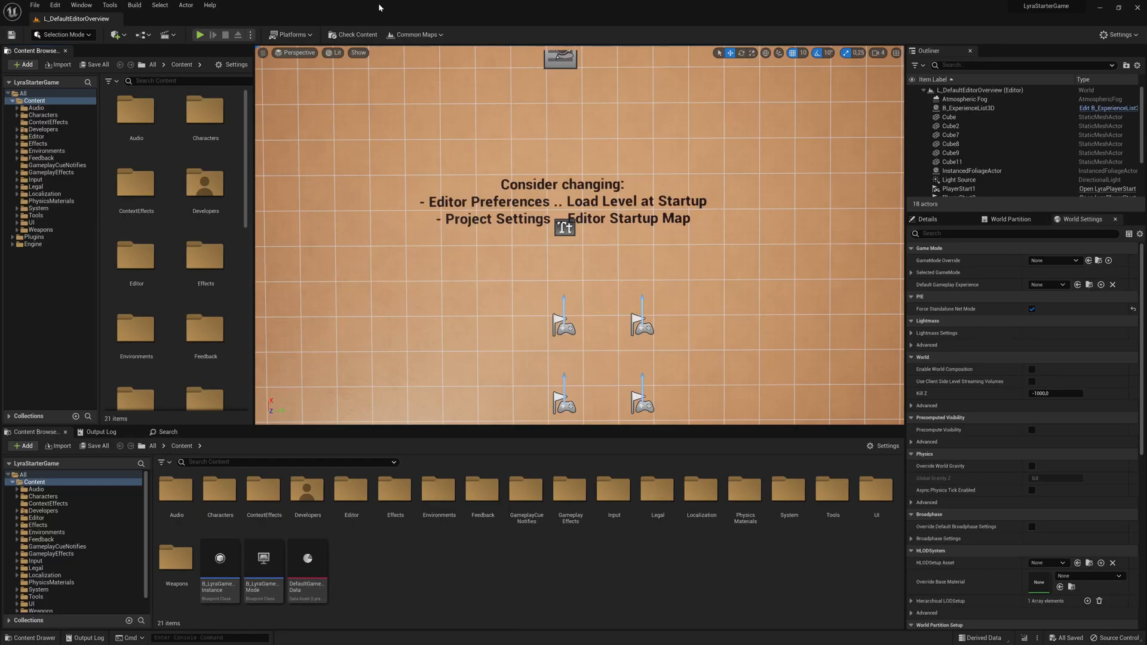
mouse_move(281, 75)
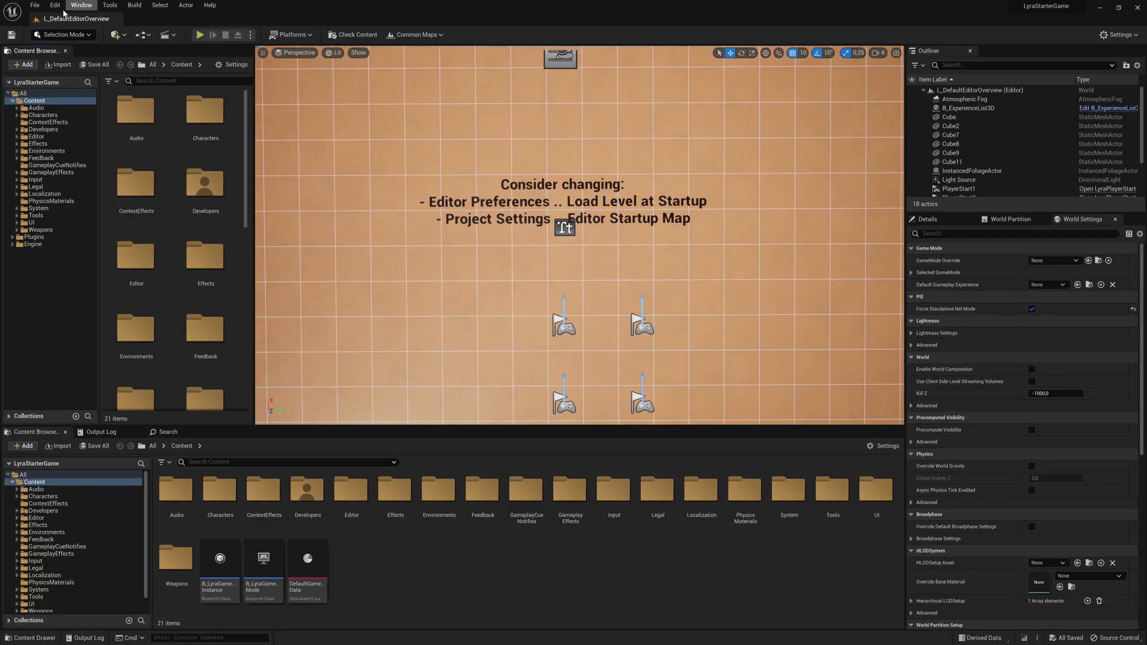
click(54, 5)
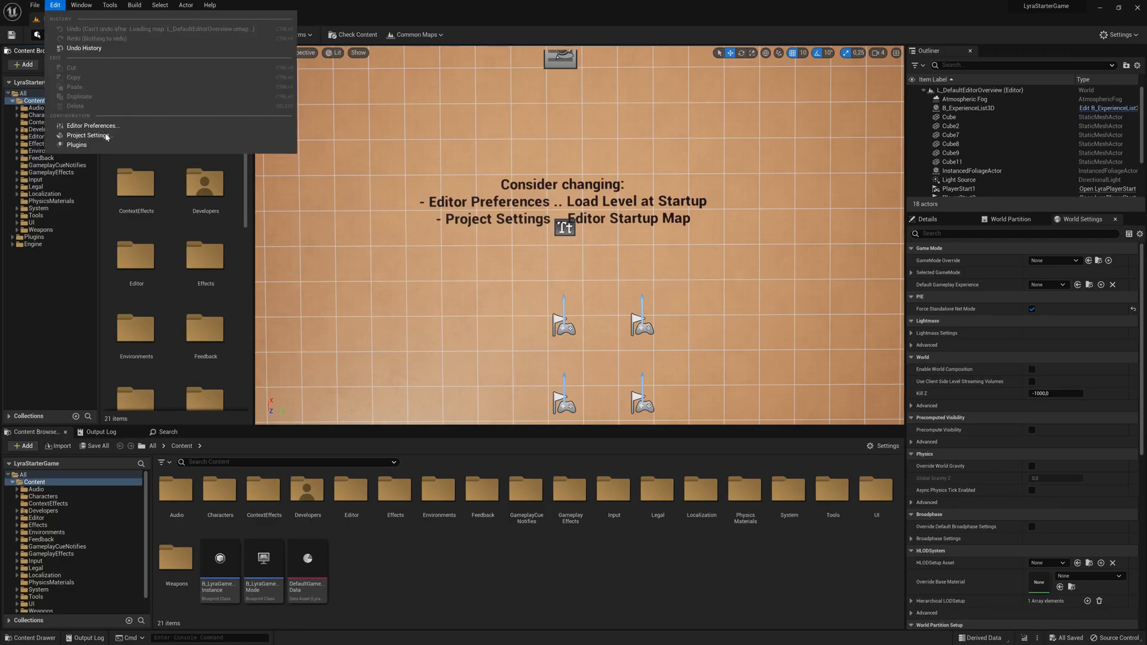
mouse_move(76, 144)
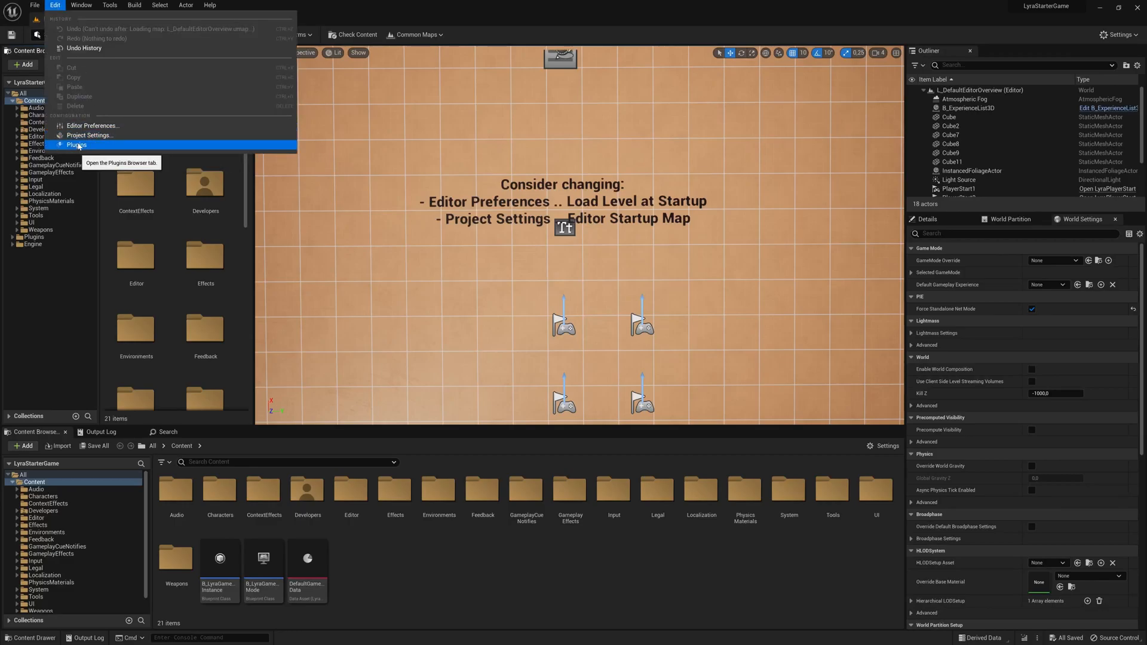
click(77, 144)
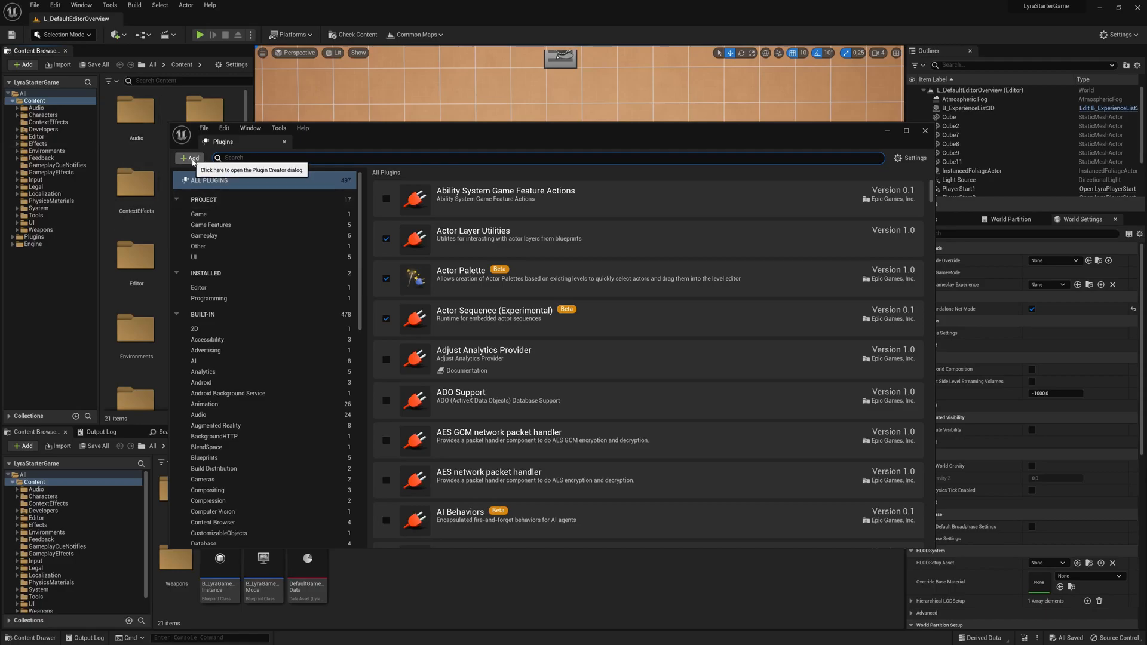
mouse_move(249, 167)
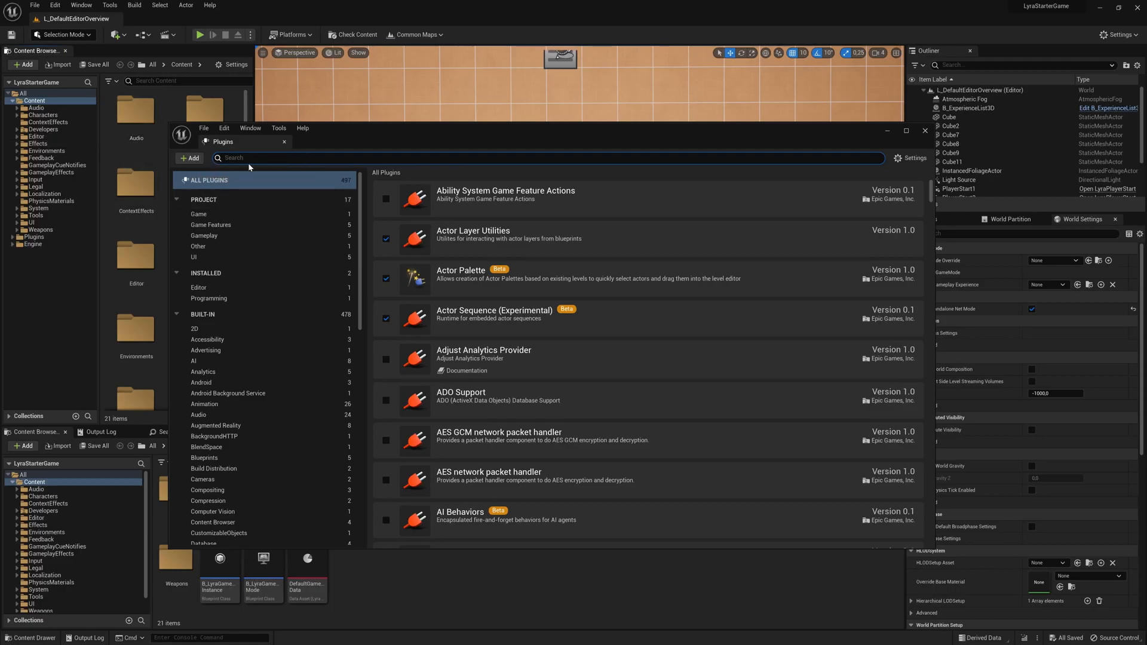
Search 'visual', enable Visual Studio Integration Tools, and close the Plugins browser
text(vis)
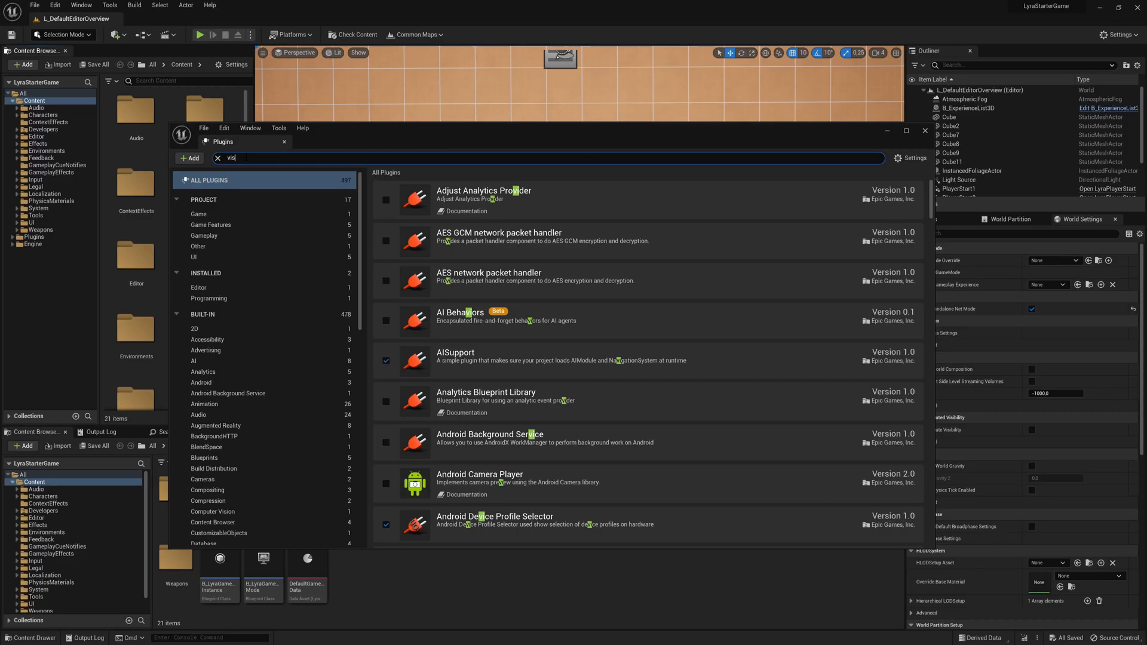
text(ual)
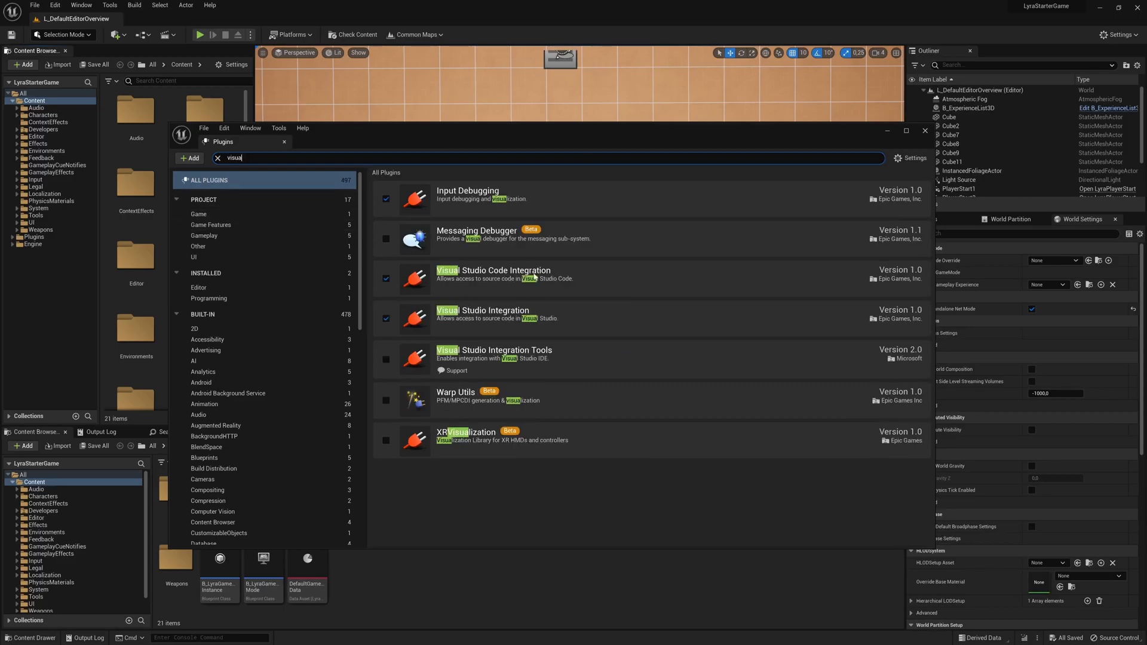
mouse_move(533, 338)
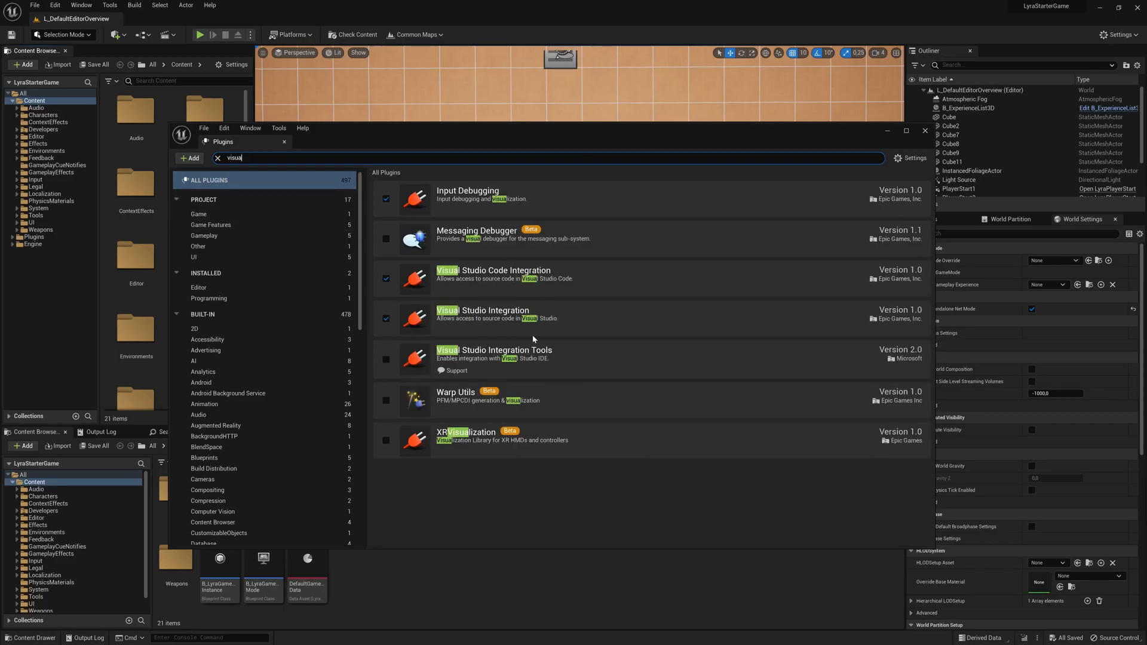
click(386, 359)
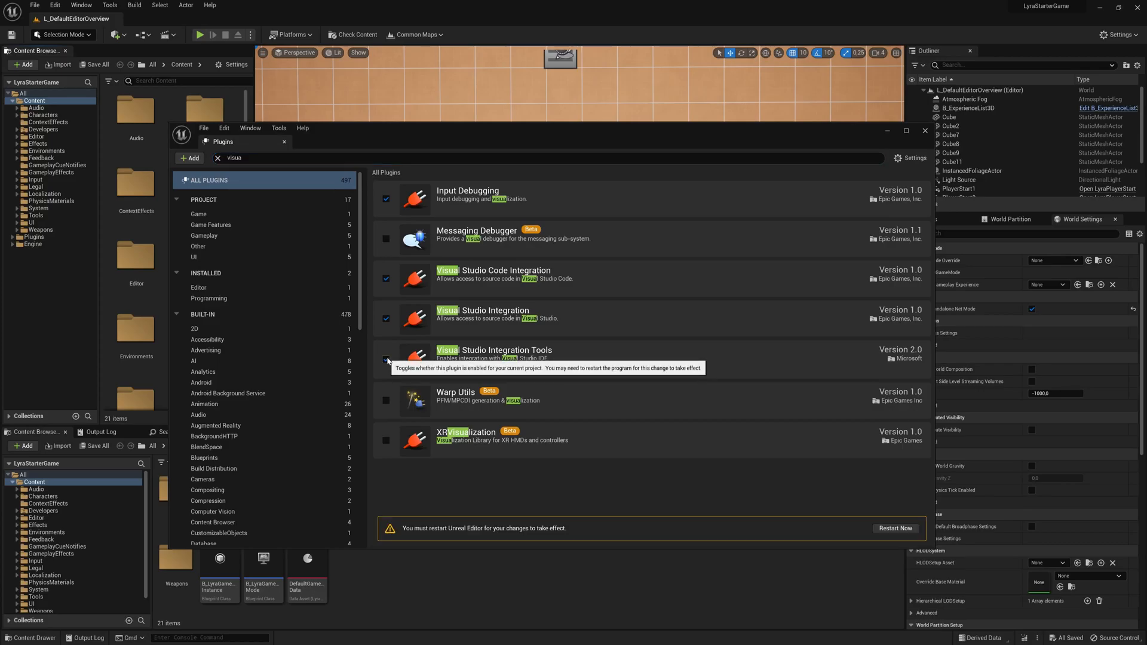
click(387, 359)
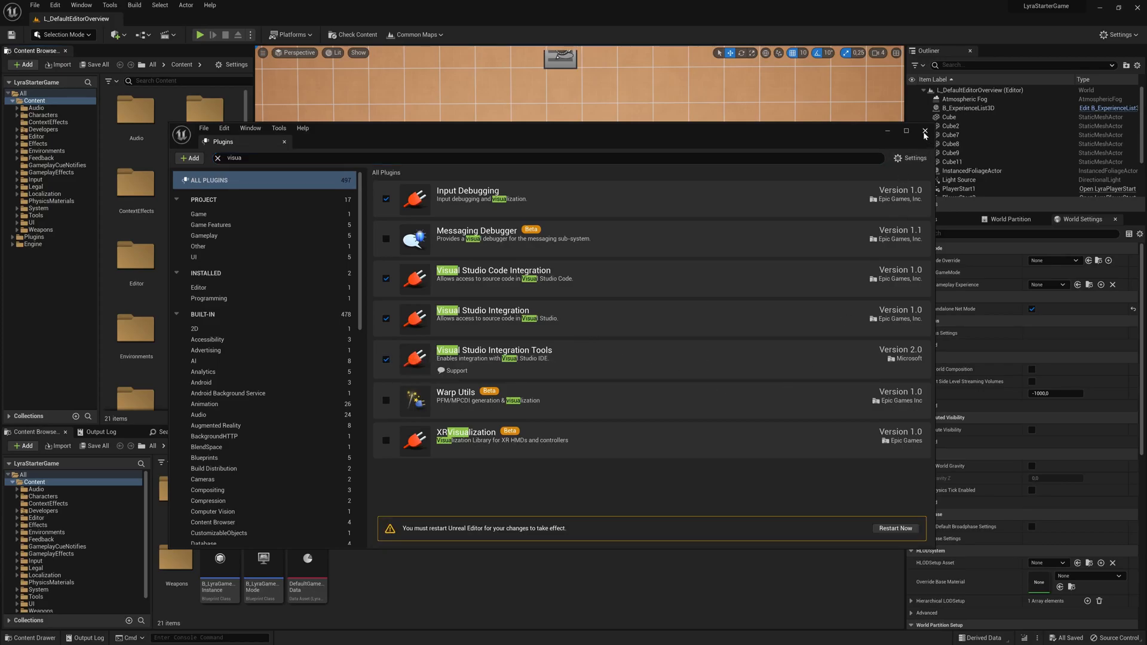
mouse_move(895, 528)
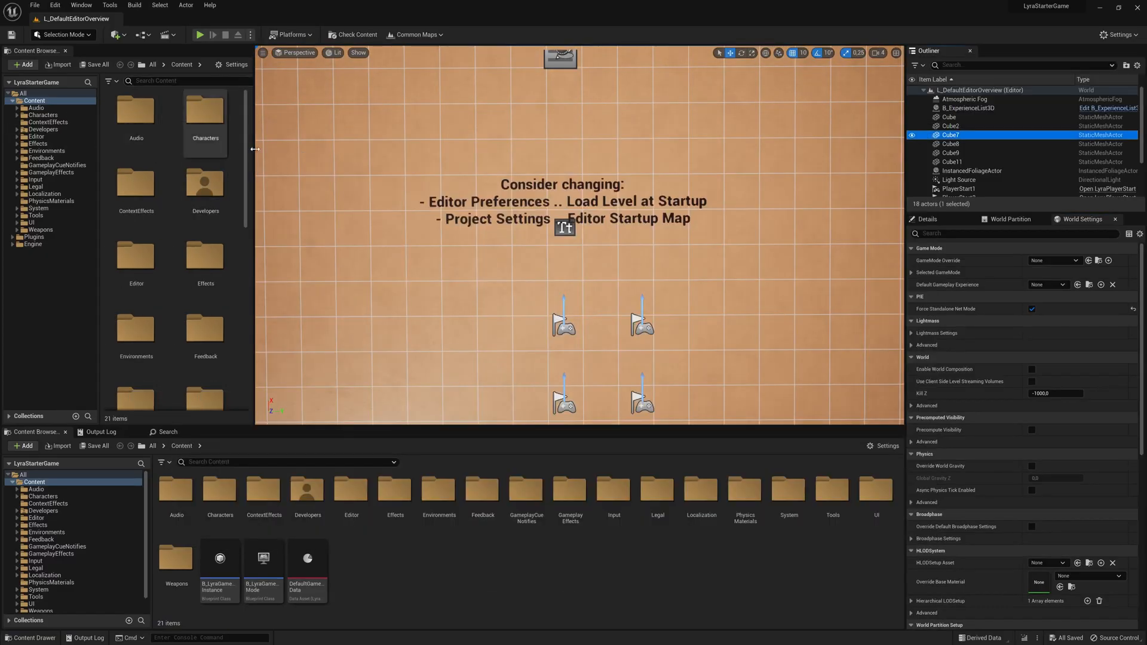
mouse_move(296, 151)
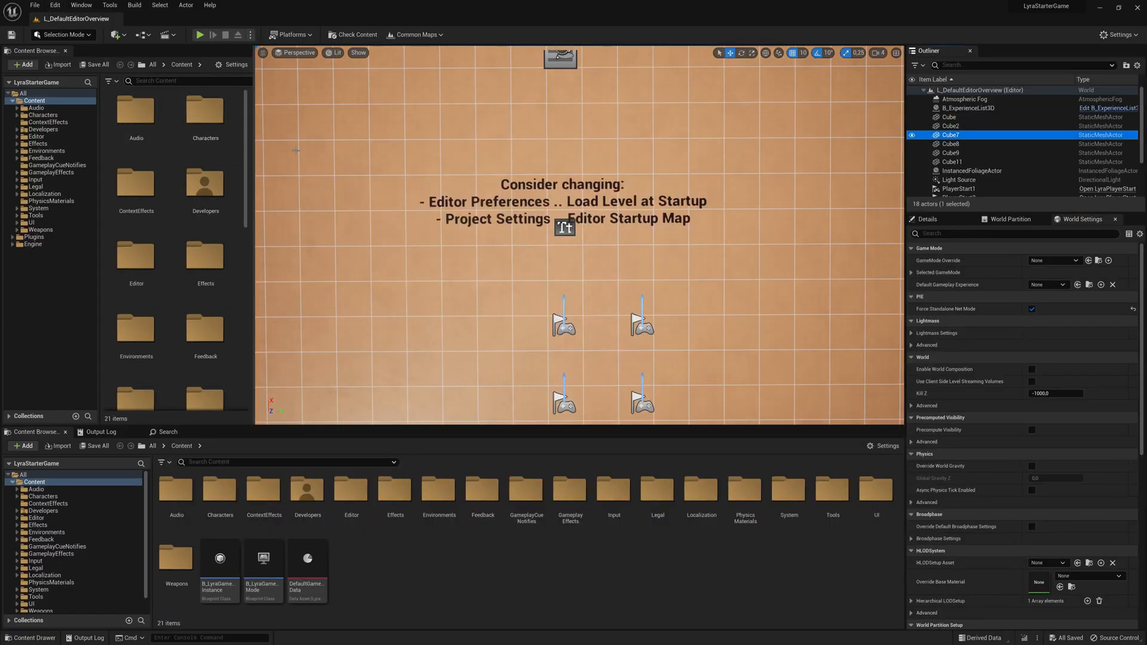
Create a new Game Feature (with C++) plugin named Bastian from the Plugins browser
click(55, 6)
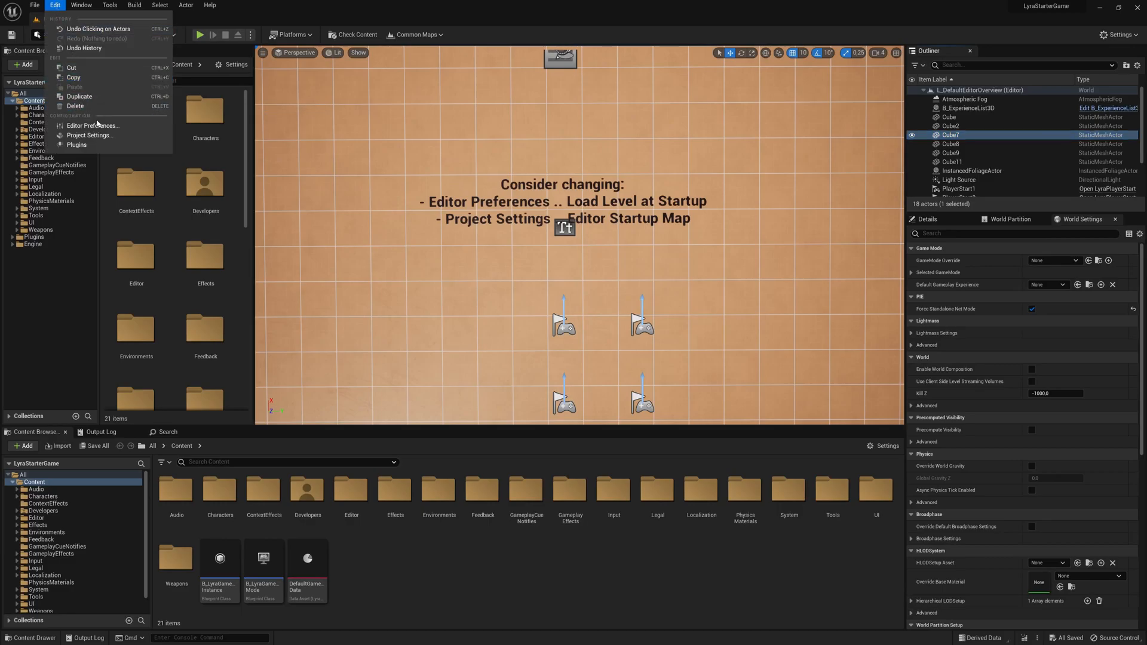
click(76, 145)
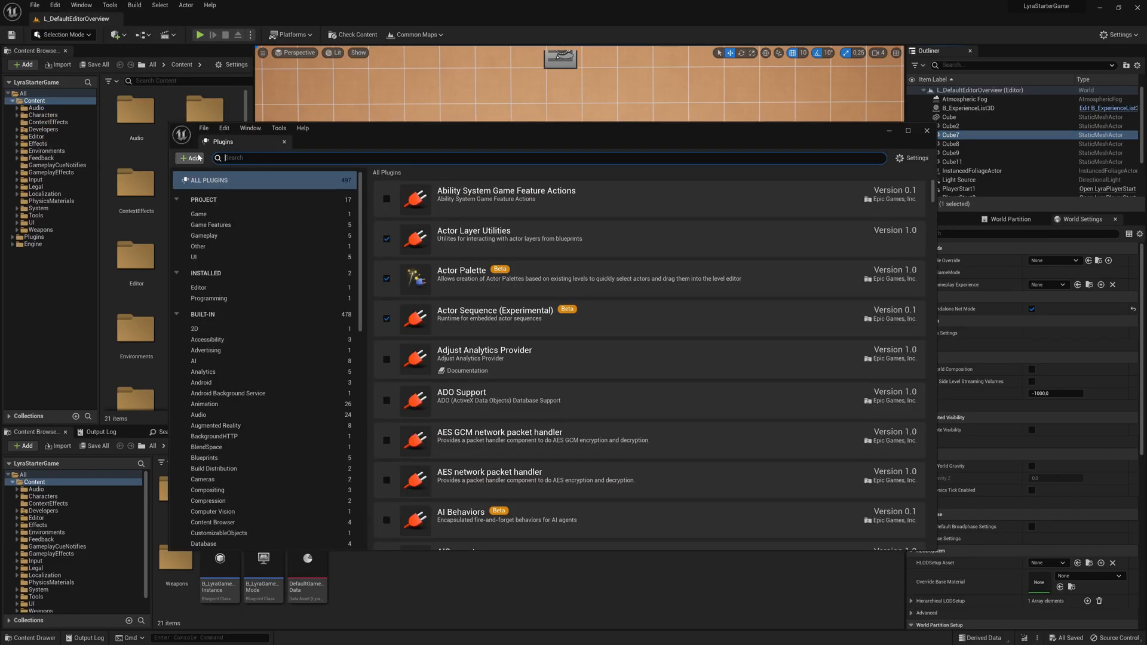
click(189, 157)
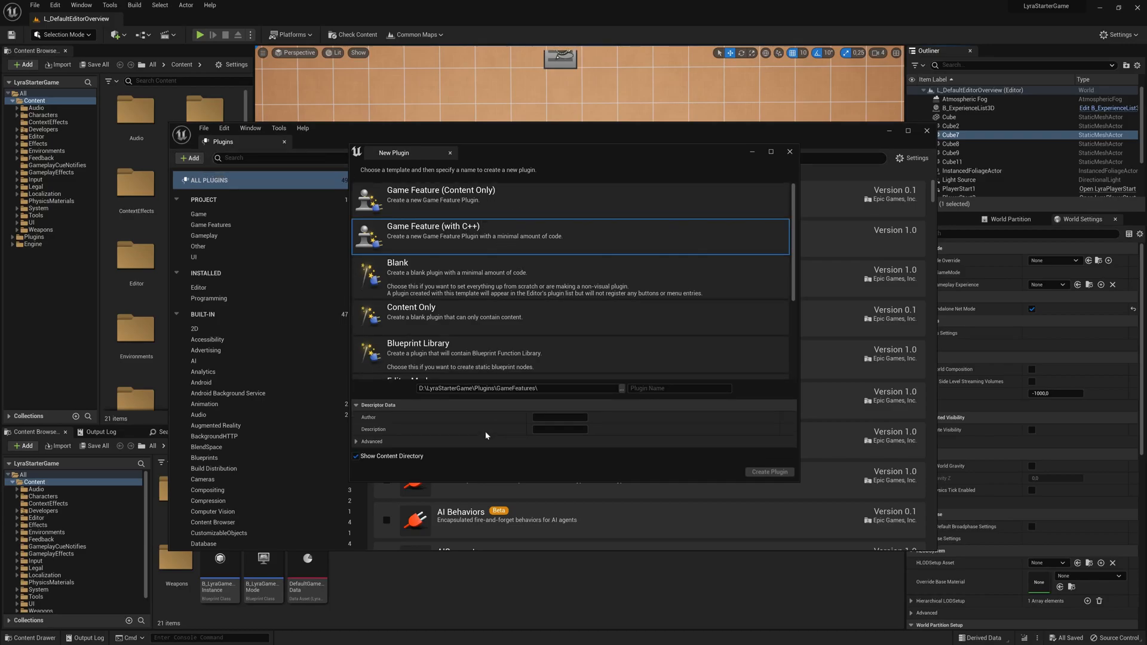
click(677, 388)
text(Bastian)
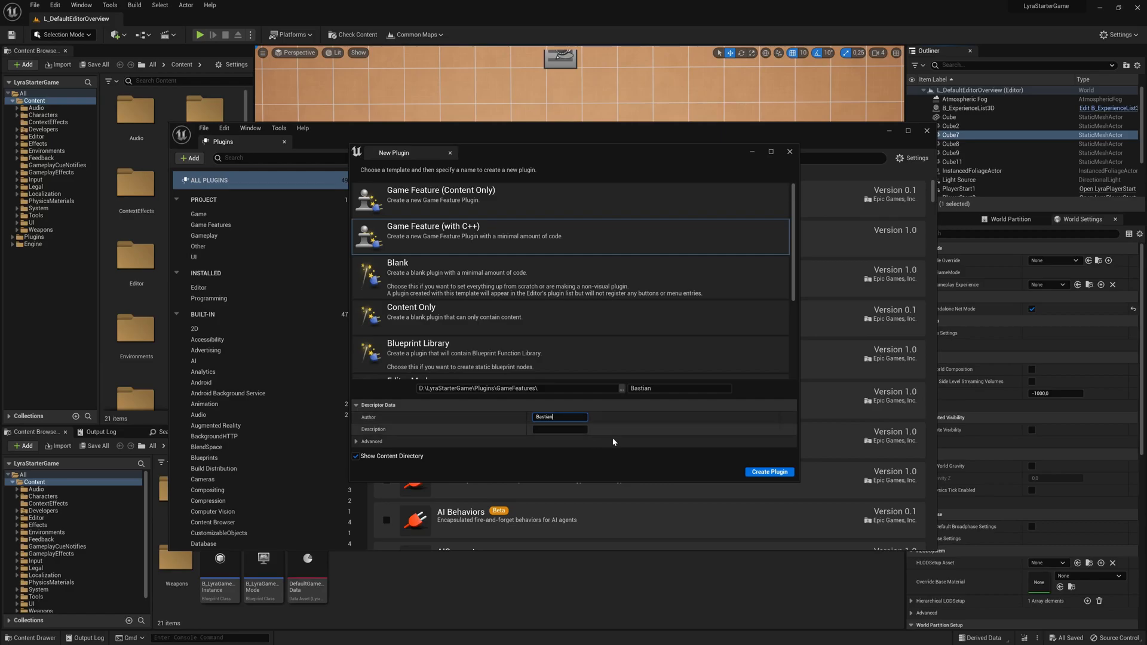
mouse_move(769, 472)
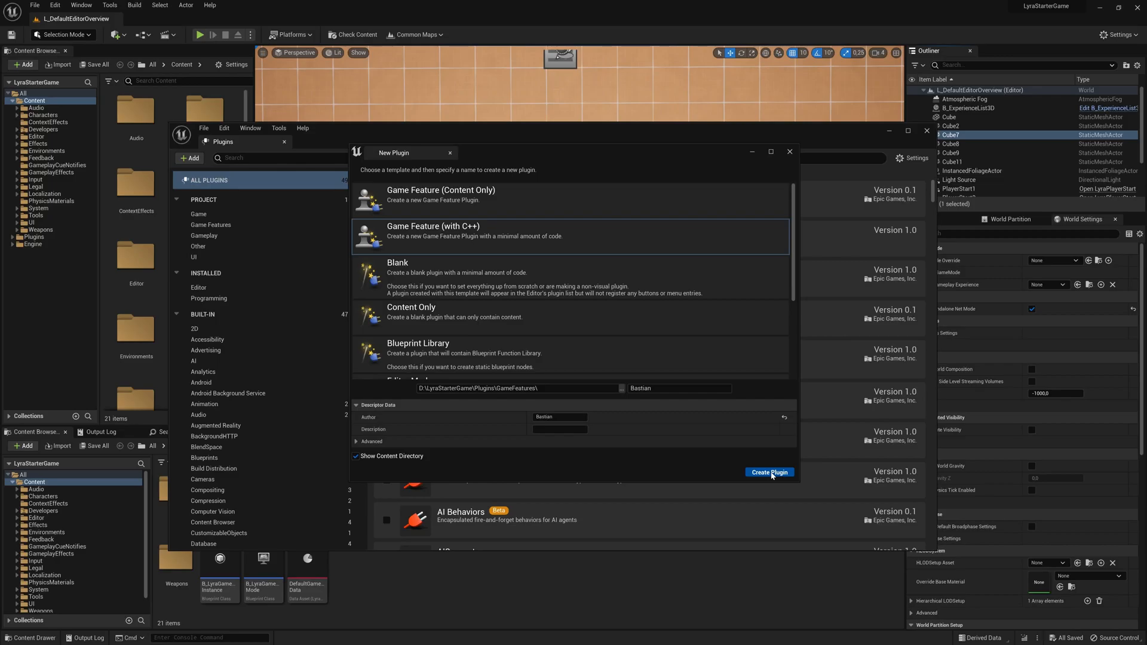
click(769, 472)
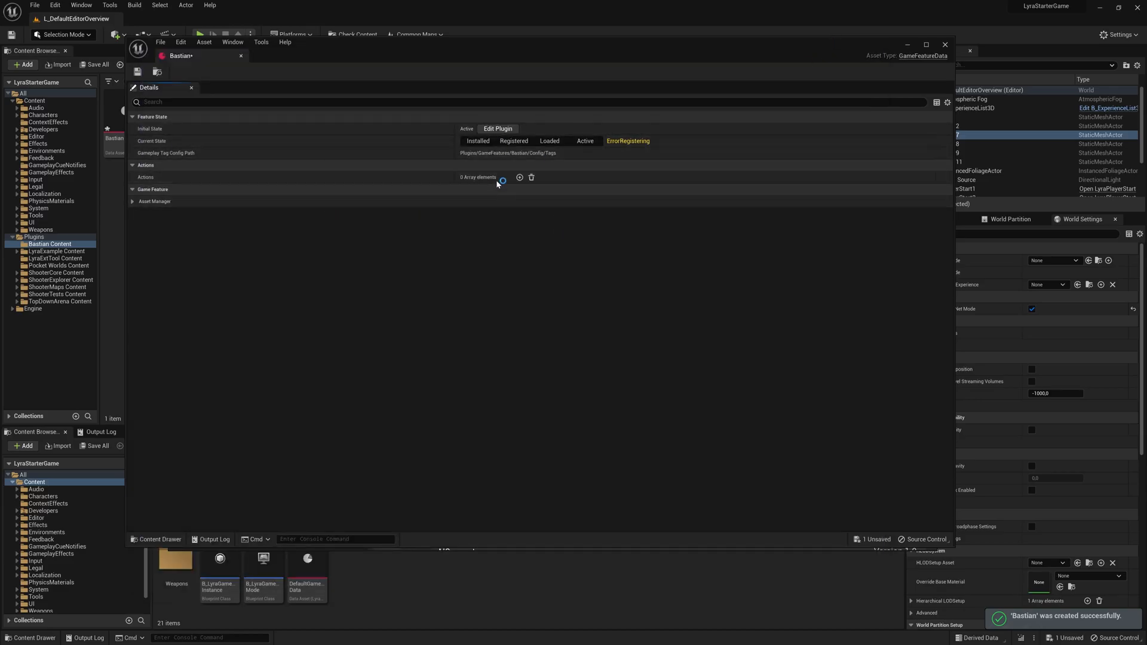
mouse_move(170, 83)
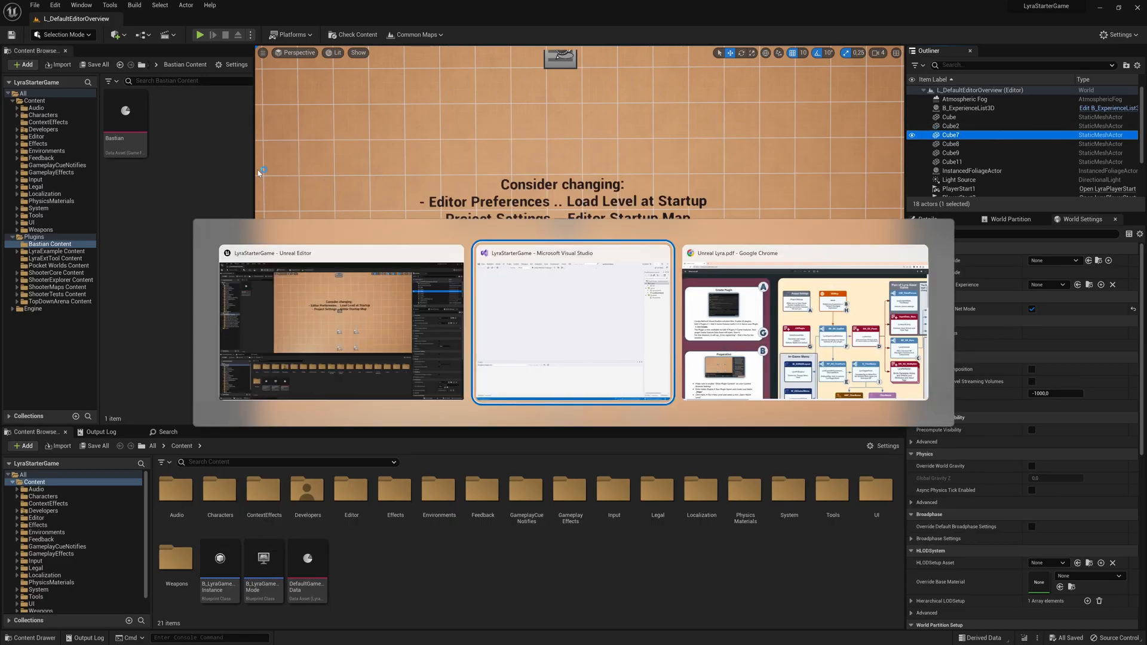
click(803, 322)
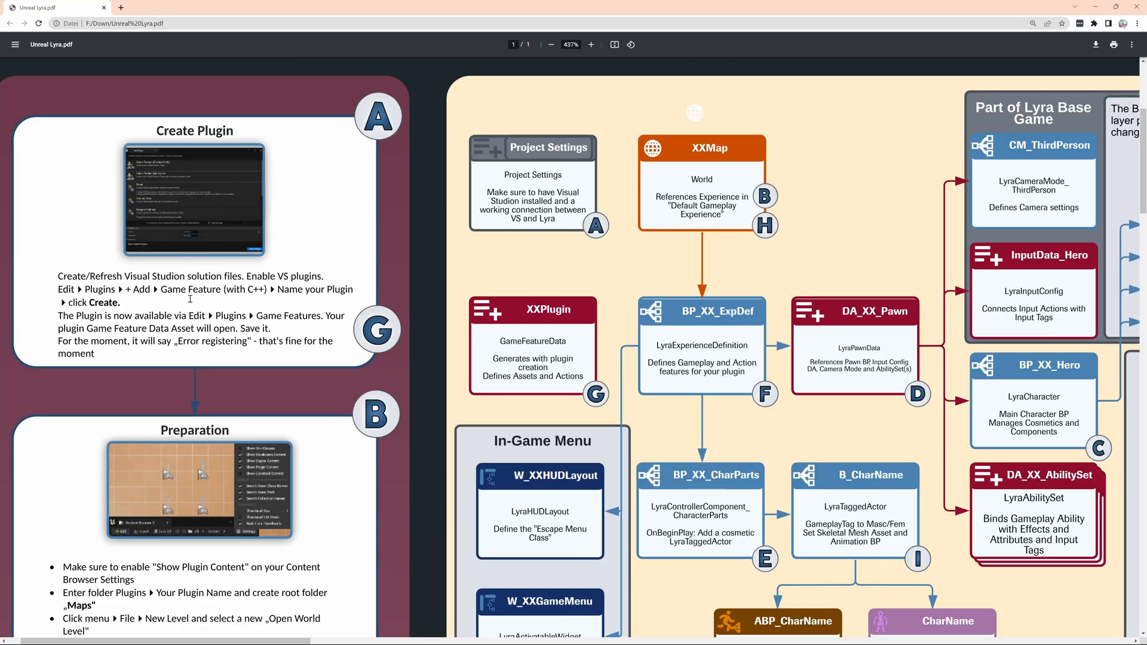
scroll(down, 3)
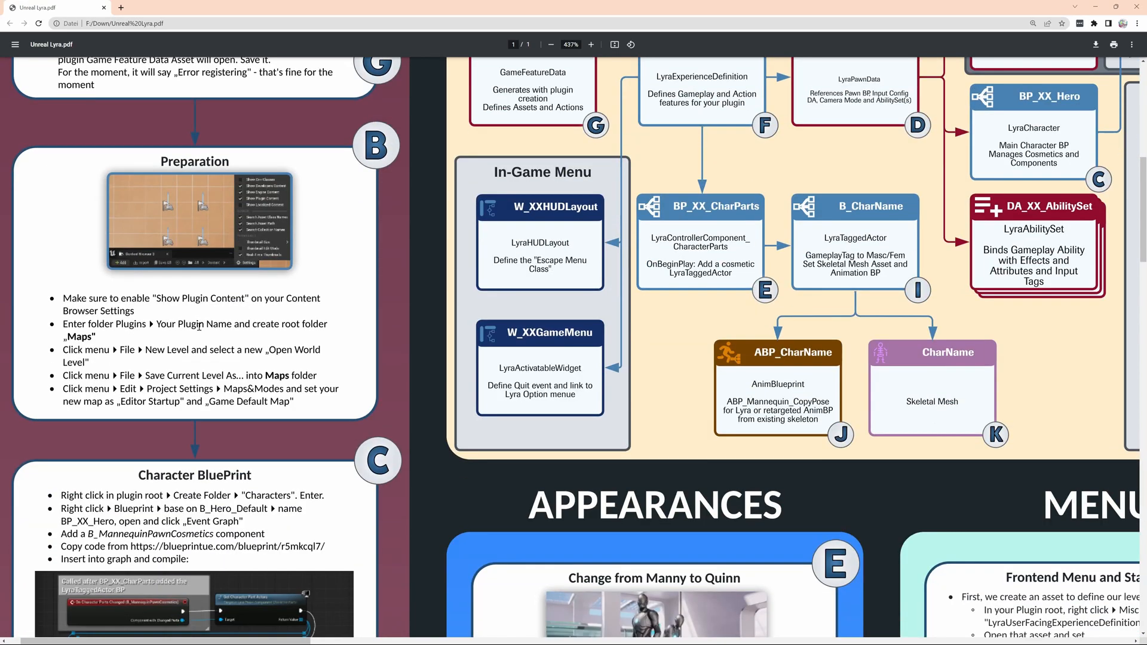
scroll(down, 3)
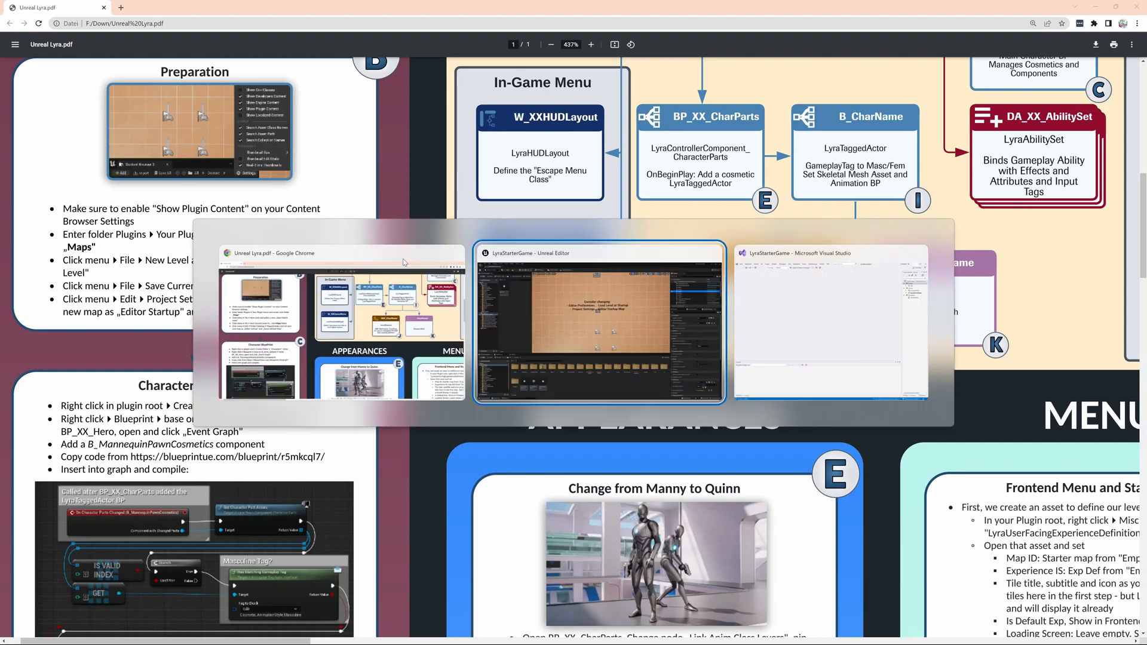
click(598, 322)
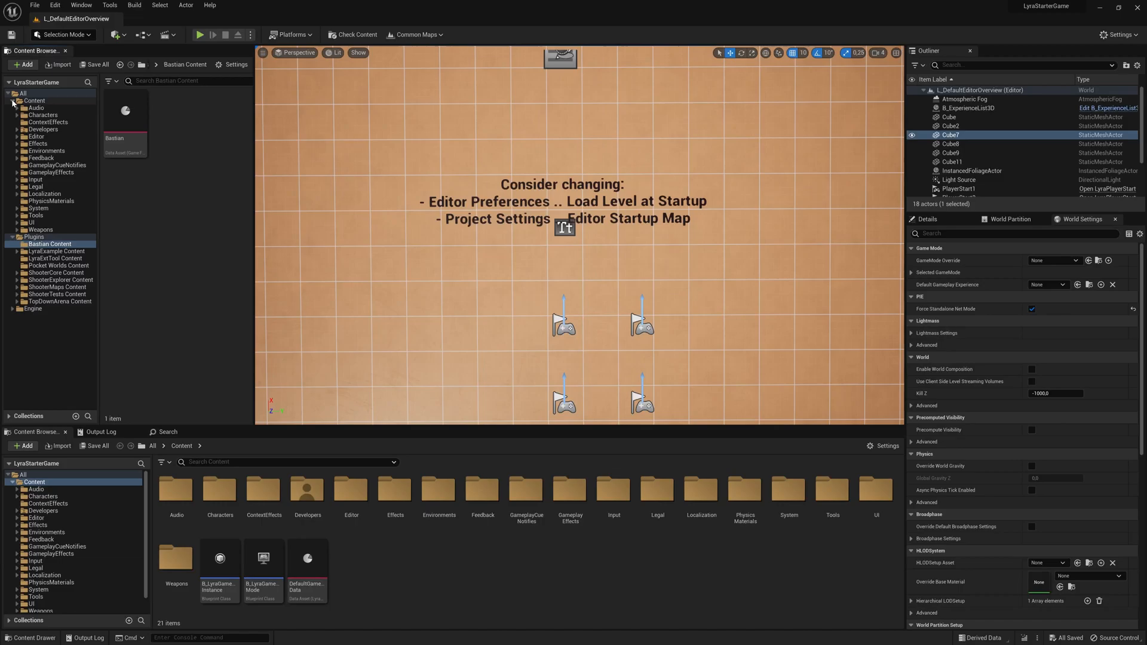
Collapse the Content tree and create a new Open World level
click(13, 100)
text(Maps)
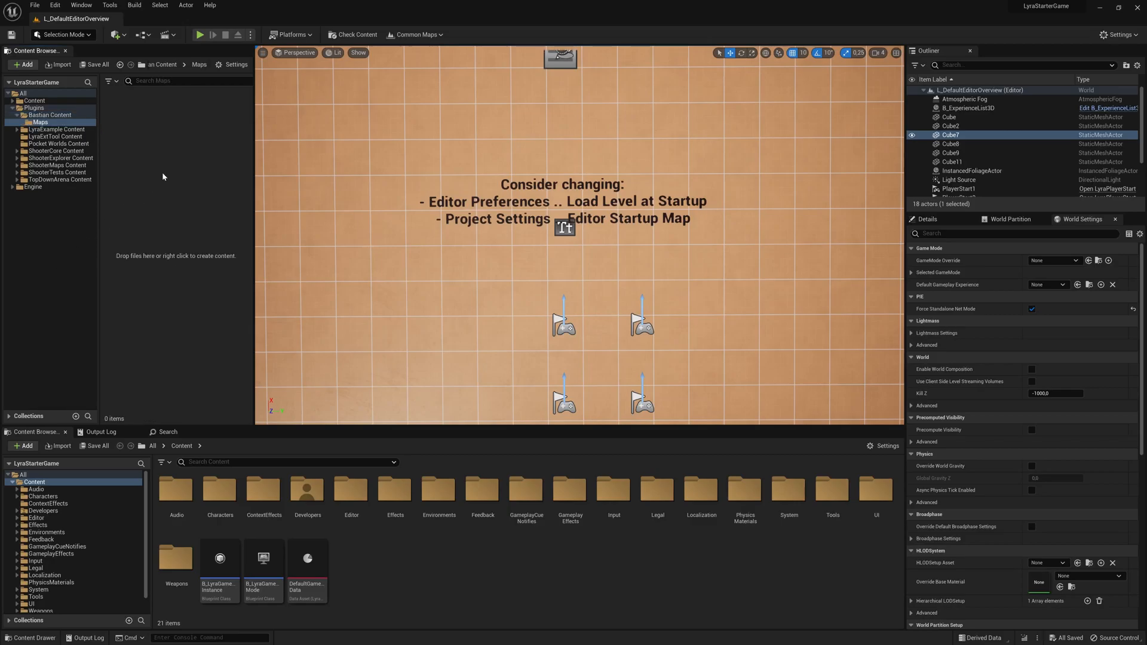
click(35, 6)
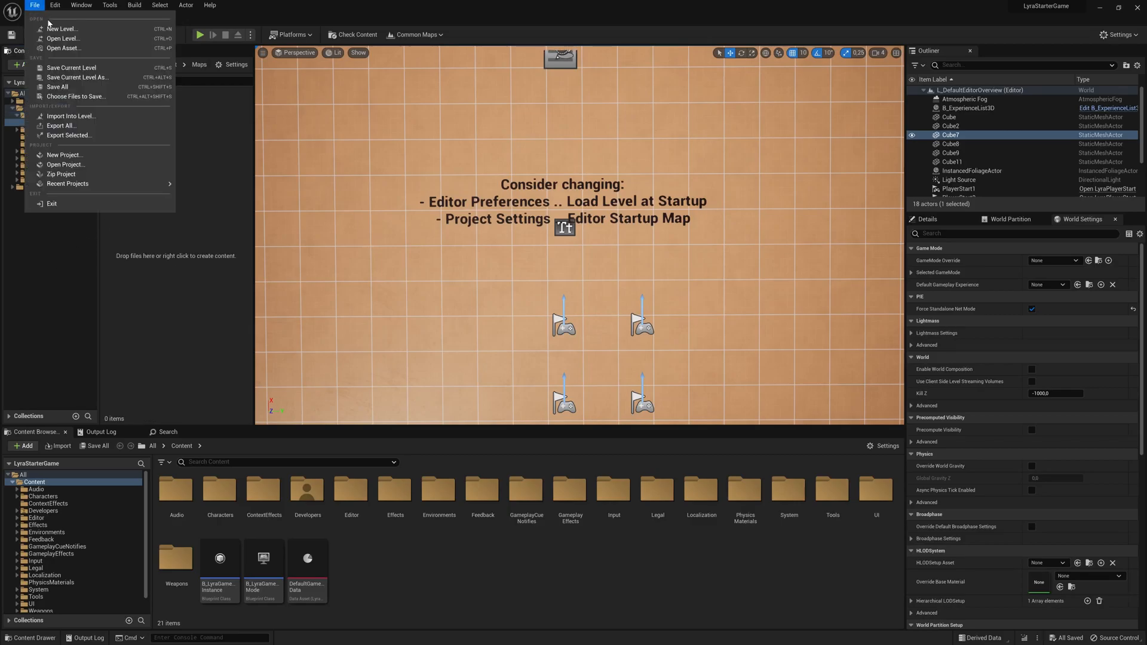
click(62, 29)
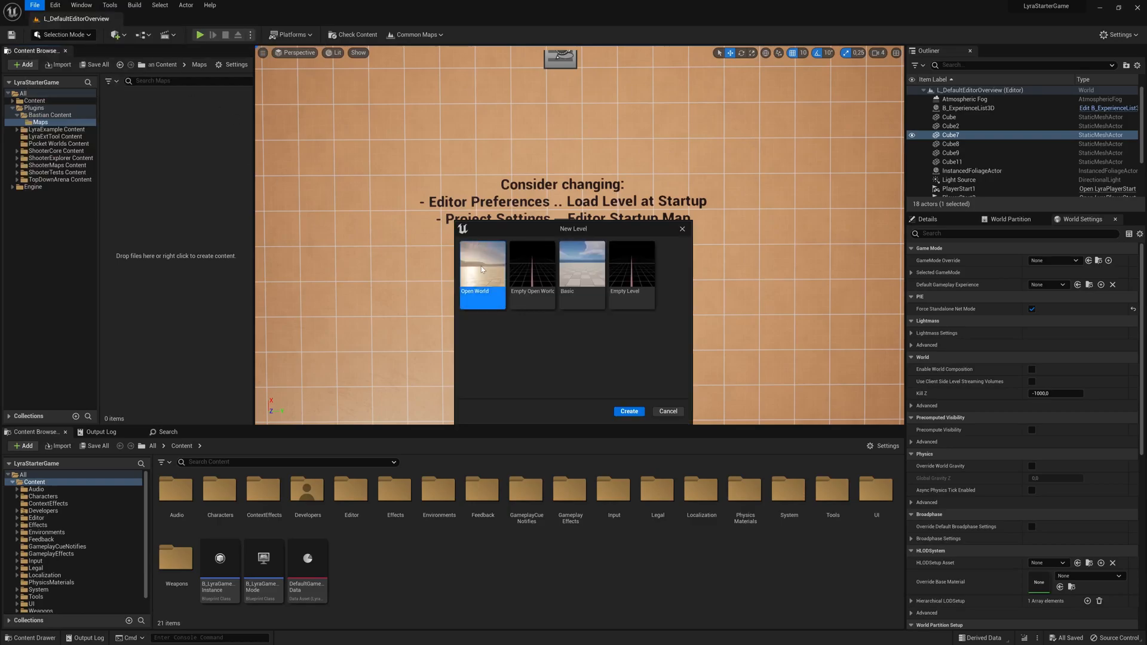
click(628, 411)
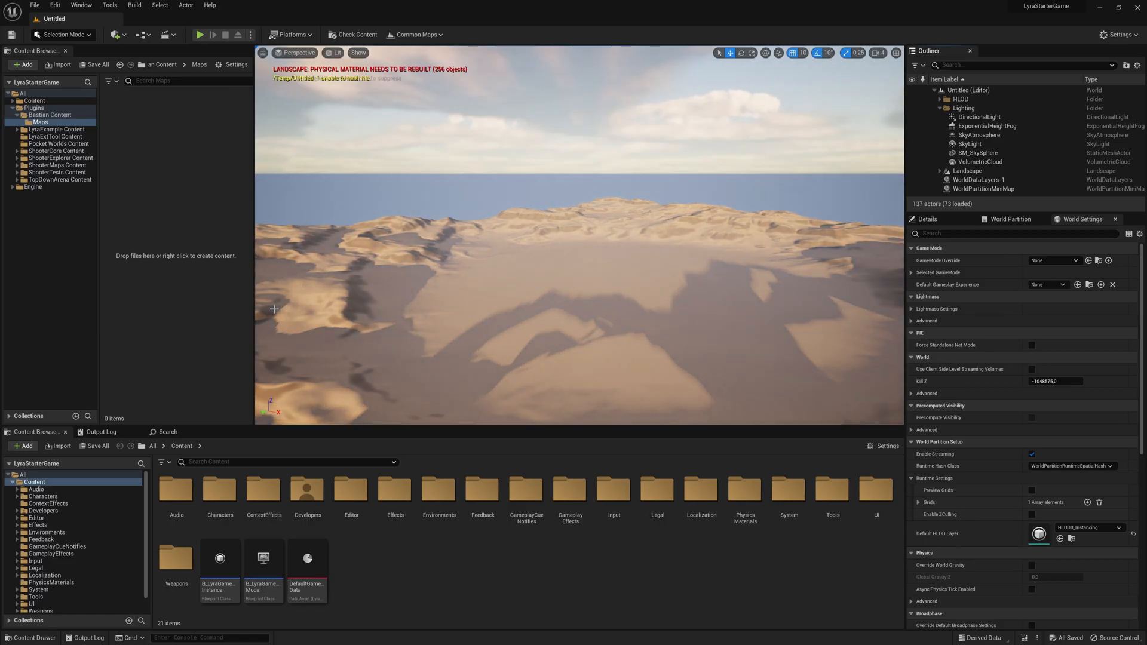
mouse_move(35, 6)
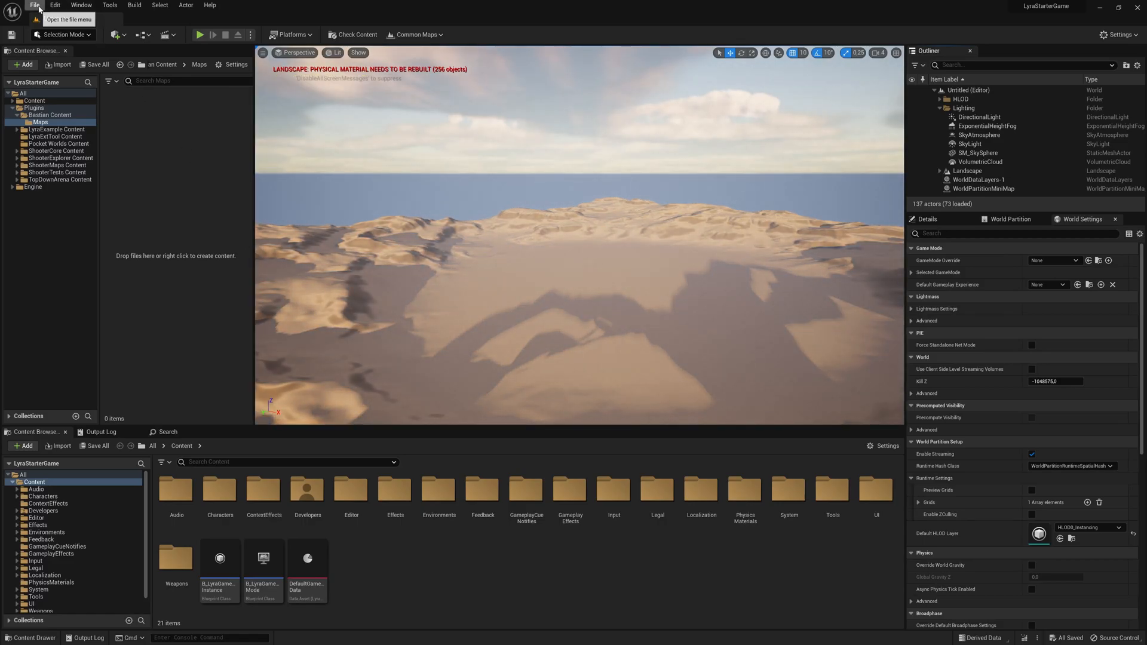
Save the untitled level as M_Default_BA under /All/Plugins/Bastian/Maps
click(35, 6)
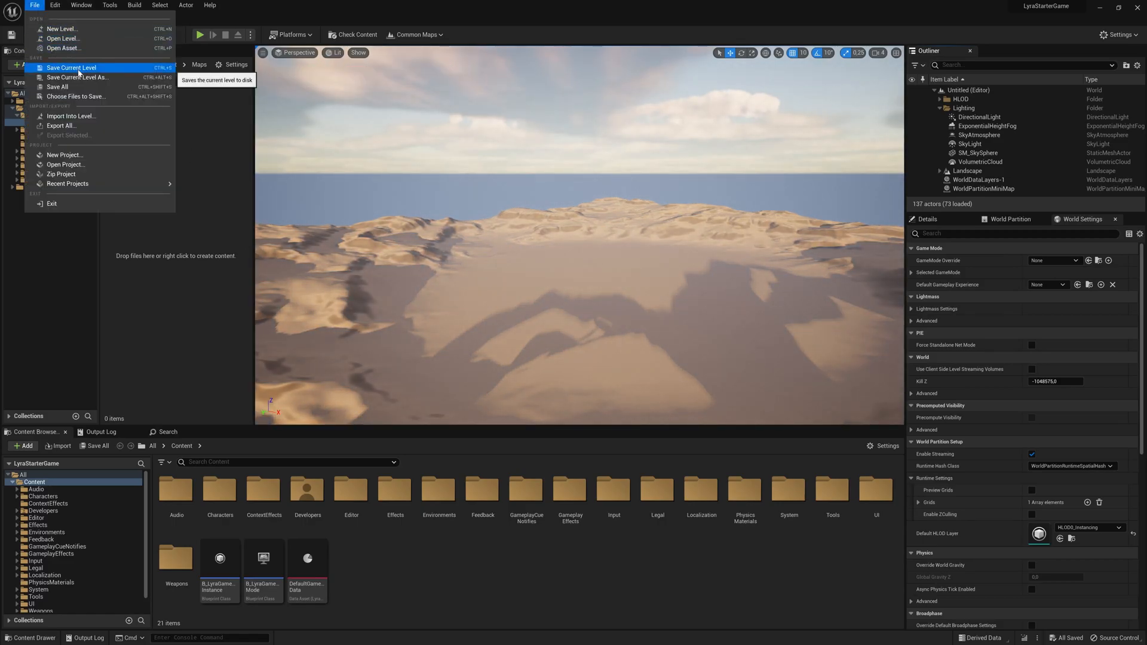
click(77, 78)
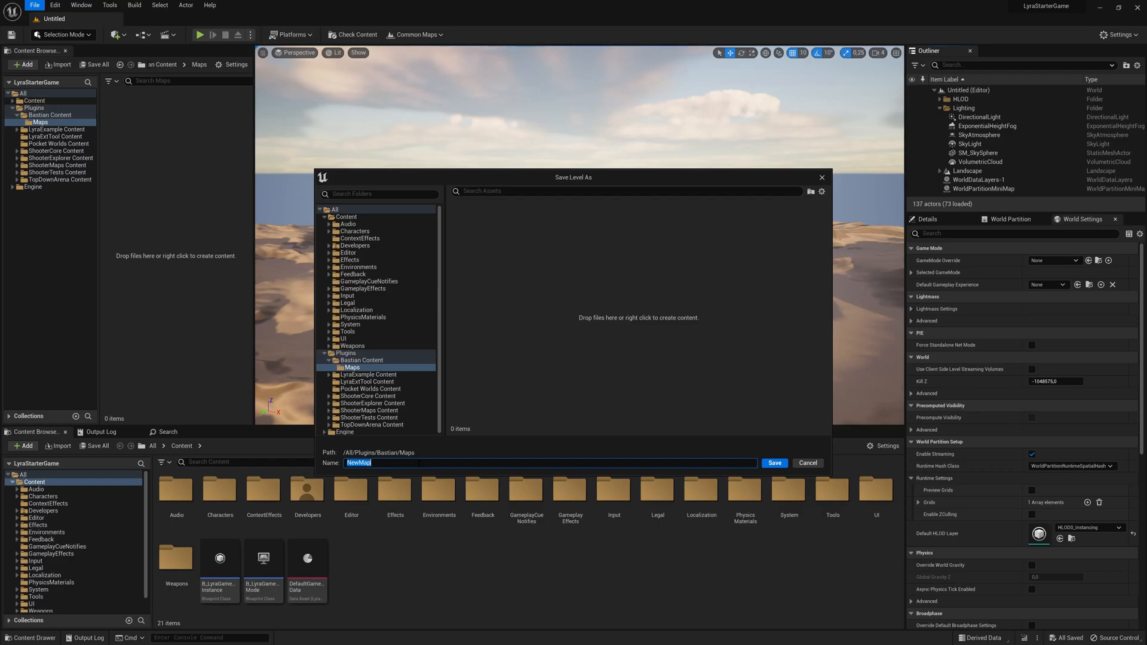
text(M_Default_BA)
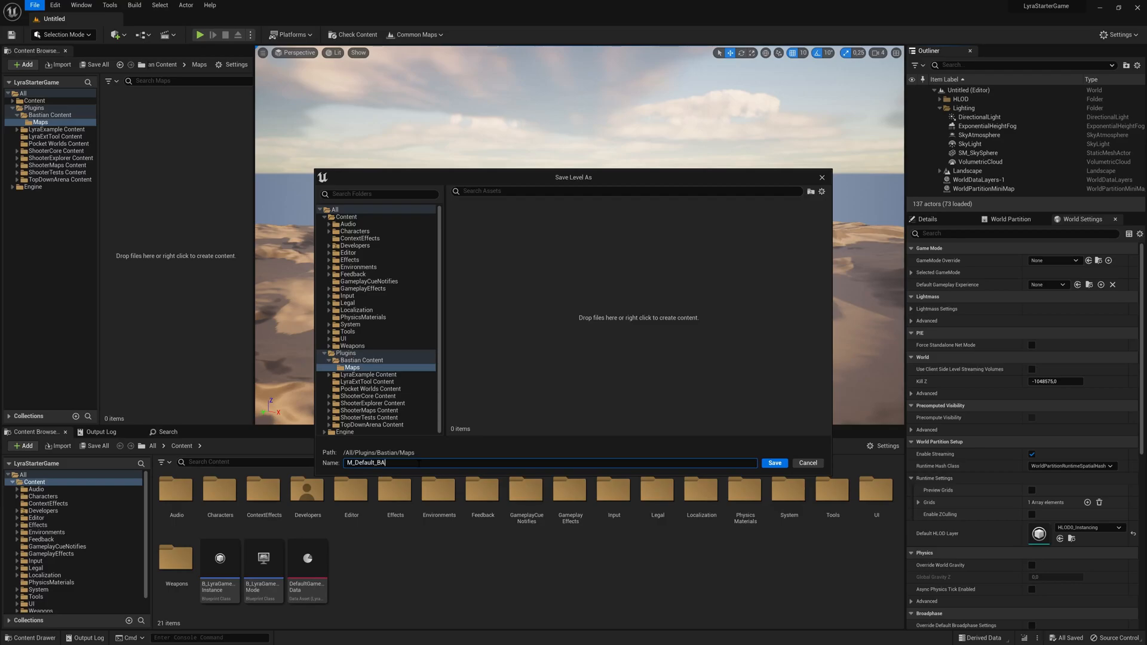
click(774, 463)
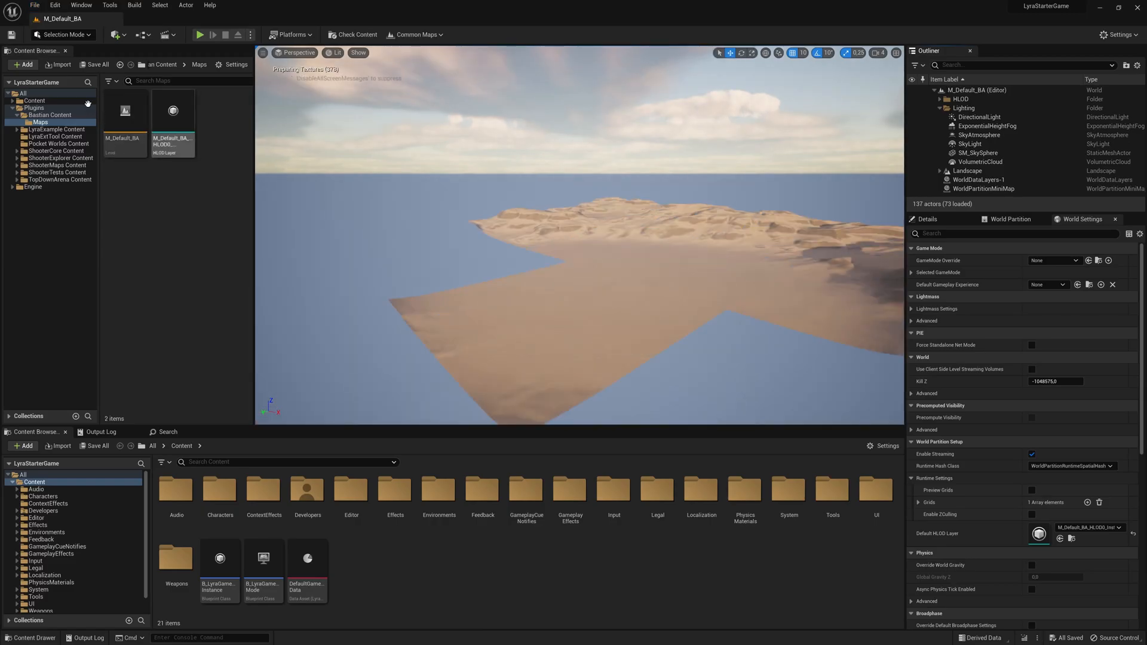
click(55, 5)
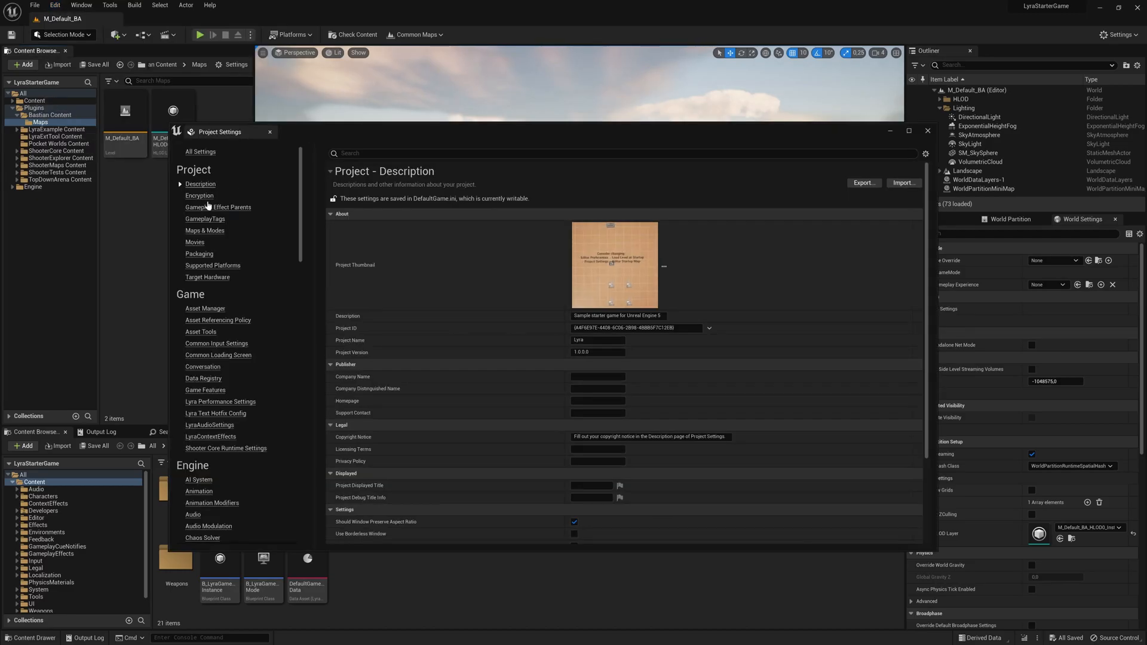
In Maps & Modes, set the Editor Startup Map to M_Default_BA
click(204, 231)
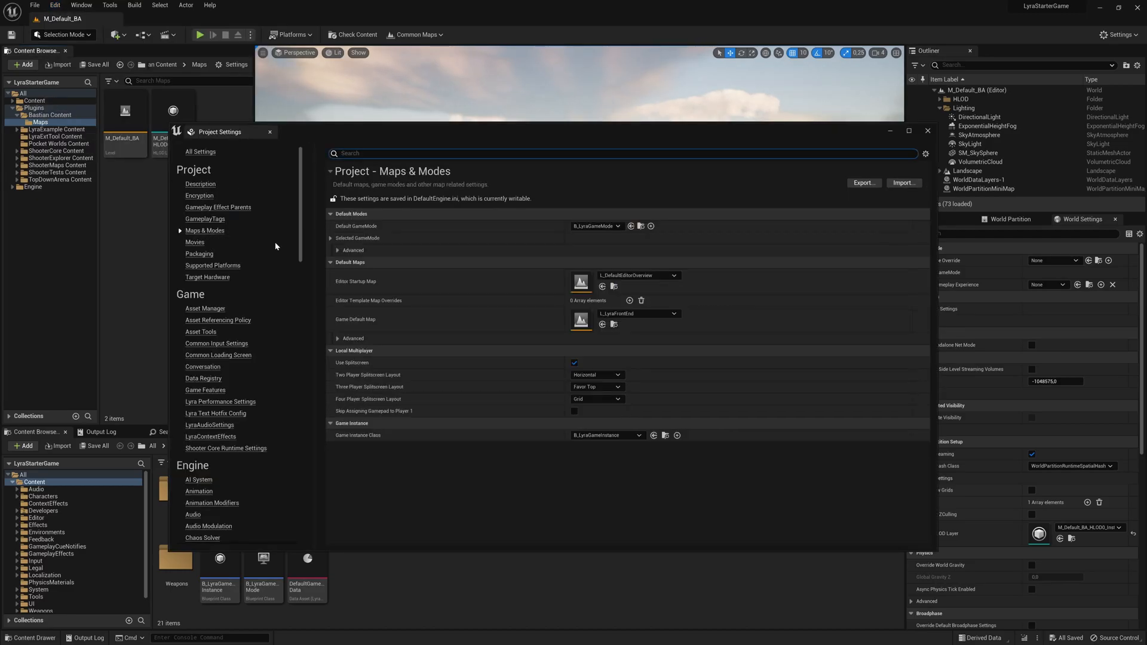
mouse_move(636, 276)
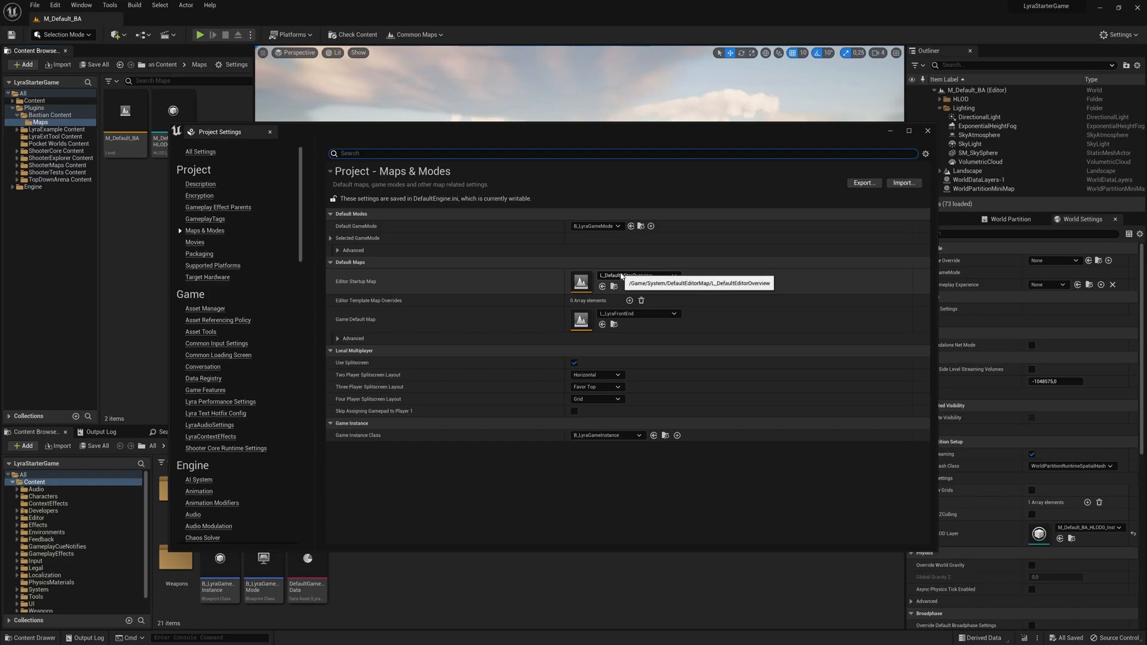
click(672, 275)
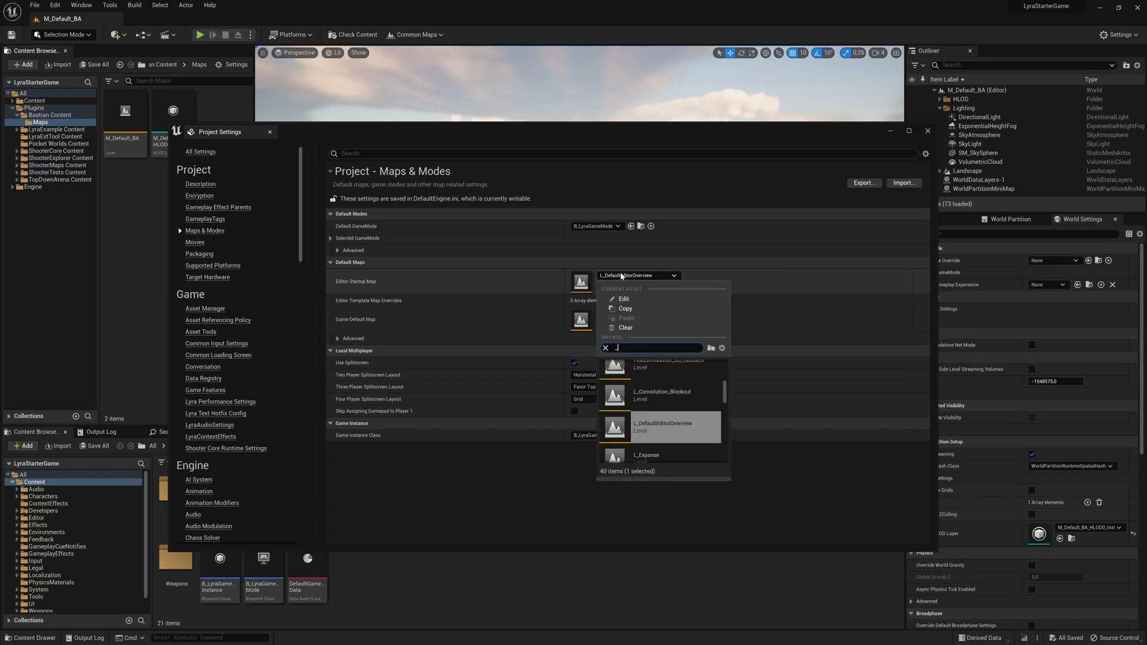
text(ba)
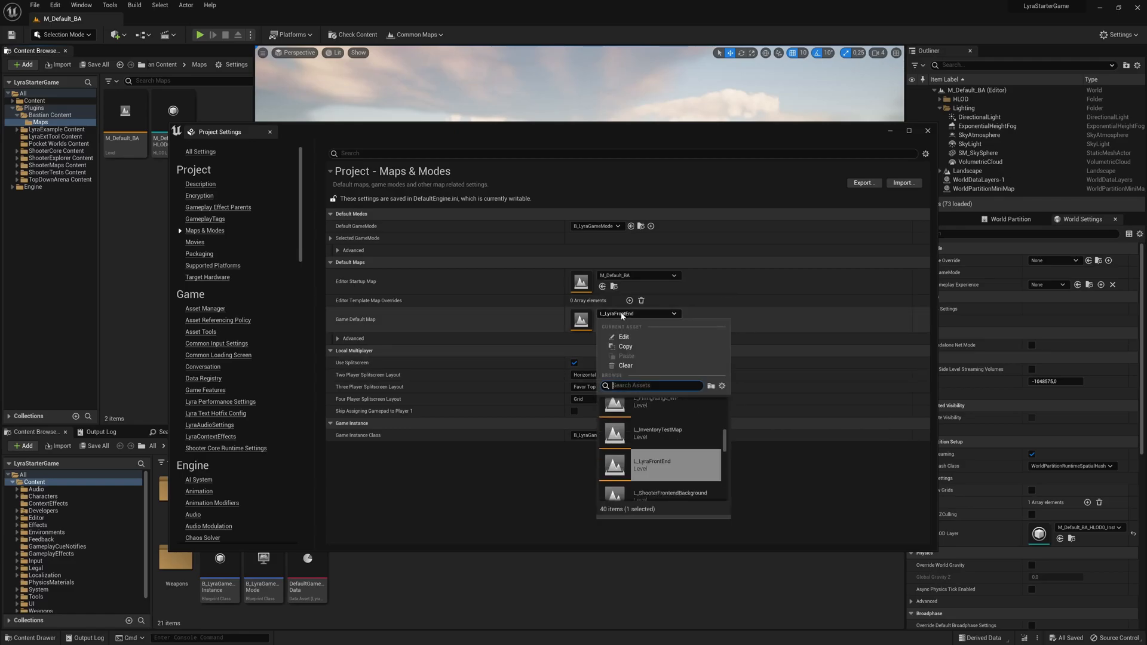
text(_ba)
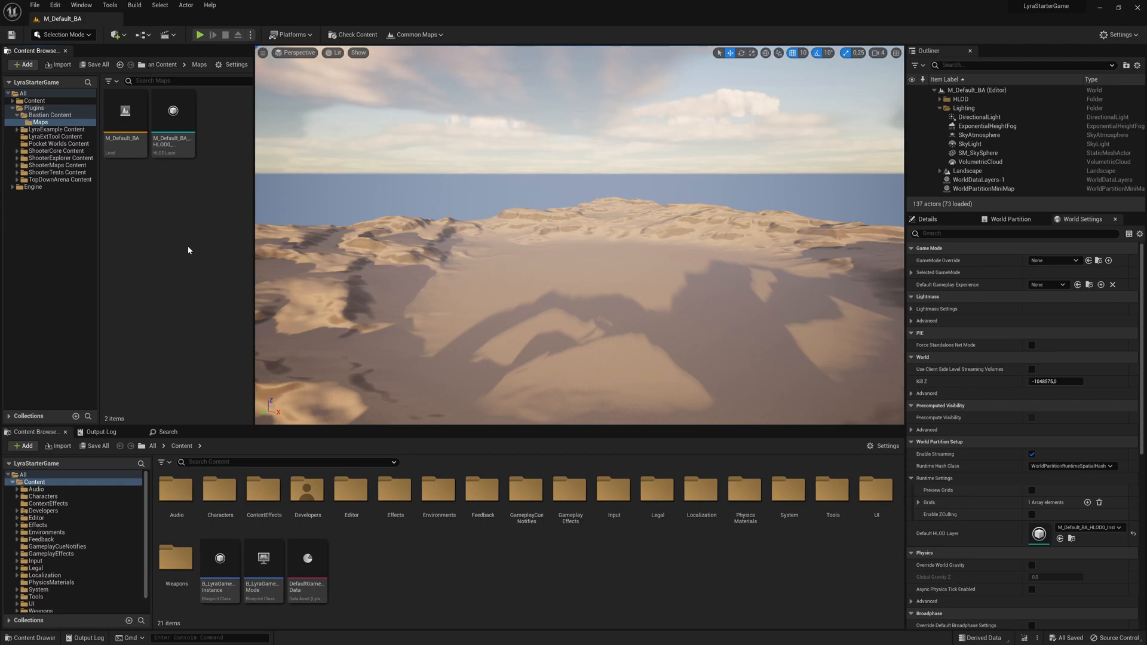
click(36, 8)
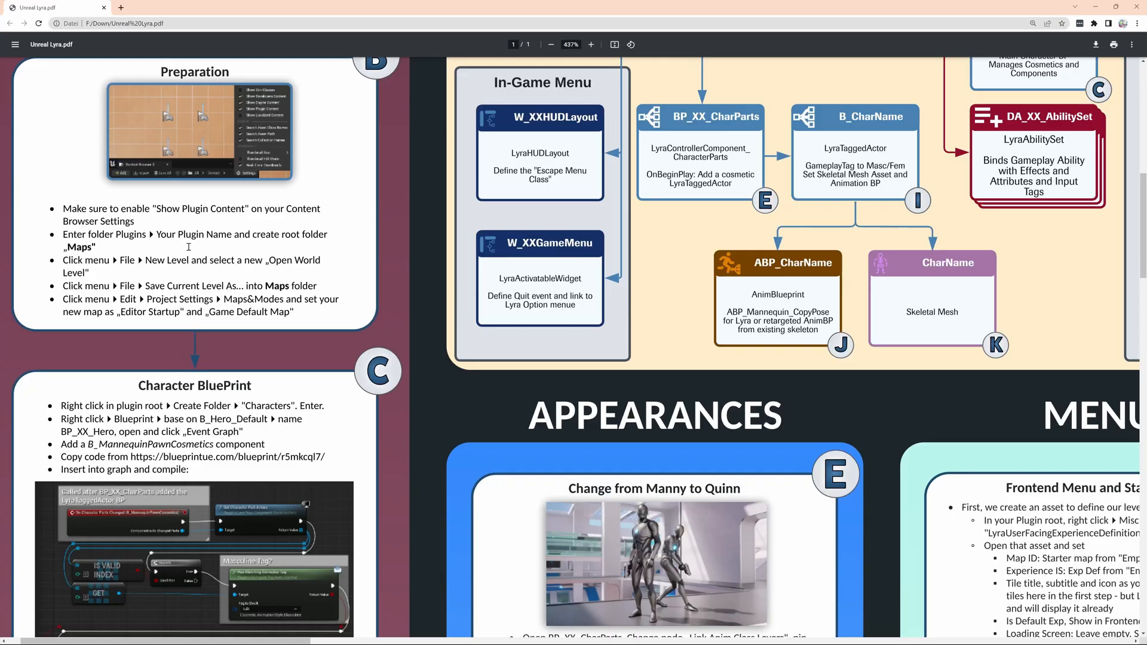
scroll(down, 3)
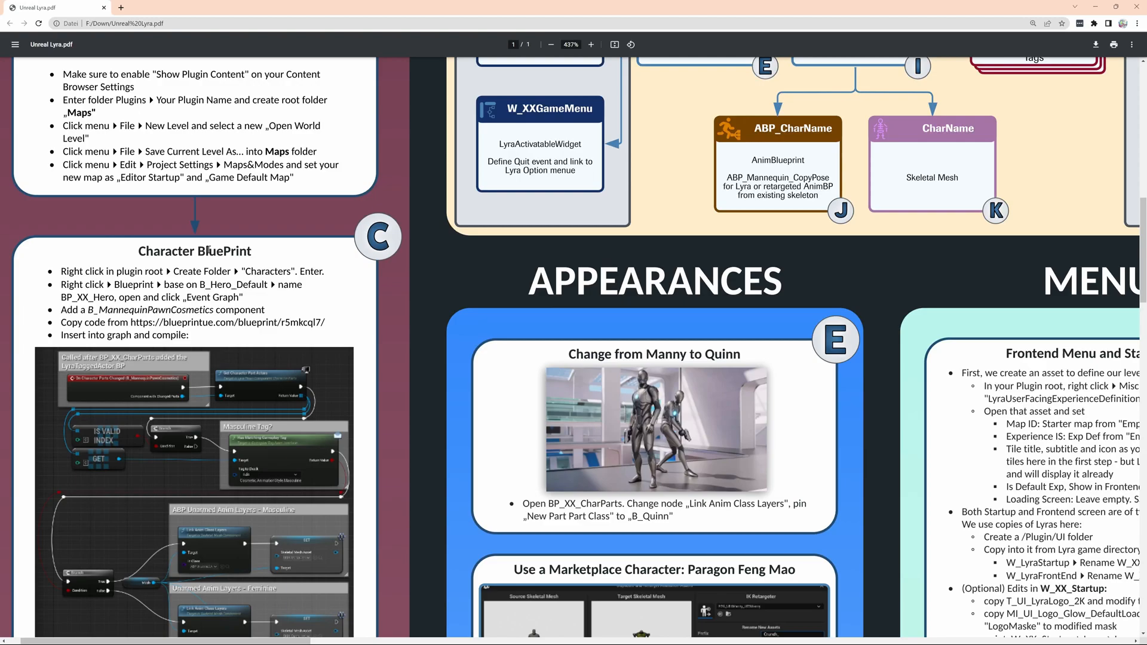
scroll(down, 3)
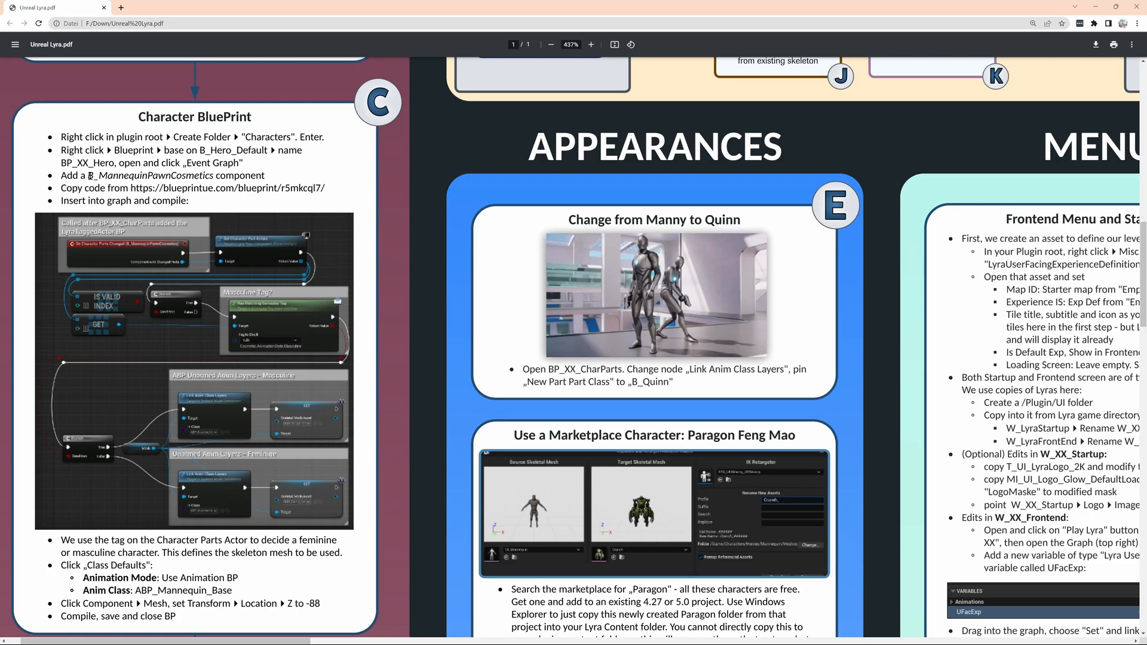
double_click(227, 150)
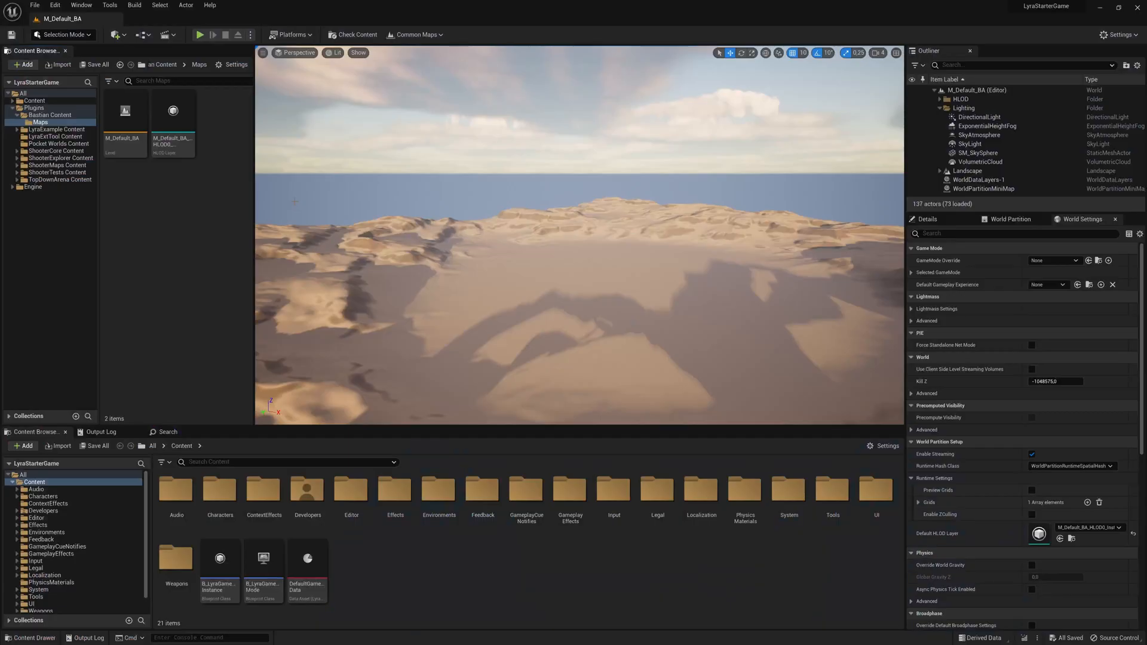
Create Blueprint class BP_BA_Hero in Characters with B_Hero_Default as parent
click(49, 114)
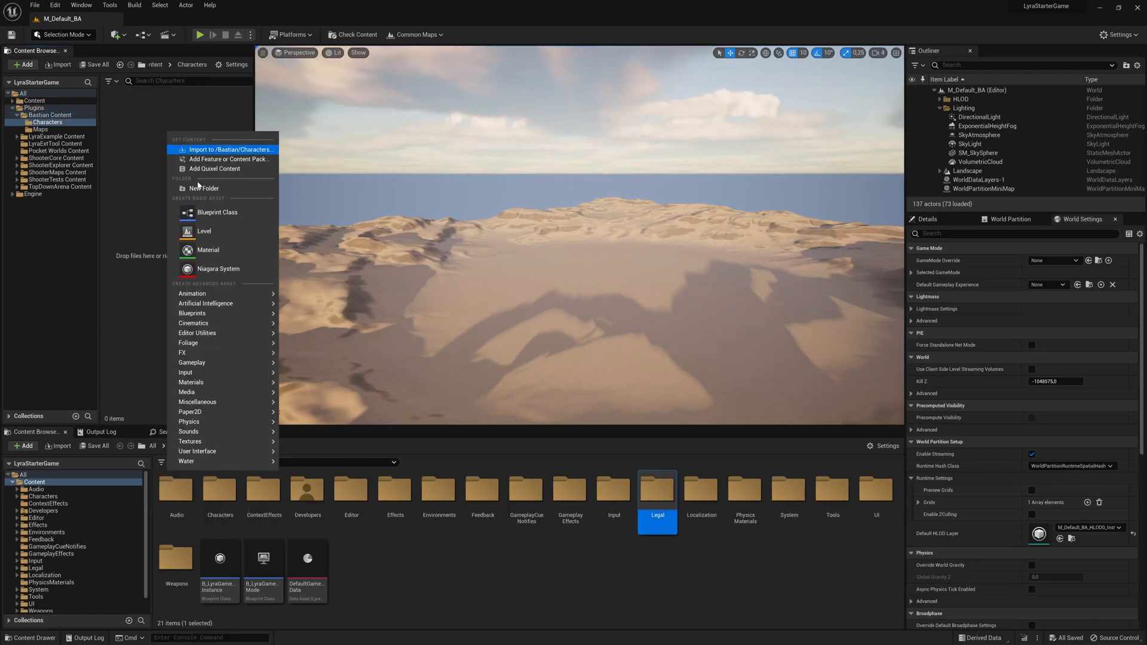
click(217, 211)
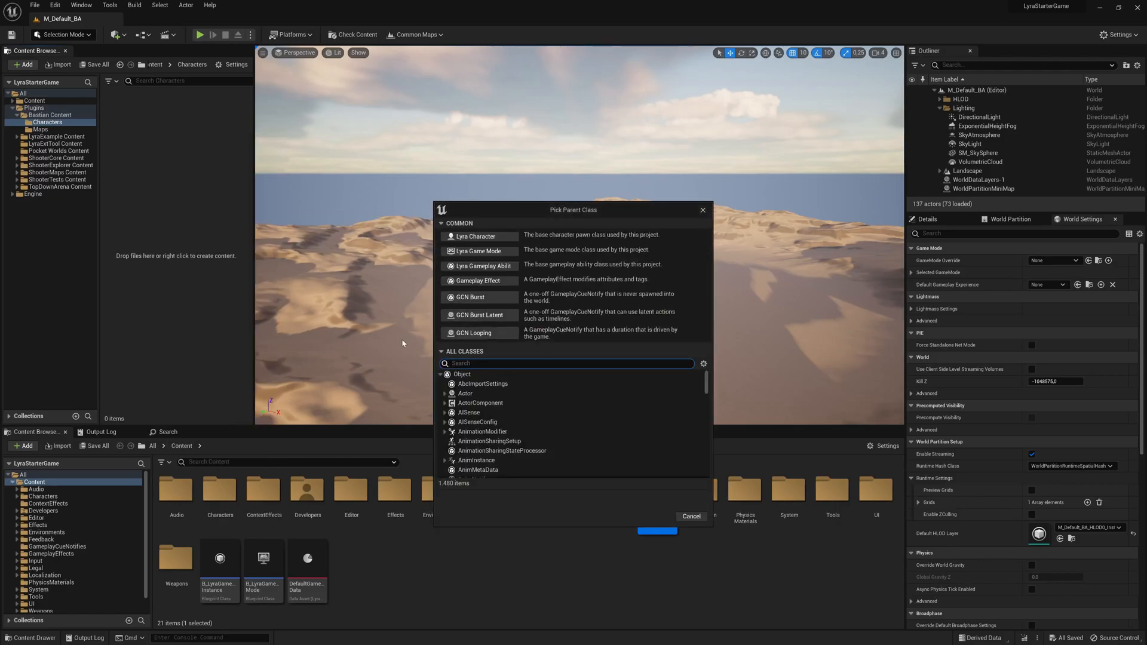
text(B_Hero_Default)
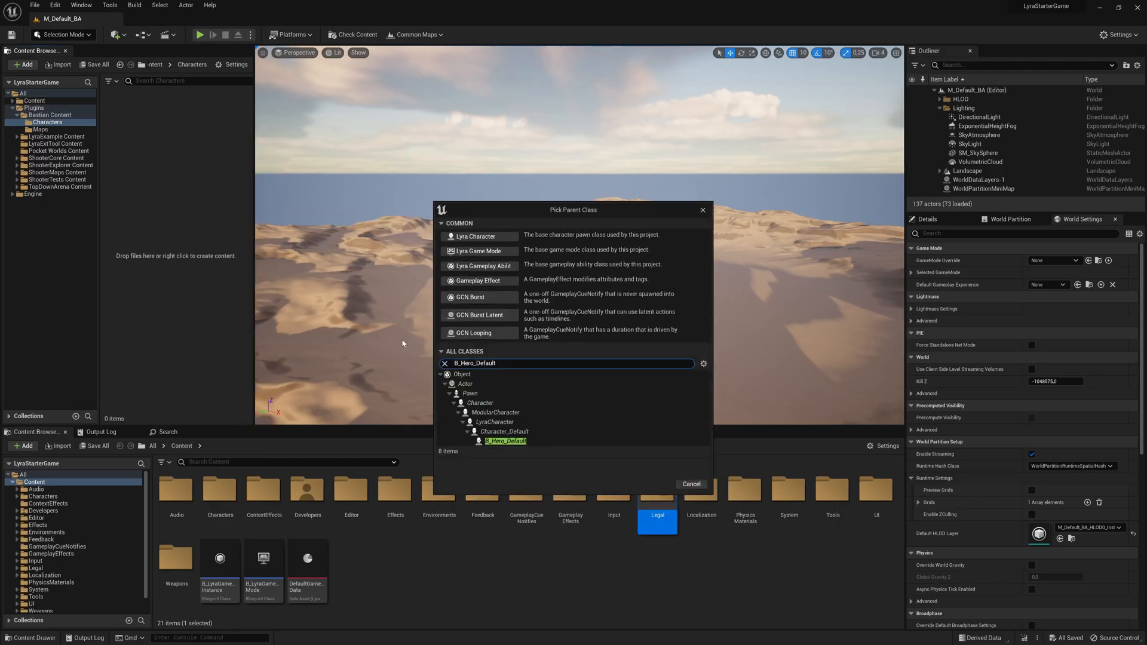
click(503, 441)
text(BP_BA_Hero)
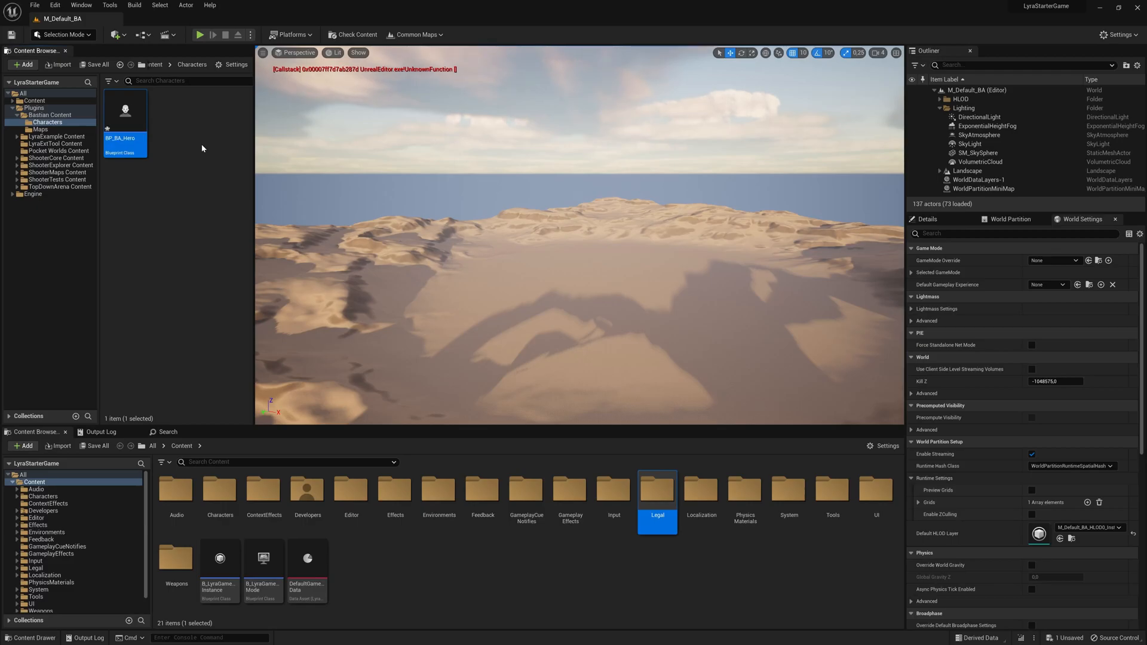
mouse_move(125, 110)
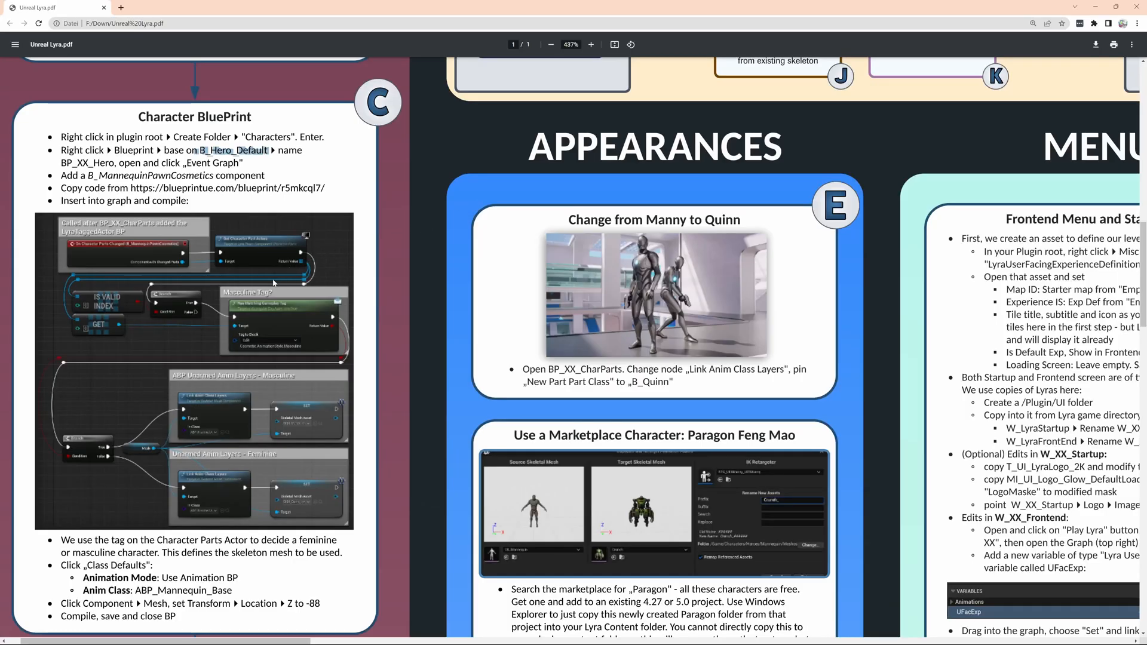
mouse_move(205, 193)
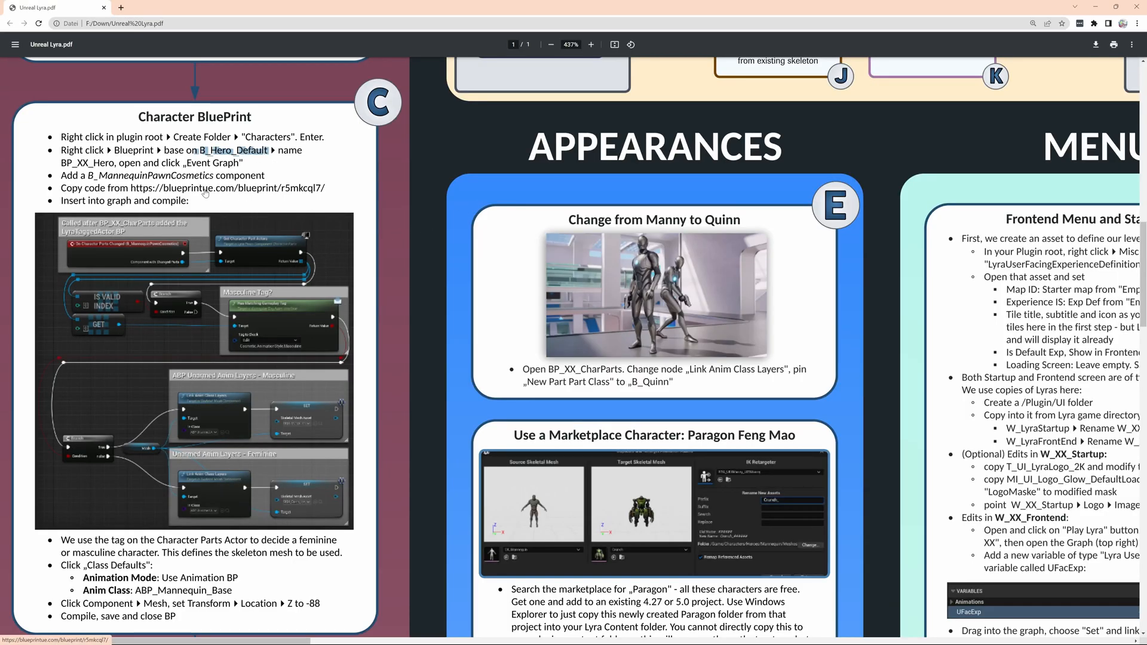
Open the blueprintUE OnCharacterPartsChanged link in a new tab, copy its code, return to PDF
right_click(247, 187)
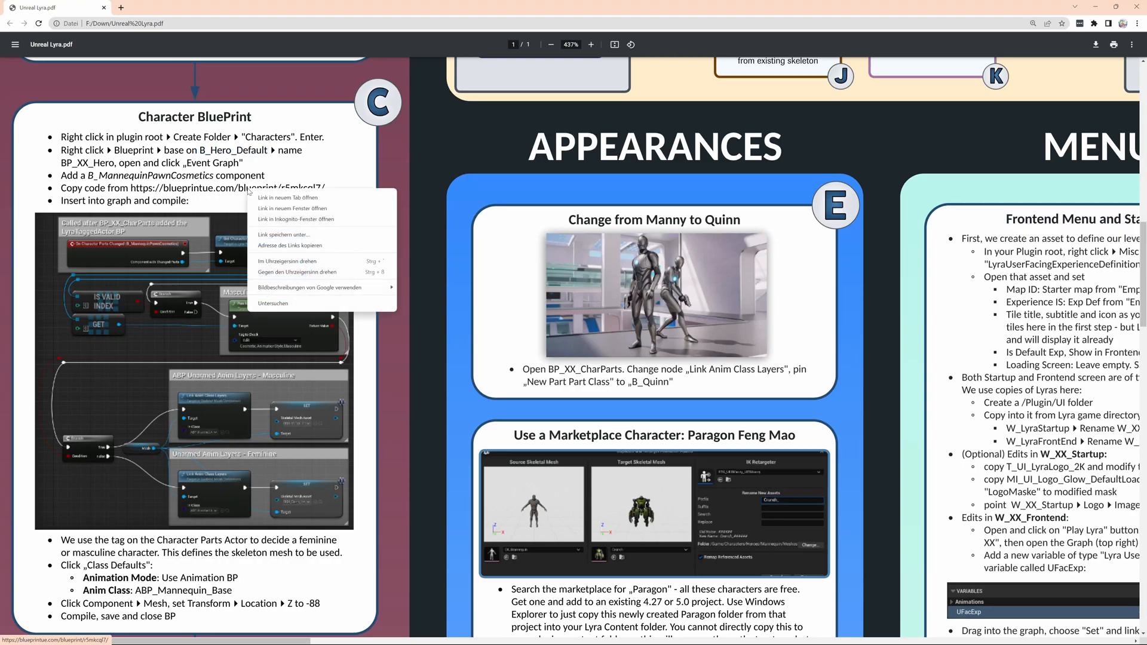
click(286, 198)
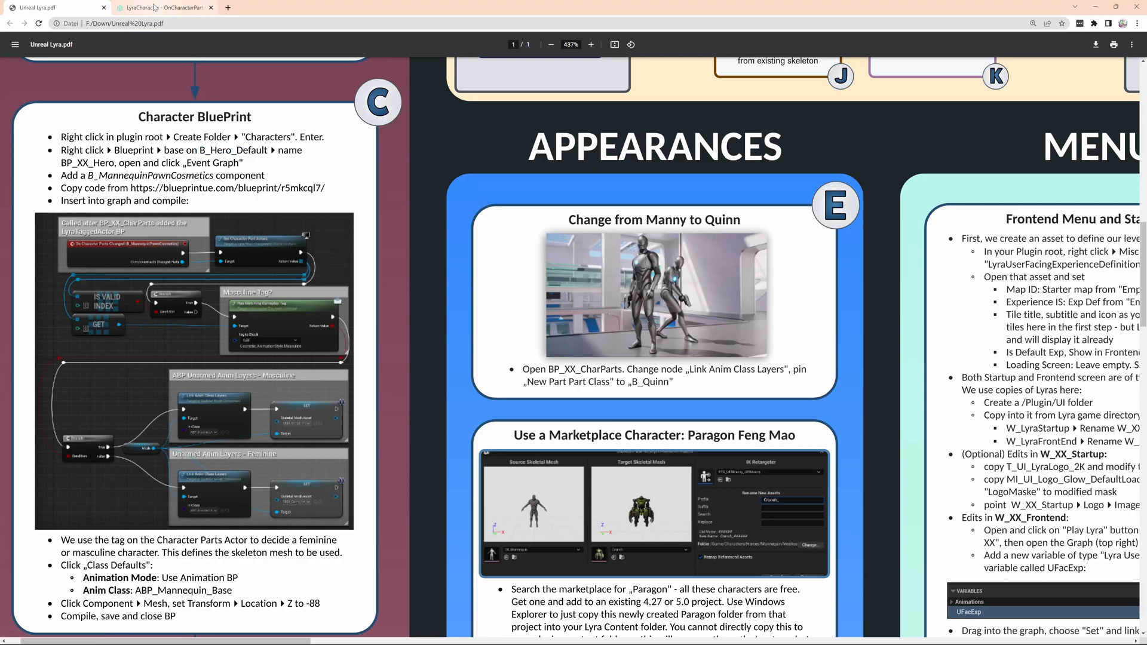
click(161, 7)
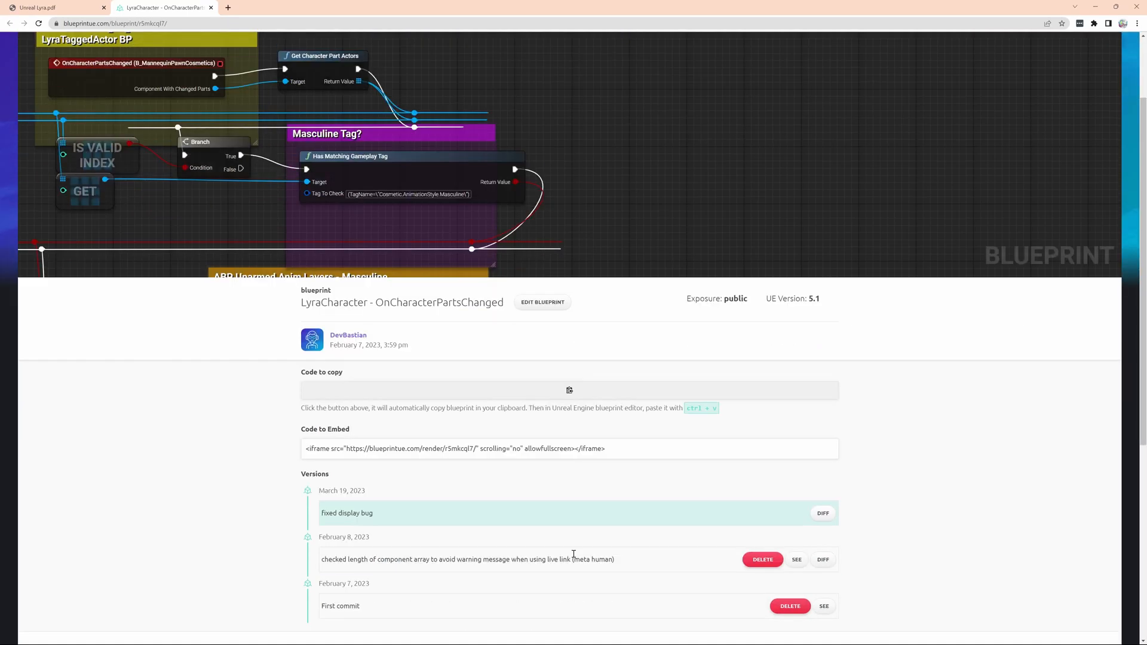
scroll(down, 3)
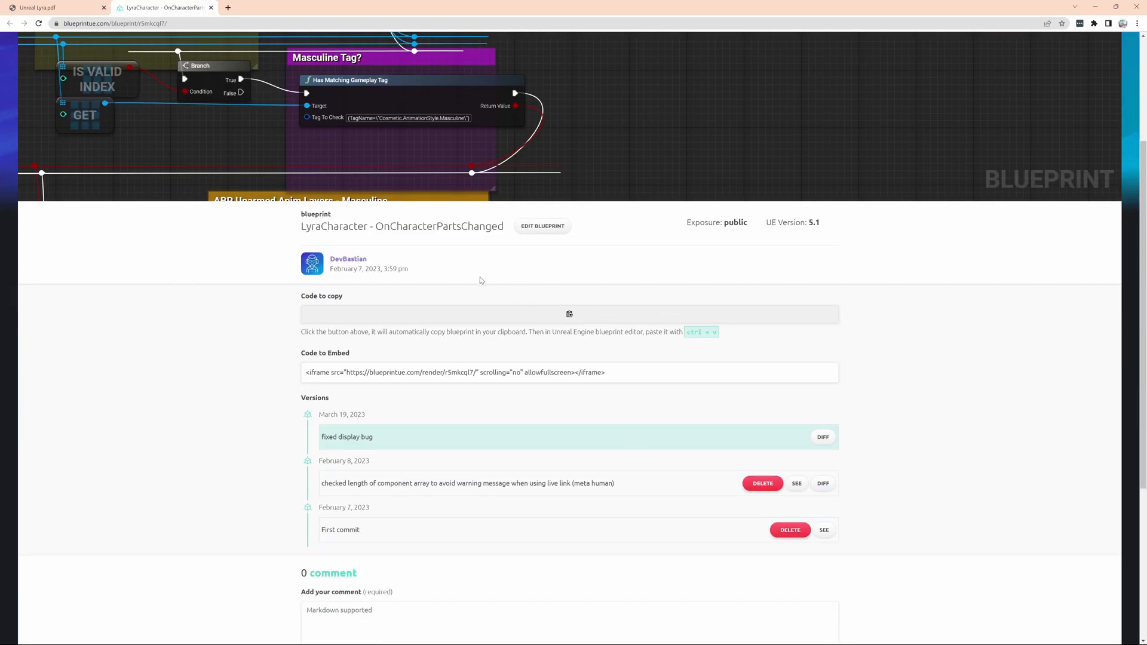
mouse_move(521, 315)
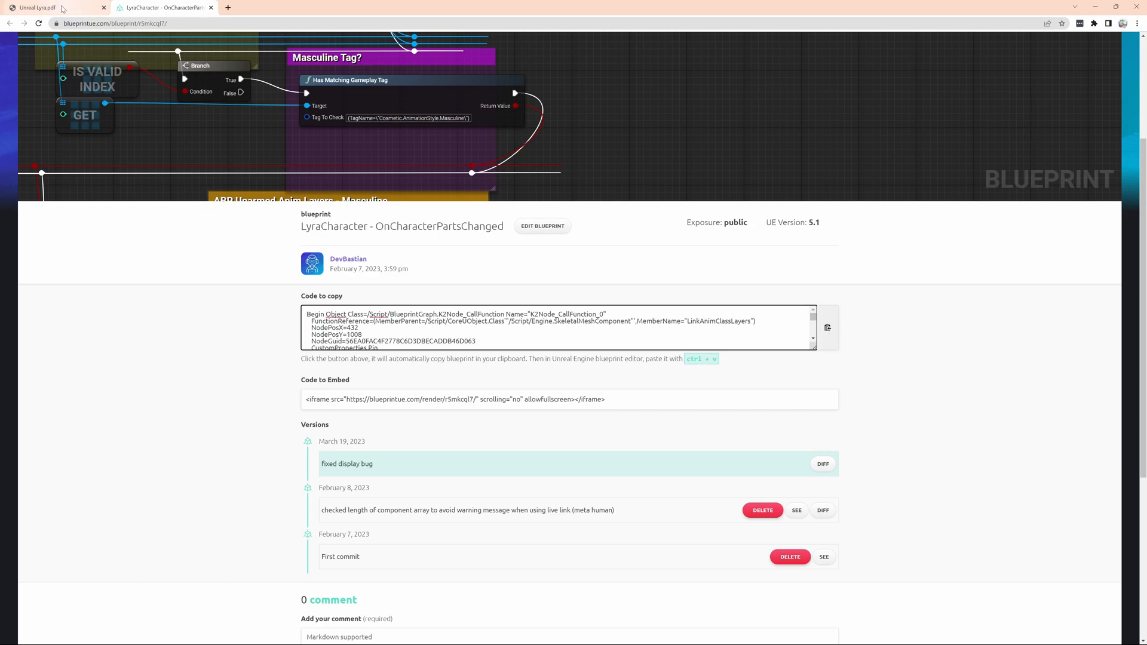
click(36, 7)
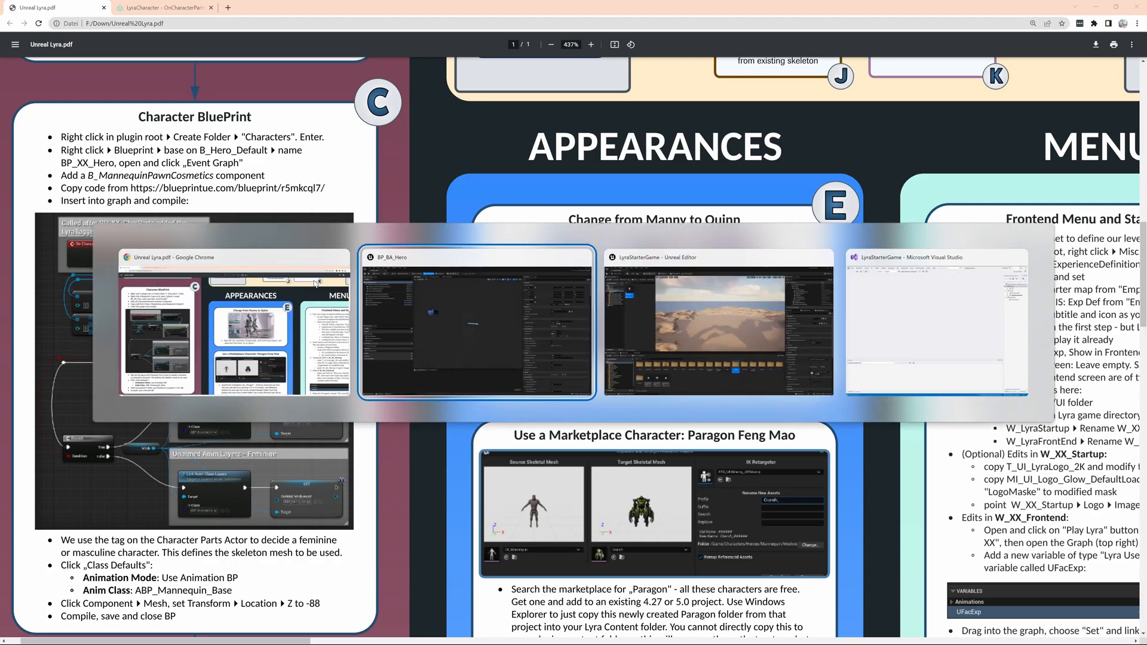
Switch to BP_BA_Hero's Event Graph and paste the OnCharacterPartsChanged nodes
click(476, 322)
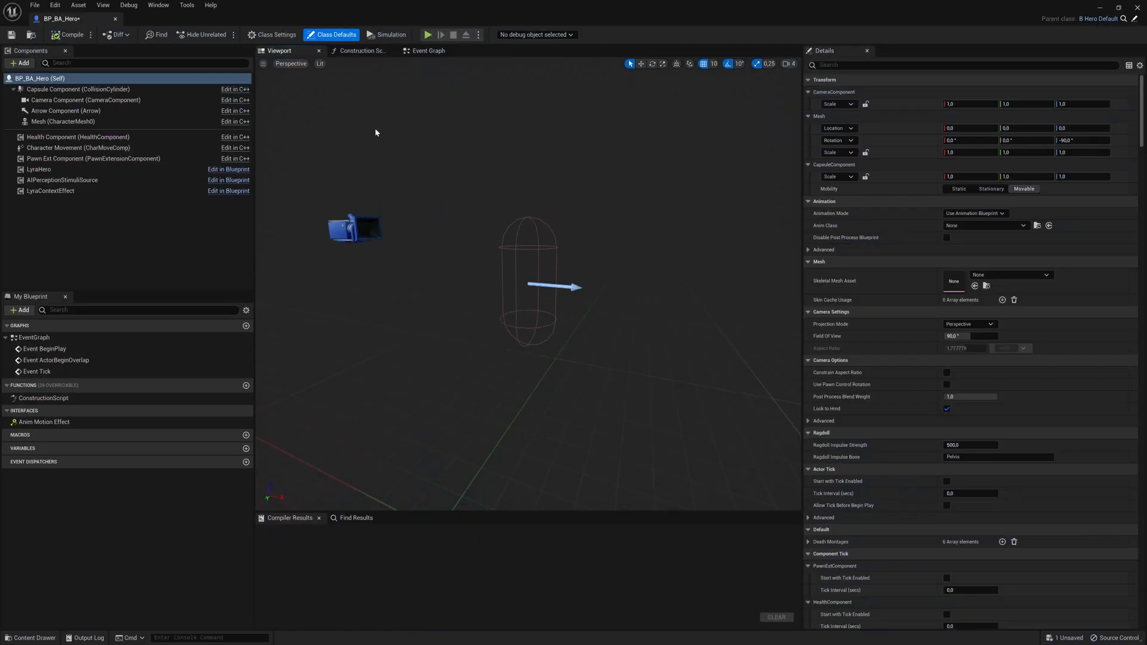
click(428, 50)
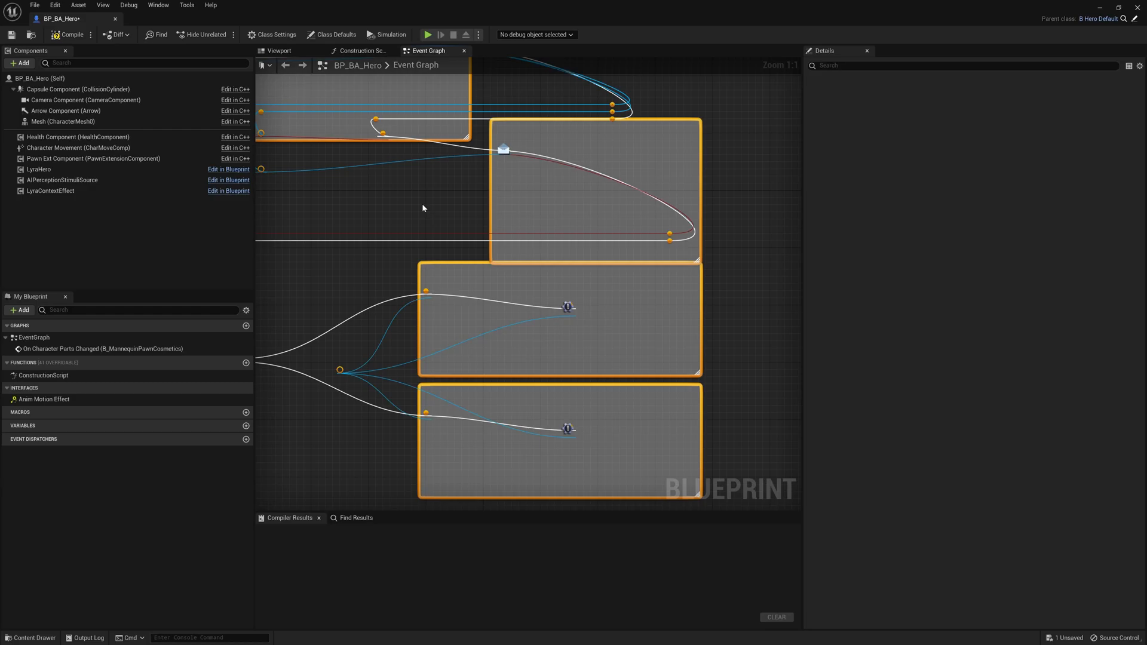
scroll(down, 3)
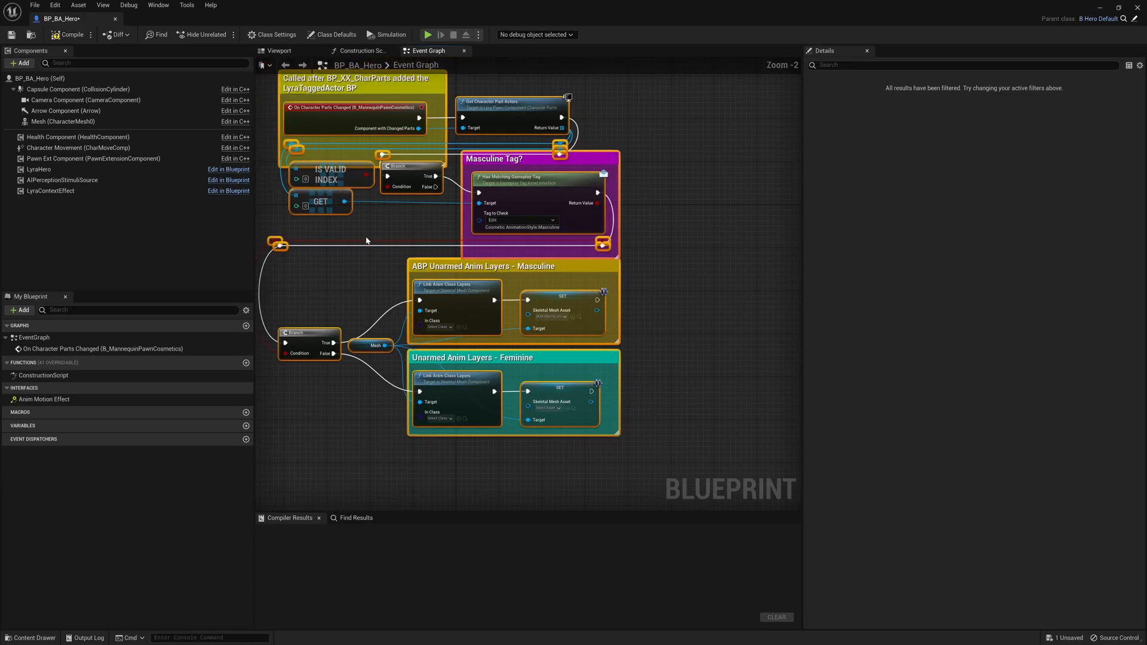
scroll(down, 3)
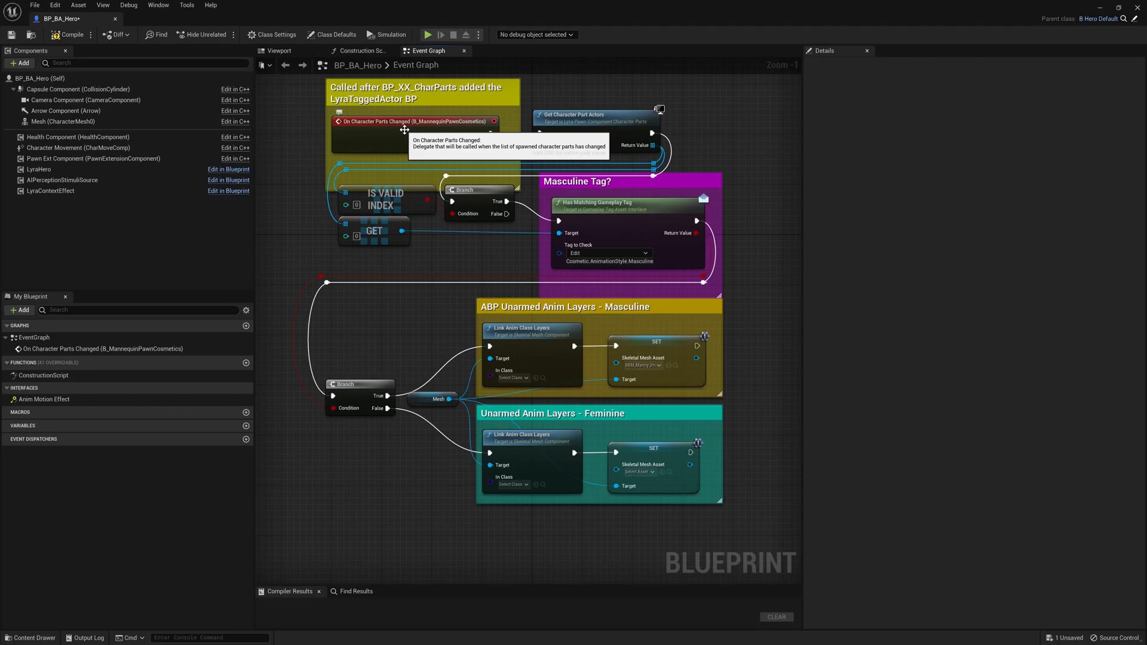
mouse_move(20, 62)
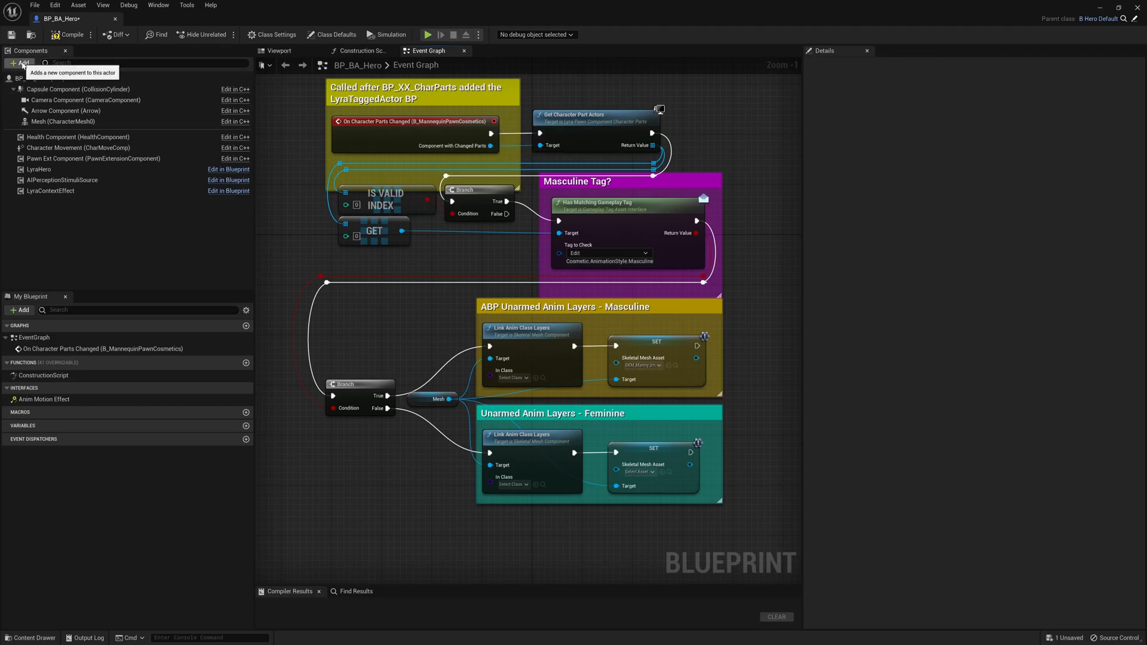
Add the B_MannequinPawnCosmetics component and assign a Quinn skeletal mesh to the feminine branch
click(20, 62)
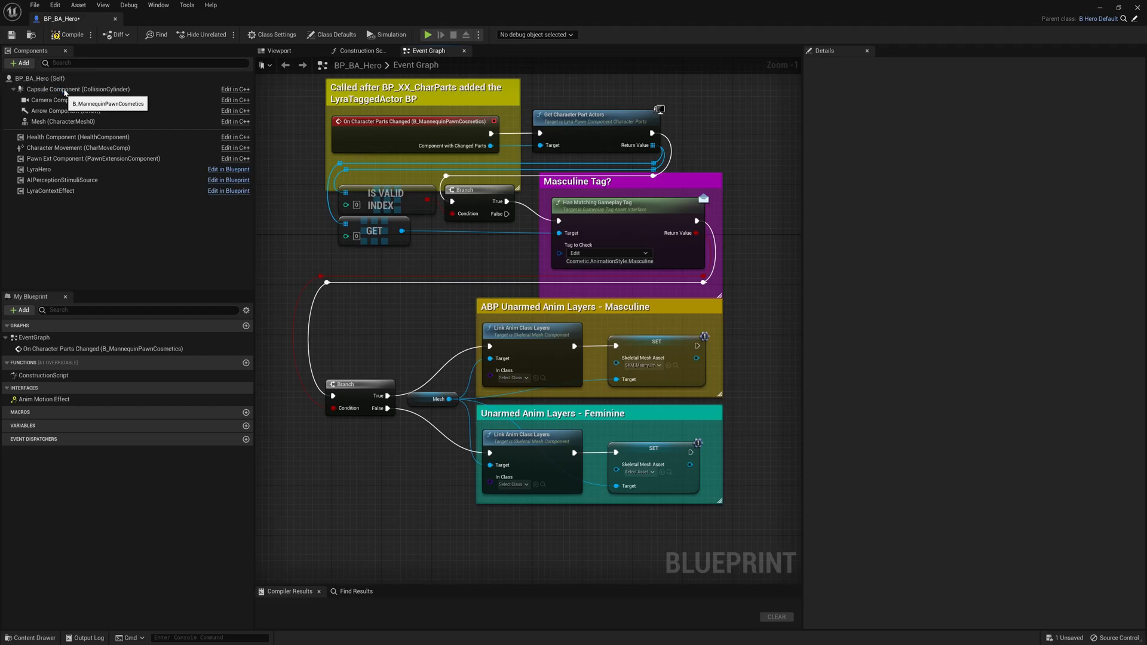
click(66, 201)
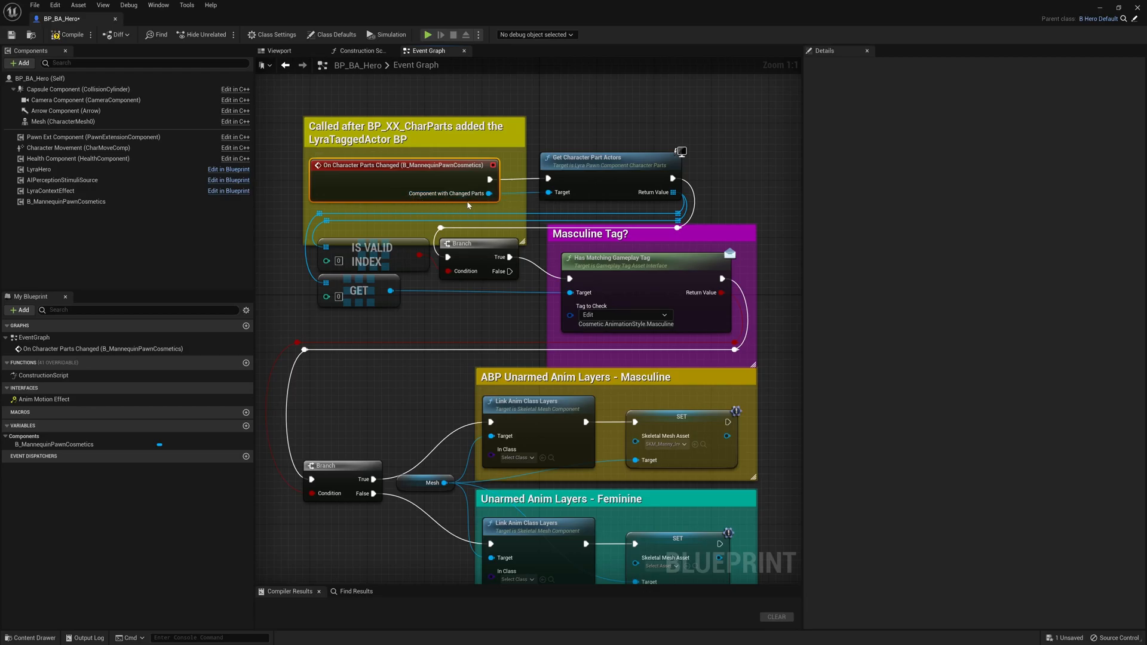
mouse_move(599, 159)
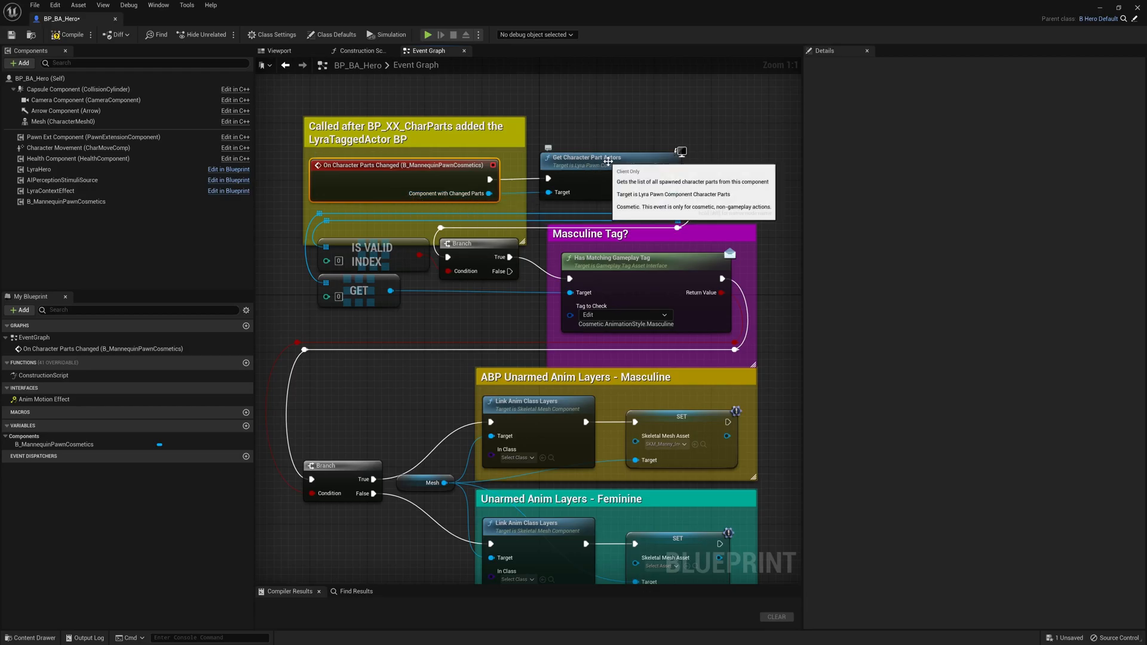
mouse_move(359, 252)
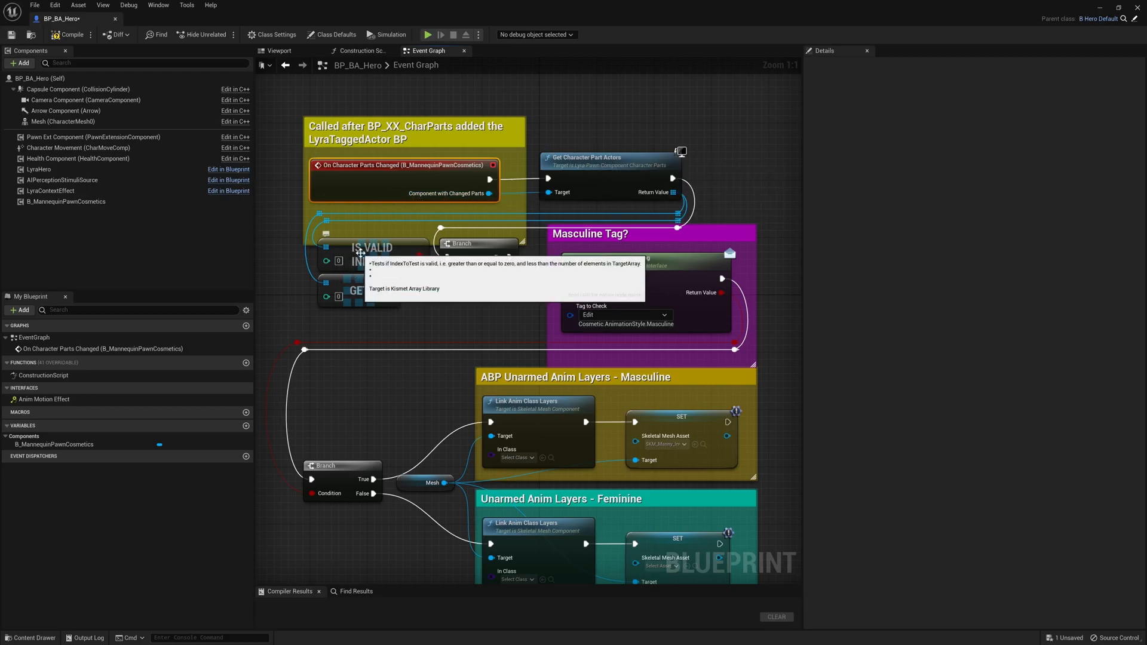
mouse_move(669, 329)
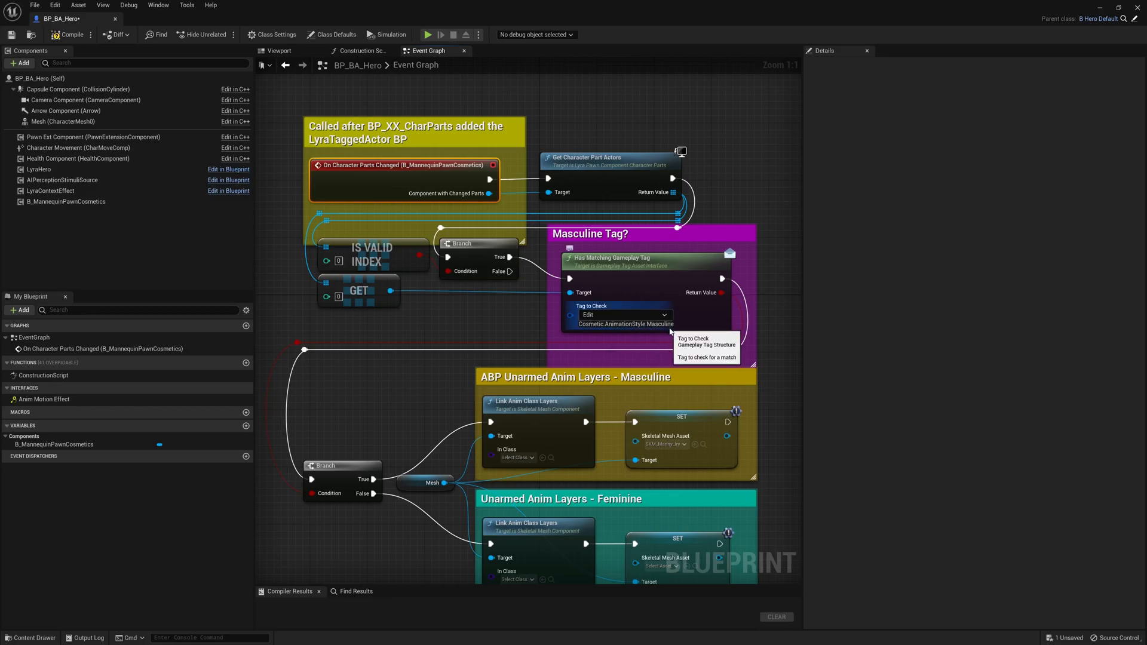
mouse_move(773, 410)
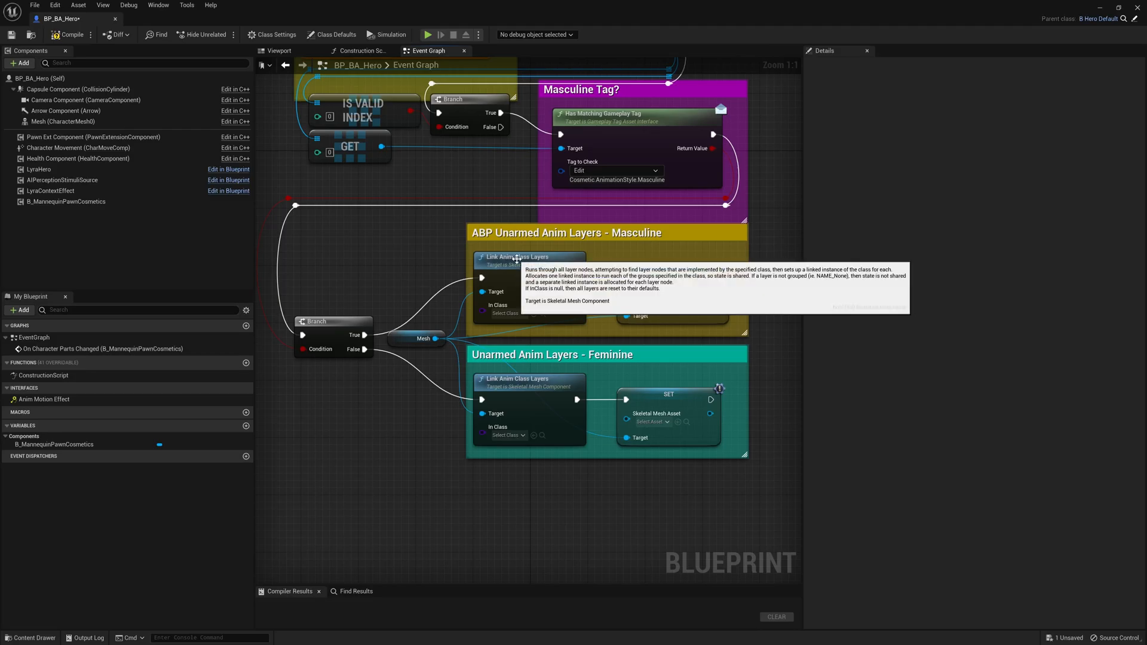
mouse_move(677, 390)
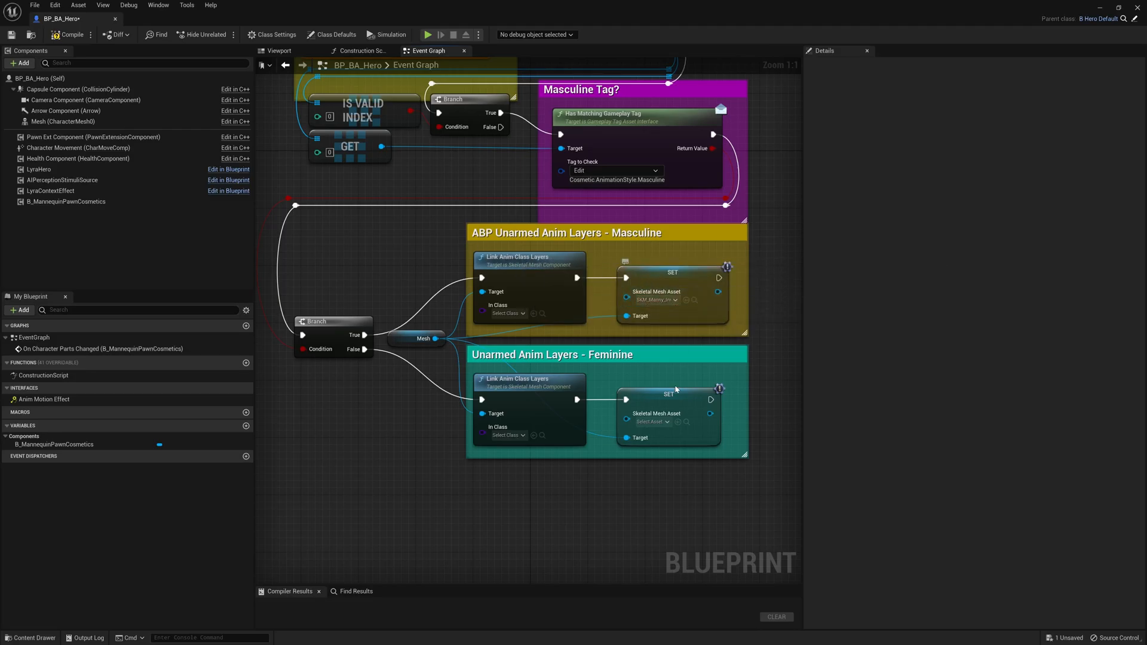
mouse_move(653, 422)
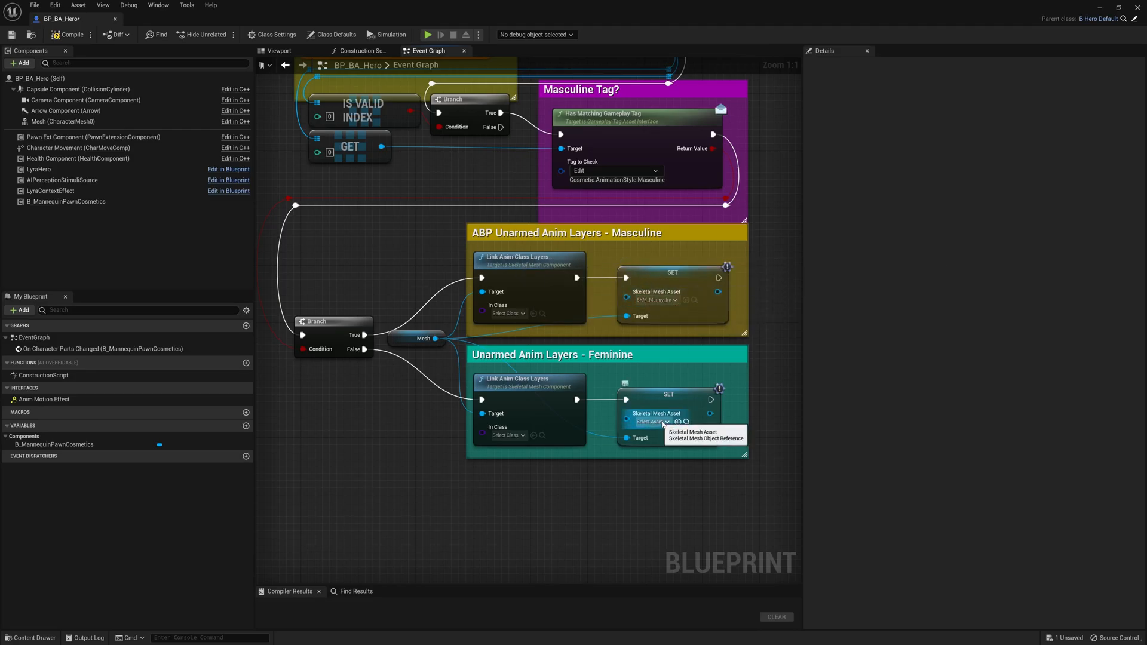
click(651, 421)
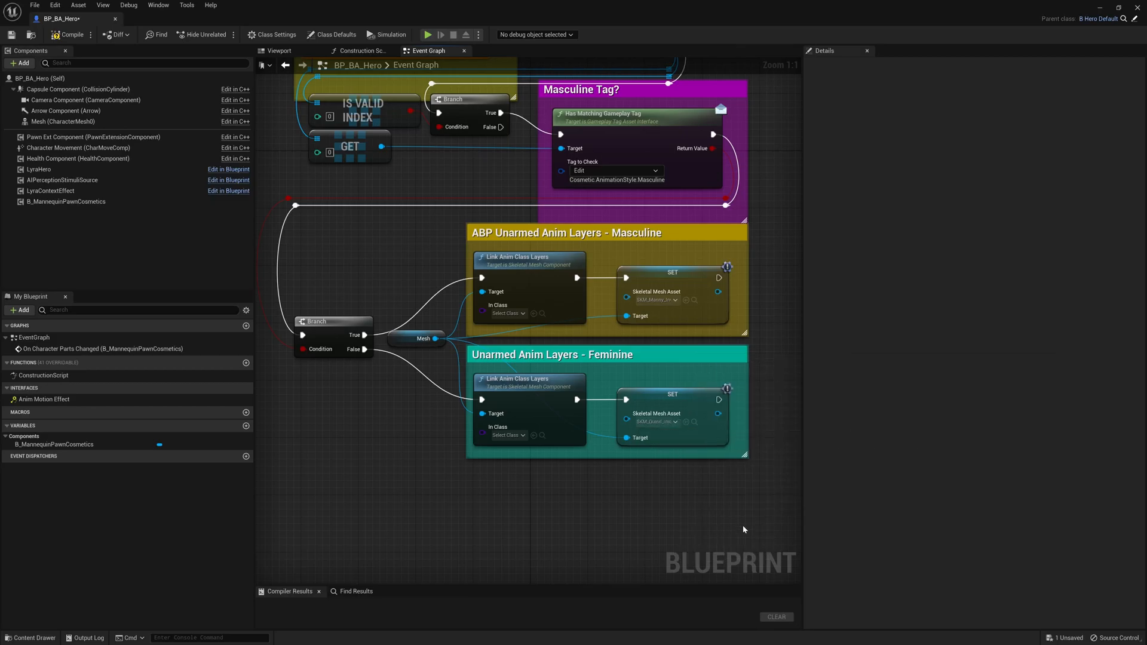
Set masculine anim layers to ABP_UnarmedAnimLayers and feminine layers to an unarmed class
click(505, 313)
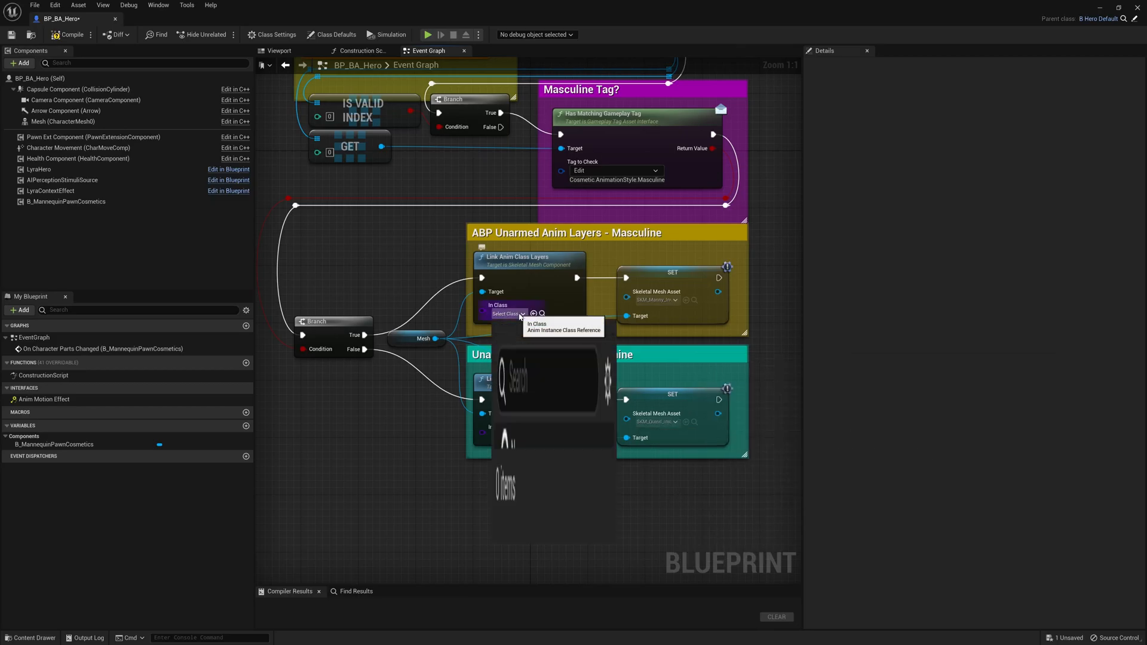
click(510, 313)
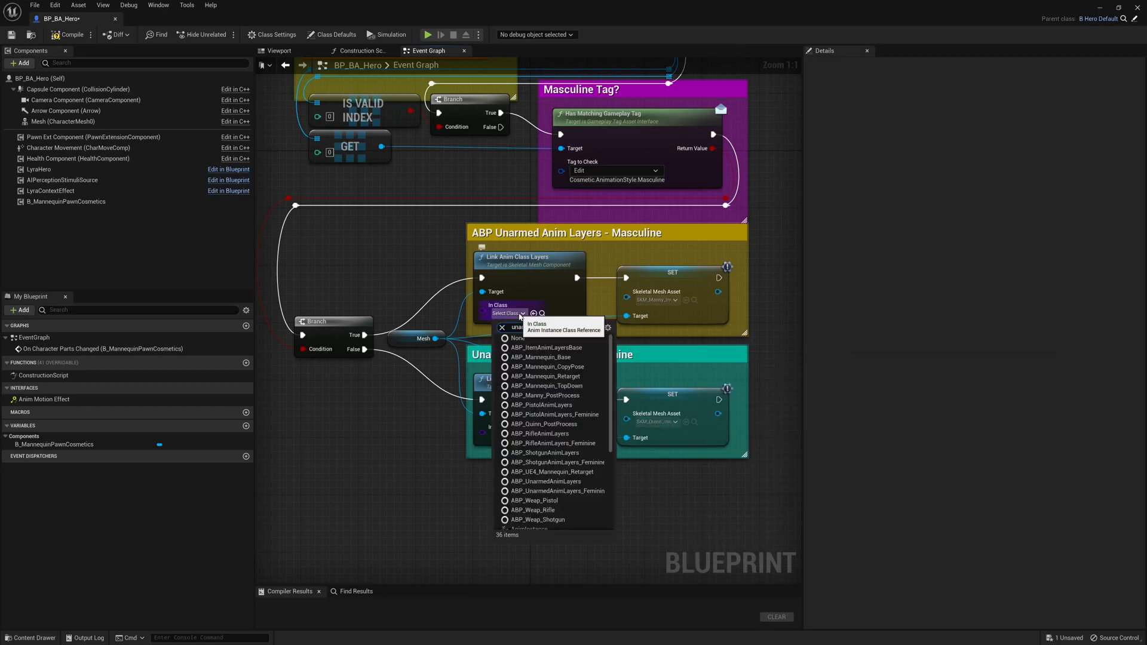
text(unarm)
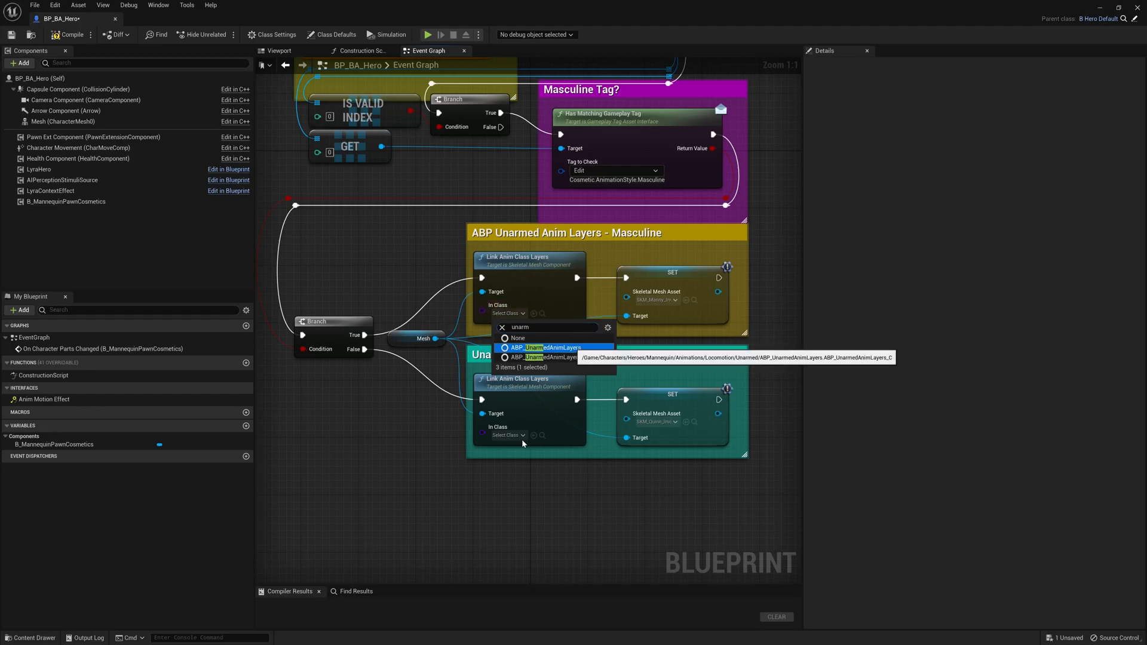
click(549, 347)
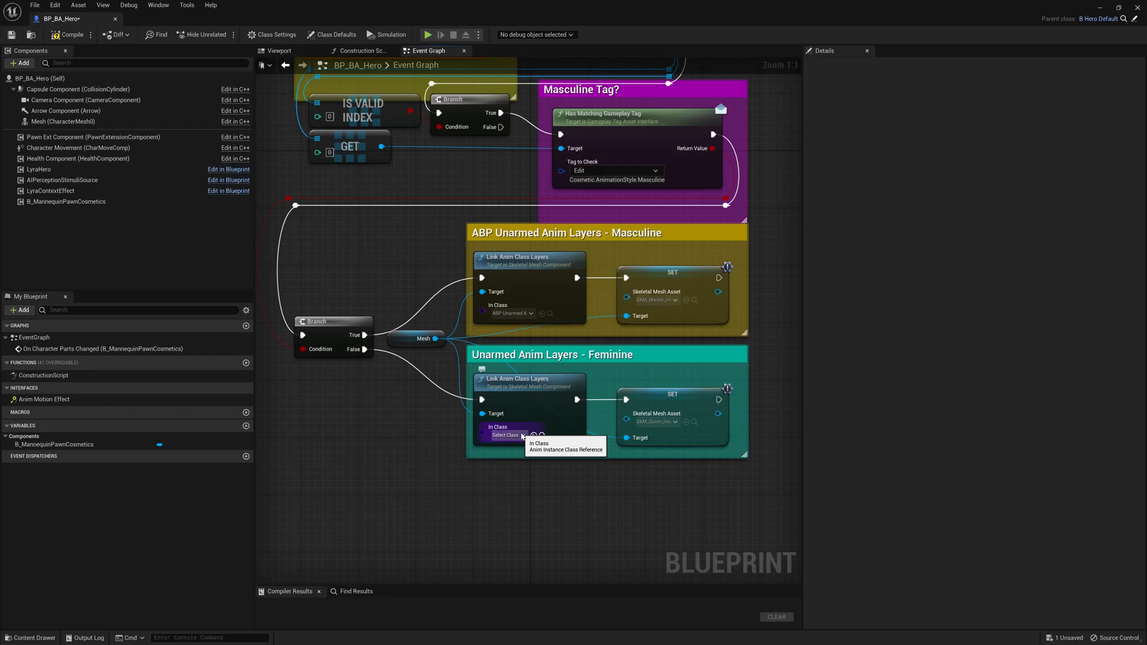
click(505, 436)
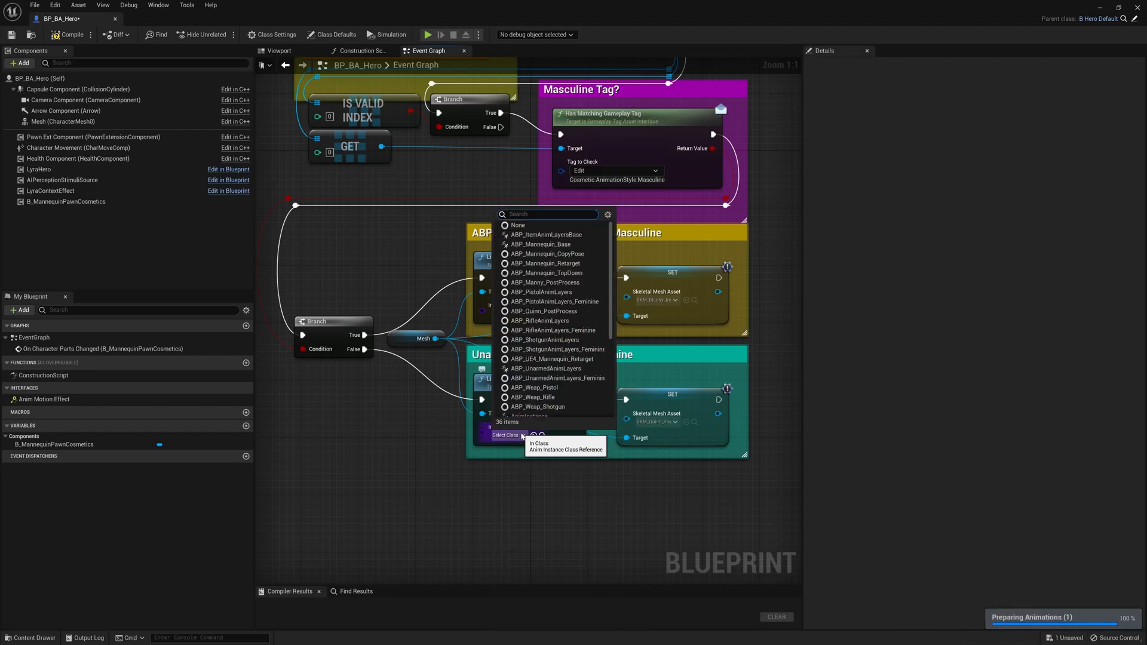
text(unar)
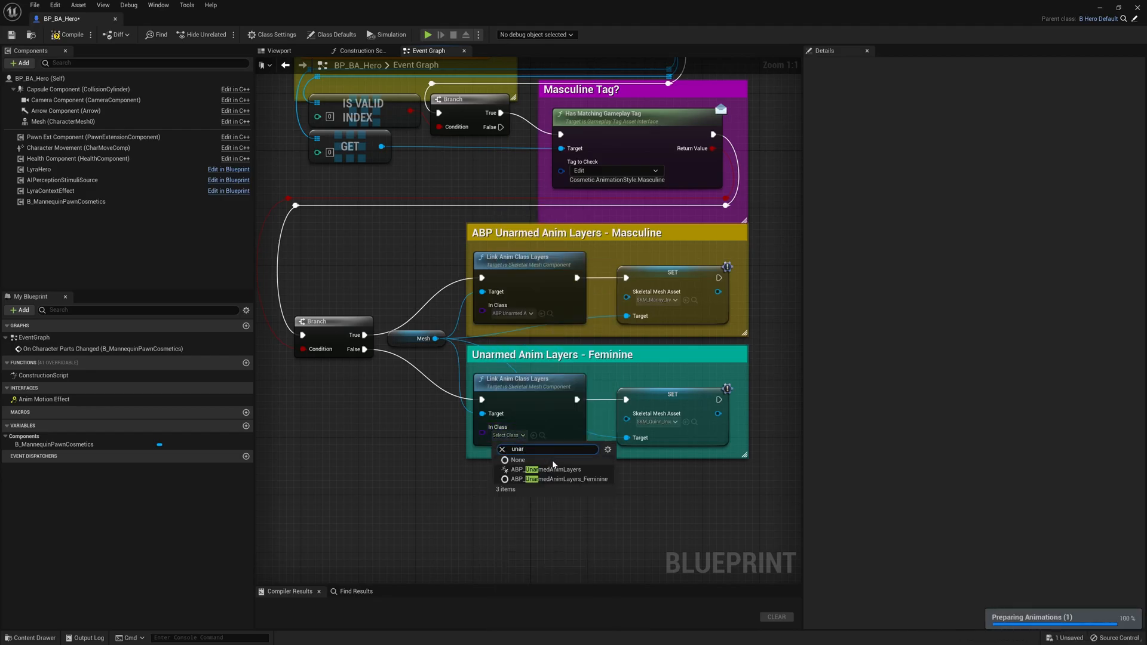
click(550, 469)
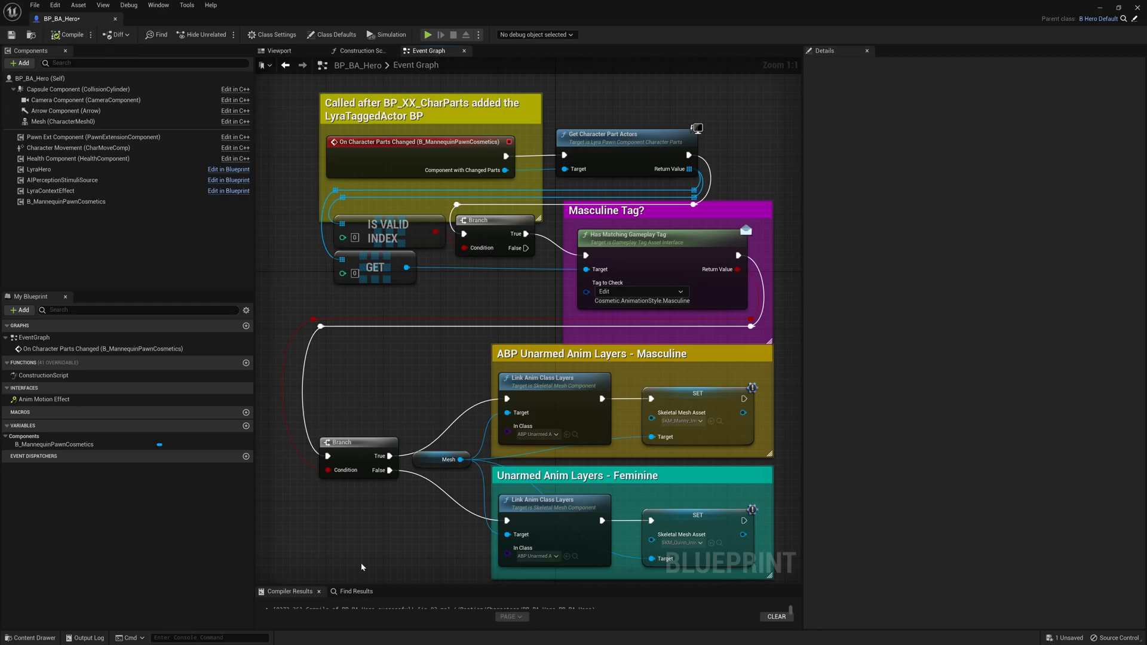
scroll(down, 3)
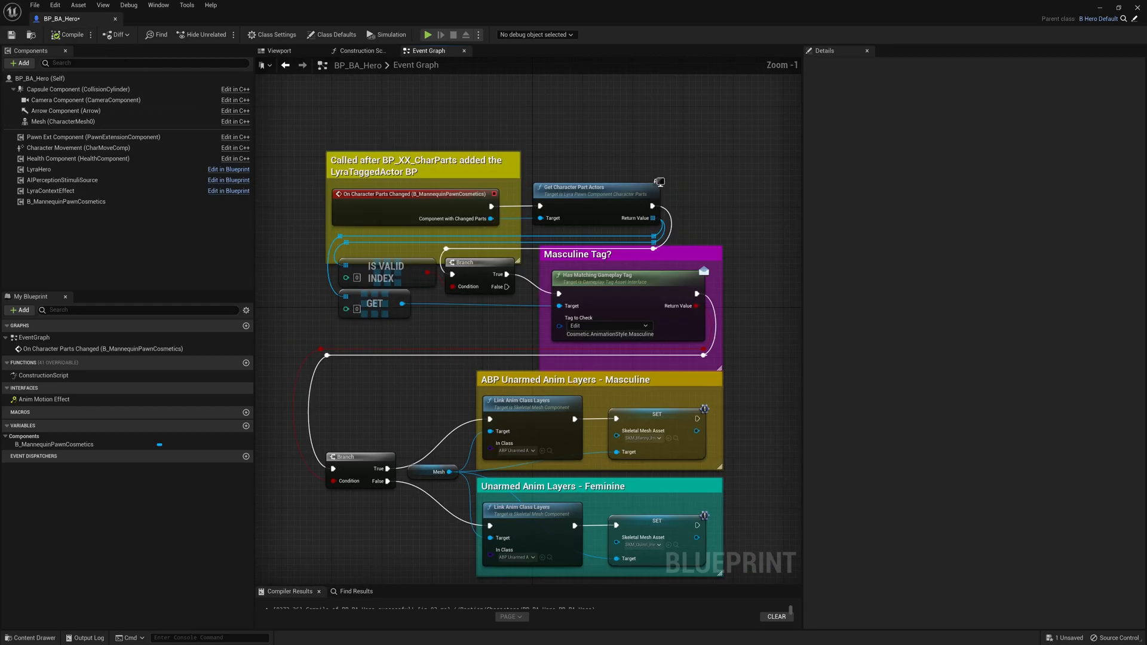
scroll(down, 3)
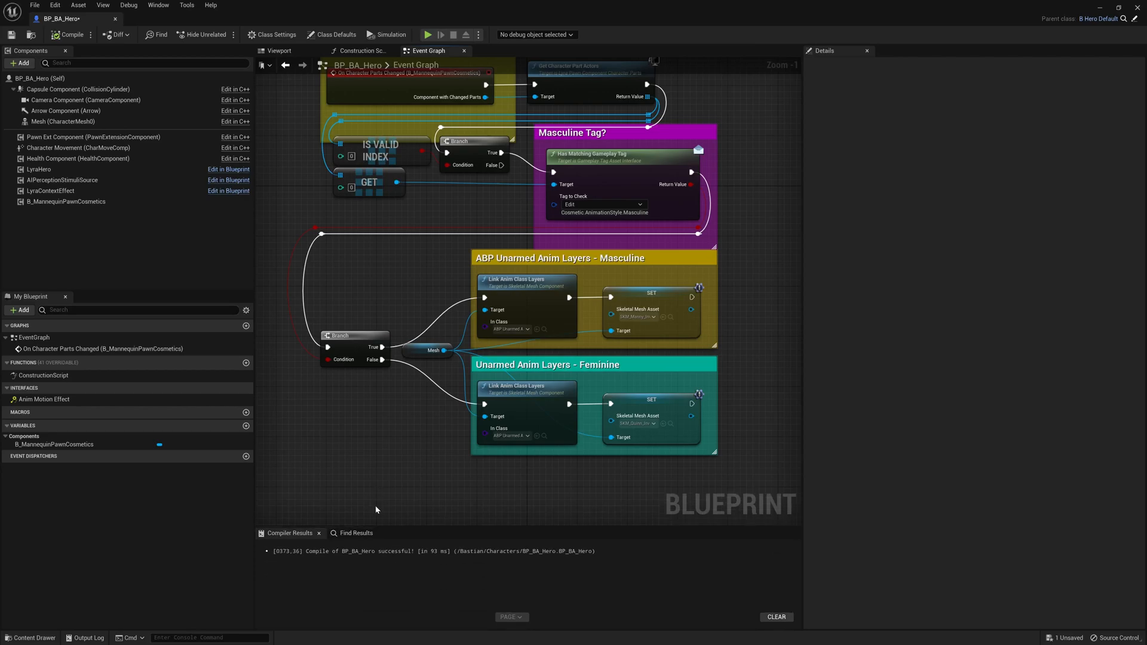
key(alt+tab)
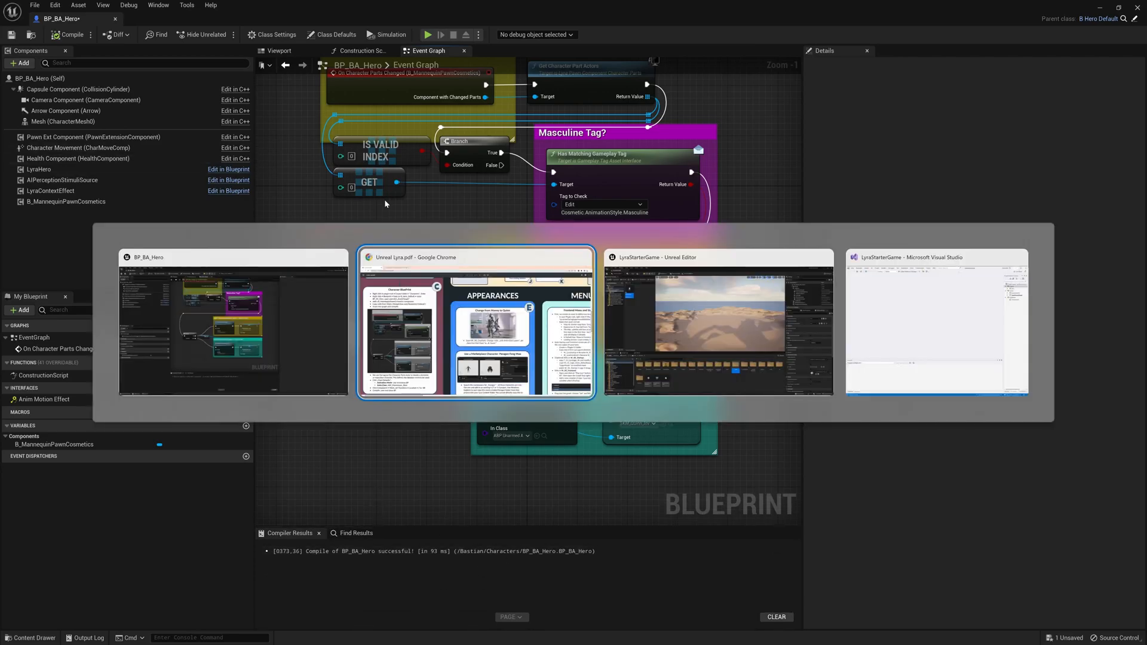
click(475, 324)
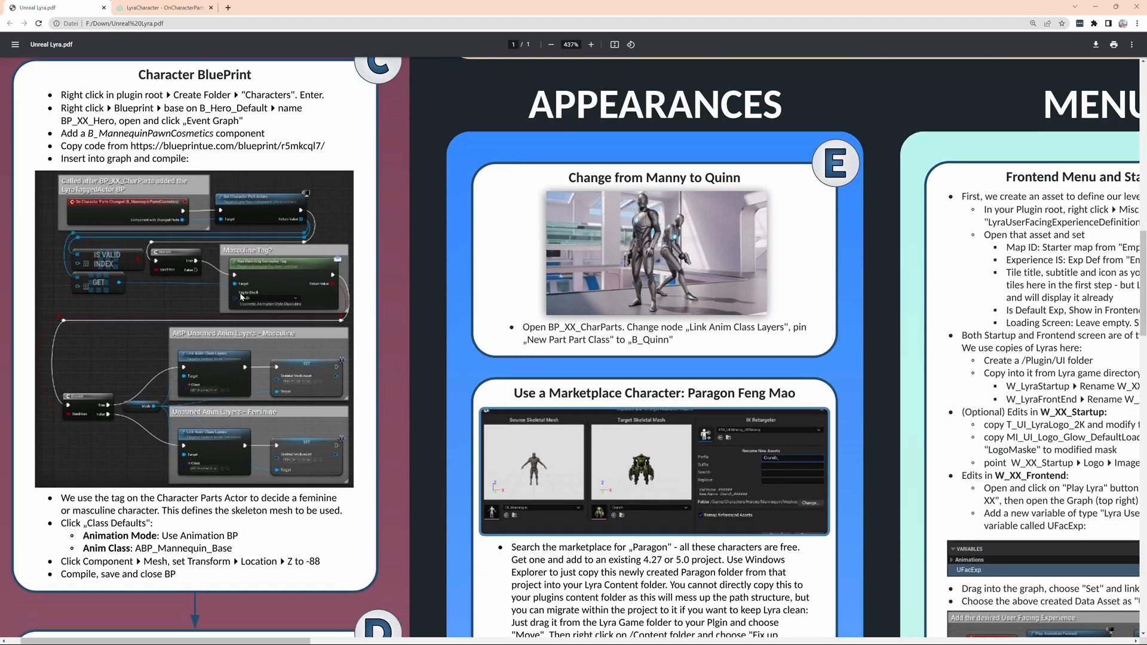
scroll(down, 3)
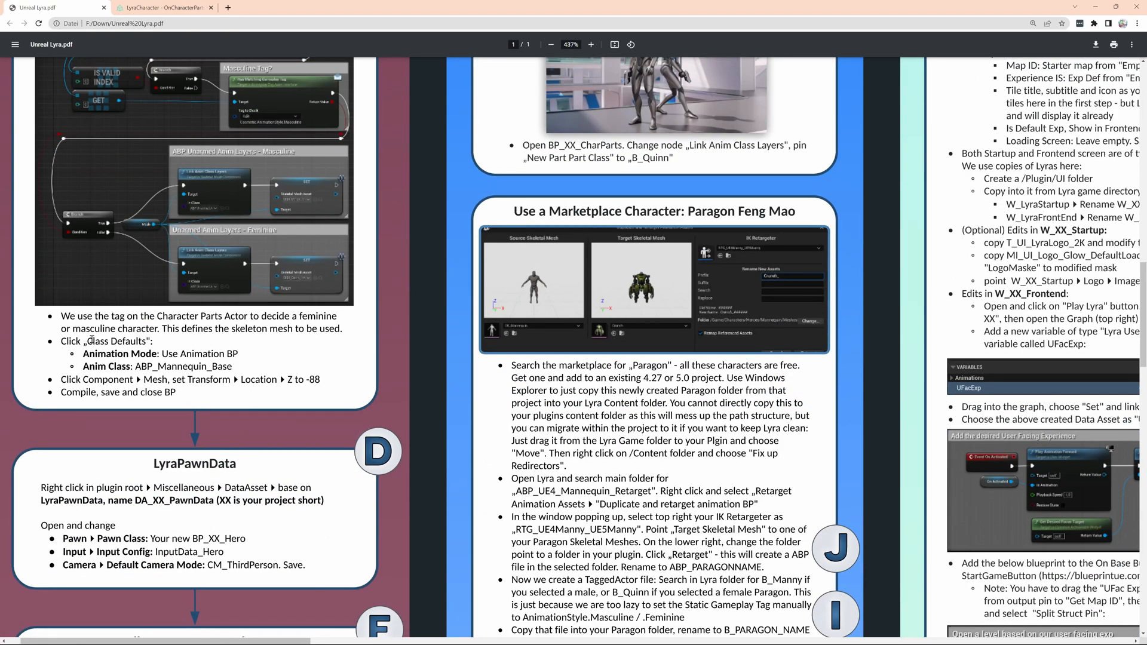
mouse_move(216, 271)
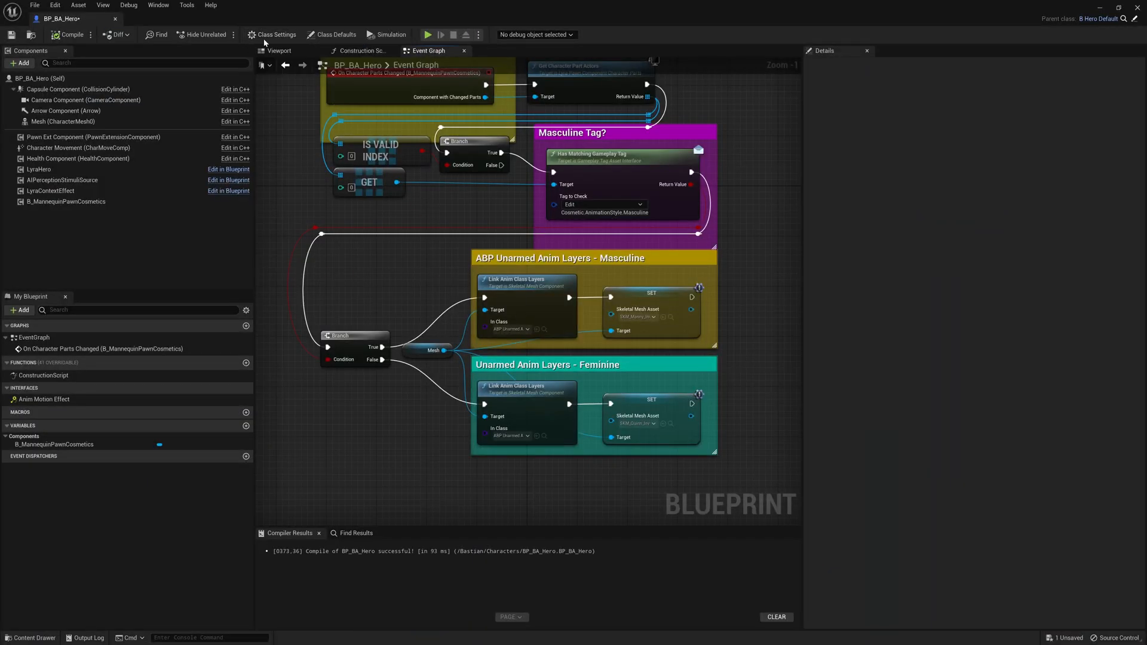
click(336, 35)
text(base)
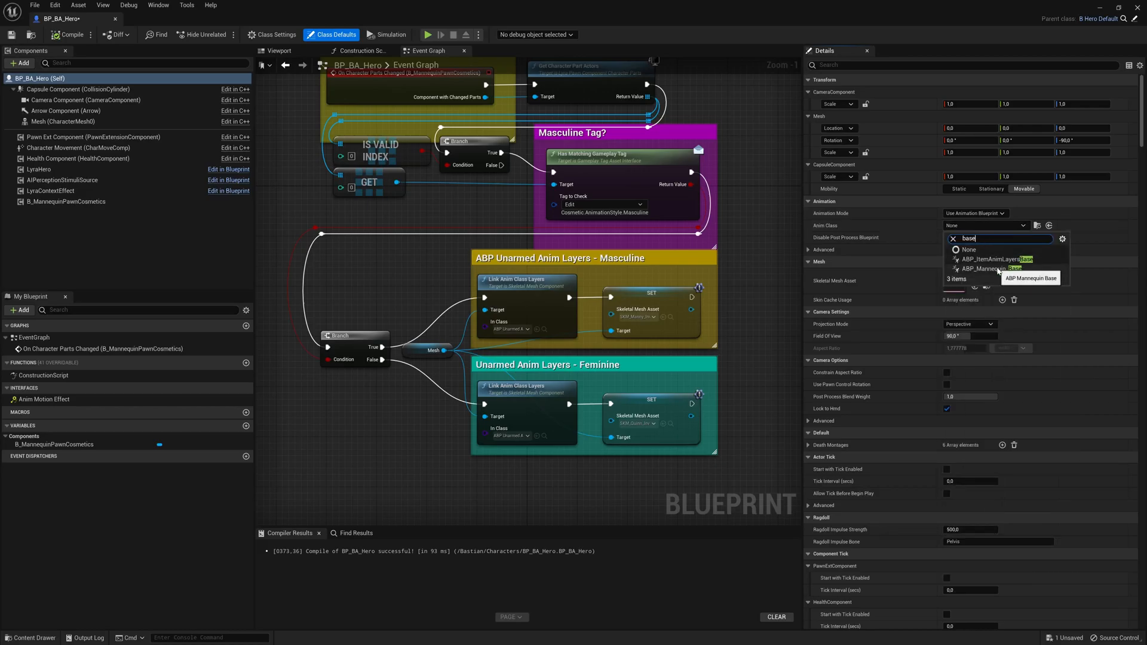
Assign ABP_Mannequin_Base as BP_BA_Hero's mesh anim class, then compile and save
click(995, 270)
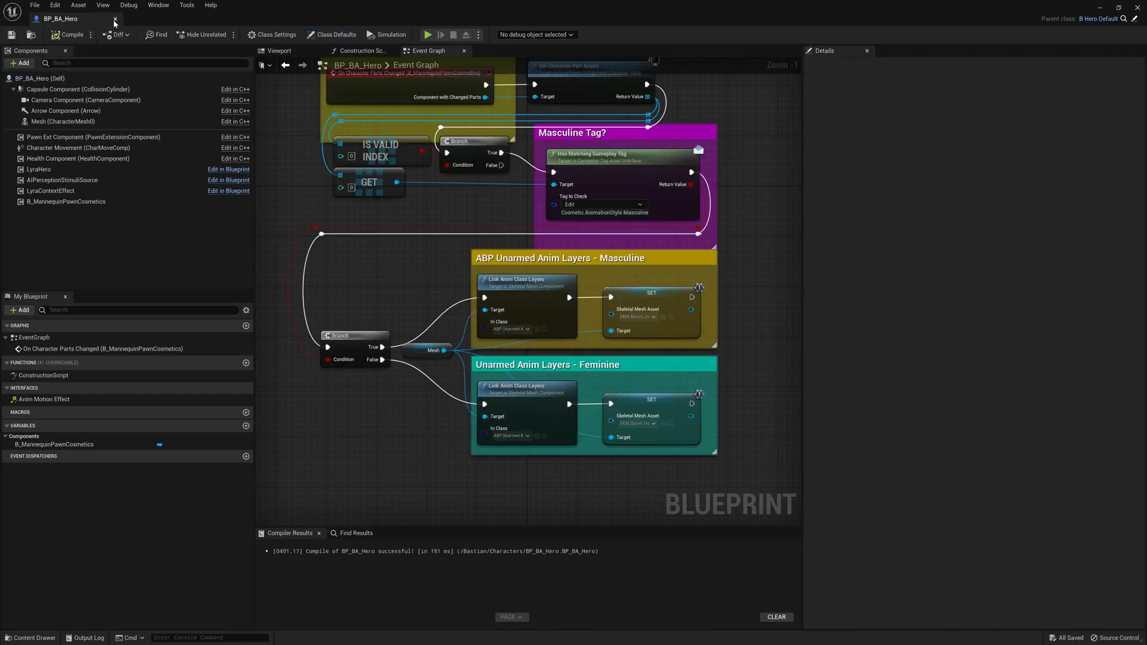
click(114, 19)
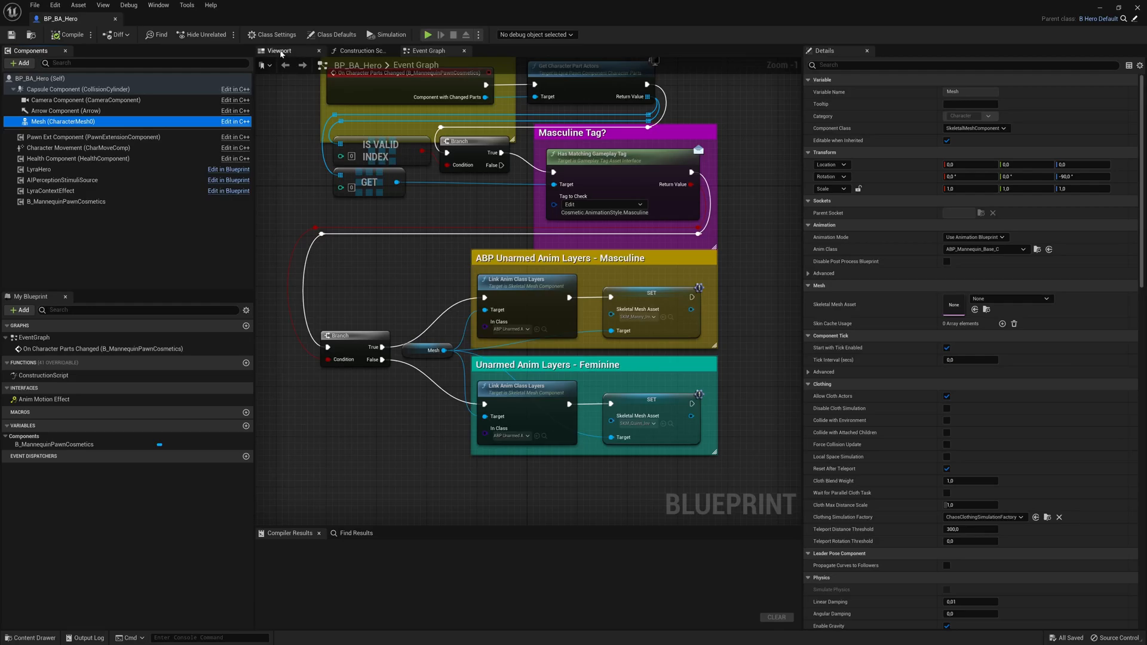
click(280, 50)
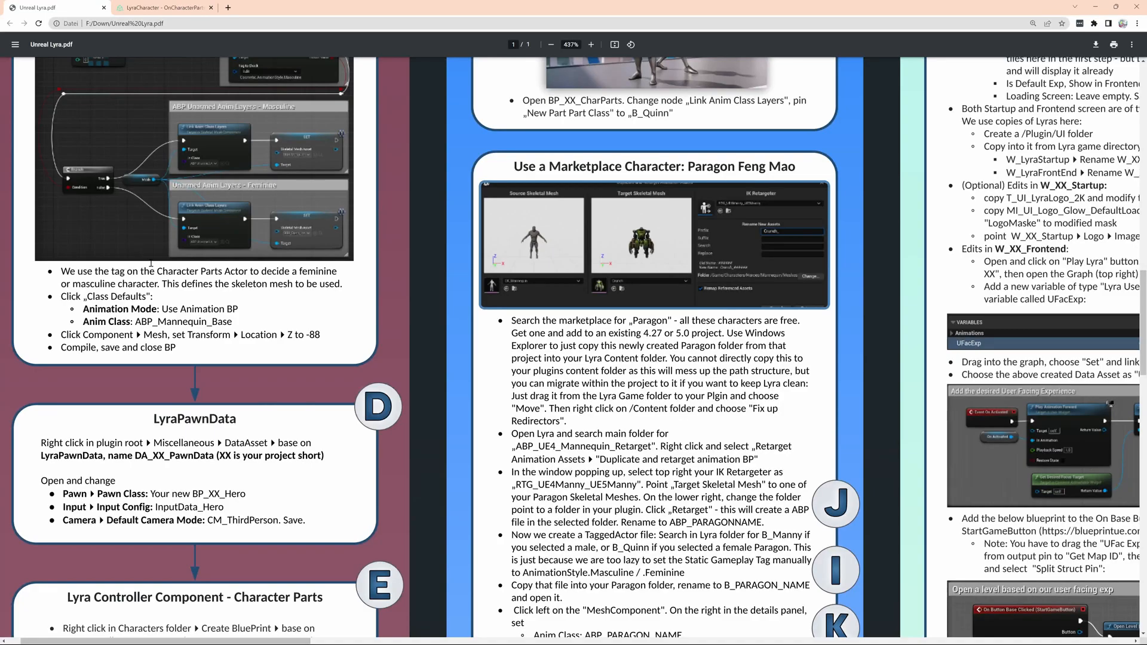
Scroll the guide down to section D, the LyraPawnData step
scroll(down, 3)
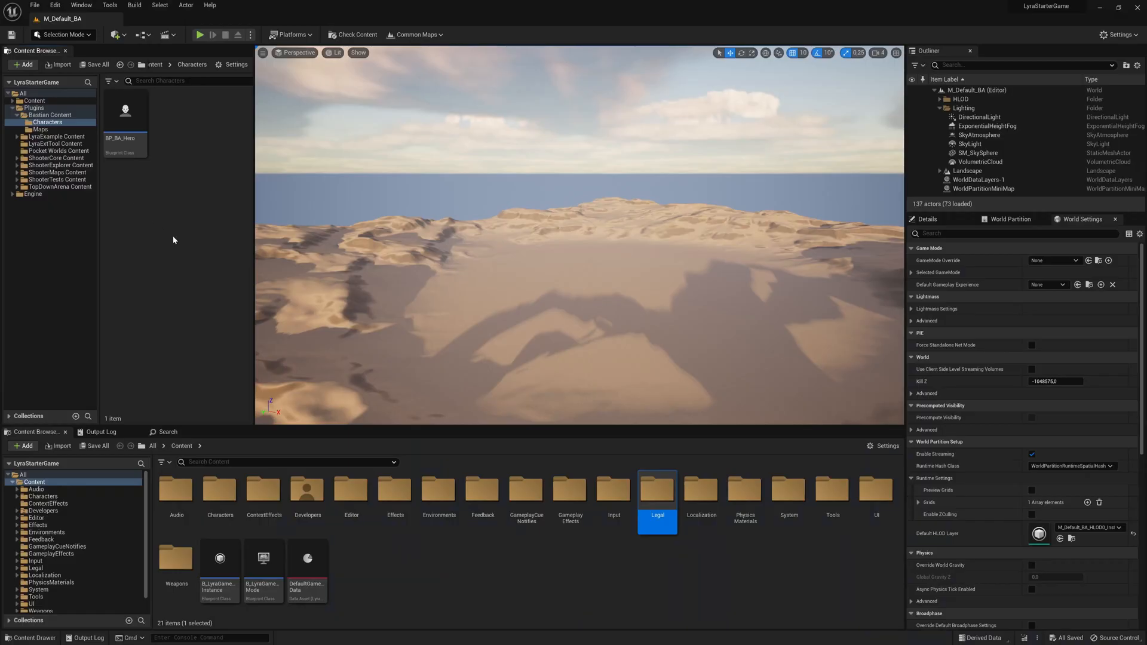
Select the Bastian Content root folder for the new pawn data asset
click(49, 115)
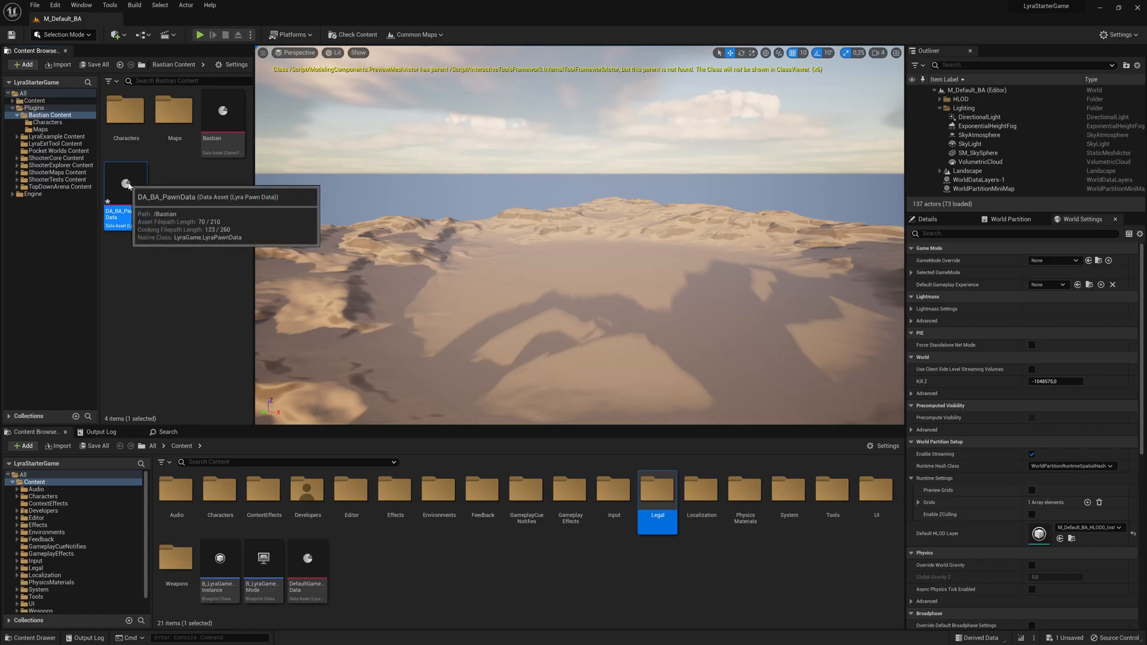
Open DA_BA_PawnData and expand its Input and Camera sections
double_click(125, 182)
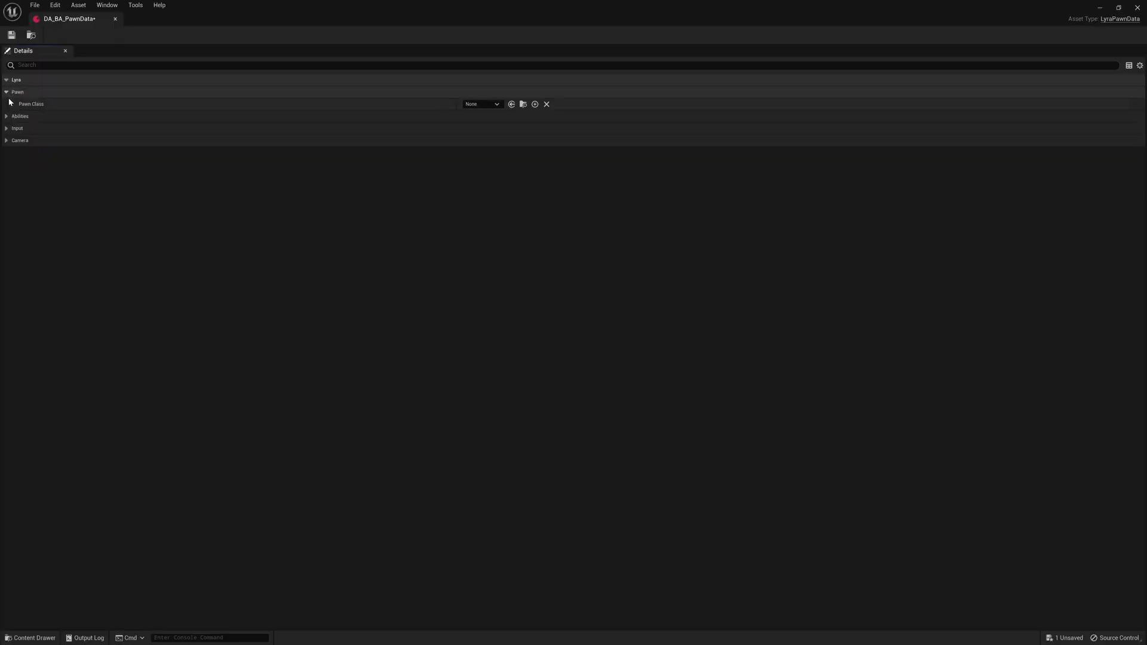
click(7, 128)
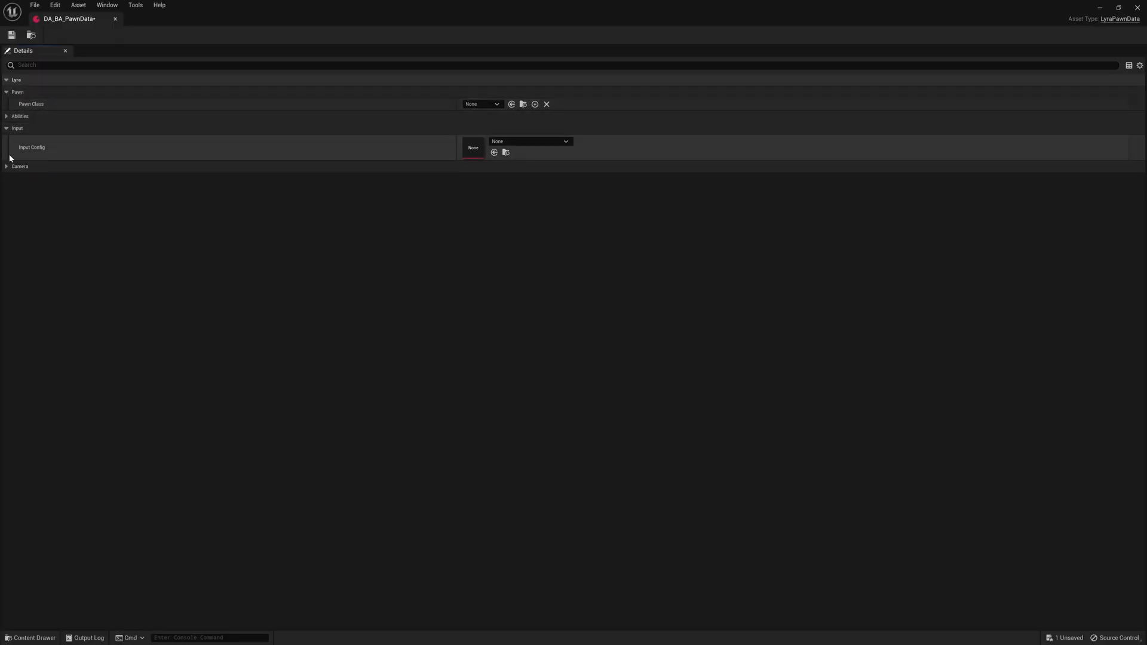
click(7, 166)
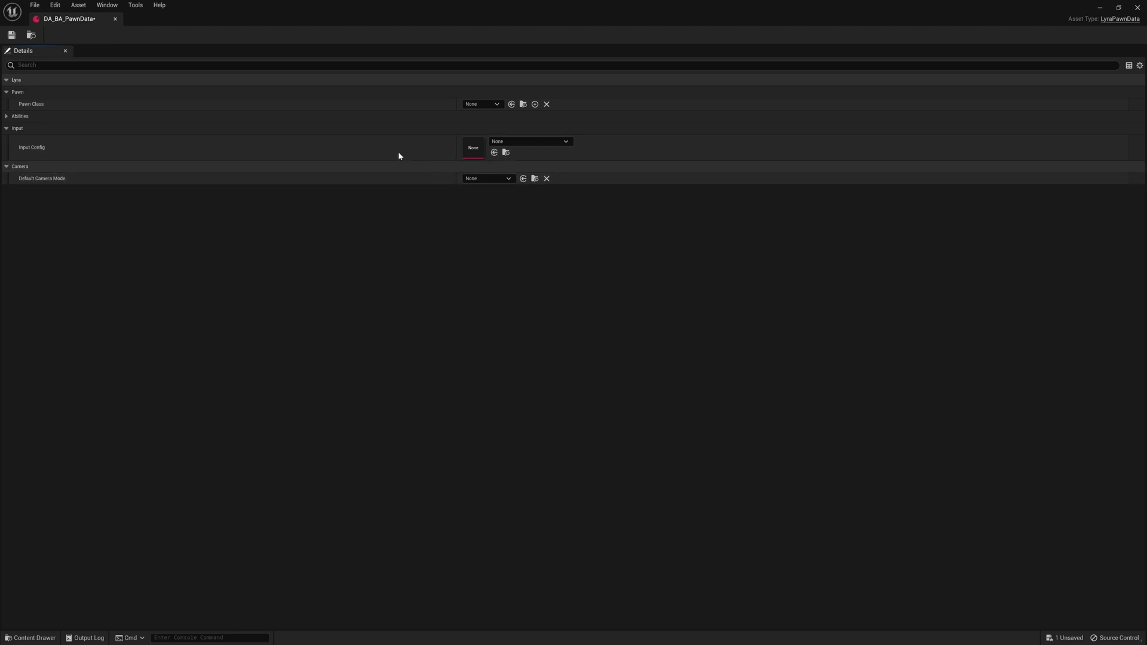
Set pawn class BP_BA_Hero, input config InputData_Hero, camera mode CM_ThirdPerson
click(483, 104)
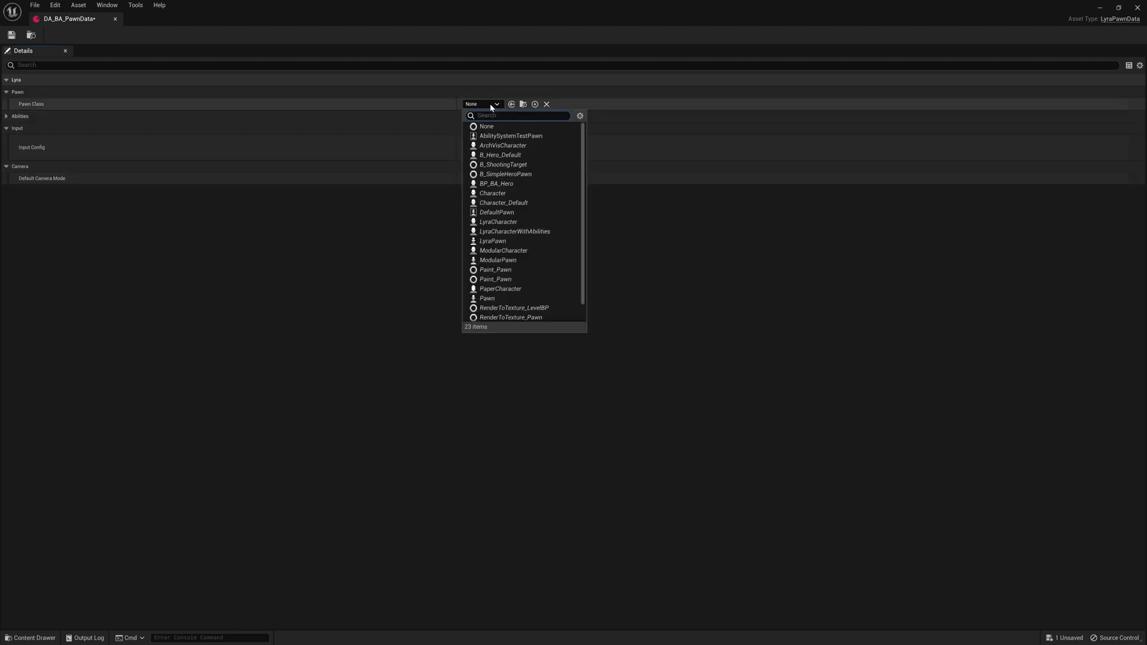
text(ba)
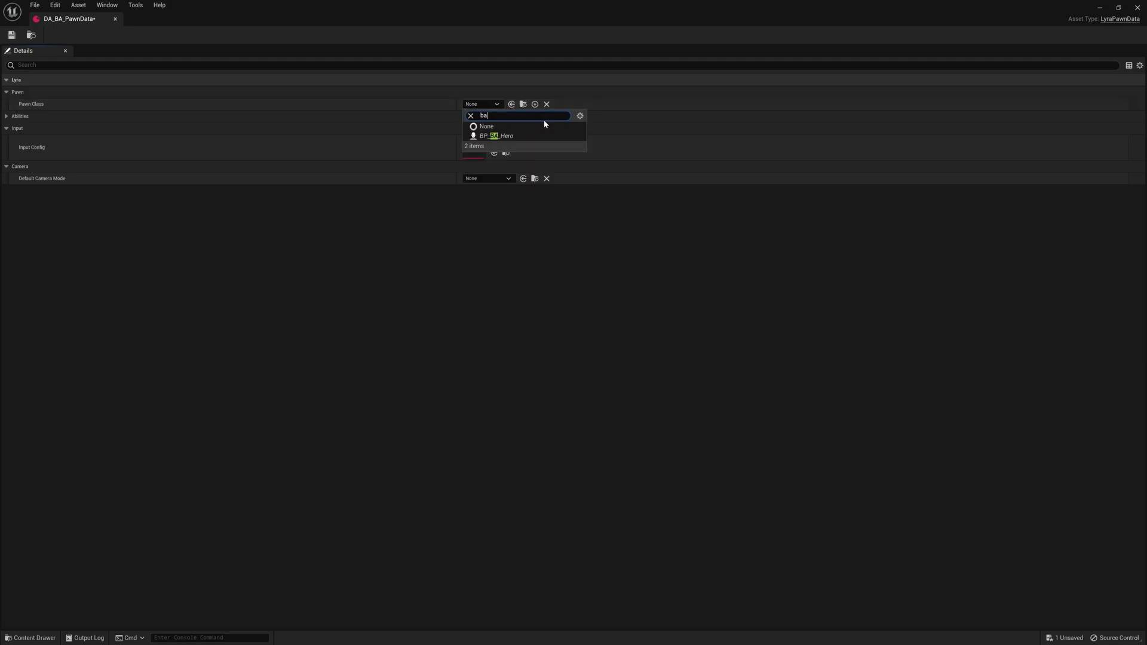
click(496, 135)
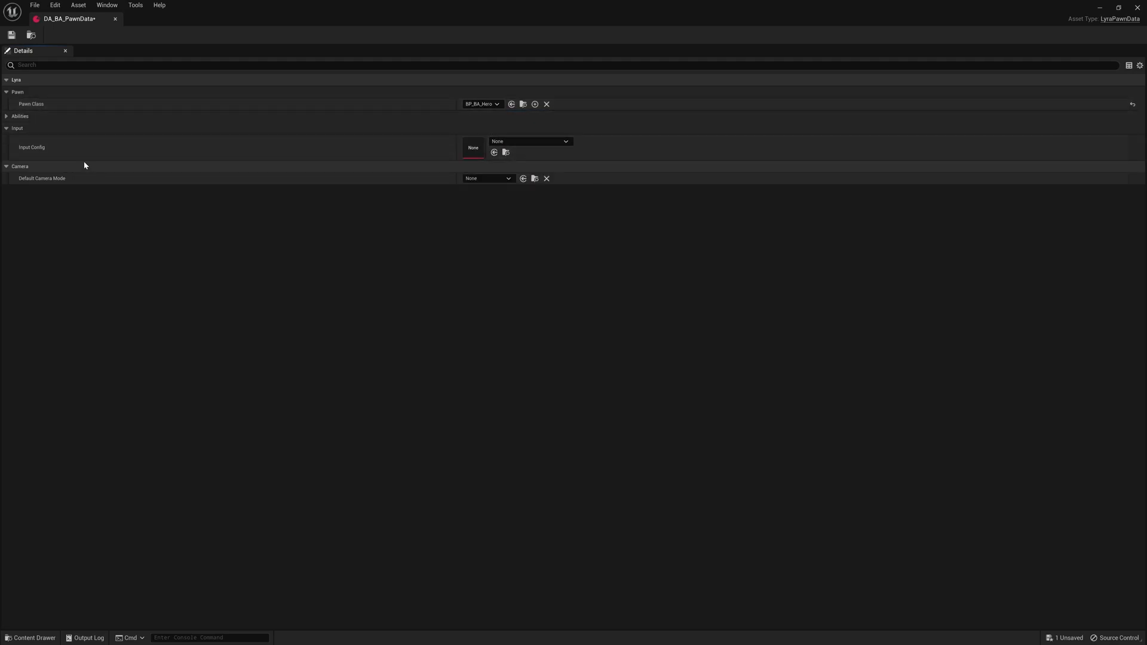
click(564, 141)
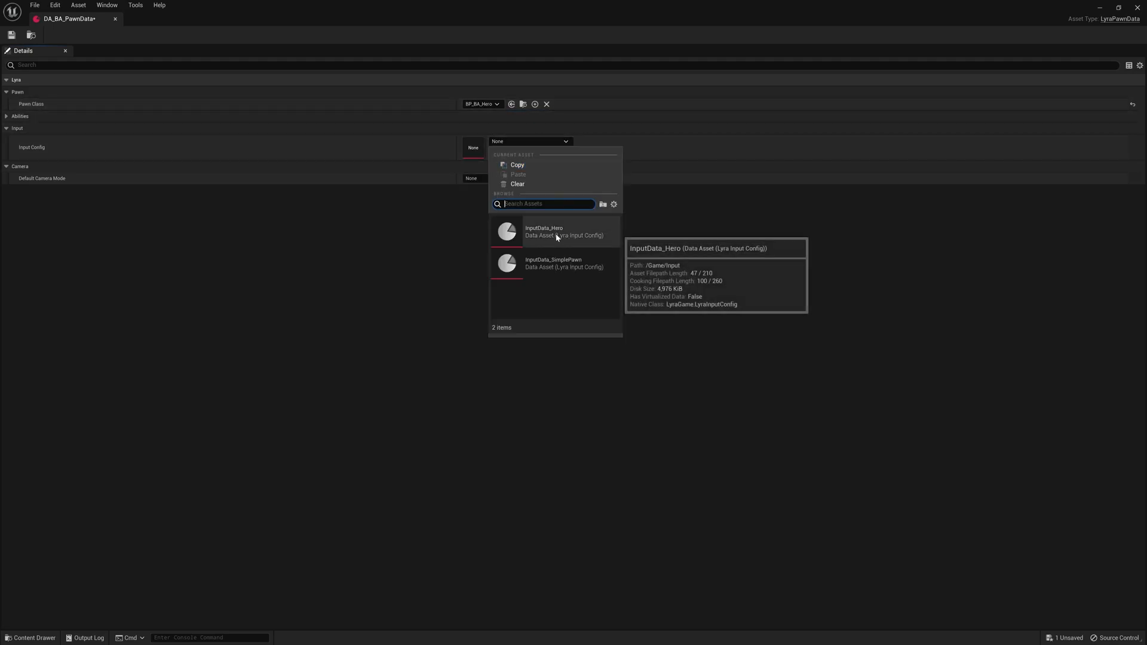
click(544, 231)
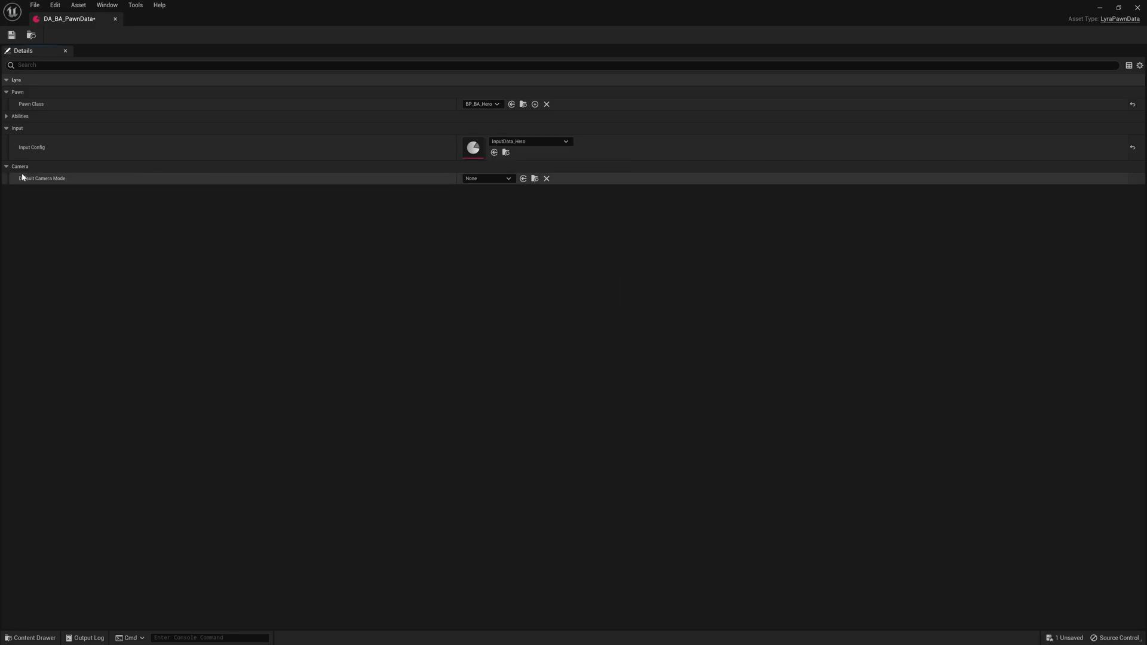
click(486, 178)
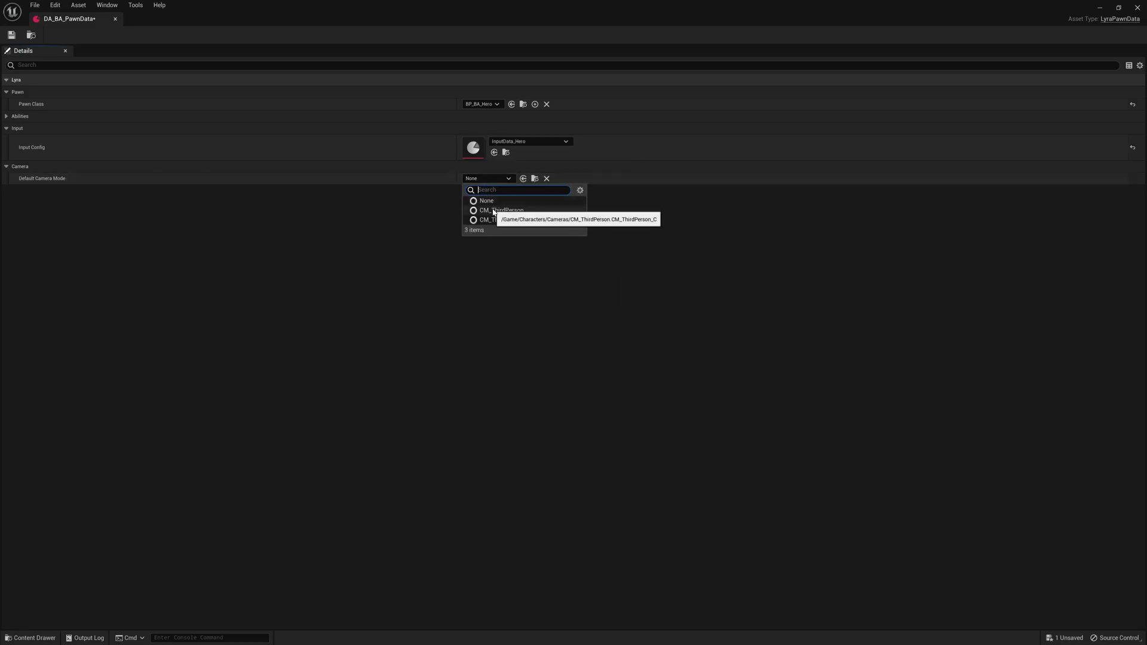
click(500, 211)
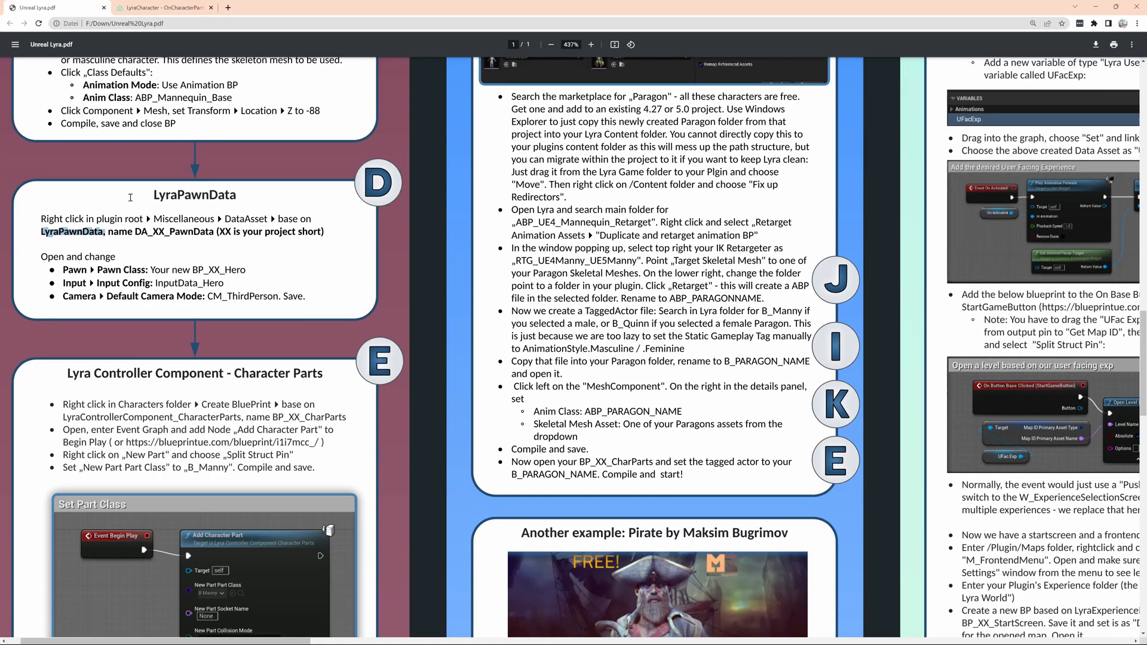
Scroll the guide to section E Character Parts, then return to Unreal Editor
scroll(down, 3)
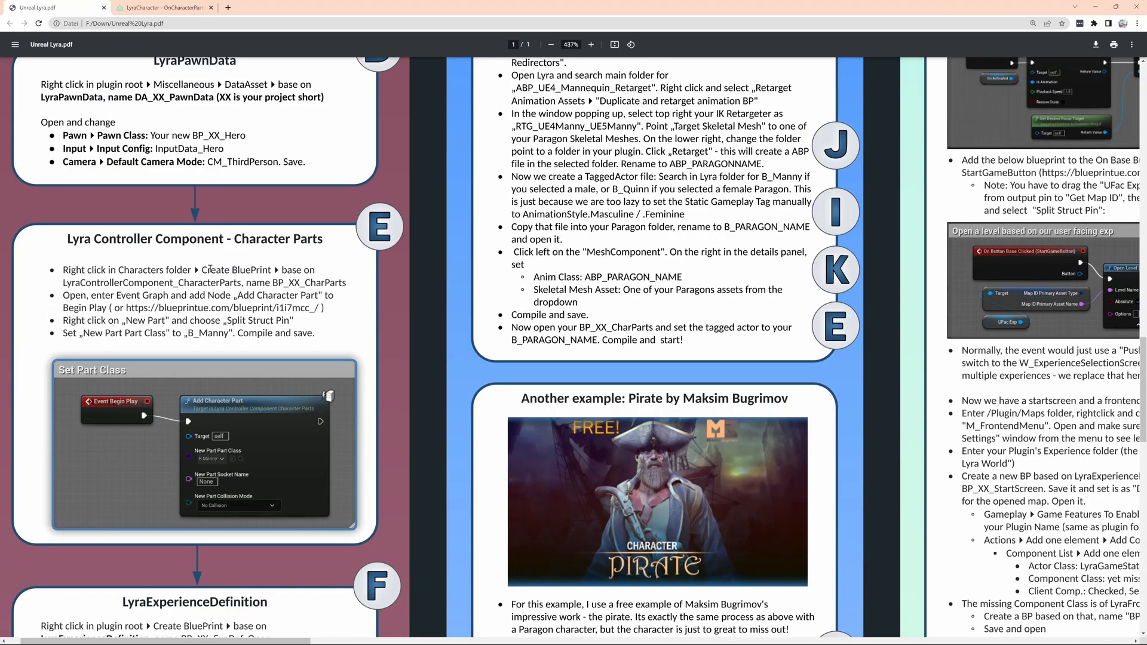
scroll(down, 3)
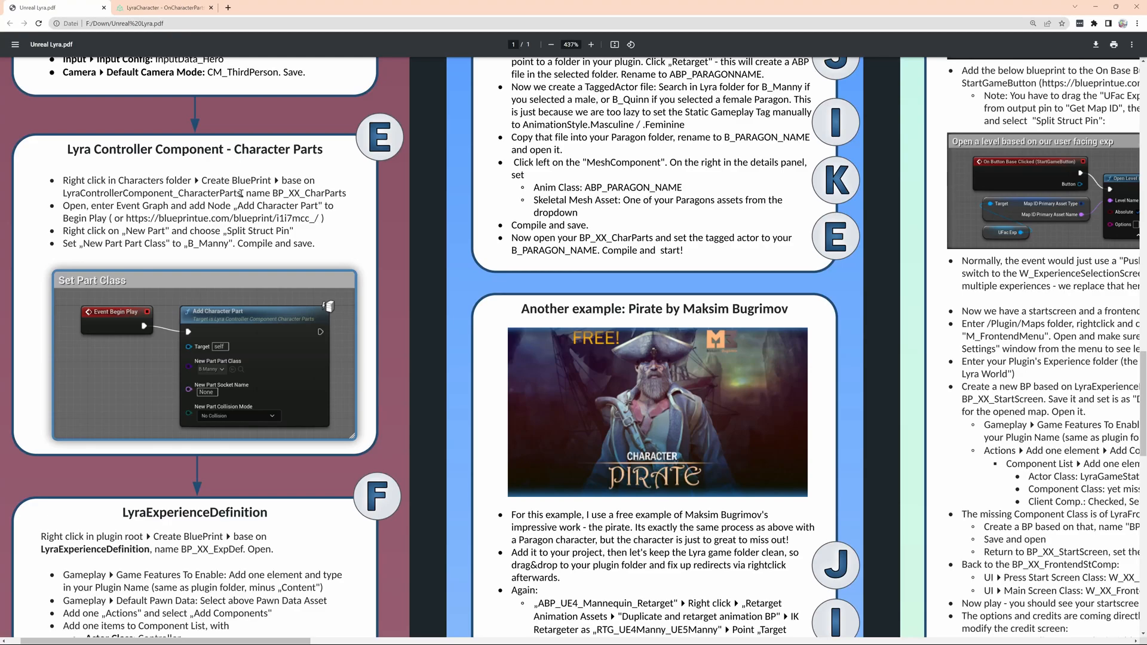
double_click(131, 193)
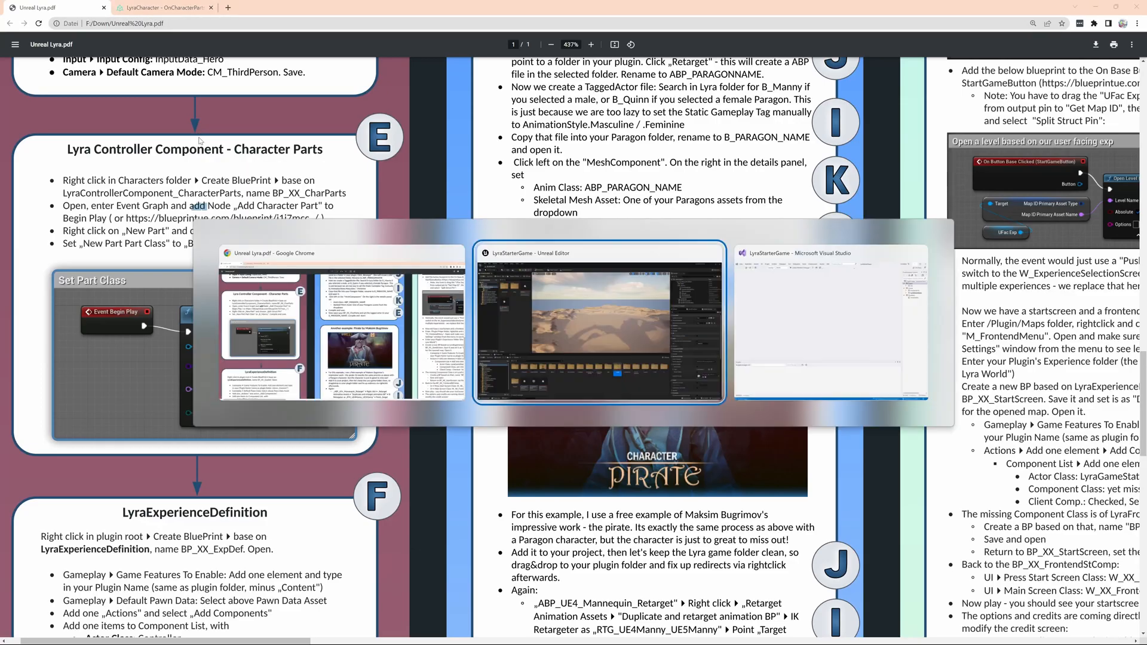
click(600, 324)
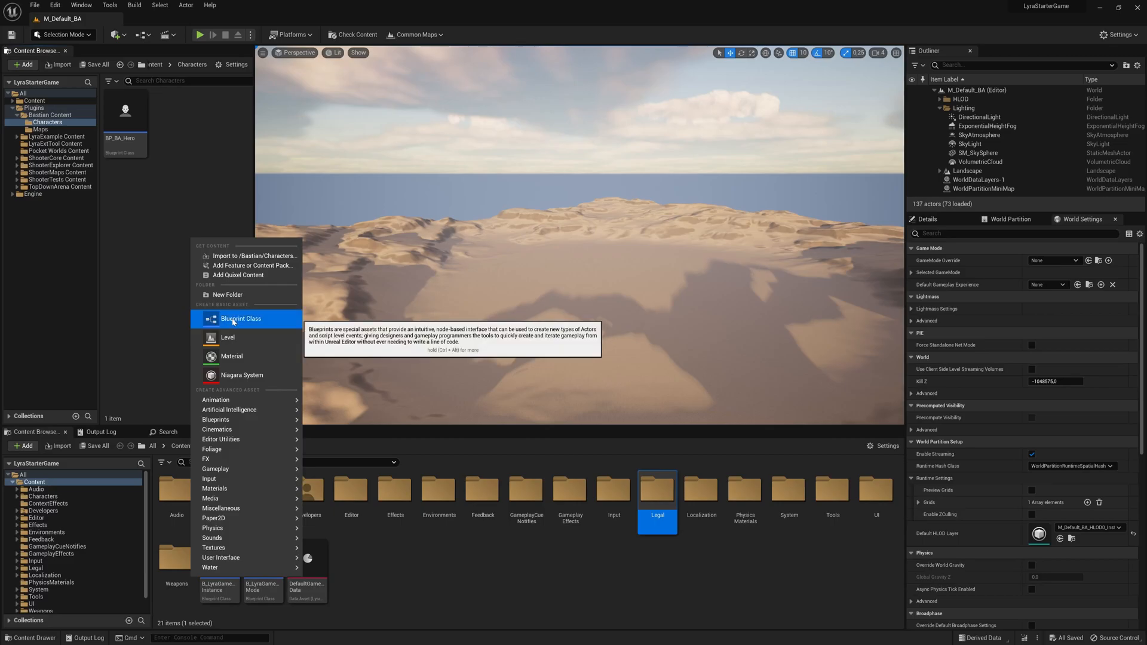
Create a Blueprint Class with parent LyraControllerComponent_CharacterParts in the Characters folder
click(240, 318)
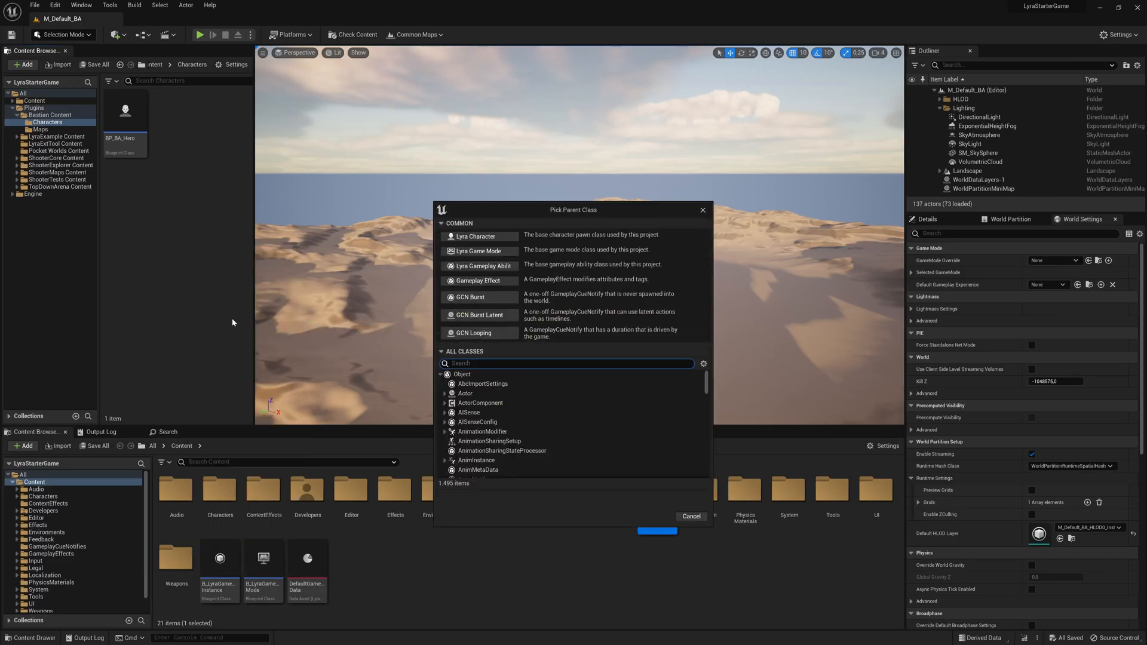
text(LyraControllerComponent_CharacterParts)
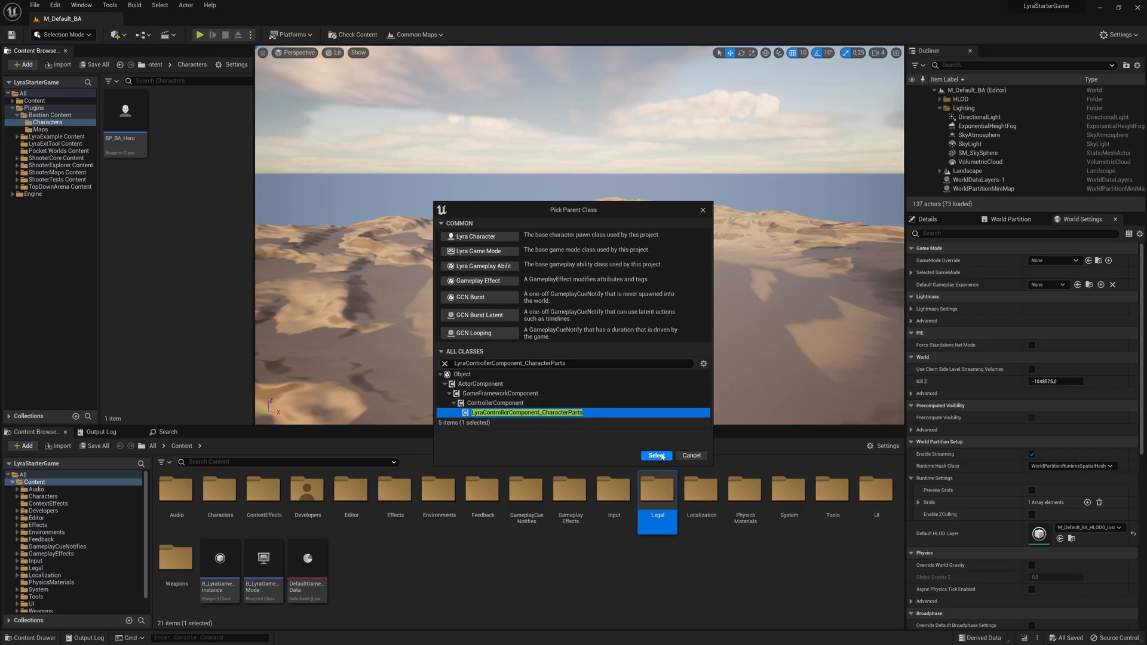
click(656, 455)
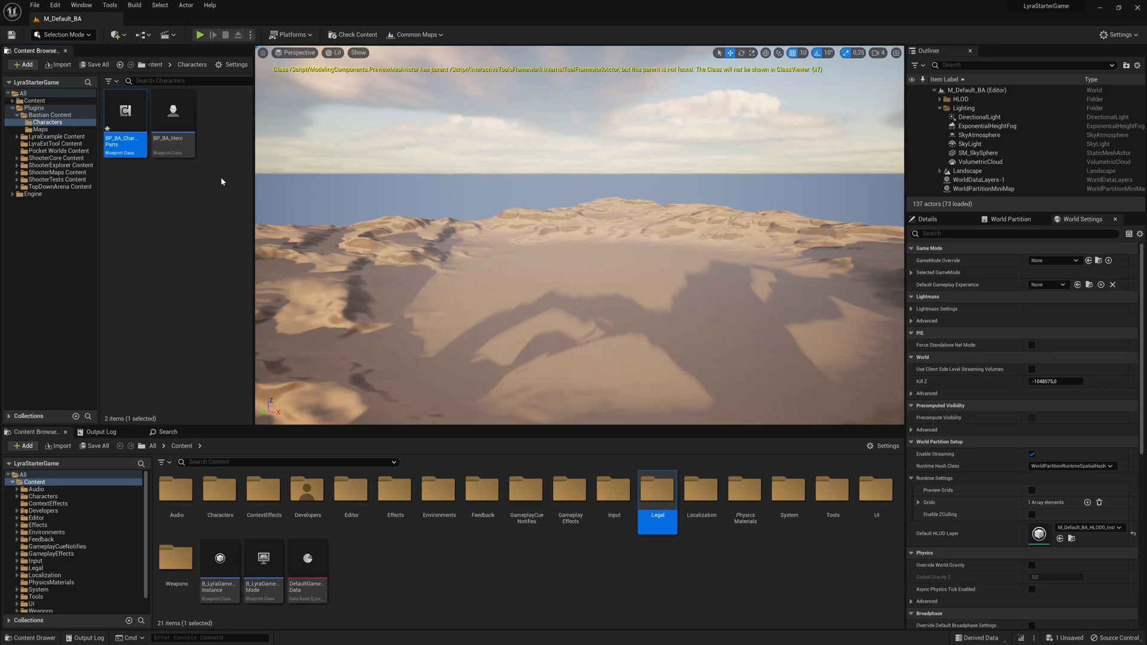
mouse_move(125, 111)
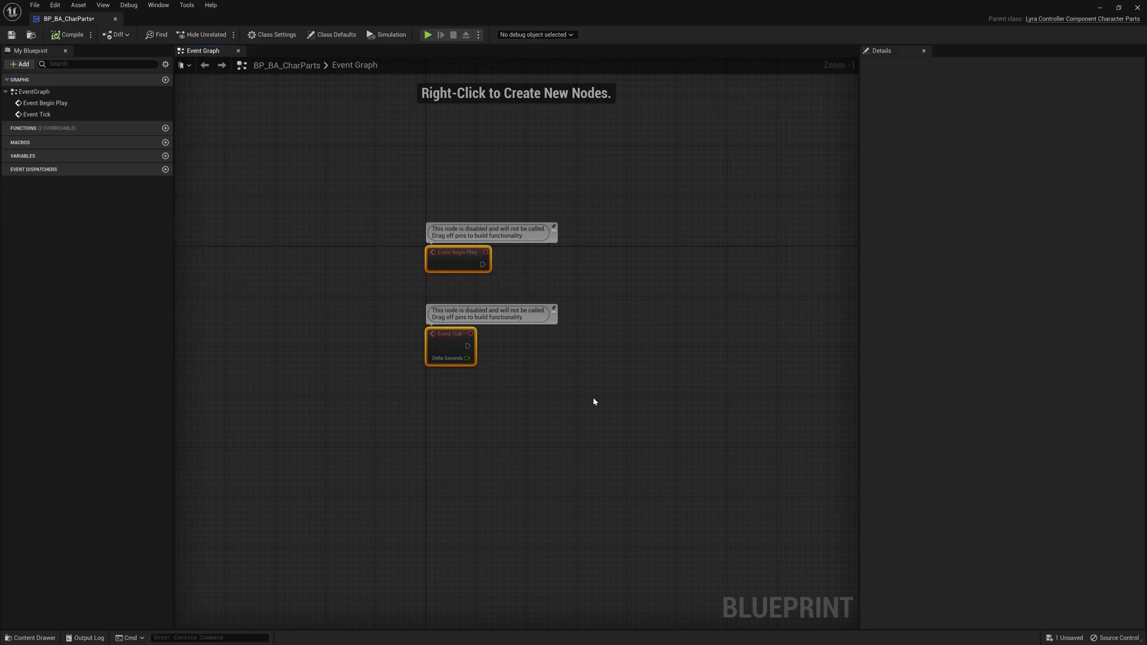
Switch to Chrome's blueprintUE LyraControllerComponent_CharacterParts page
key(alt+tab)
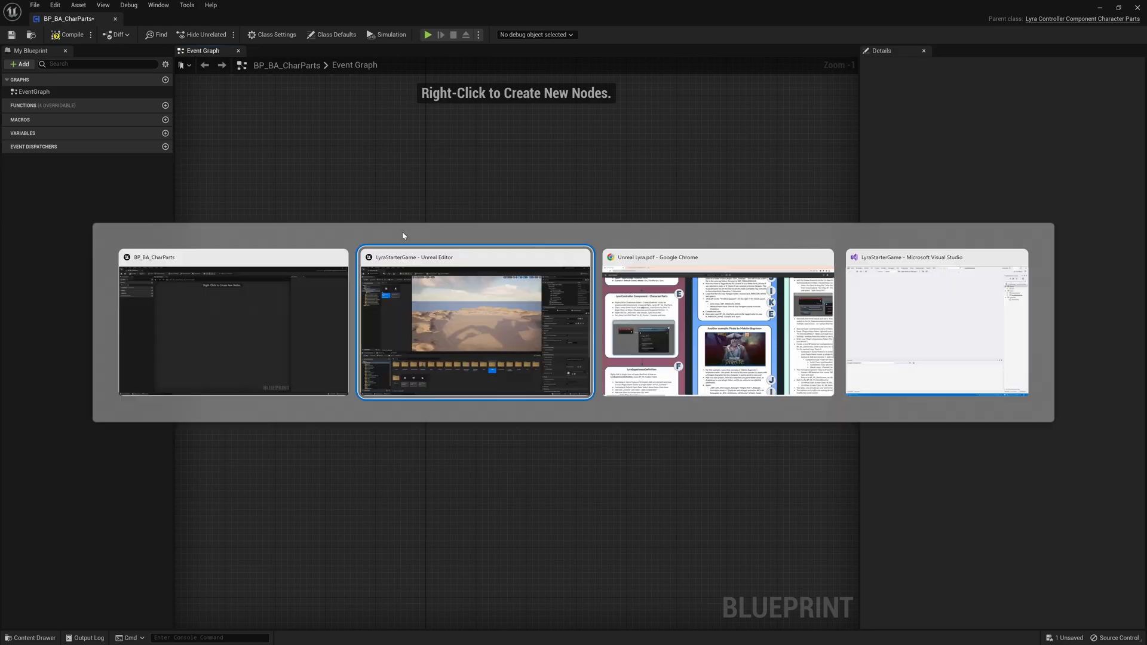
click(717, 326)
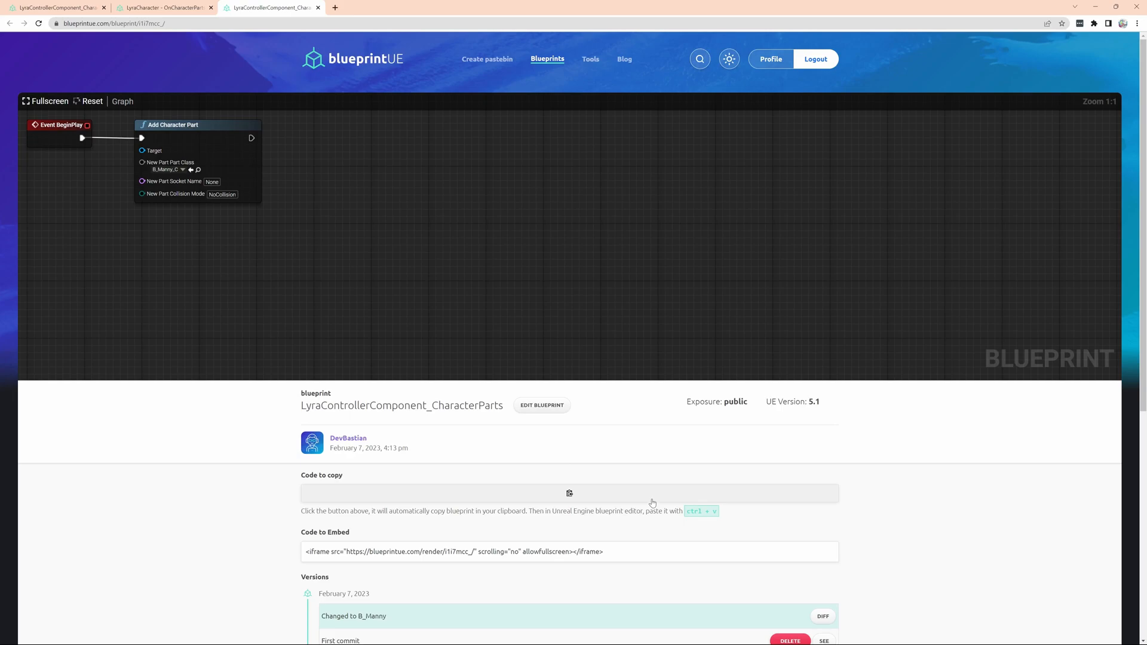
Copy the Event BeginPlay to Add Character Part code from blueprintUE
click(569, 493)
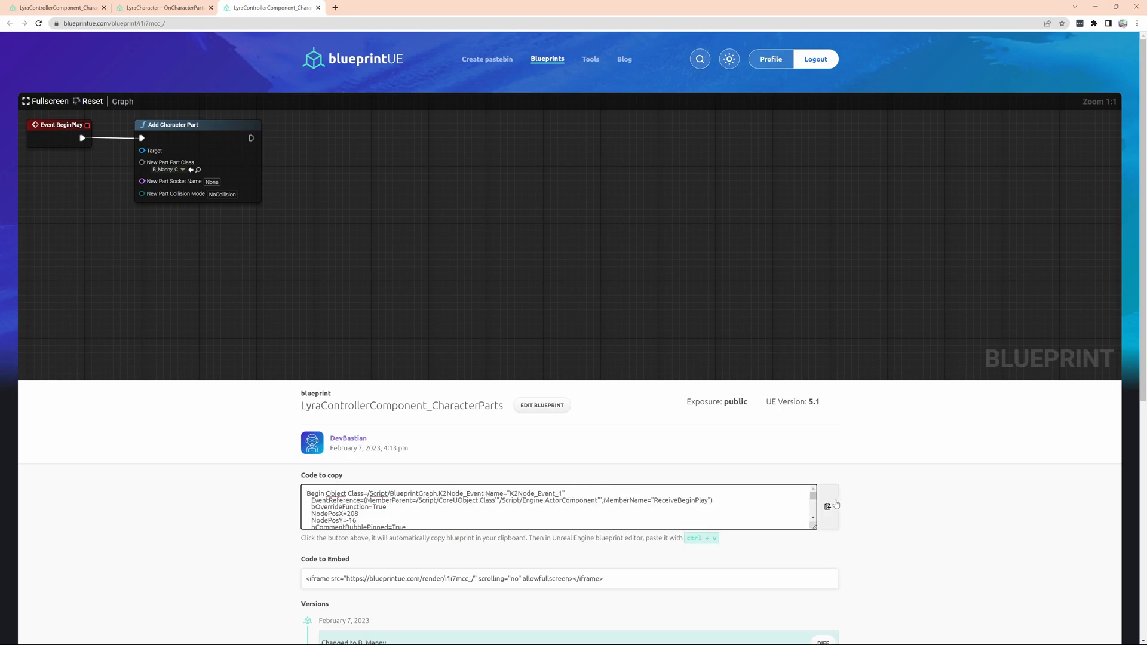
click(827, 505)
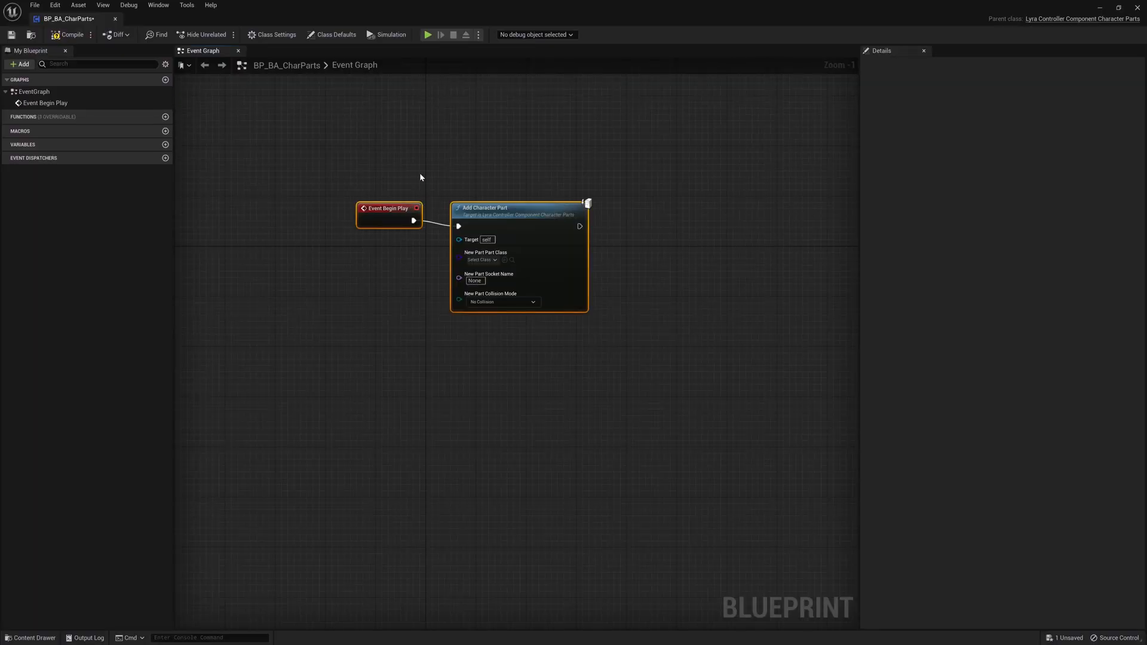
Inspect the Add Character Part node's part class pin, then return to the PDF guide
click(256, 170)
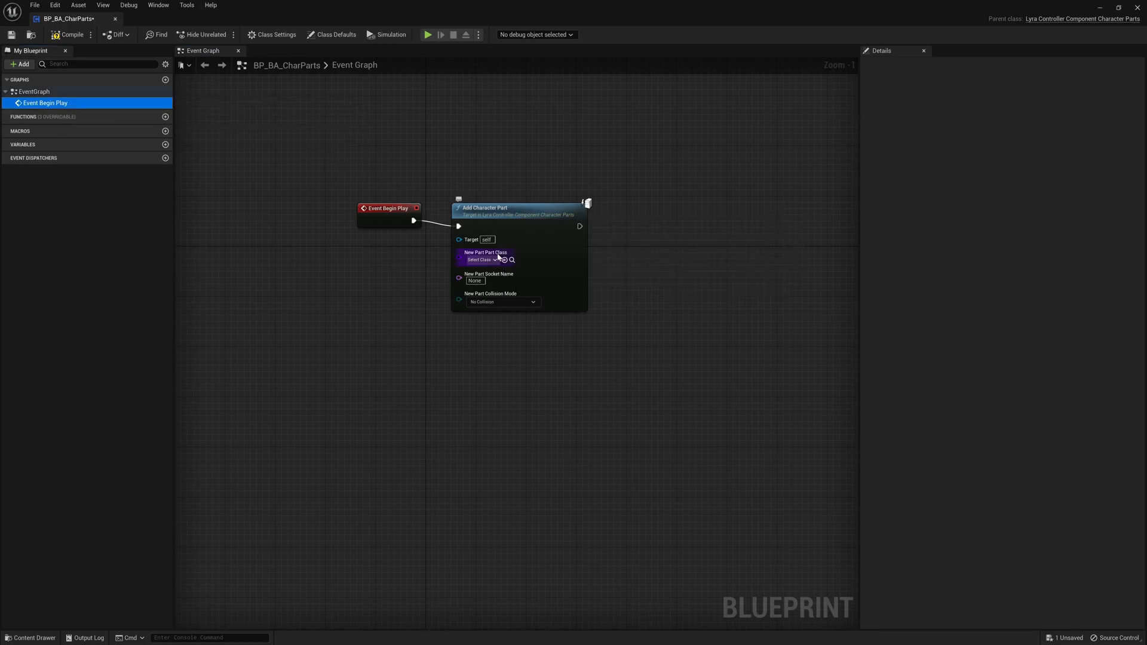
mouse_move(480, 260)
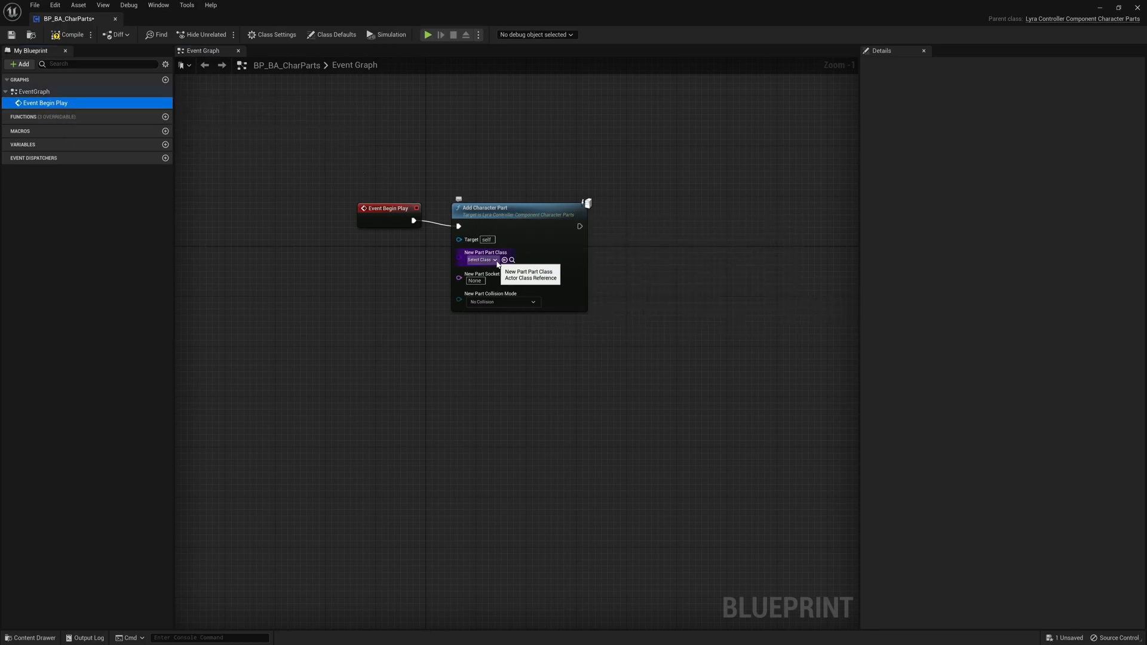
key(alt+tab)
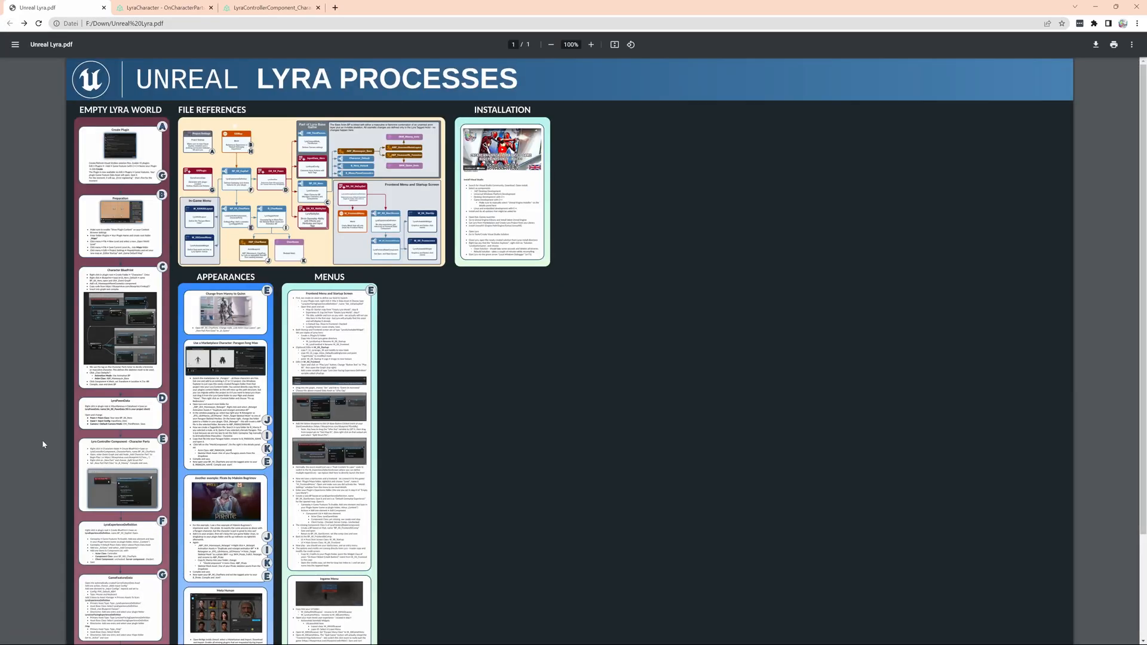
Zoom into the guide's Character Parts section and scroll through its steps
click(590, 45)
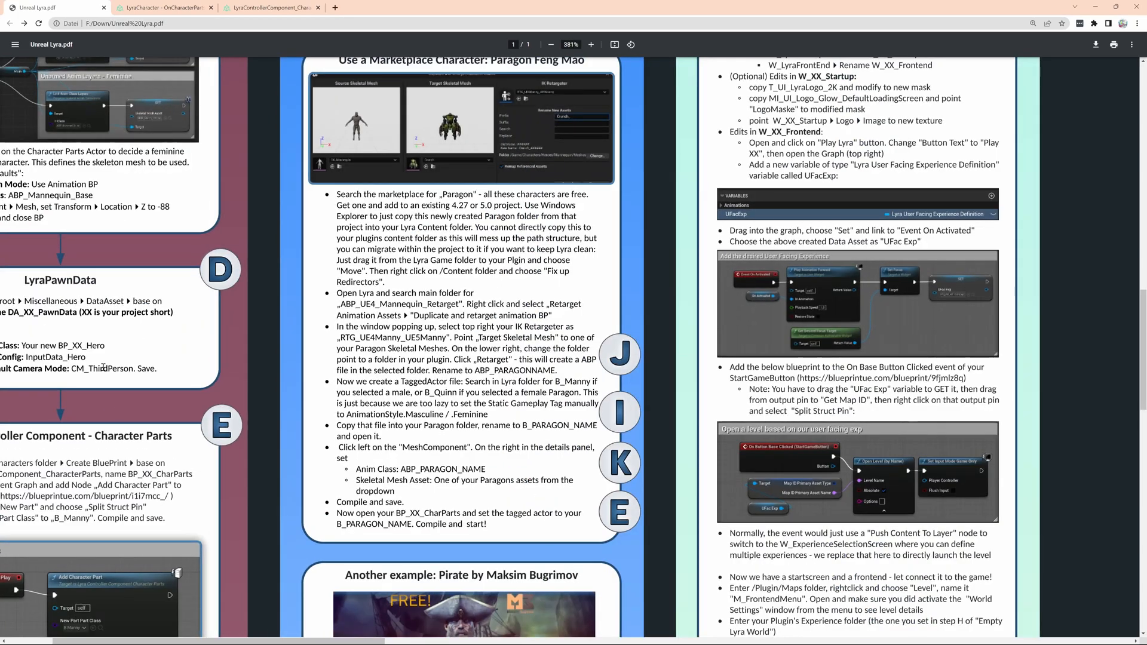
mouse_move(415, 634)
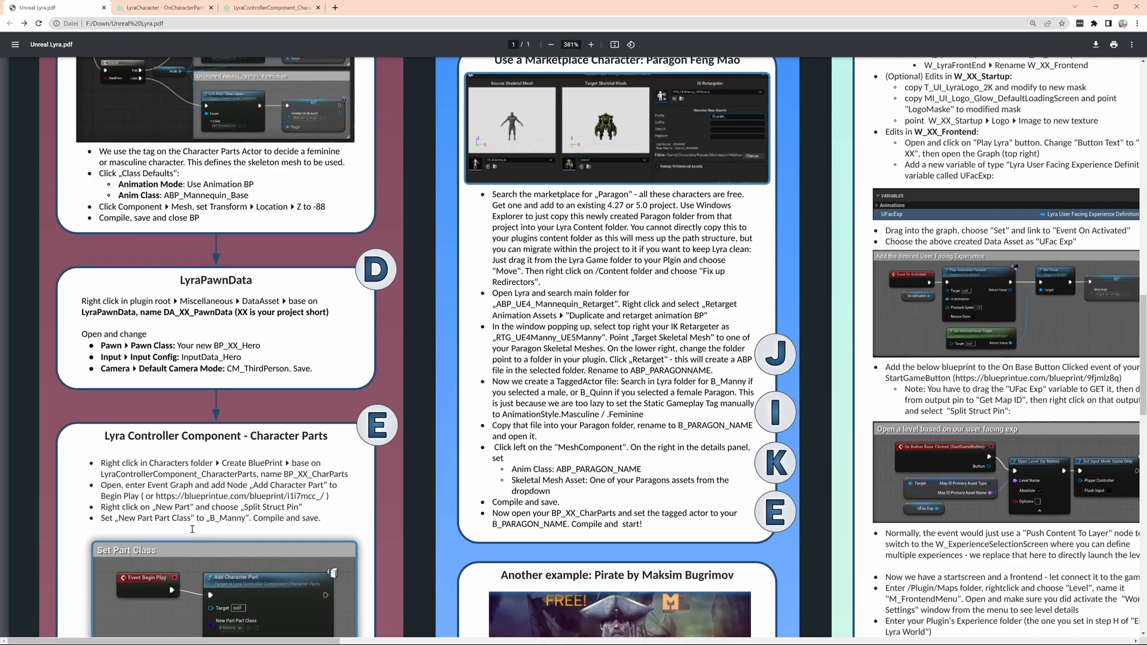
scroll(down, 3)
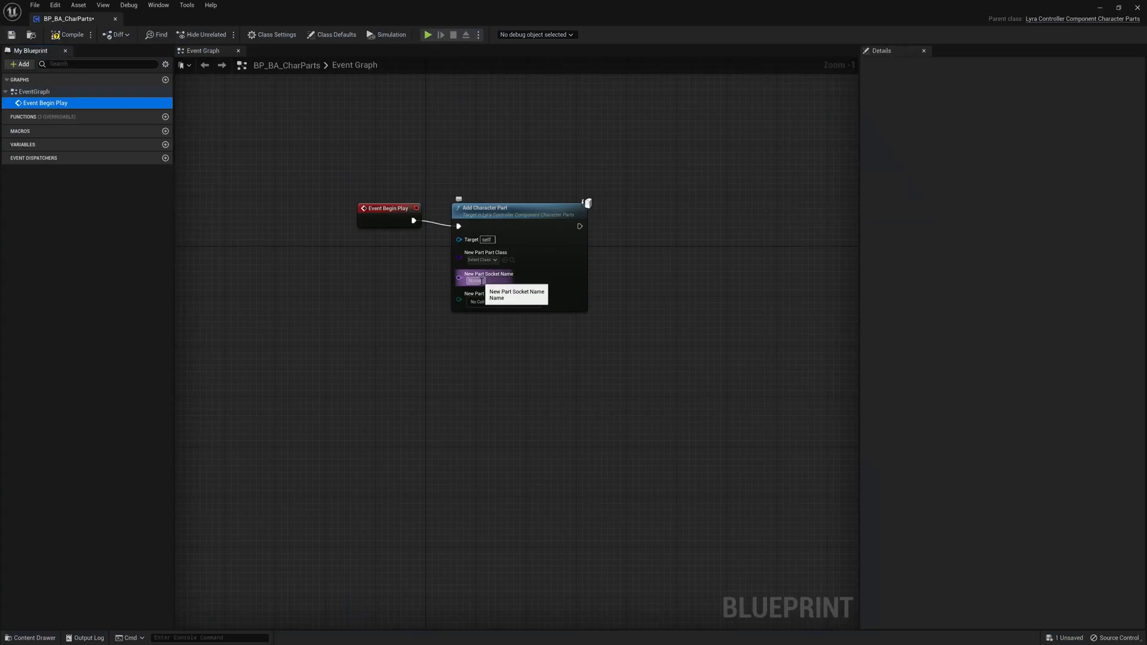
Set the Add Character Part node's part class to B_Manny and compile BP_BA_CharParts
click(480, 260)
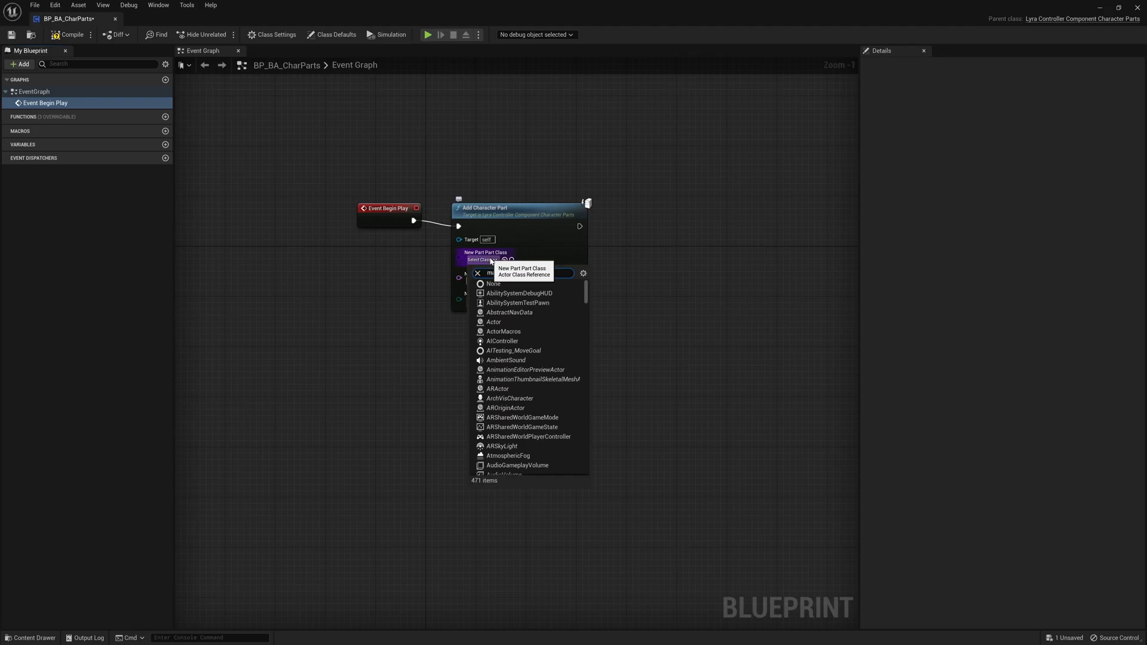
text(manny)
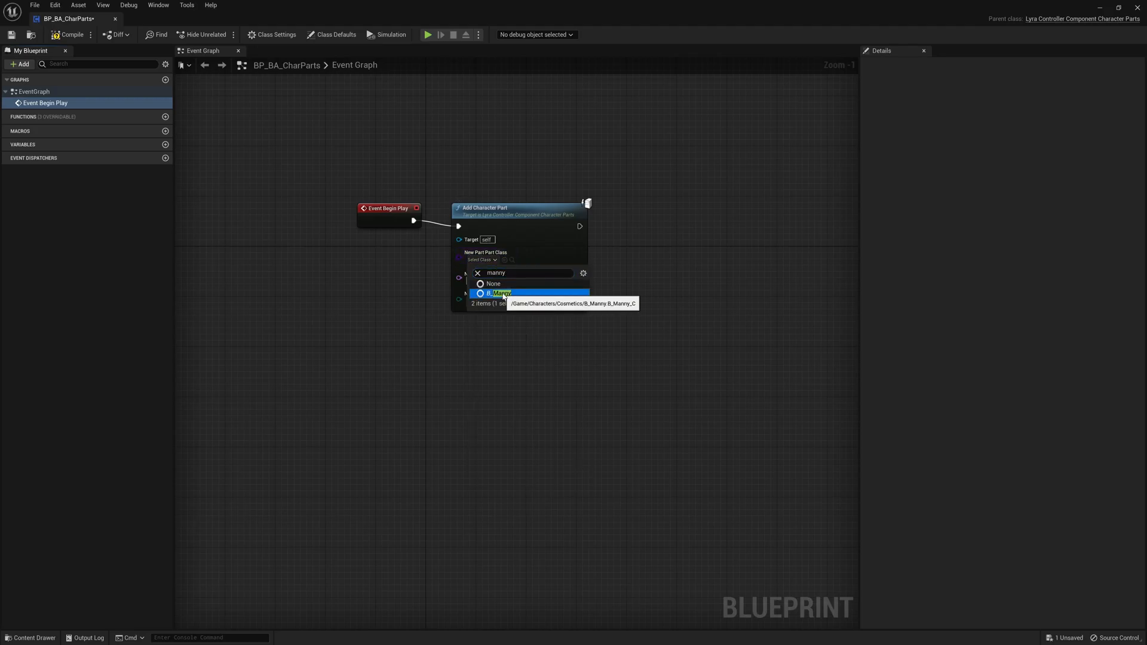
click(500, 294)
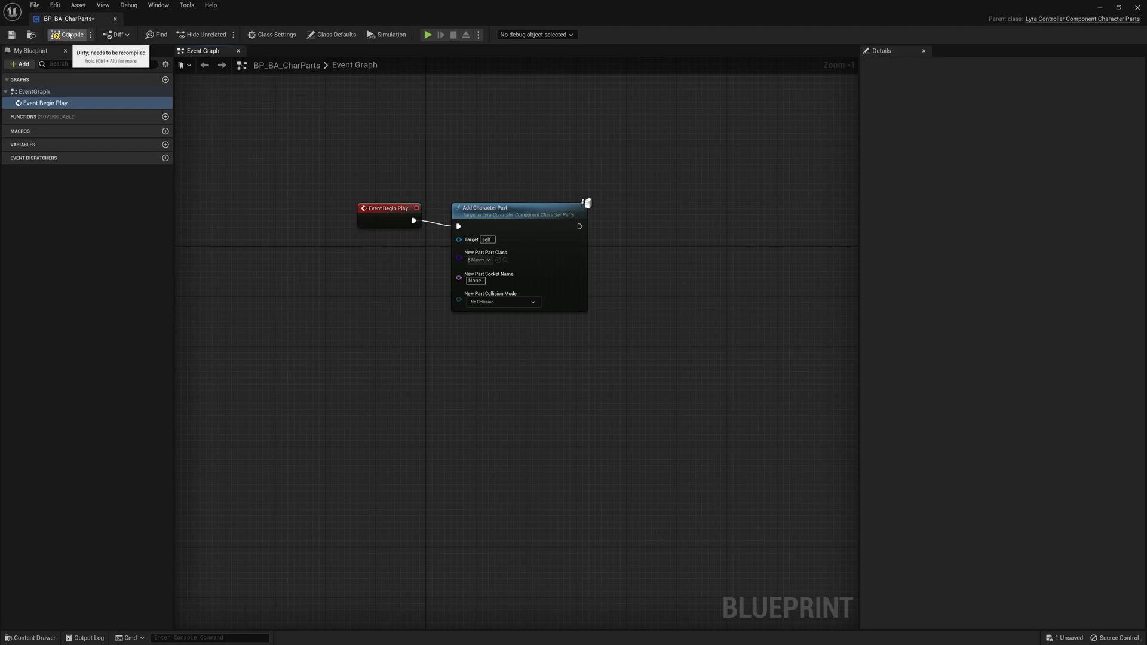
click(69, 35)
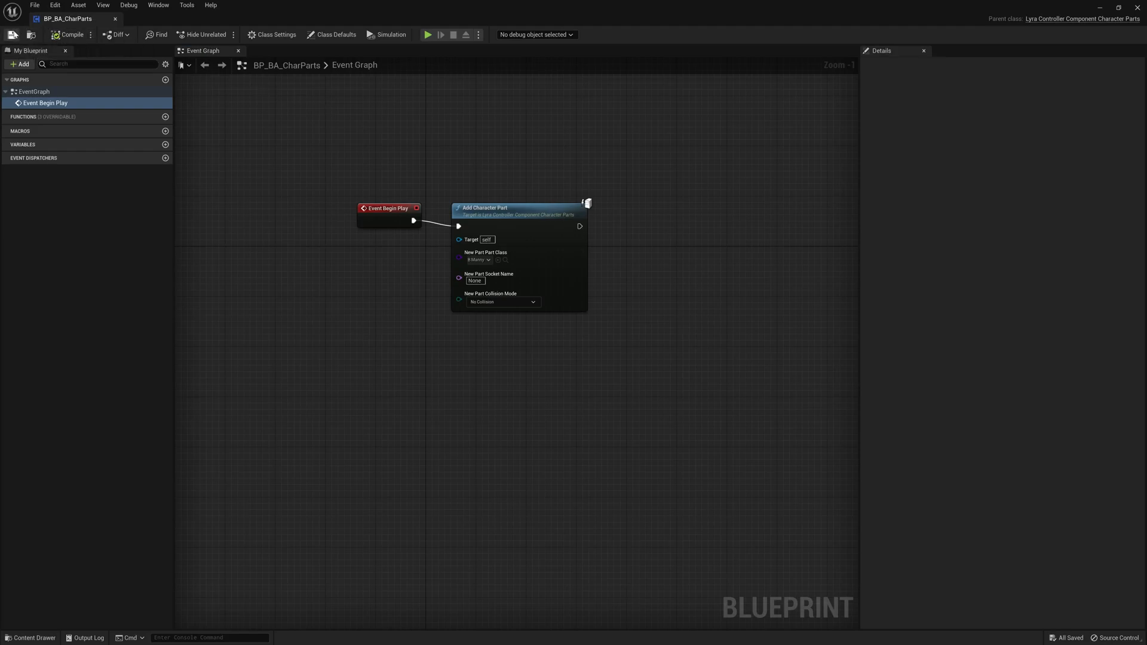
mouse_move(203, 50)
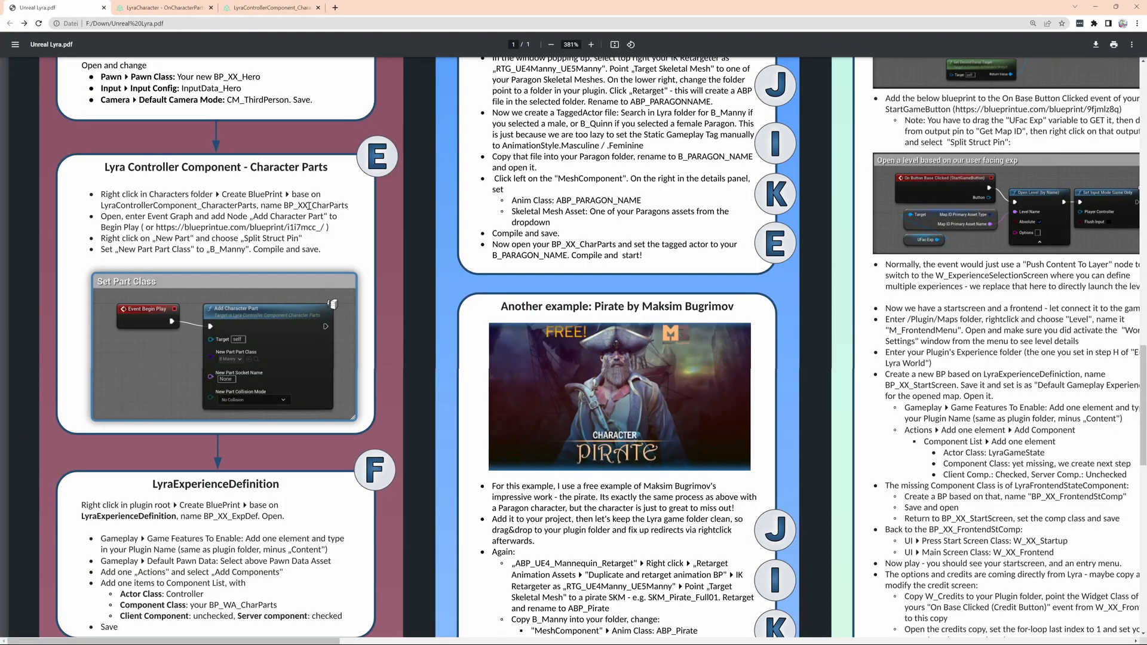
mouse_move(362, 314)
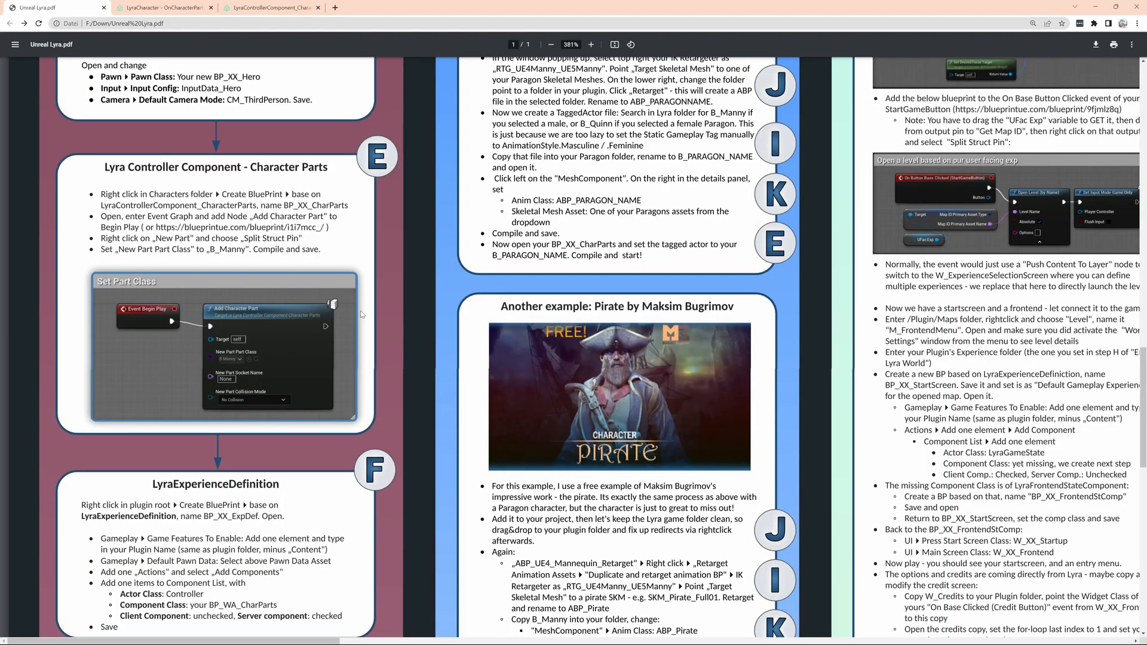
Scroll the guide to the LyraExperienceDefinition section and return to the LyraStarterGame editor
scroll(down, 3)
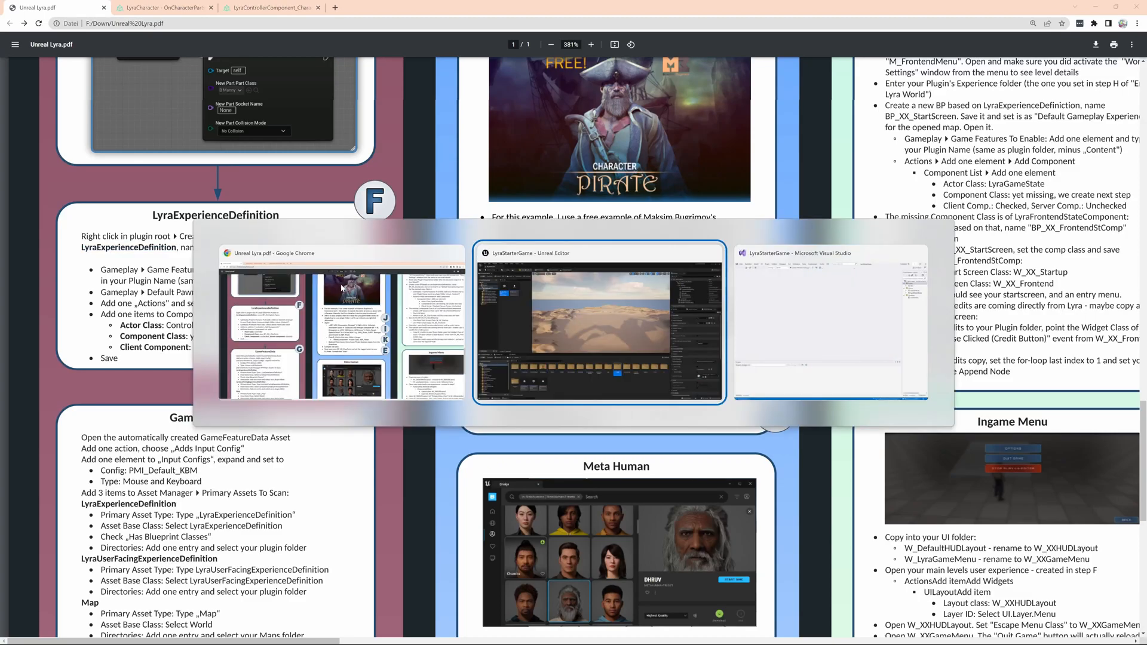
click(599, 322)
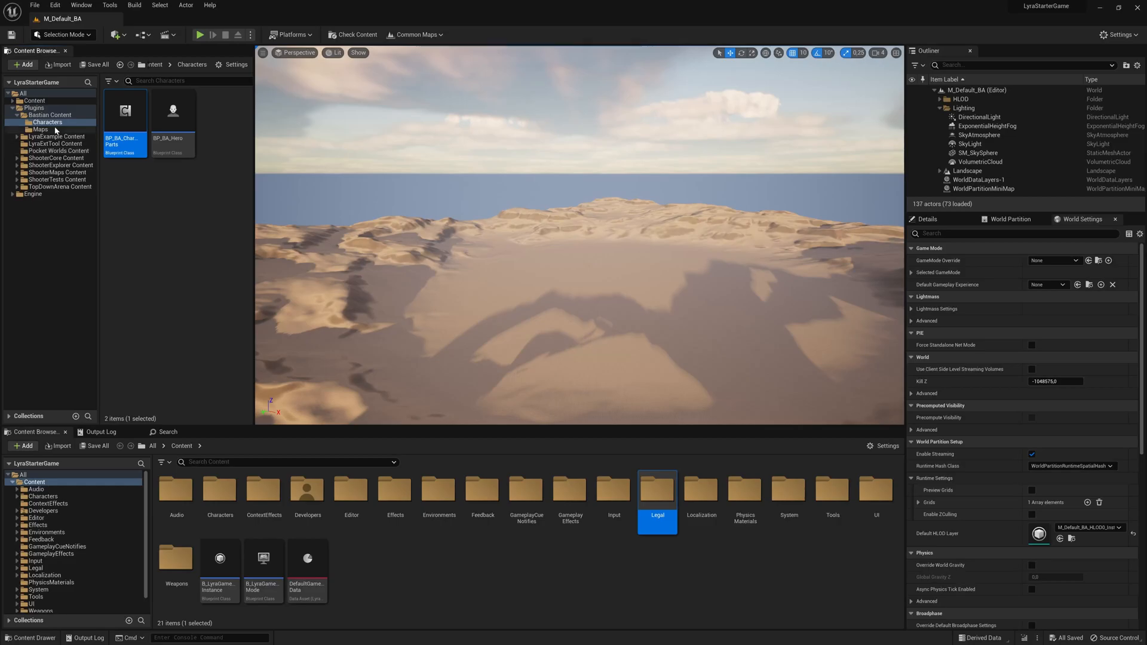
Create a LyraExperienceDefinition blueprint, BP_BA_ExpDef, in Bastian Content and open it
right_click(186, 281)
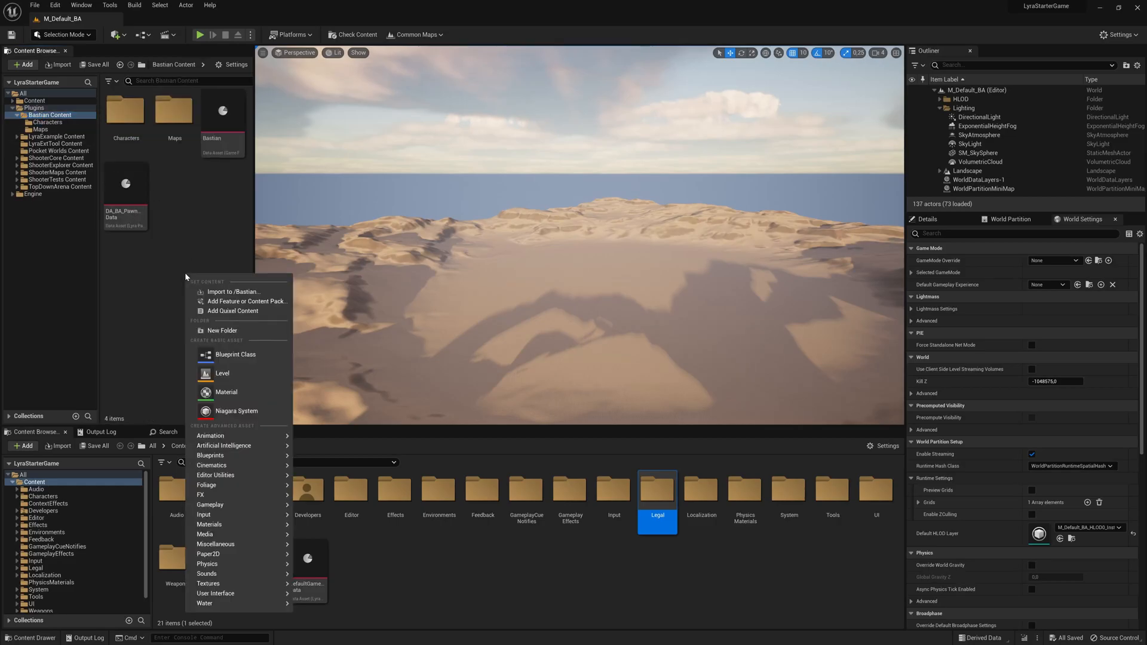
click(234, 354)
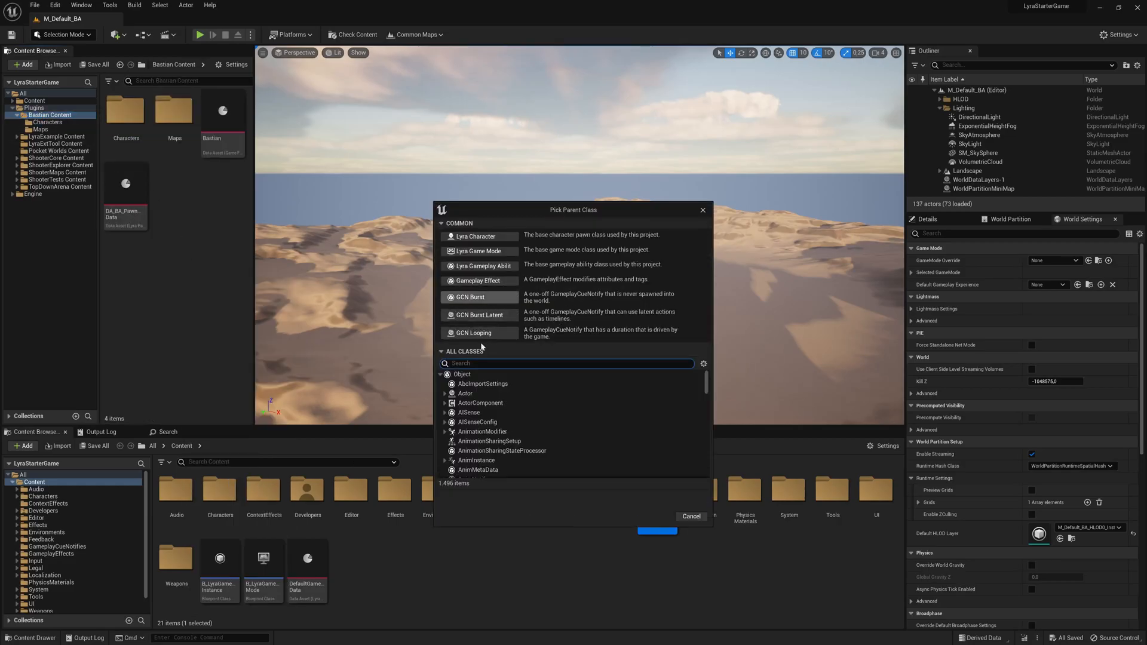
text(LyraExperienceDefinition)
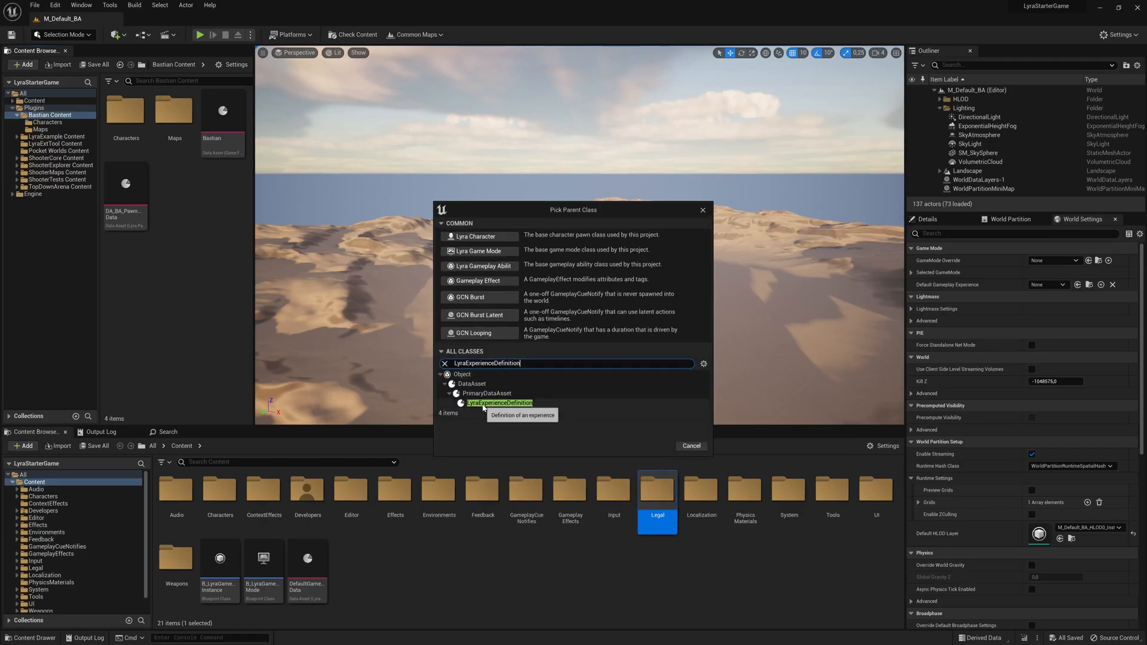
click(499, 403)
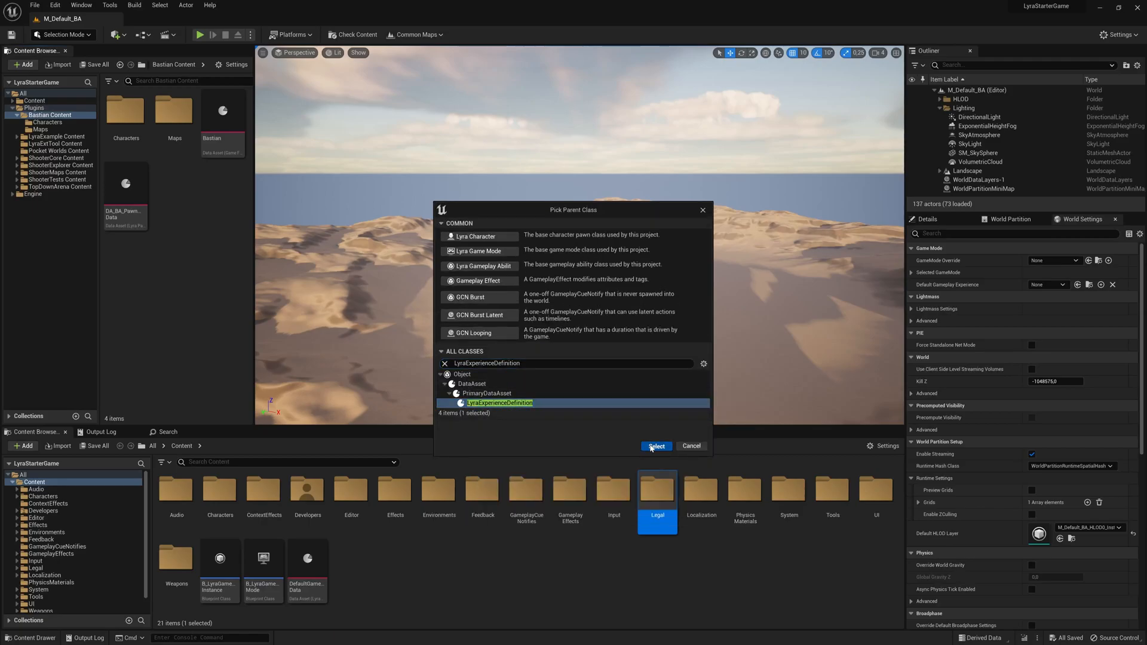
click(656, 447)
text(BP_BA_ExpDef)
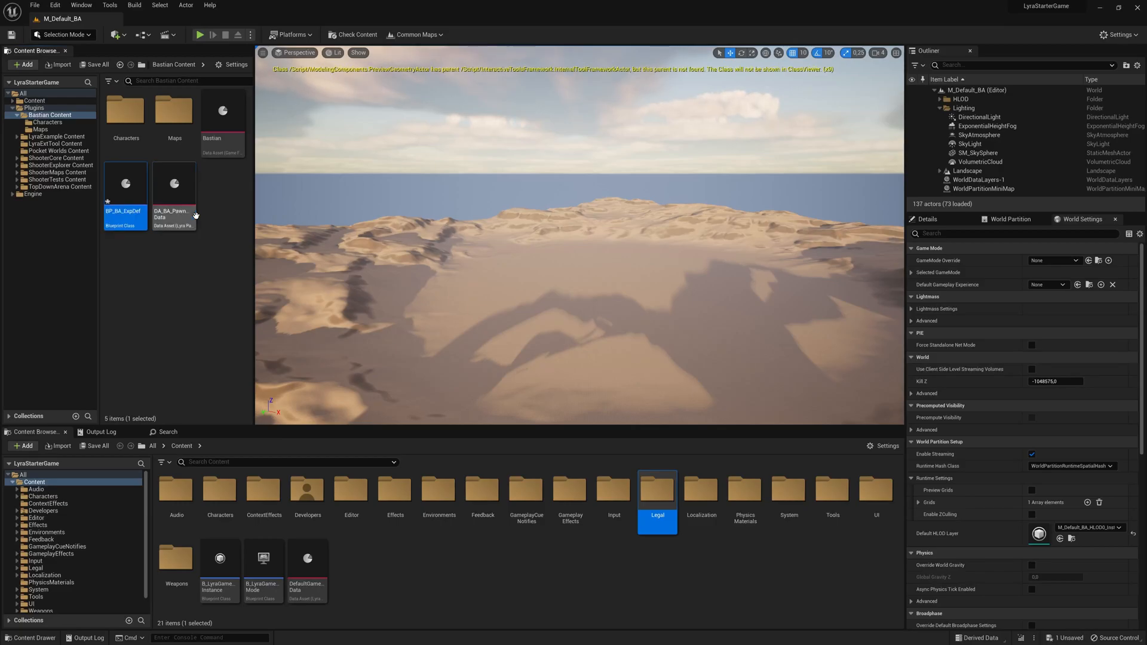
double_click(125, 183)
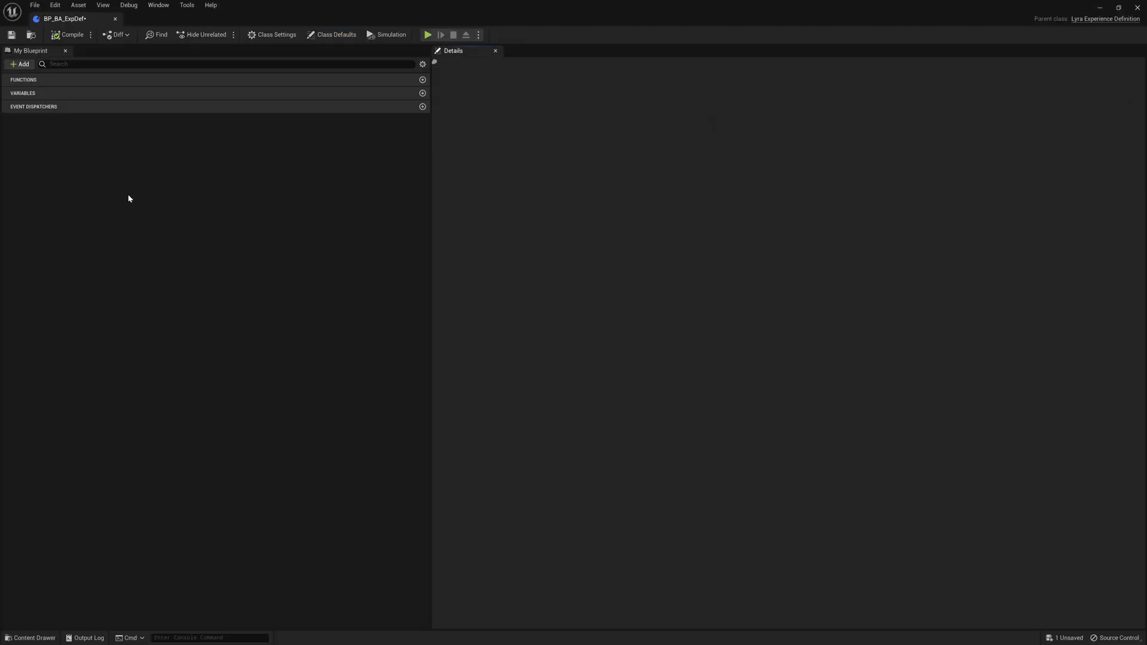
In Class Defaults, enable the 'Bastian' game feature and set Default Pawn Data to DA_BA_PawnData
click(335, 35)
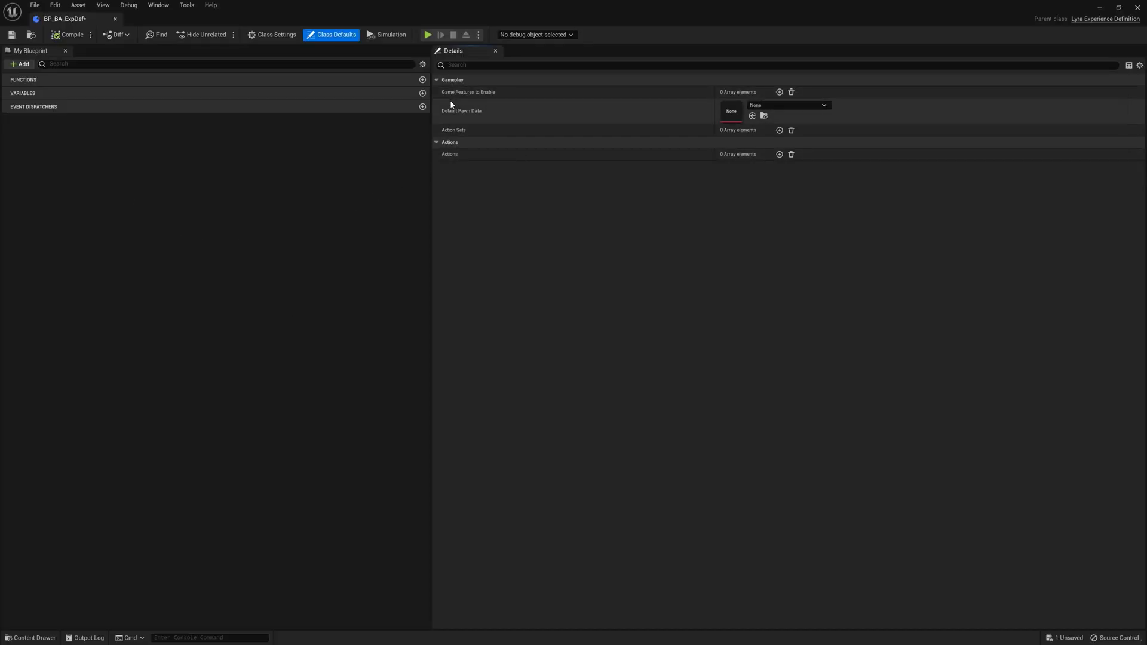
mouse_move(779, 92)
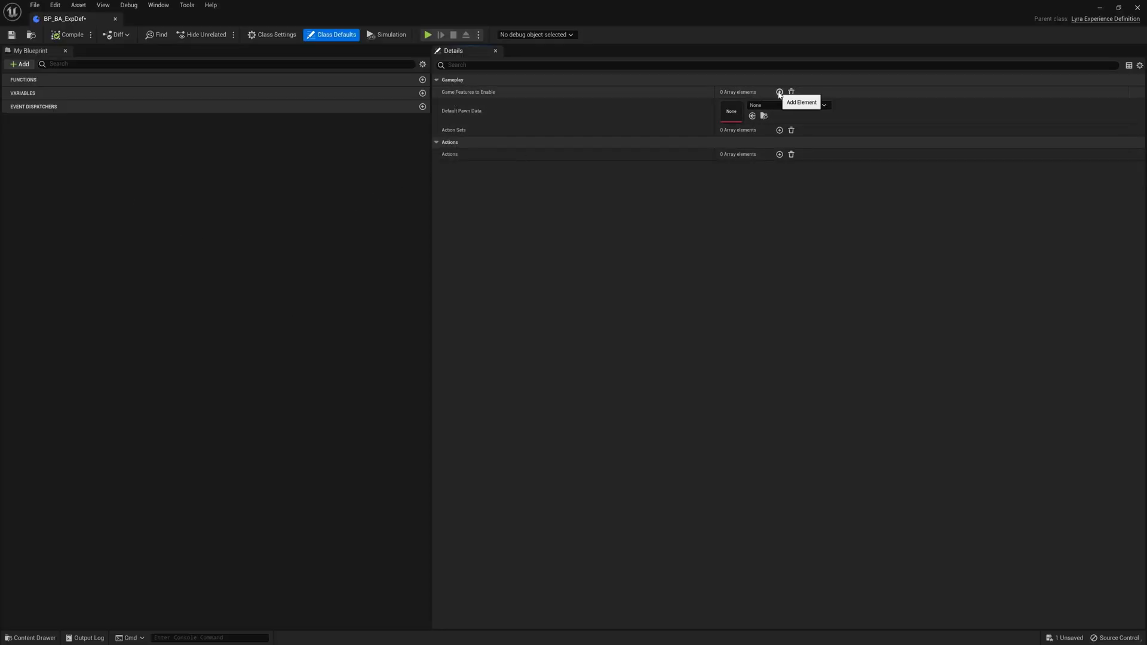
mouse_move(648, 128)
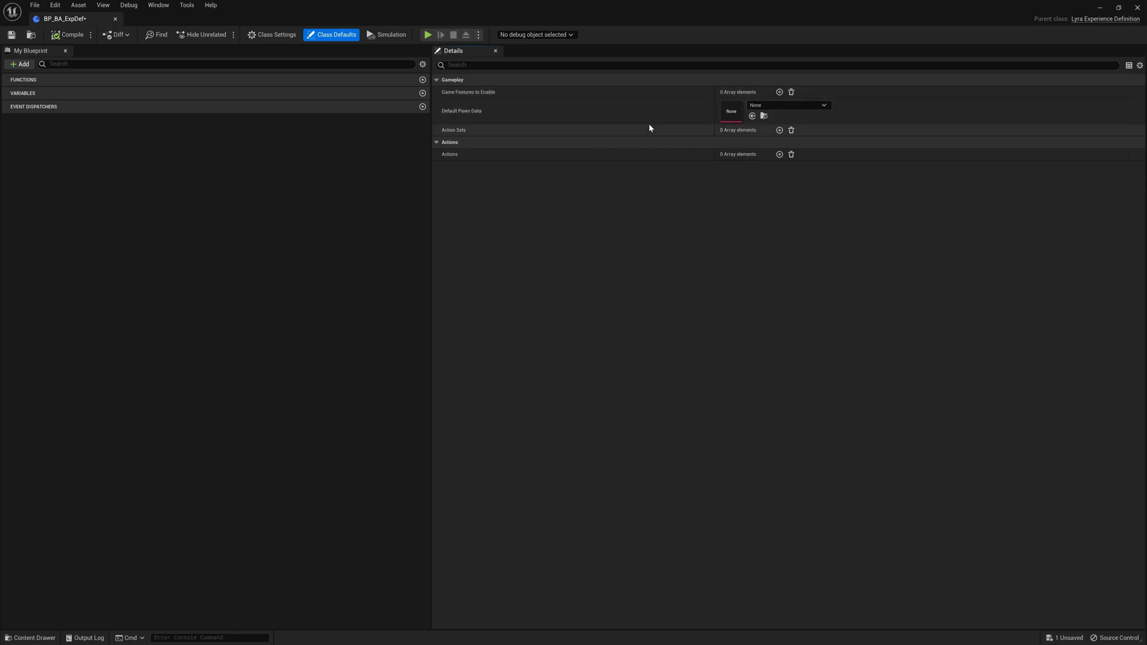
mouse_move(108, 50)
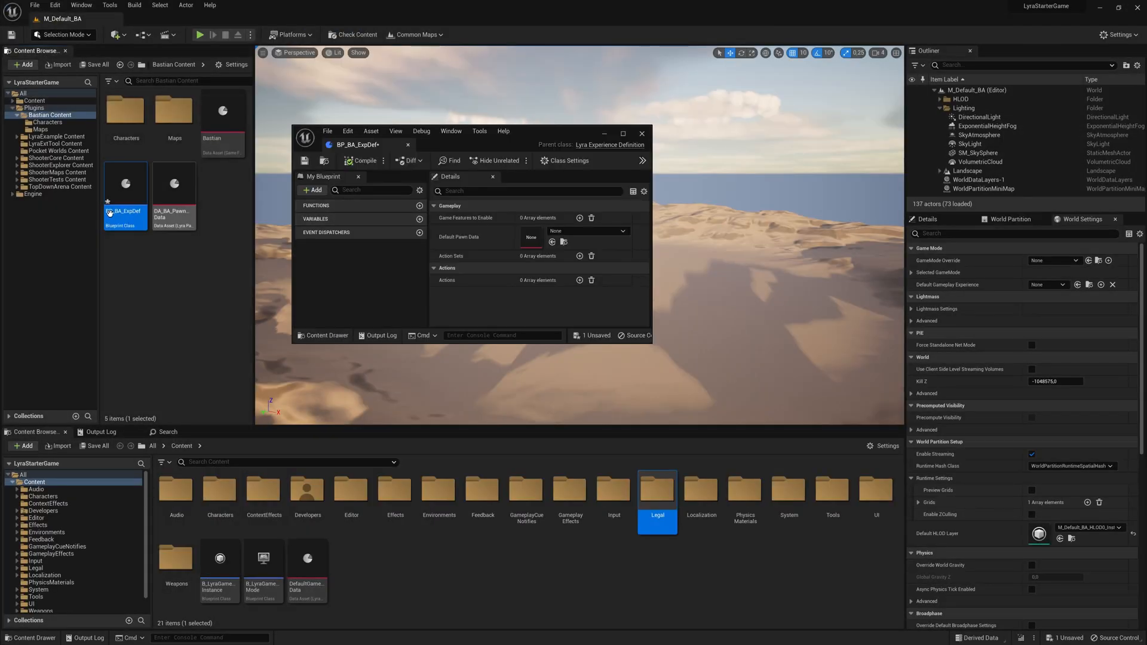
mouse_move(49, 114)
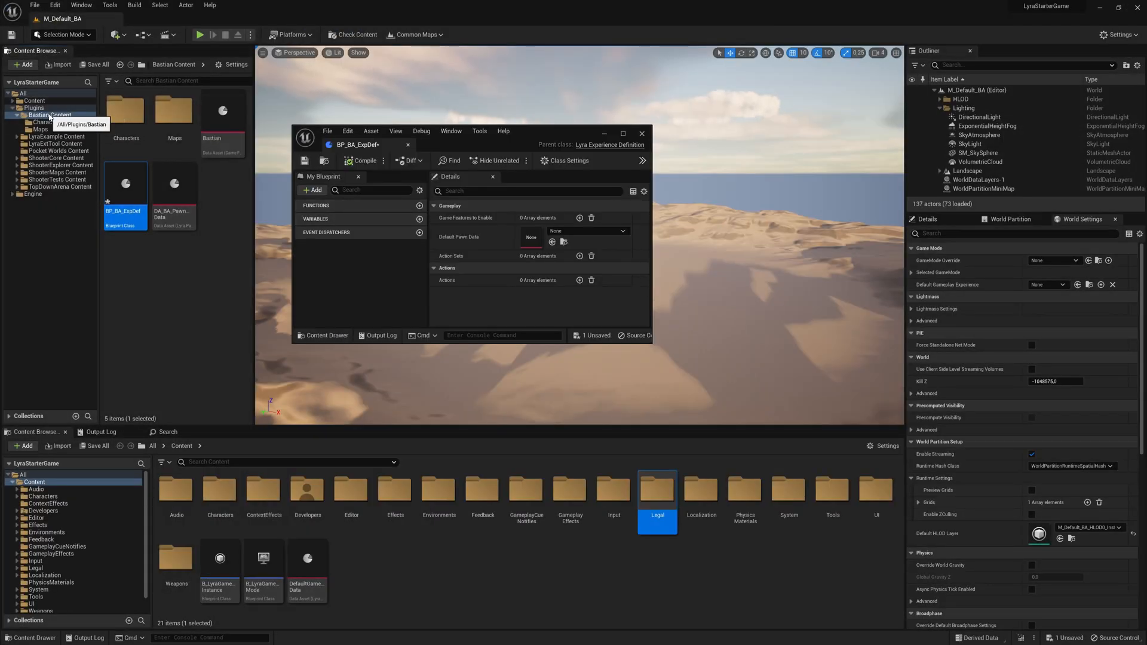
mouse_move(579, 218)
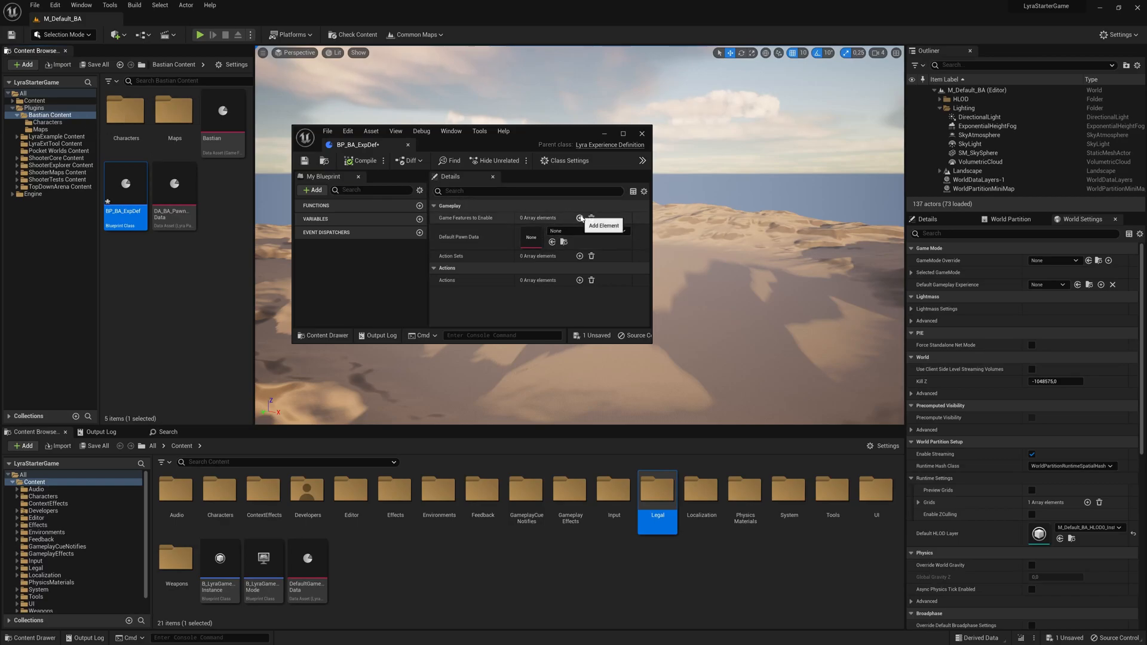
click(579, 218)
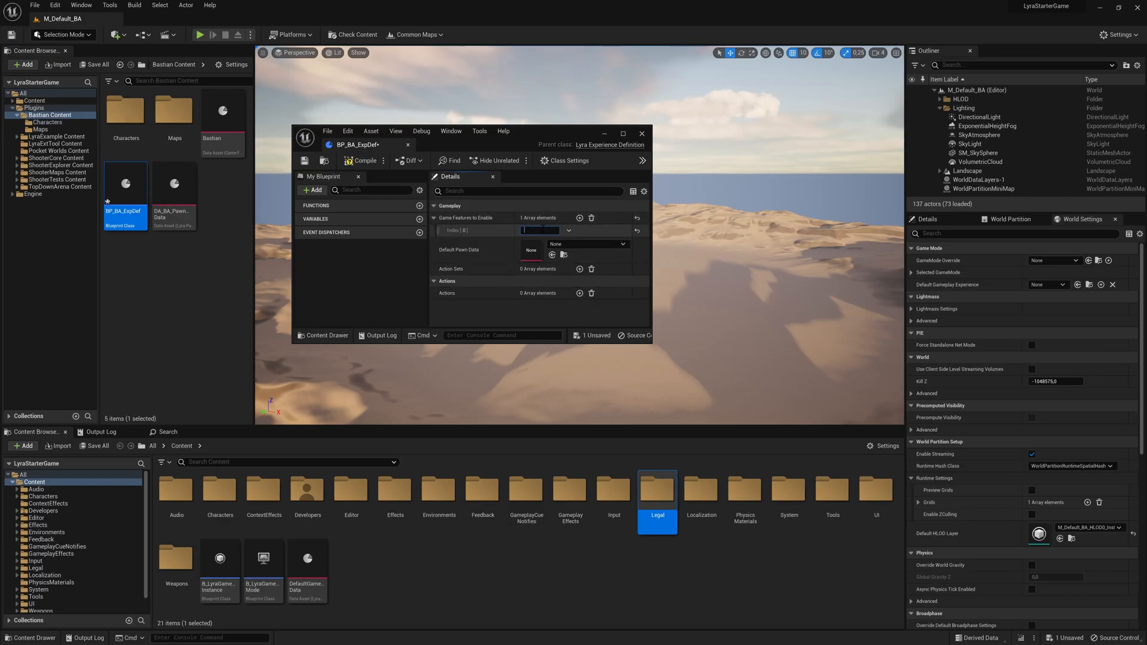
text(Bastian)
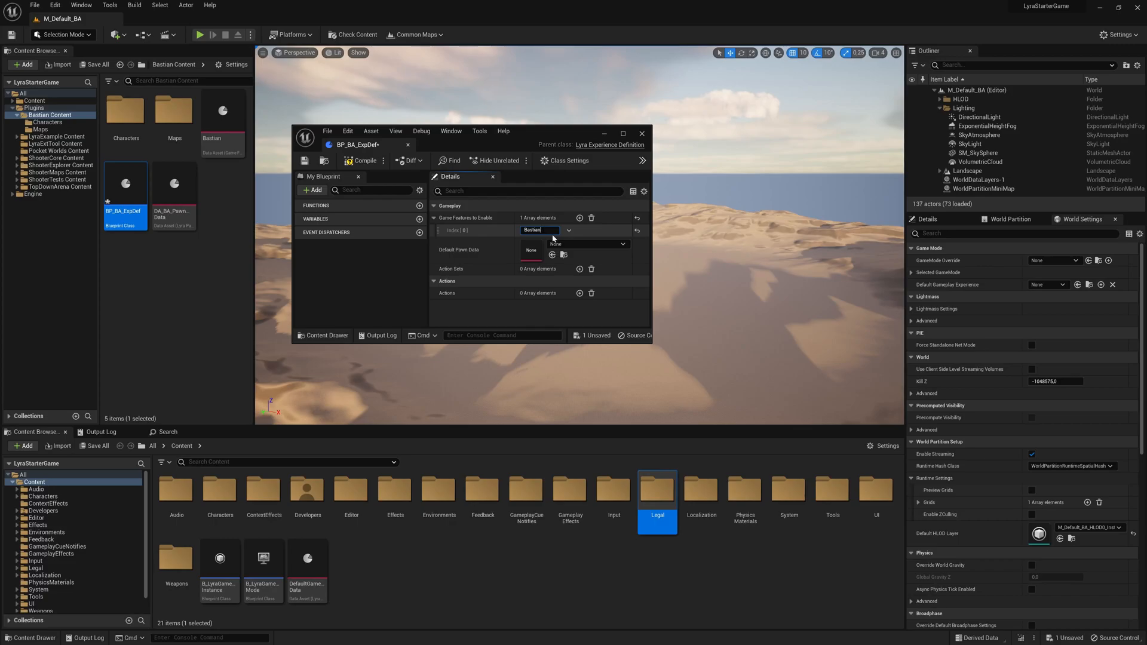
click(623, 244)
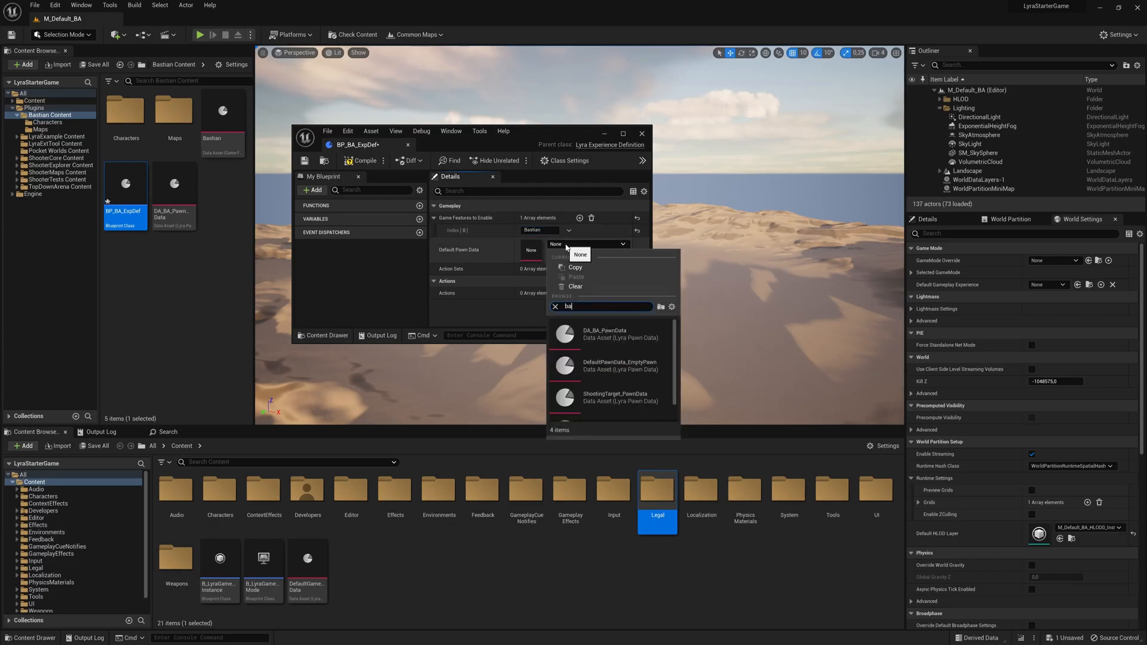
click(604, 334)
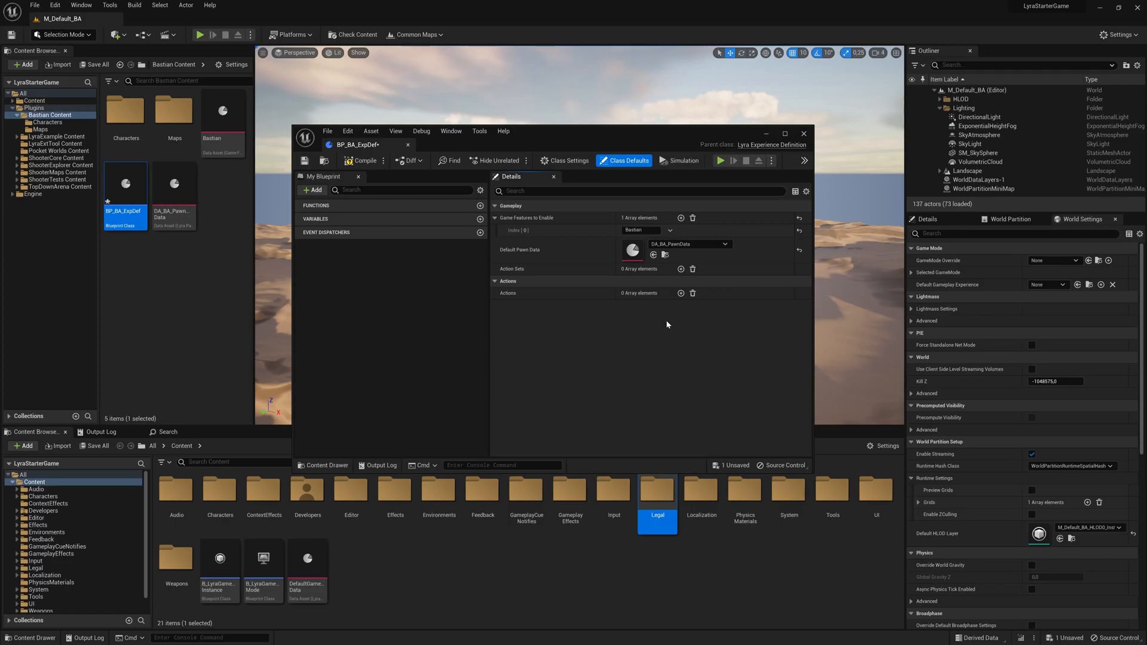
click(32, 7)
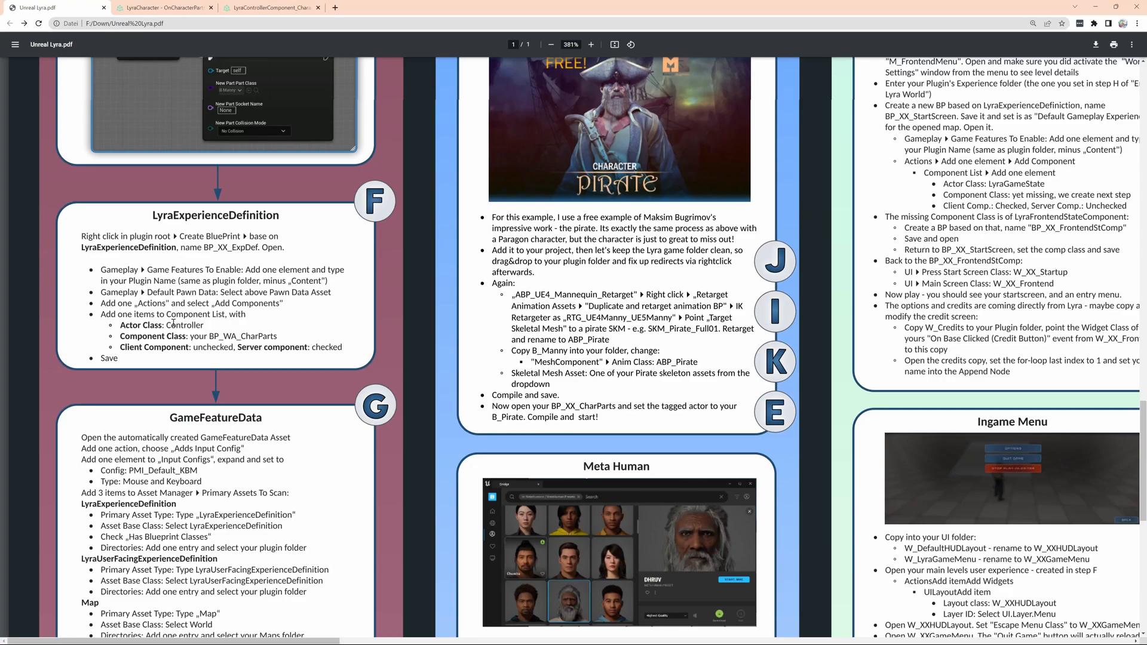
mouse_move(384, 332)
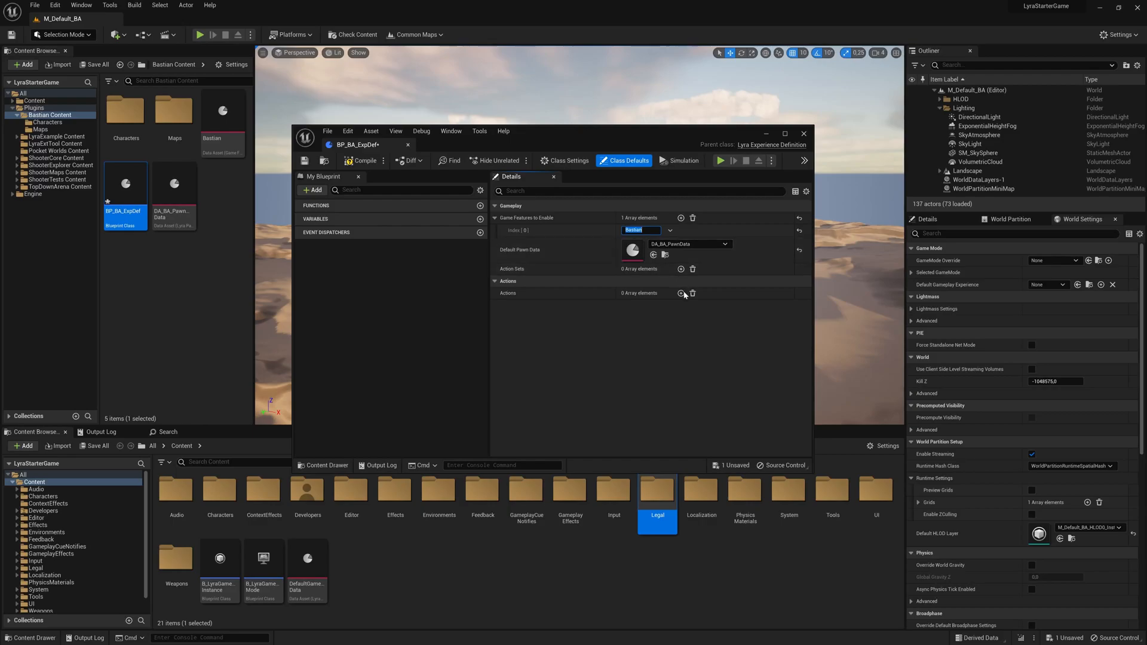
Add an Add Components action spawning BP_BA_CharParts on Controller actors, server component only
click(681, 293)
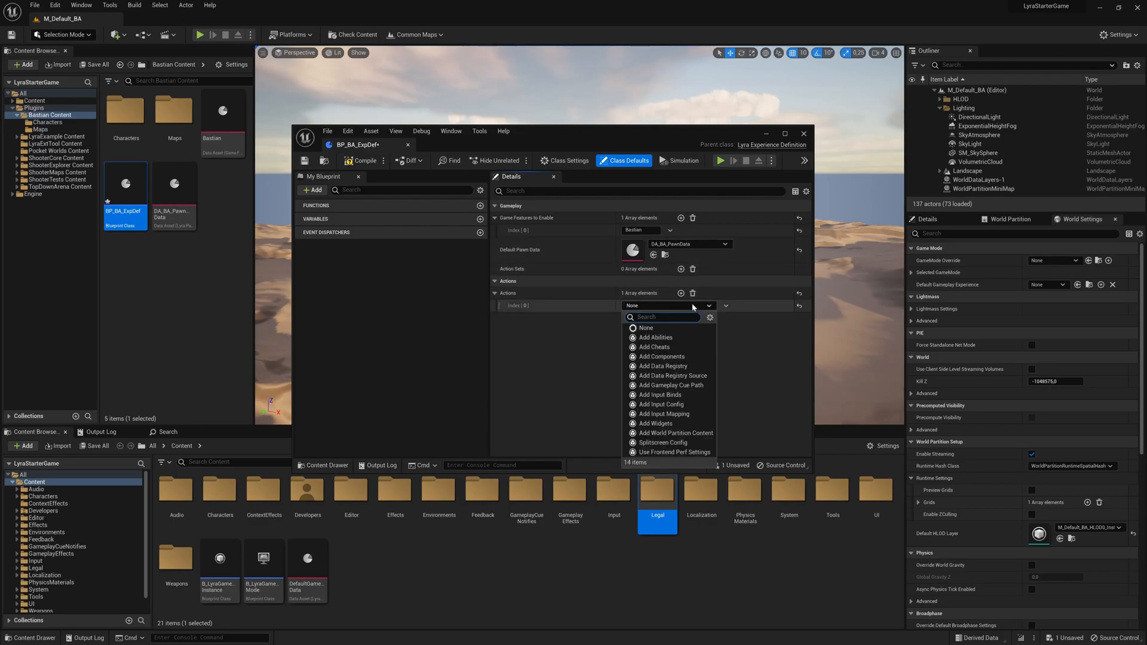
mouse_move(661, 356)
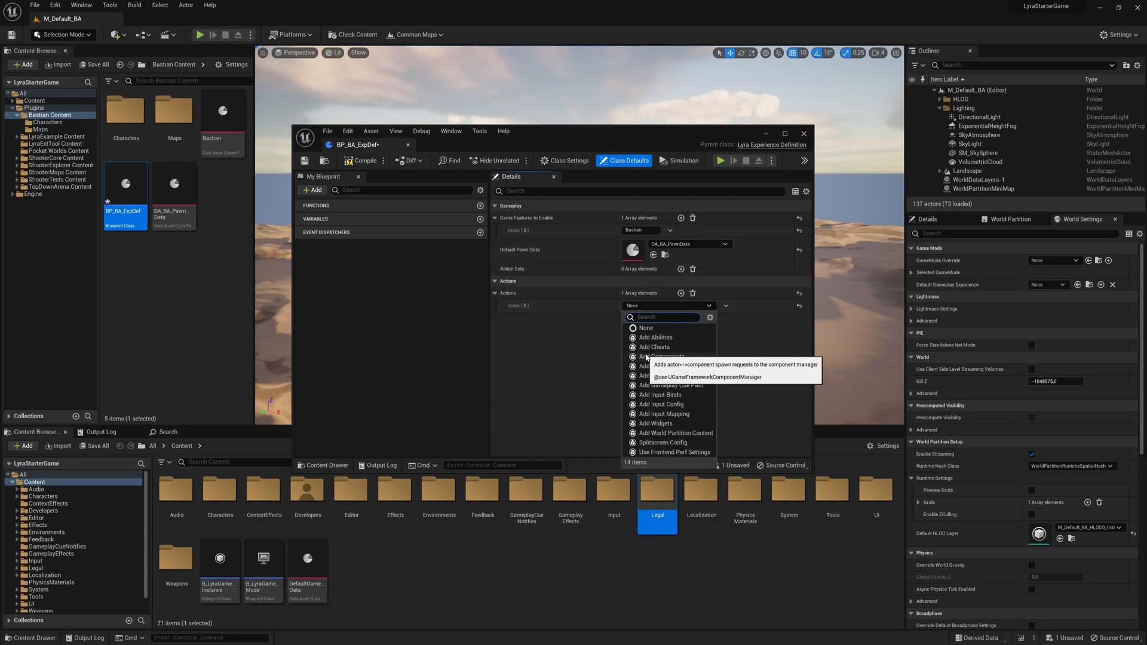
mouse_move(662, 365)
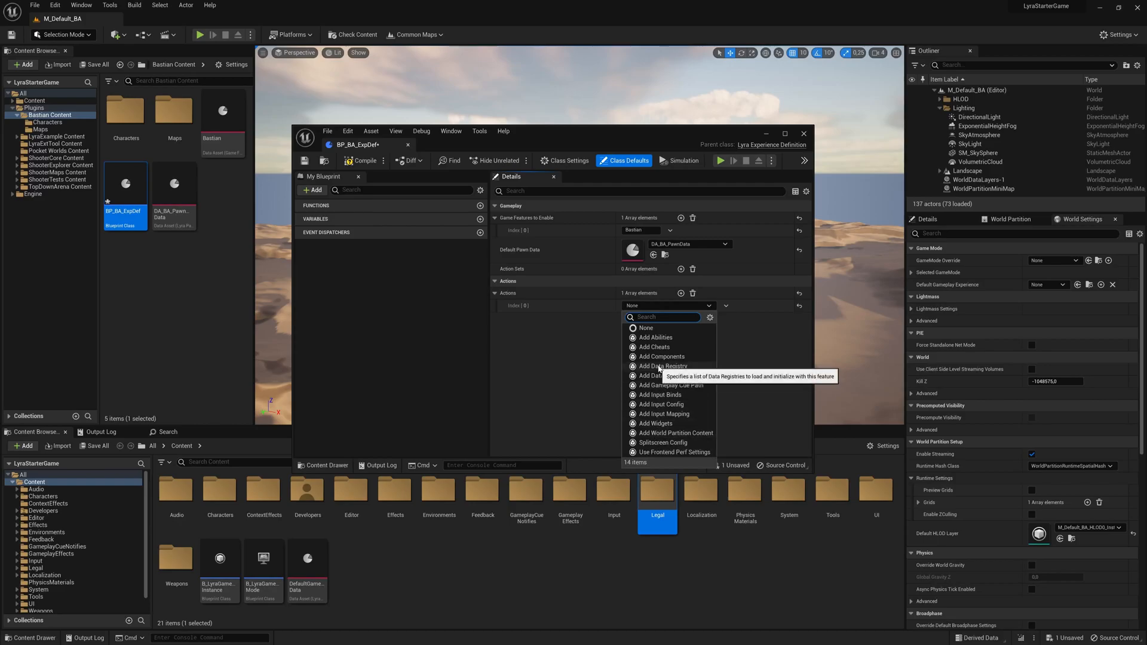
click(661, 356)
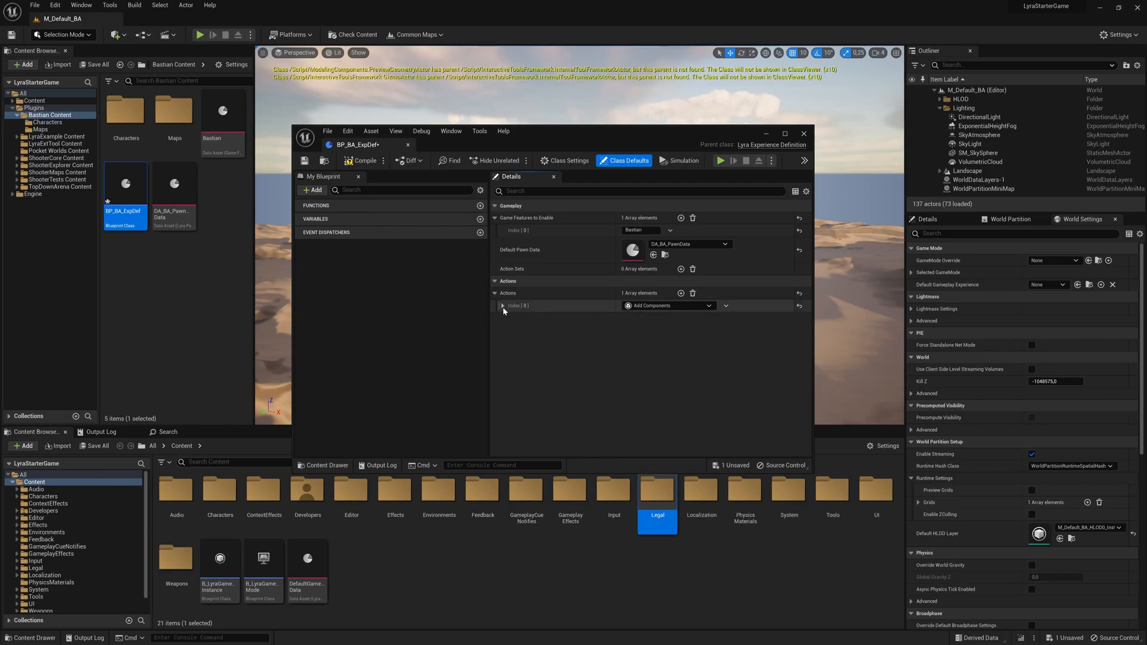
click(502, 305)
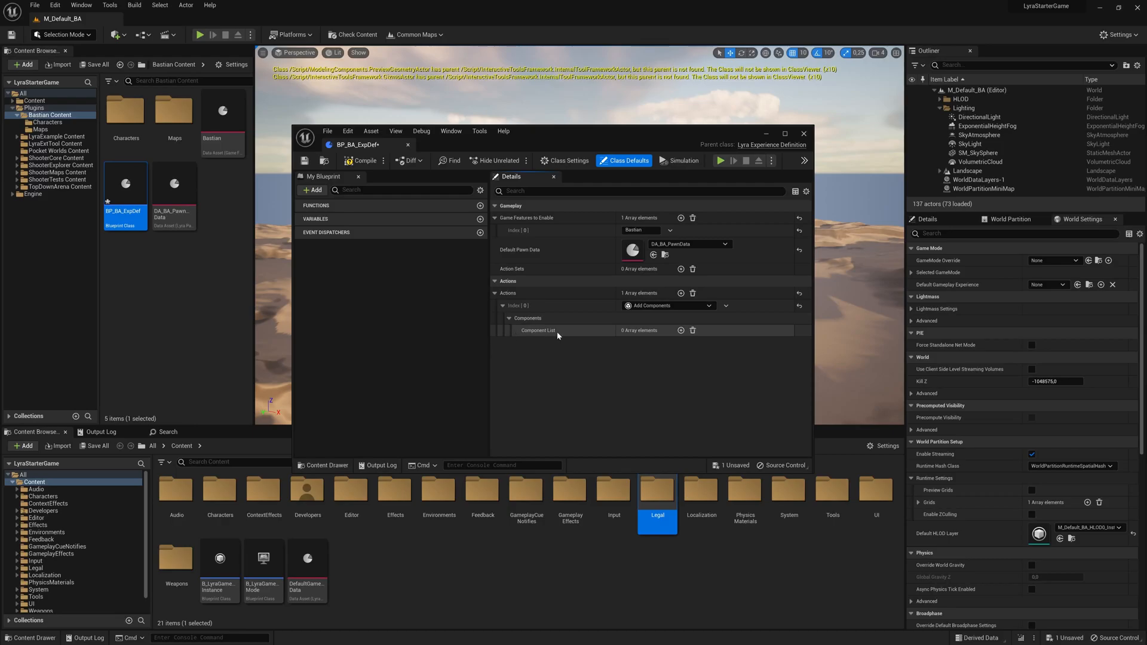
click(680, 330)
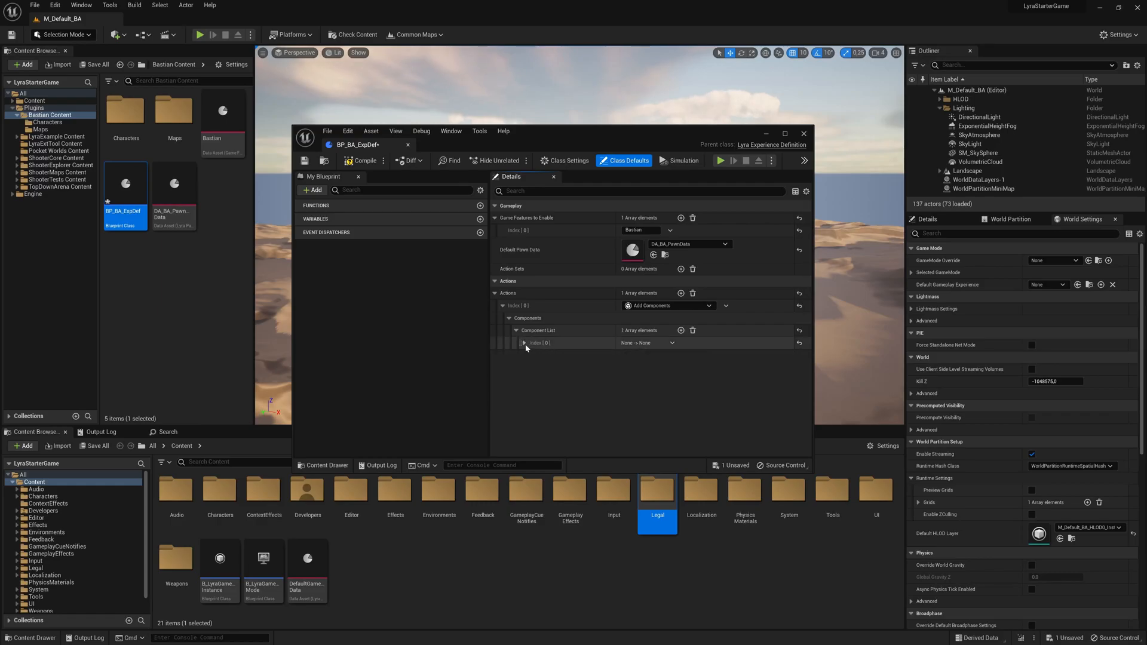
click(649, 356)
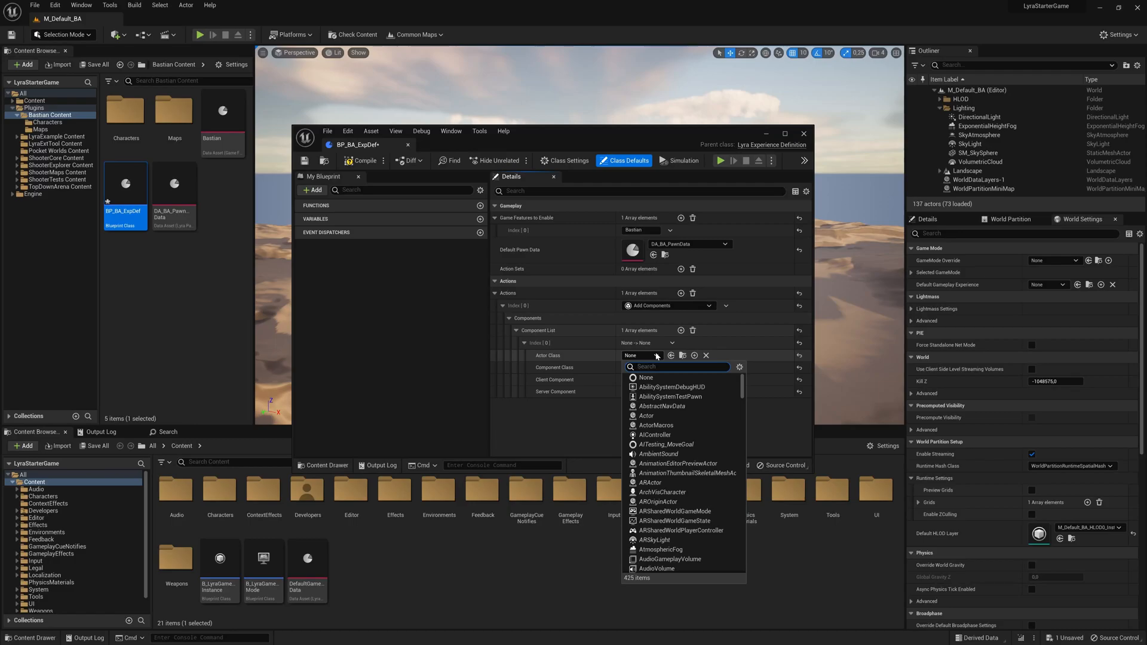
text(Control)
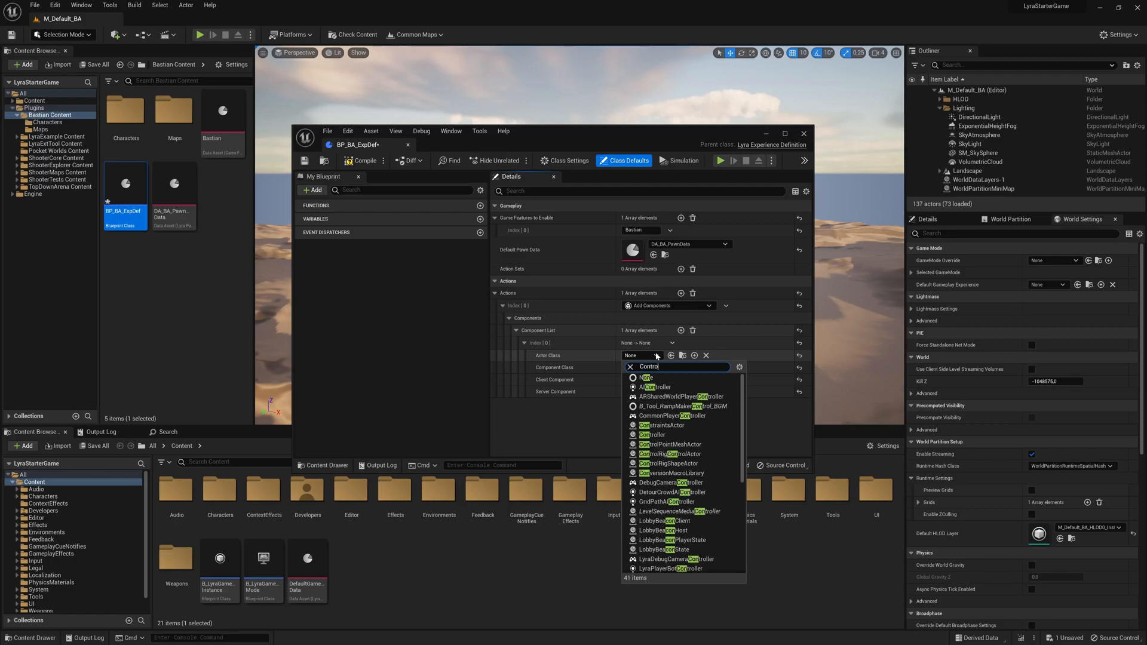
text(ller)
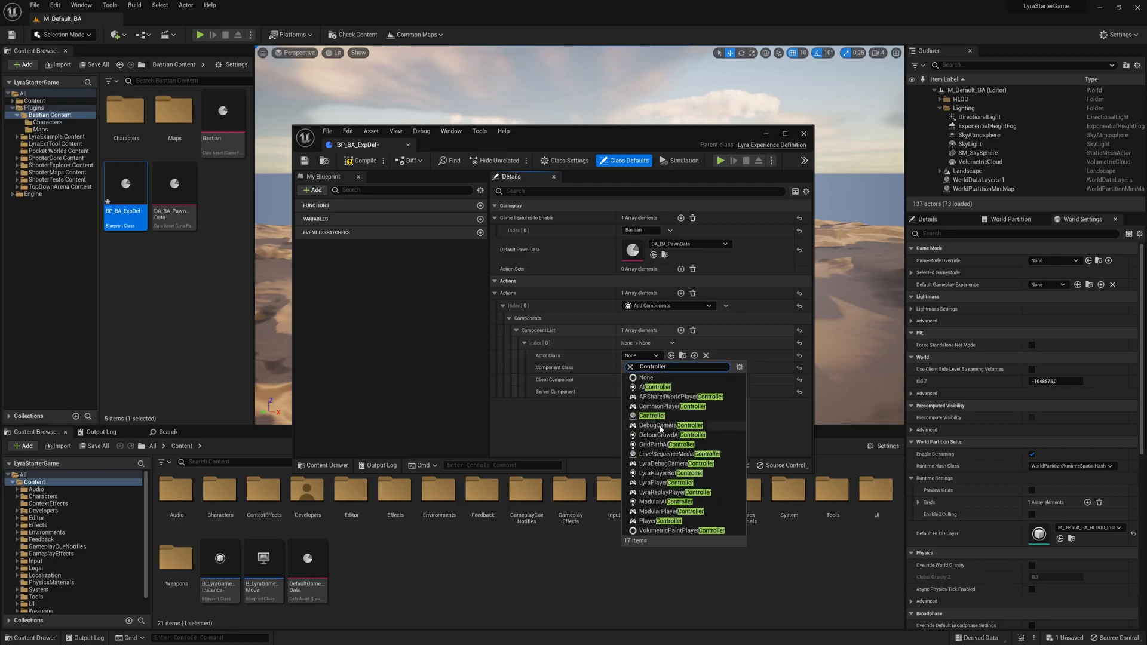
click(651, 416)
text(ba_)
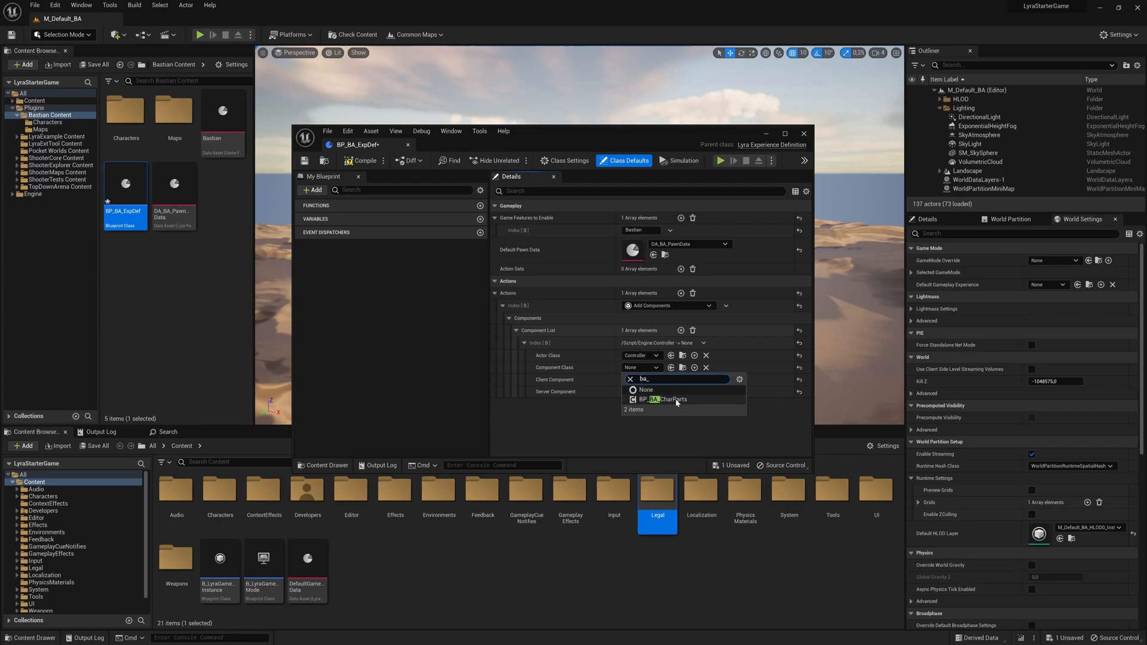
click(666, 400)
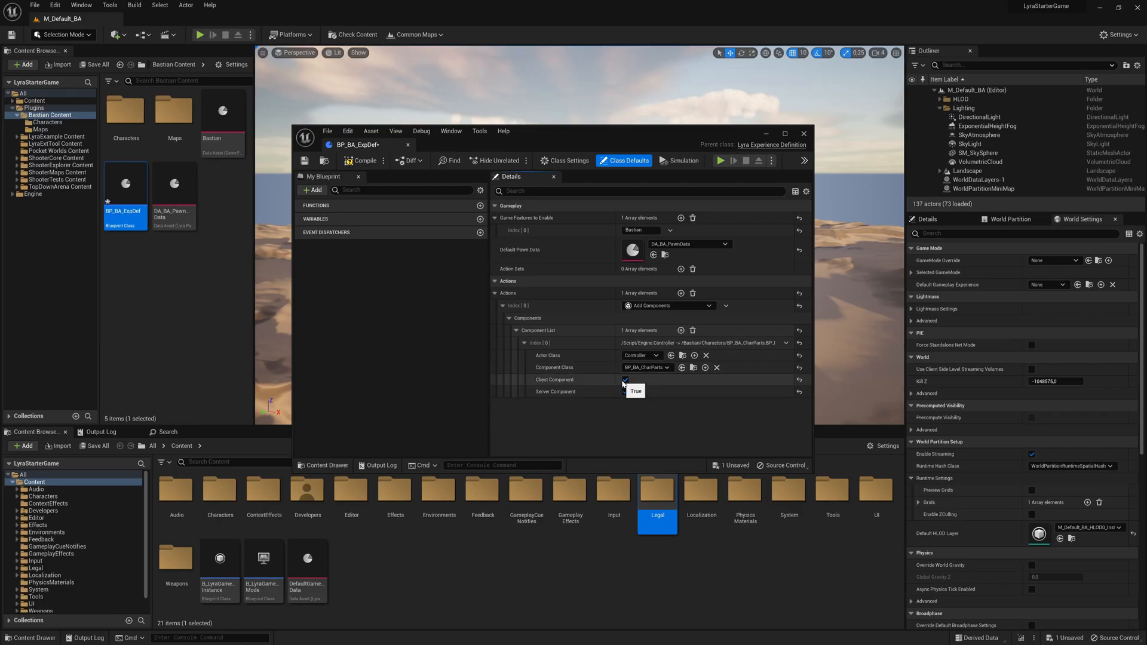
click(626, 380)
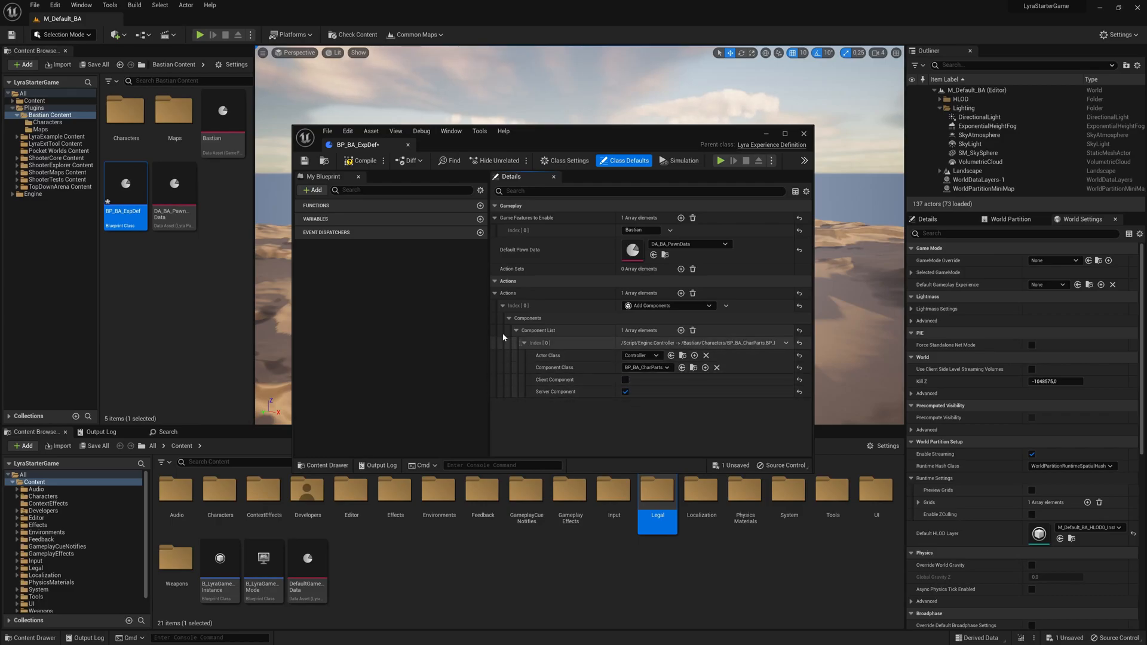
click(496, 294)
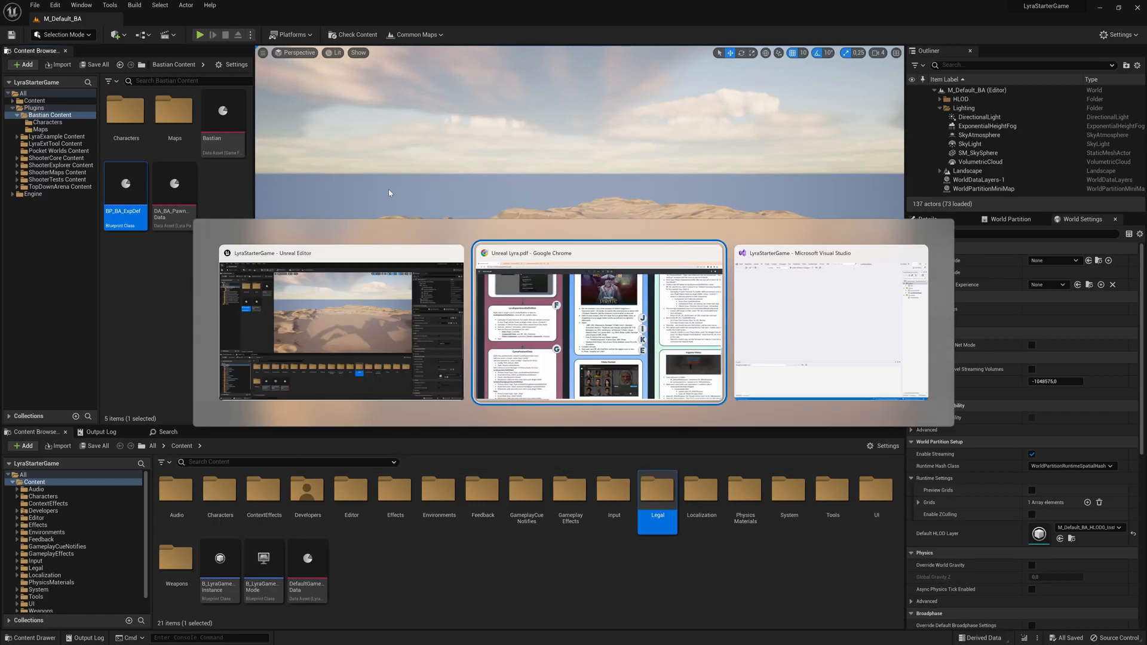
click(597, 326)
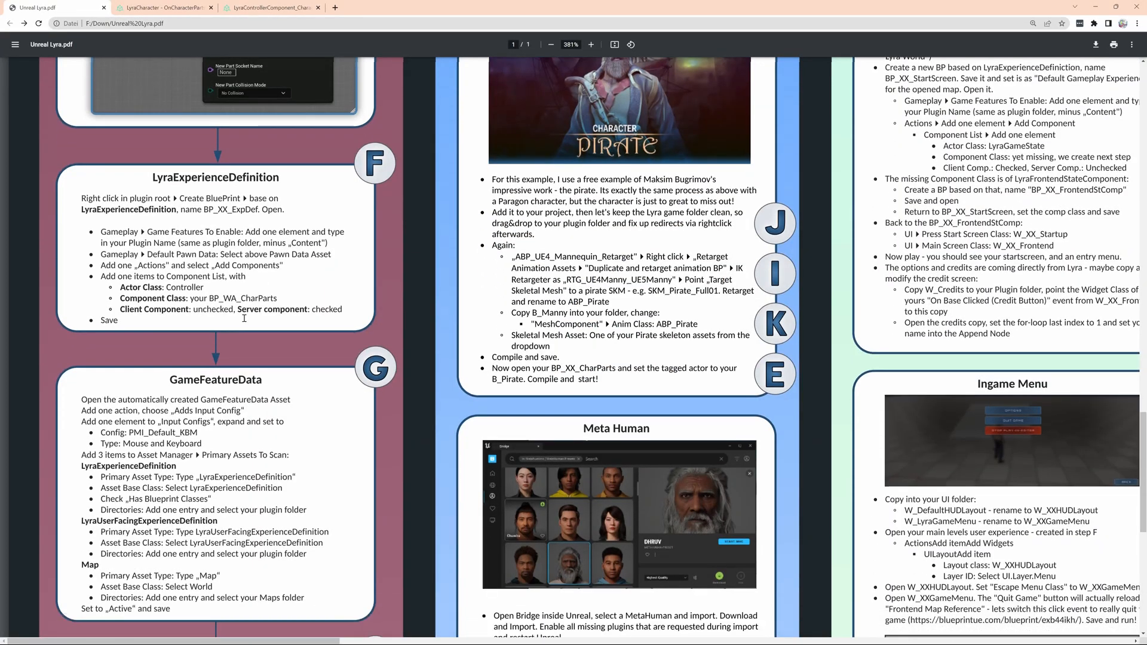
scroll(down, 3)
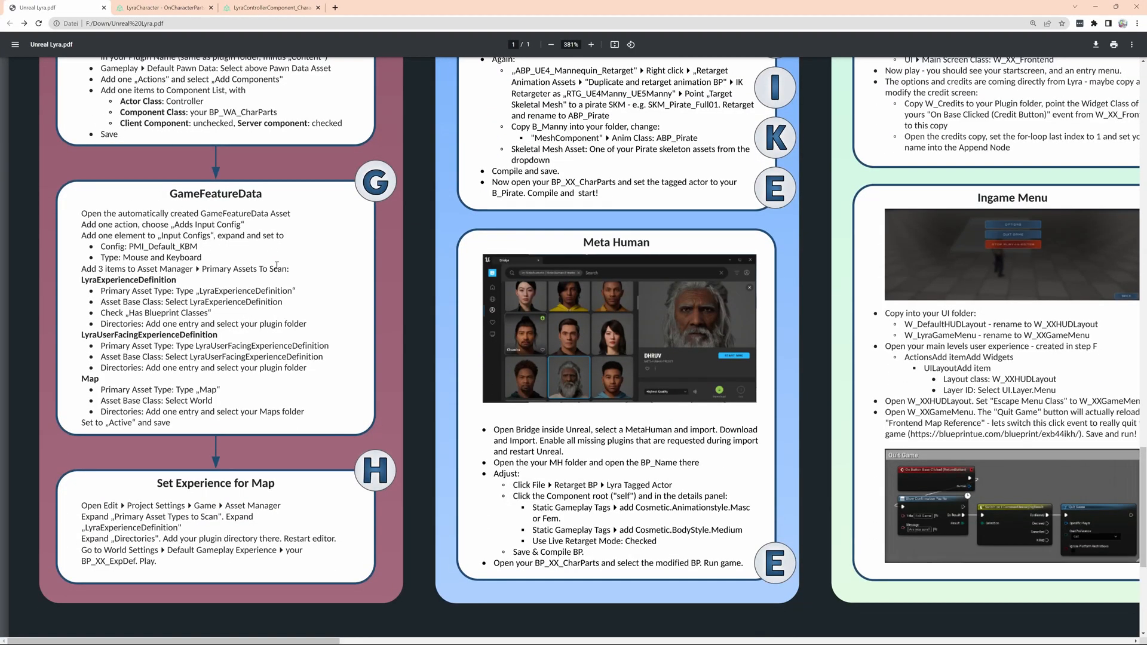
mouse_move(327, 276)
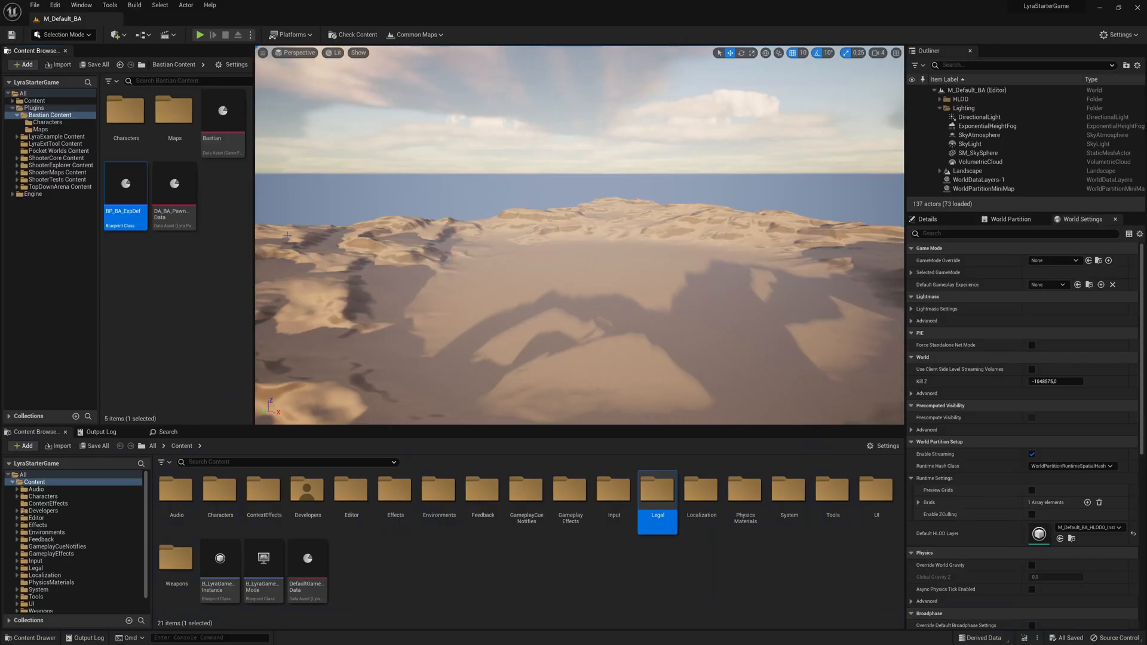
In the Bastian game feature data, add an Add Input Config action: PMI_Default_KBM, Mouse and Keyboard
double_click(222, 113)
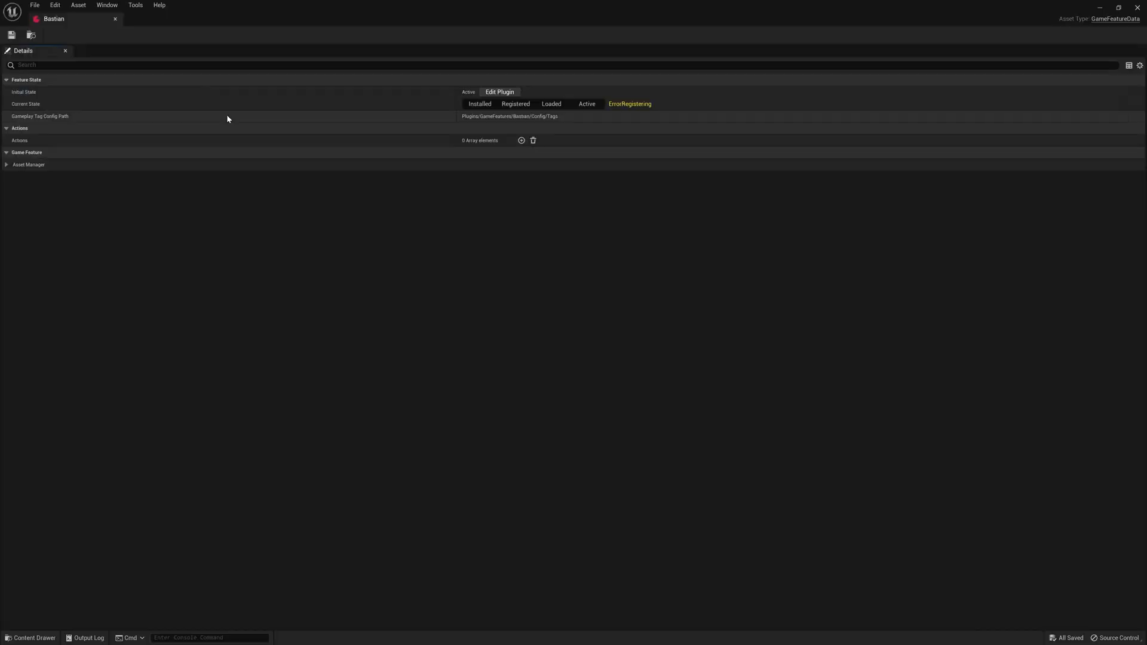
mouse_move(26, 141)
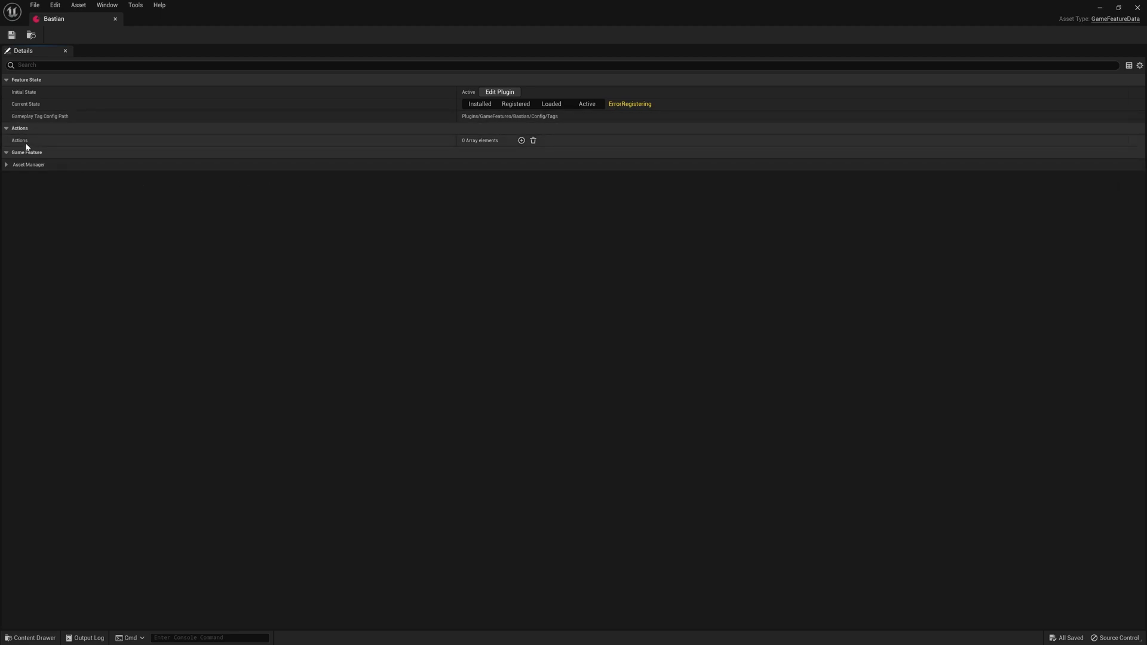
mouse_move(521, 140)
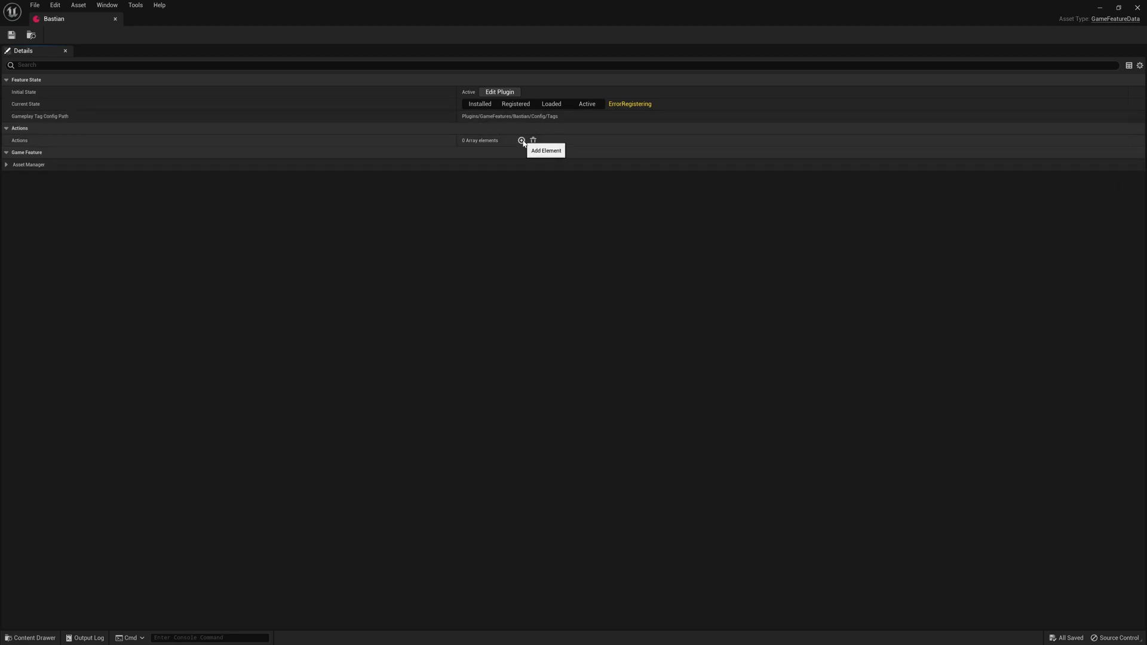
click(521, 140)
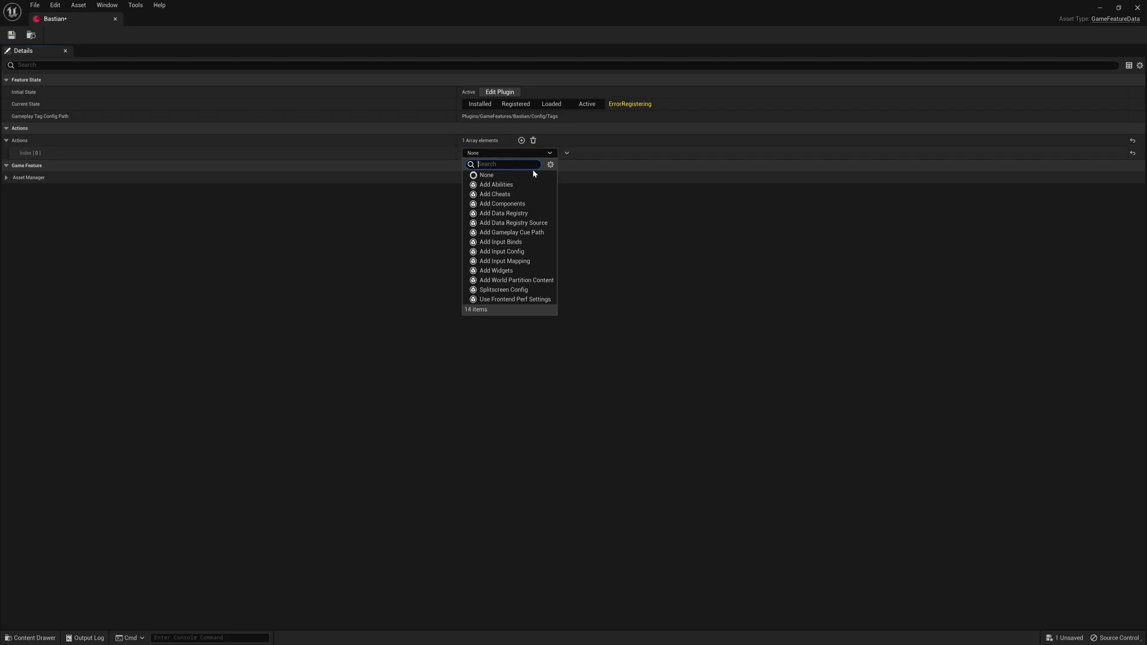
mouse_move(509, 284)
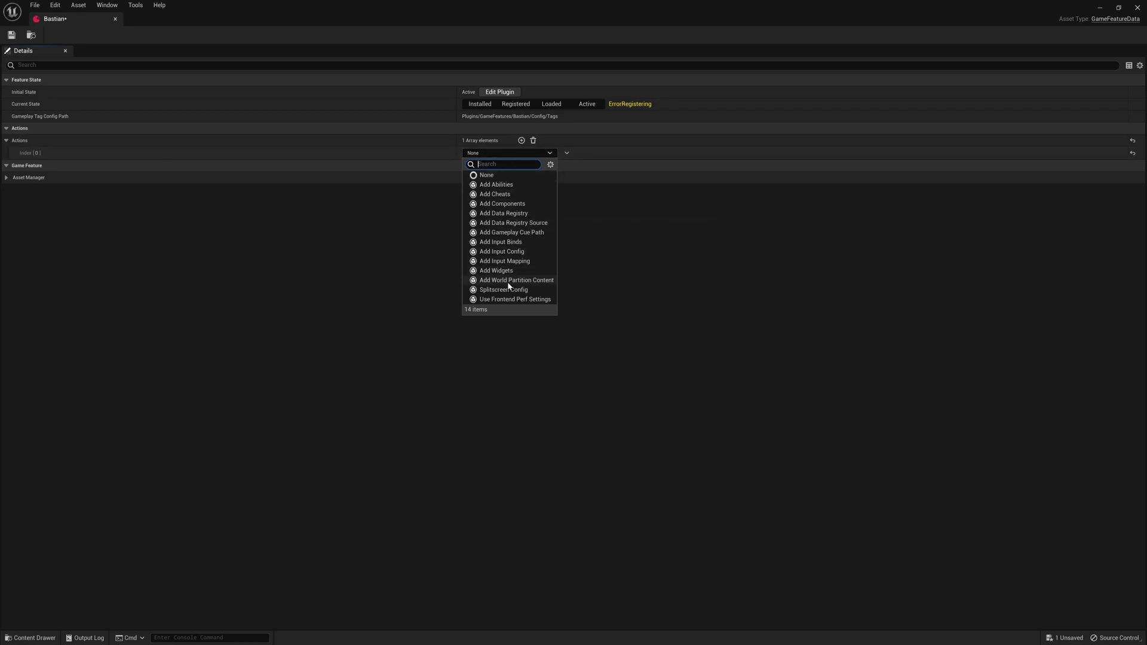
click(501, 251)
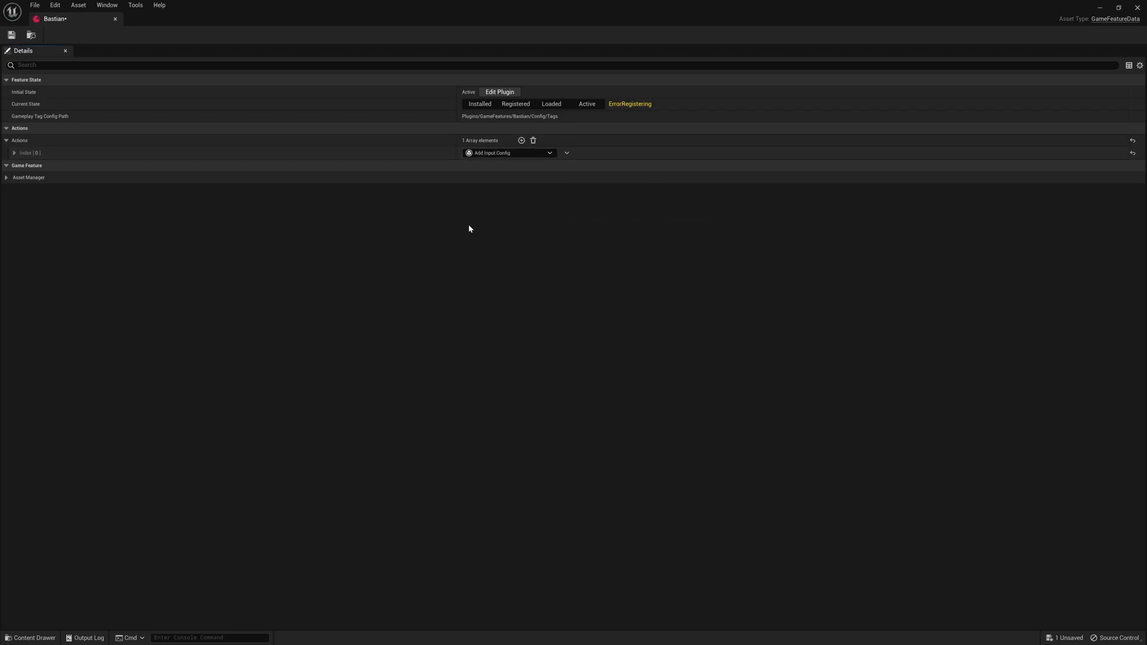
click(14, 153)
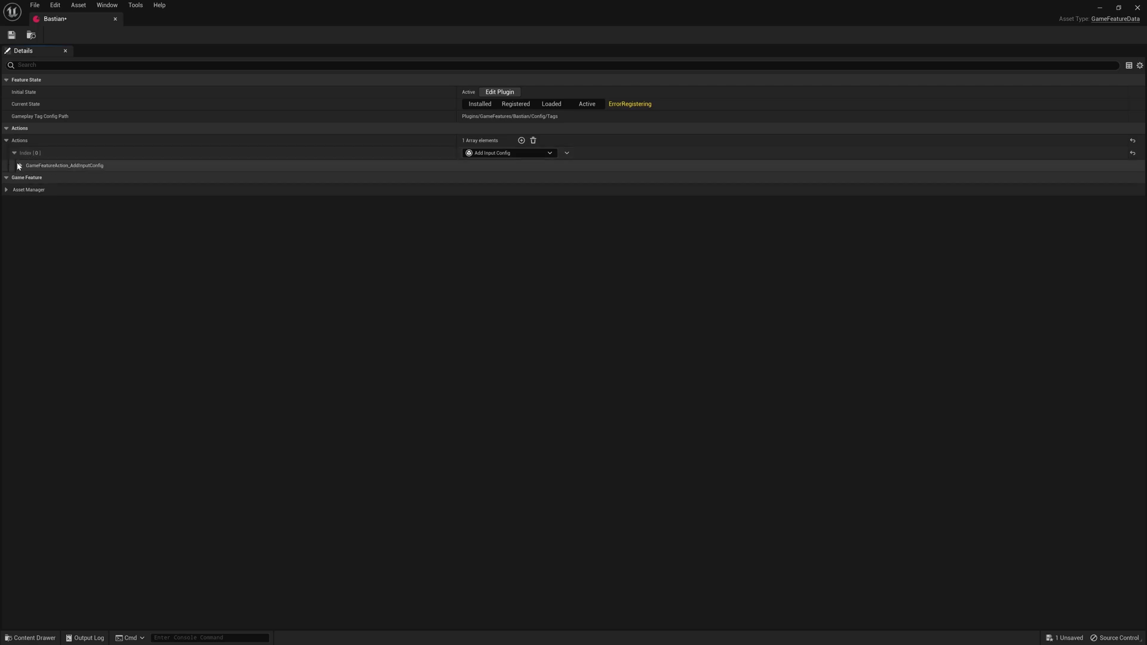
click(22, 165)
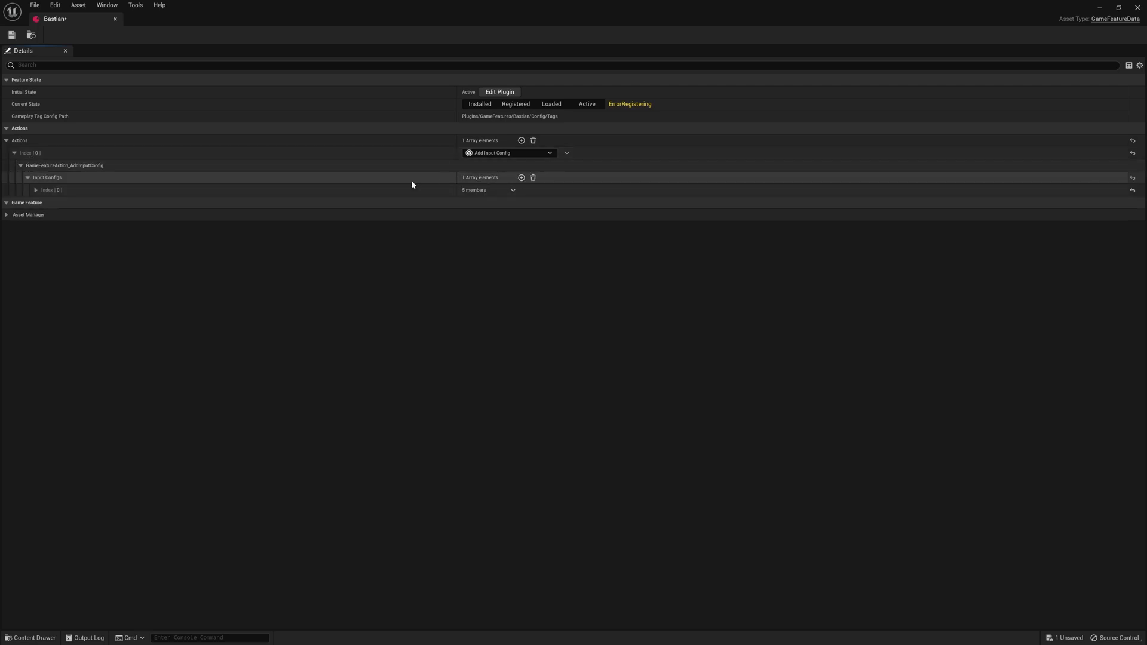
click(35, 190)
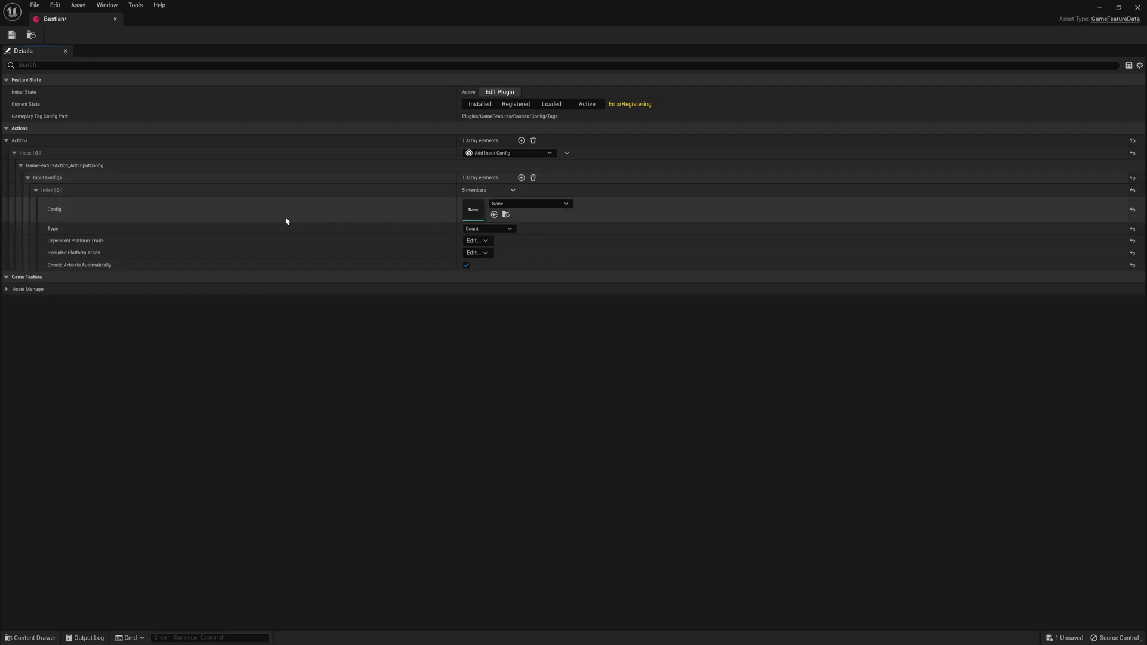
click(564, 204)
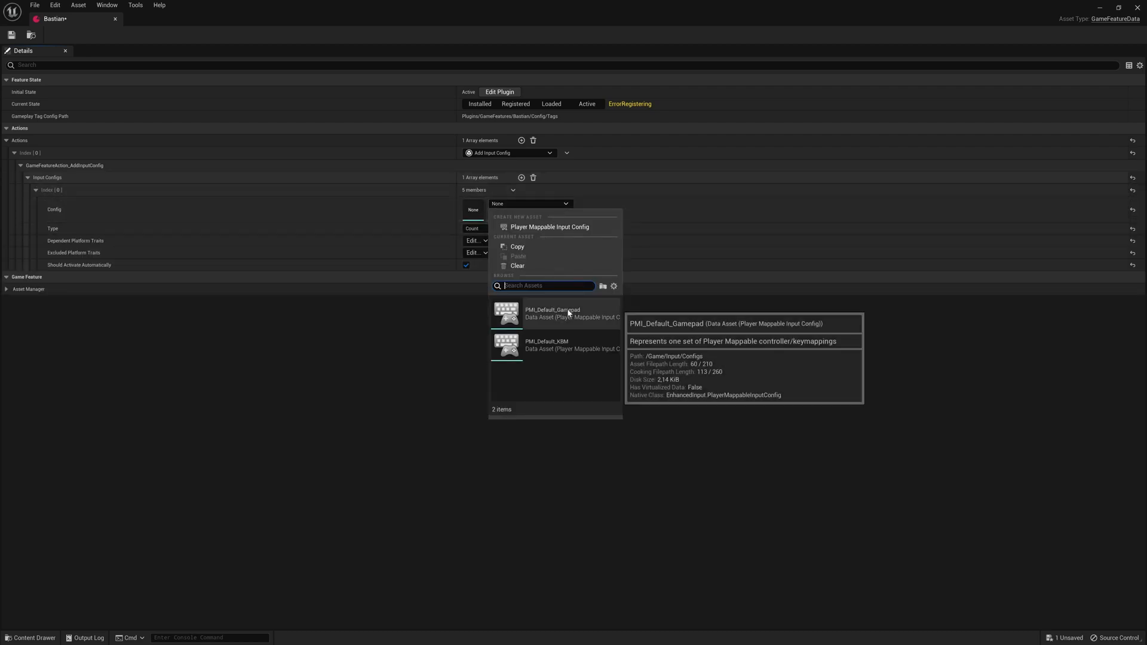
mouse_move(564, 344)
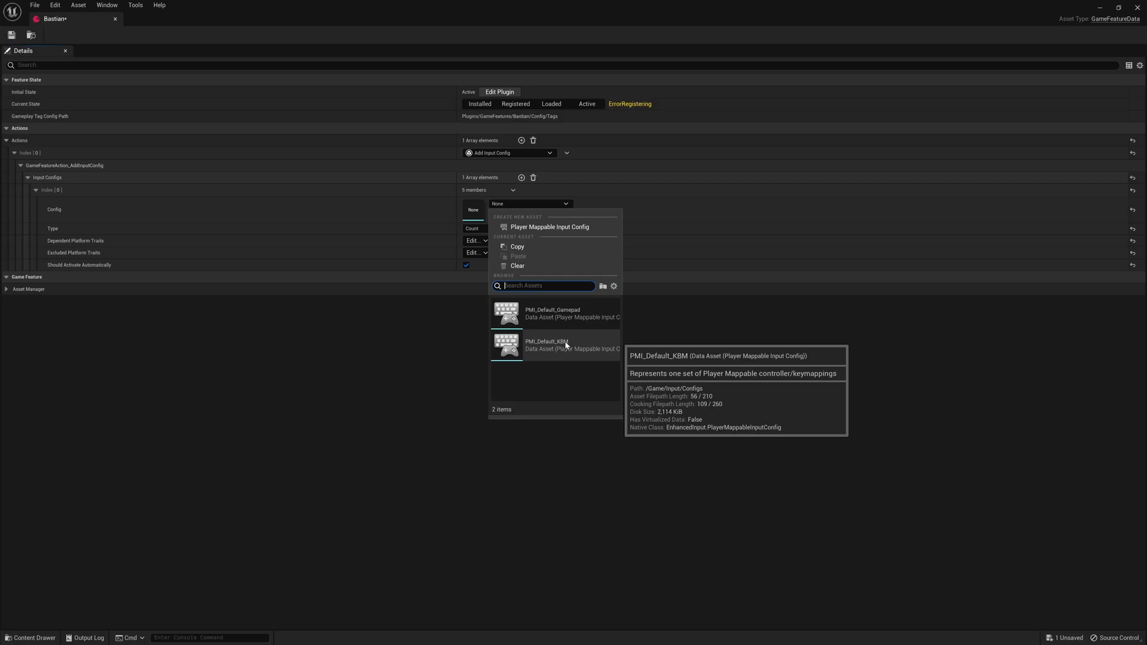
click(552, 345)
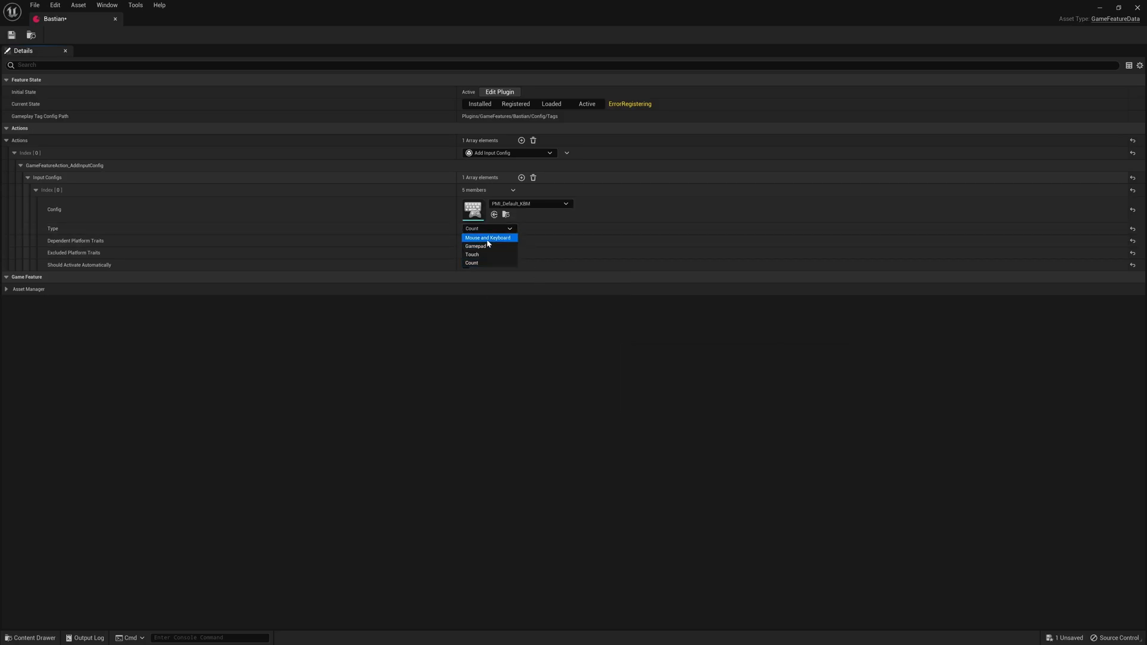
click(488, 238)
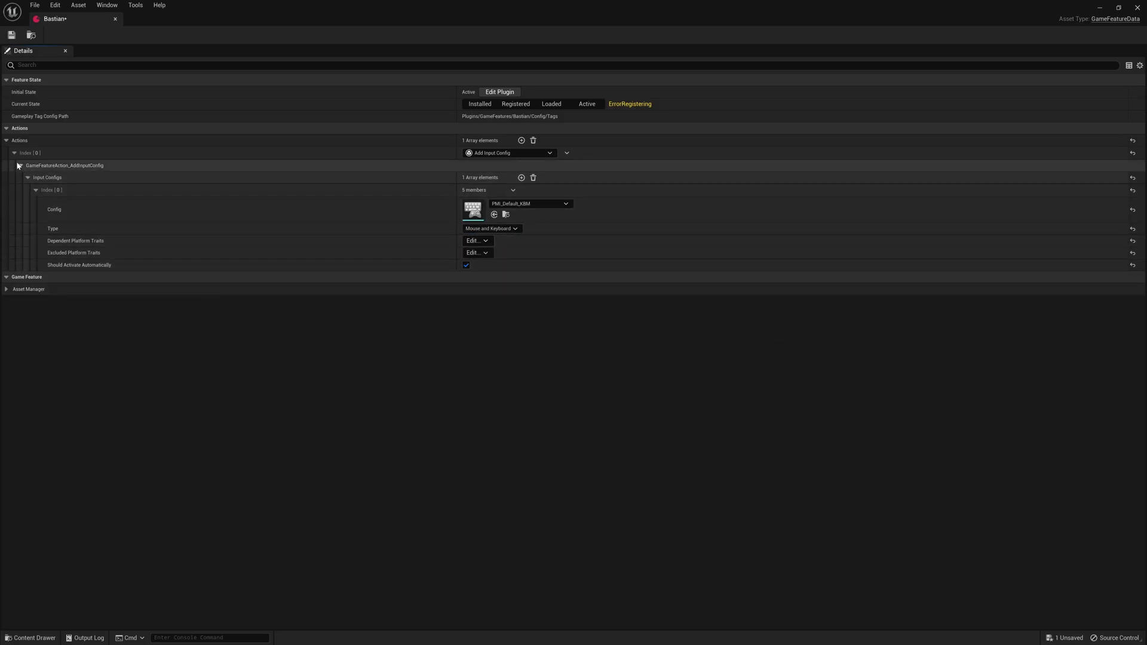
click(14, 152)
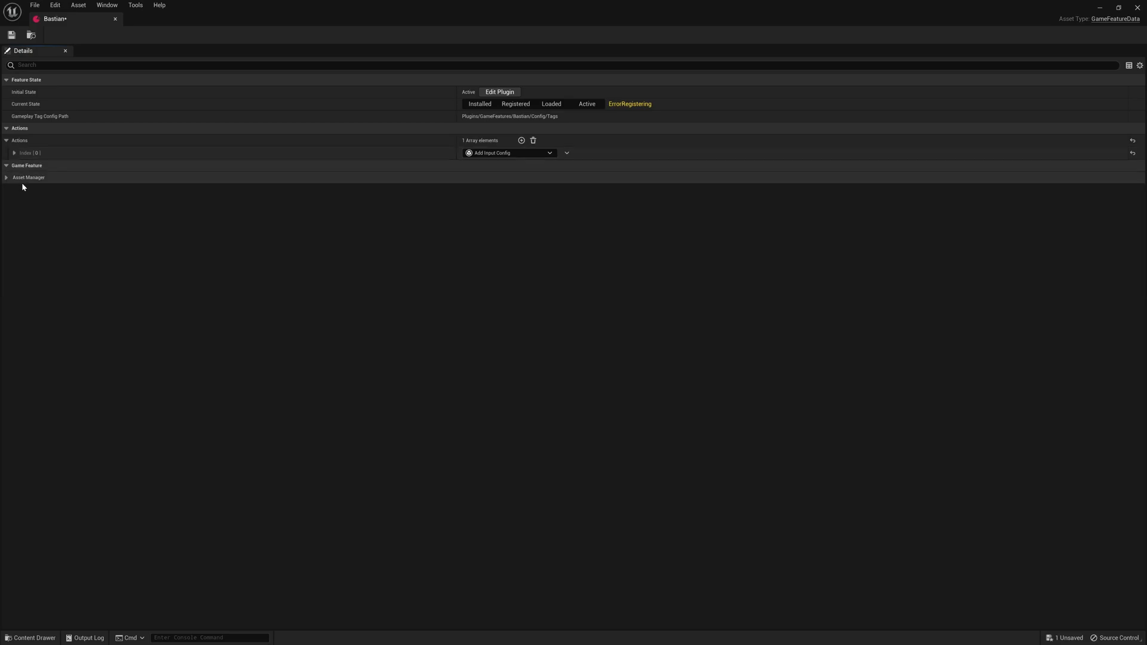
Return to the Bastian asset window and add two Primary Asset Types to Scan entries
key(alt+tab)
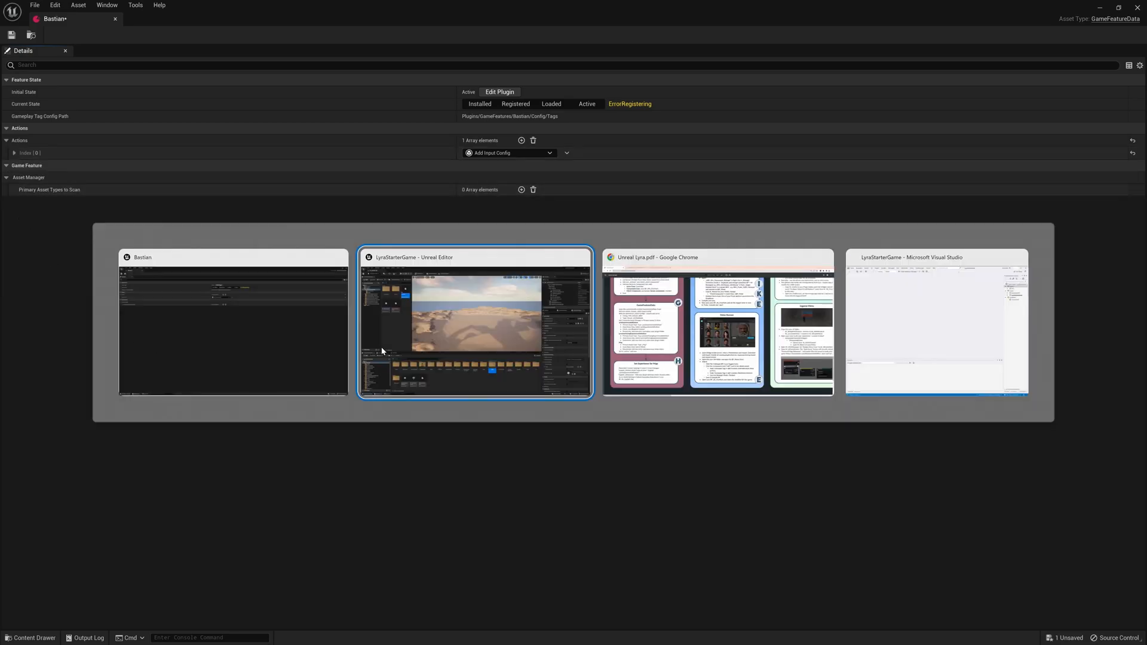
click(717, 325)
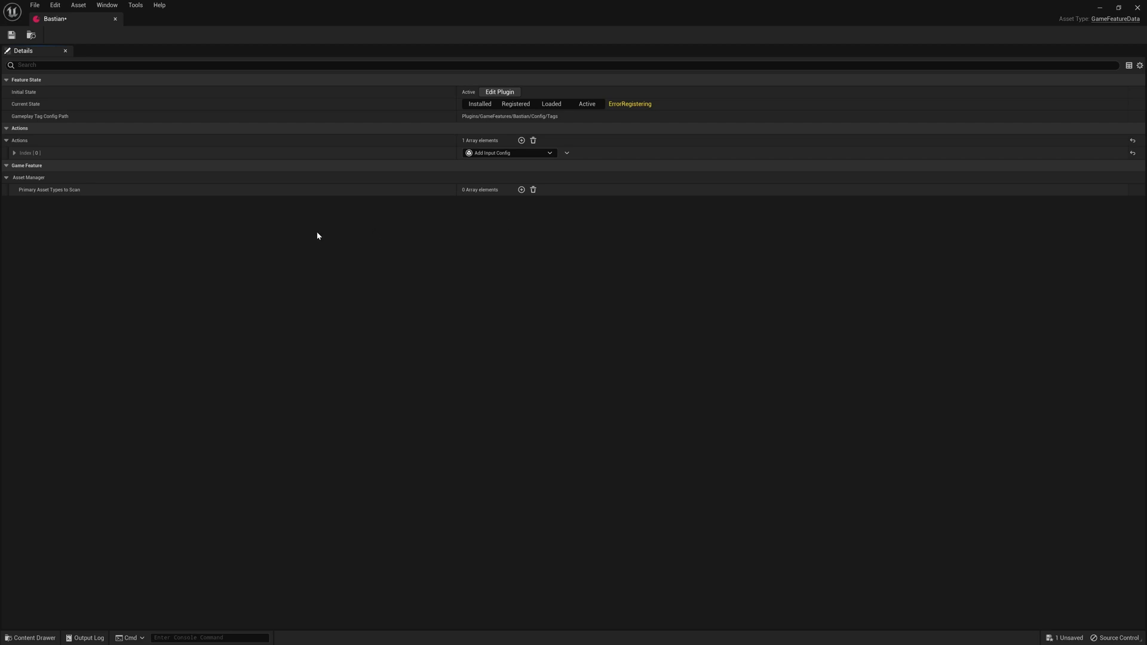
click(521, 189)
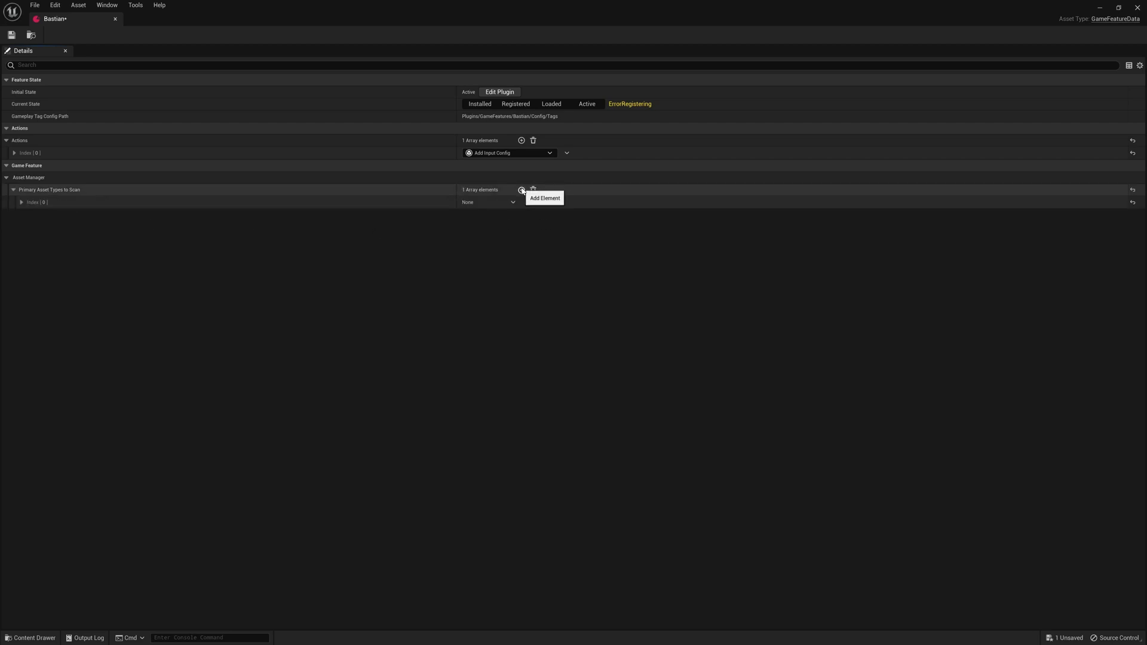
click(521, 189)
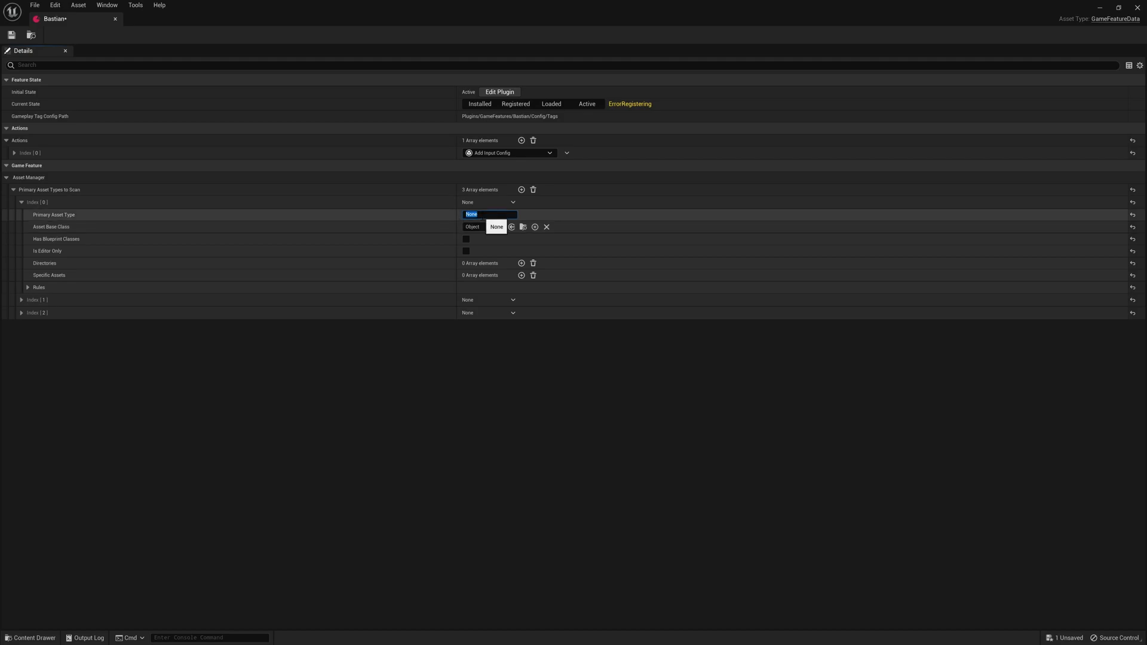
Give the first entry base class LyraExperienceDefinition, allow blueprint classes, and scan Bastian Content
click(483, 227)
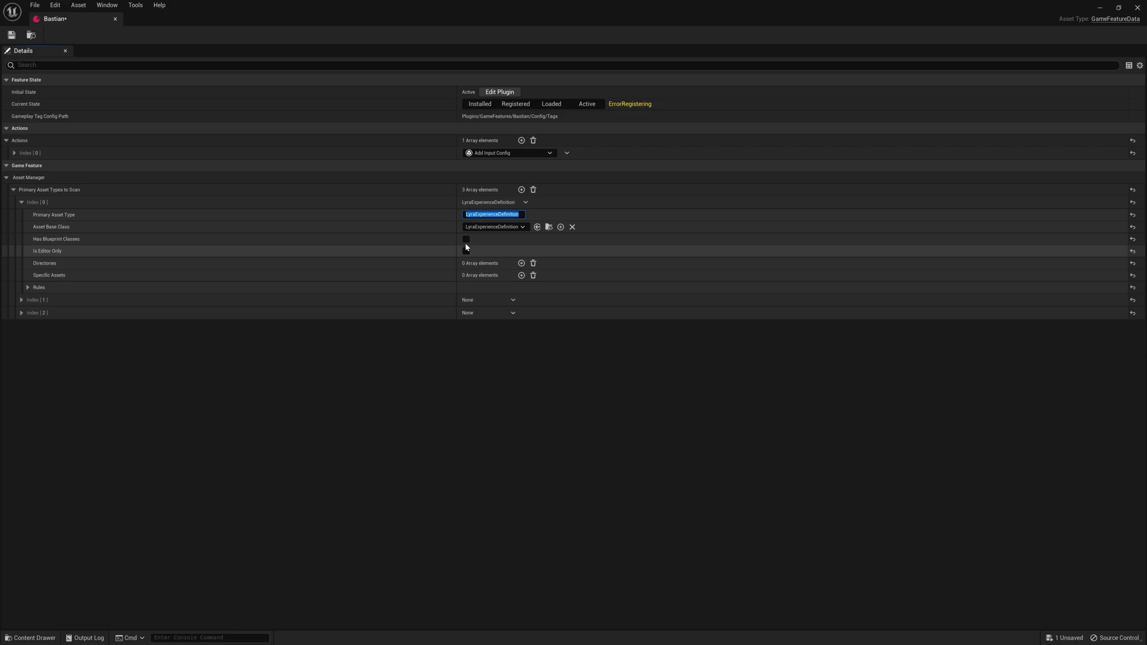
click(466, 239)
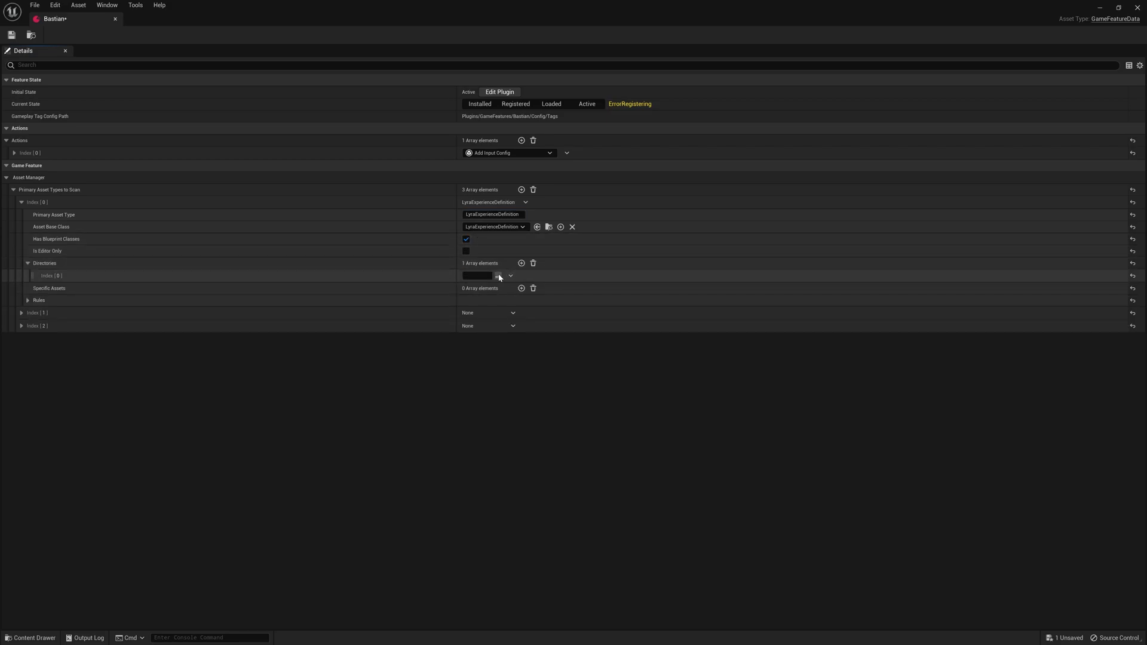
click(510, 276)
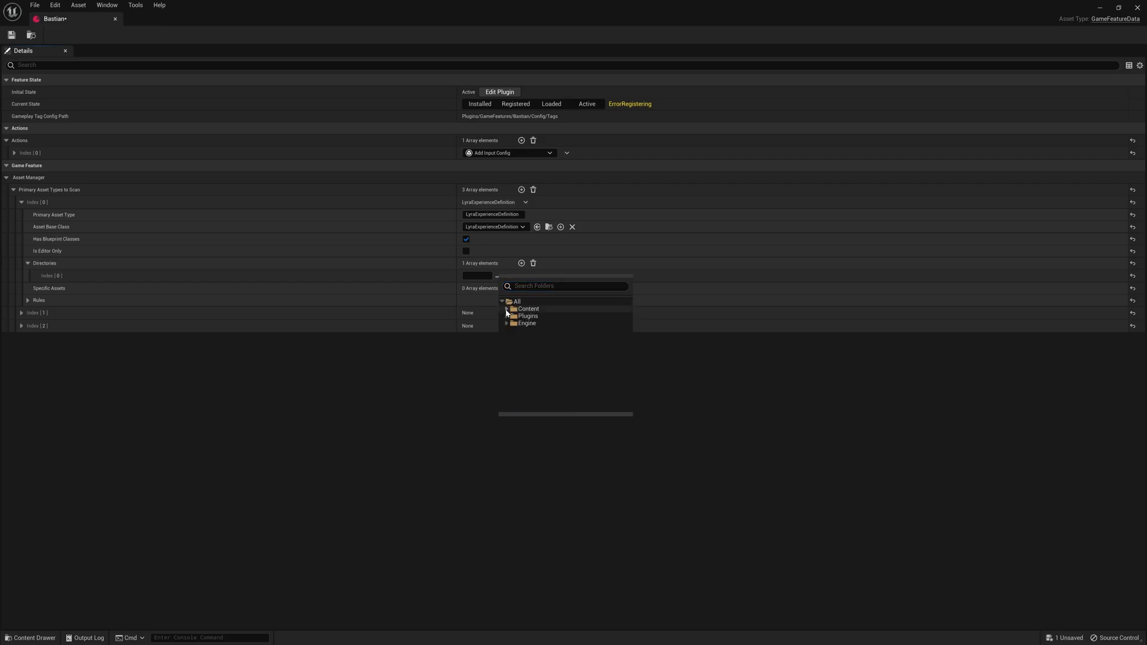
click(506, 316)
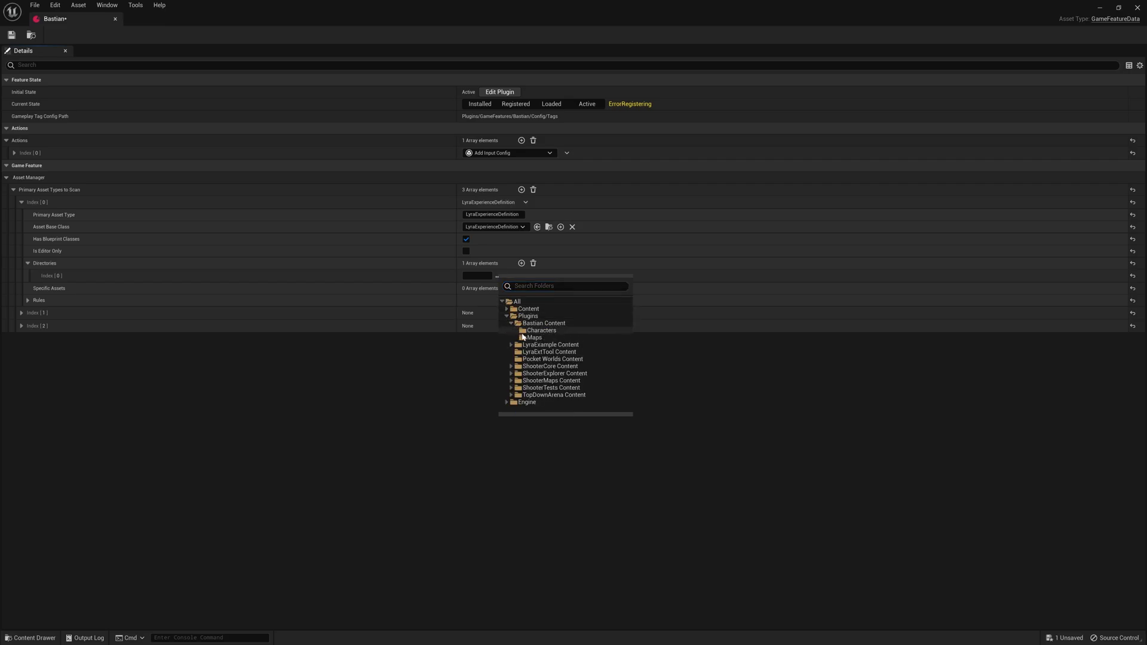
click(544, 323)
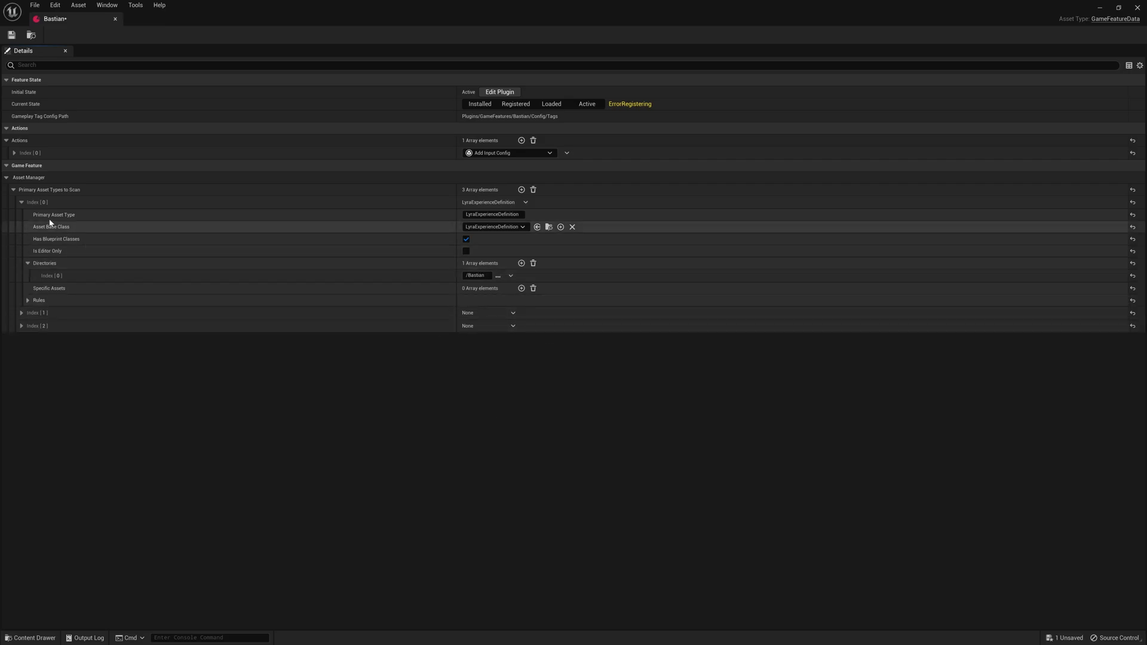
click(22, 202)
text(LyraUserFacingExperienceDefinition)
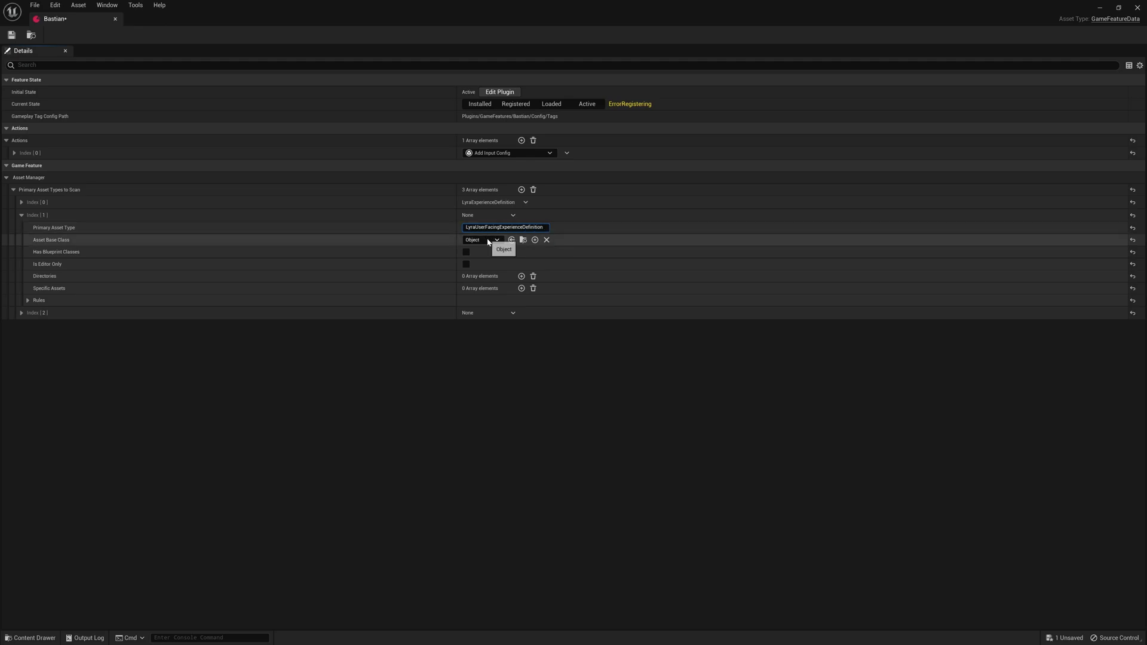
Set the second entry's base class to LyraUserFacingExperienceDefinition and add the Bastian Content directory
click(505, 227)
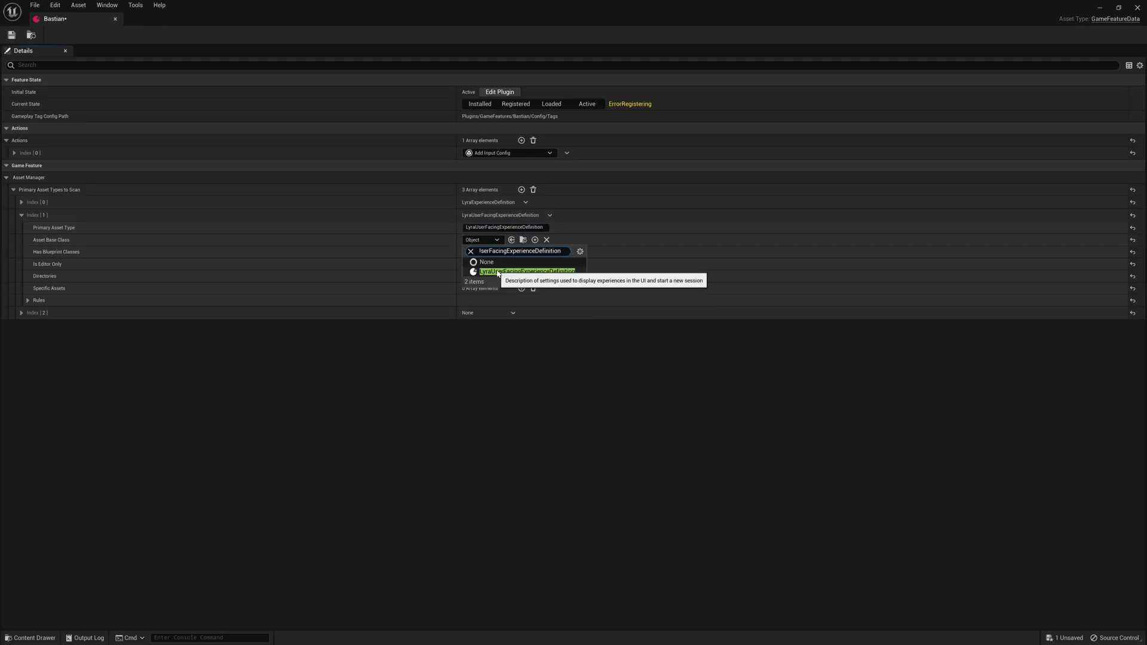
click(526, 271)
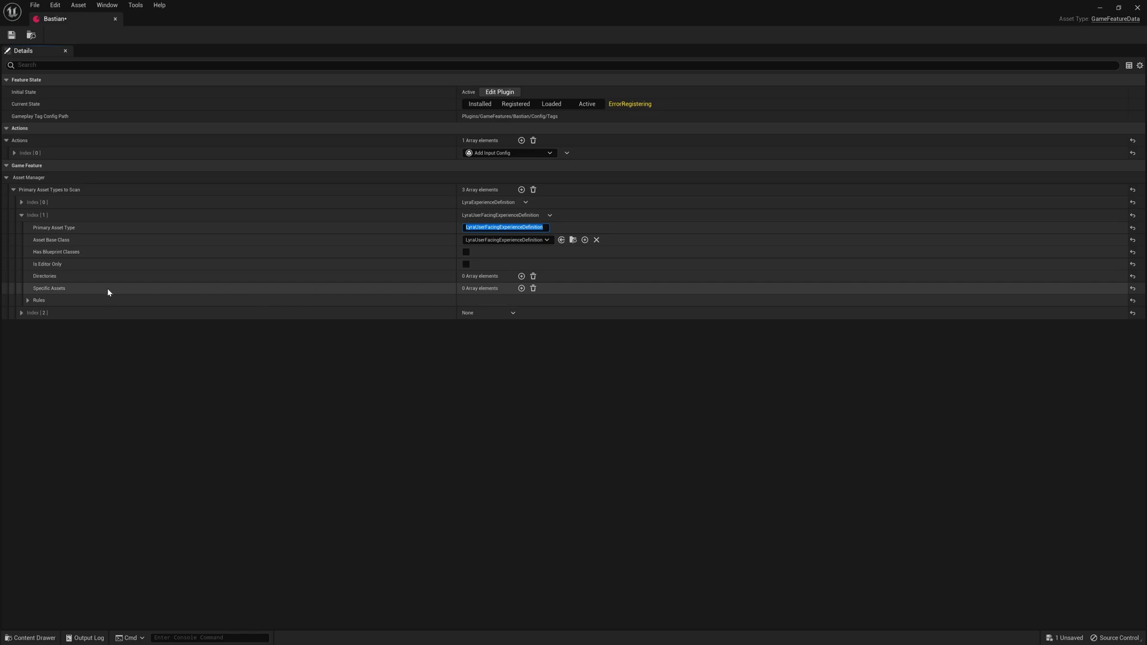
click(521, 277)
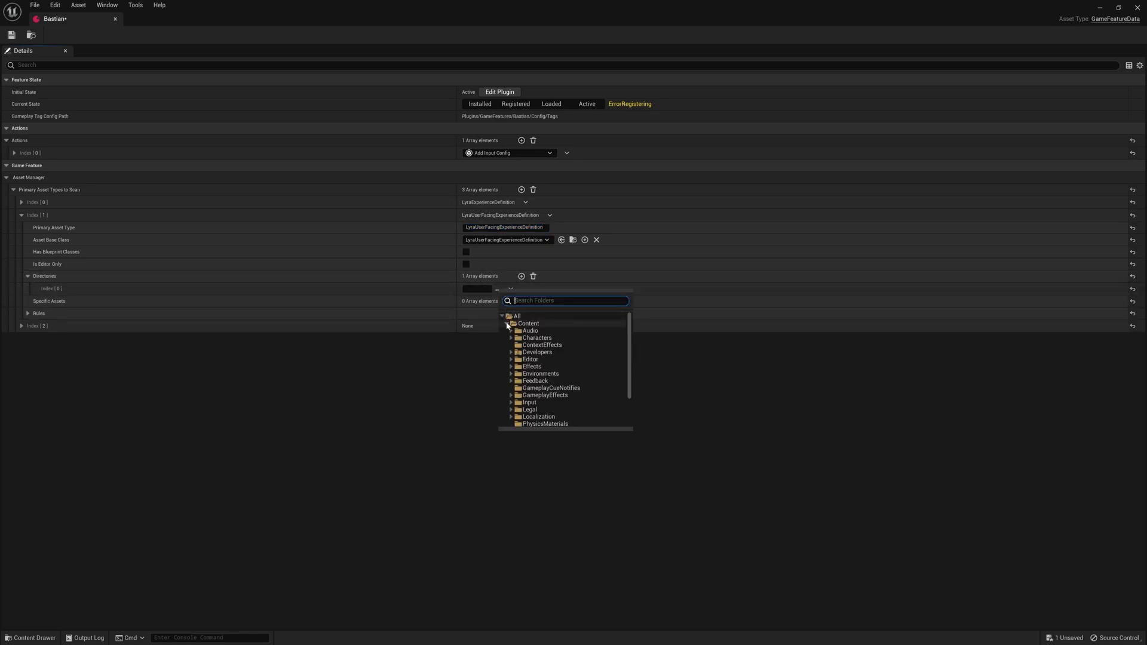
click(511, 324)
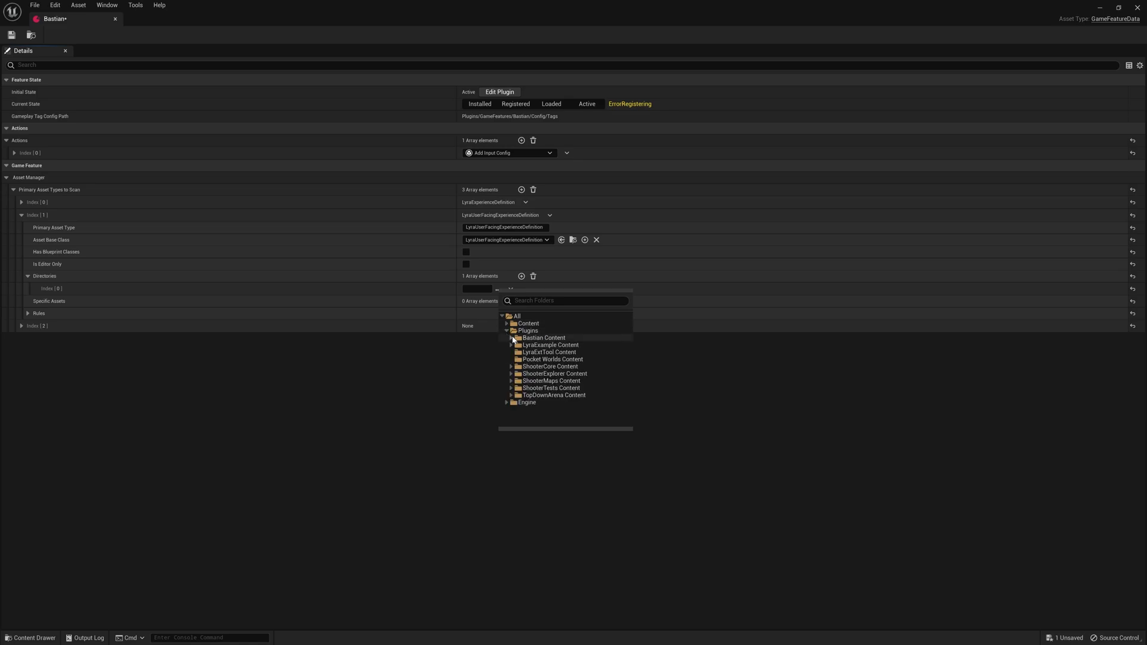
click(542, 337)
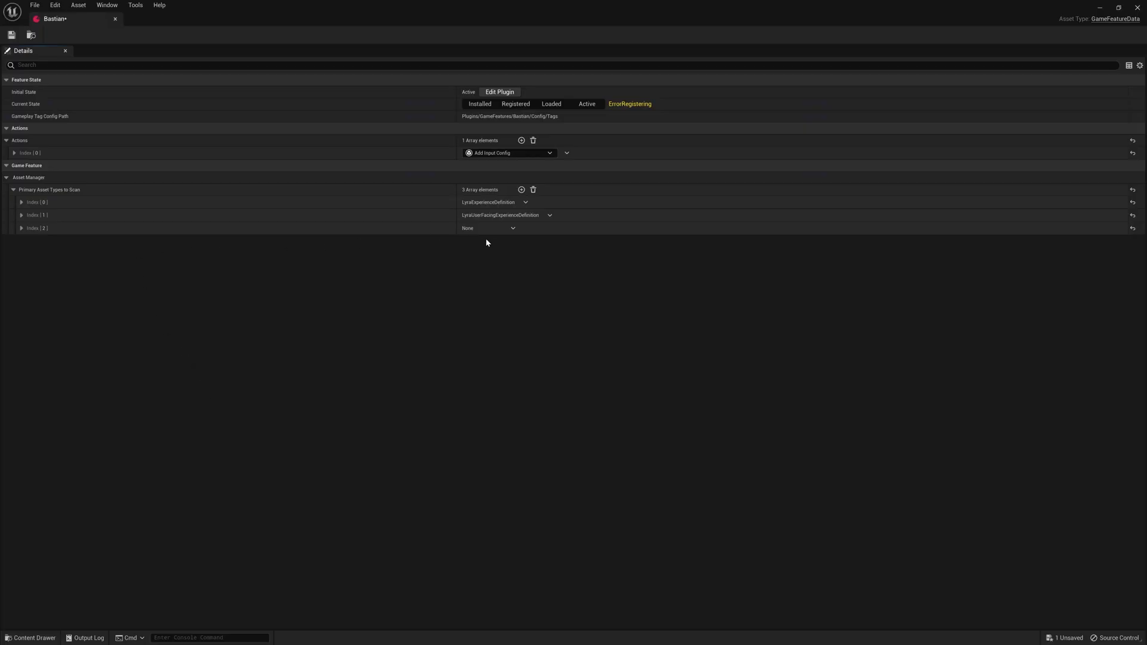
Name the third asset type 'Map', base it on World, and scan the Bastian Content folder
click(22, 228)
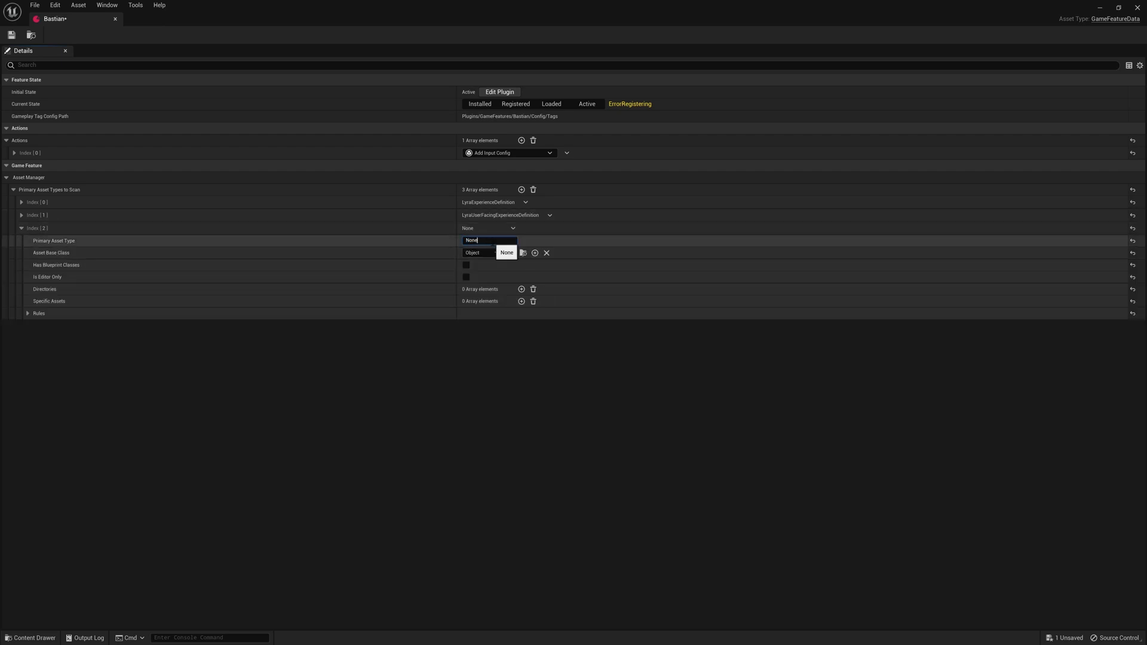
text(Map)
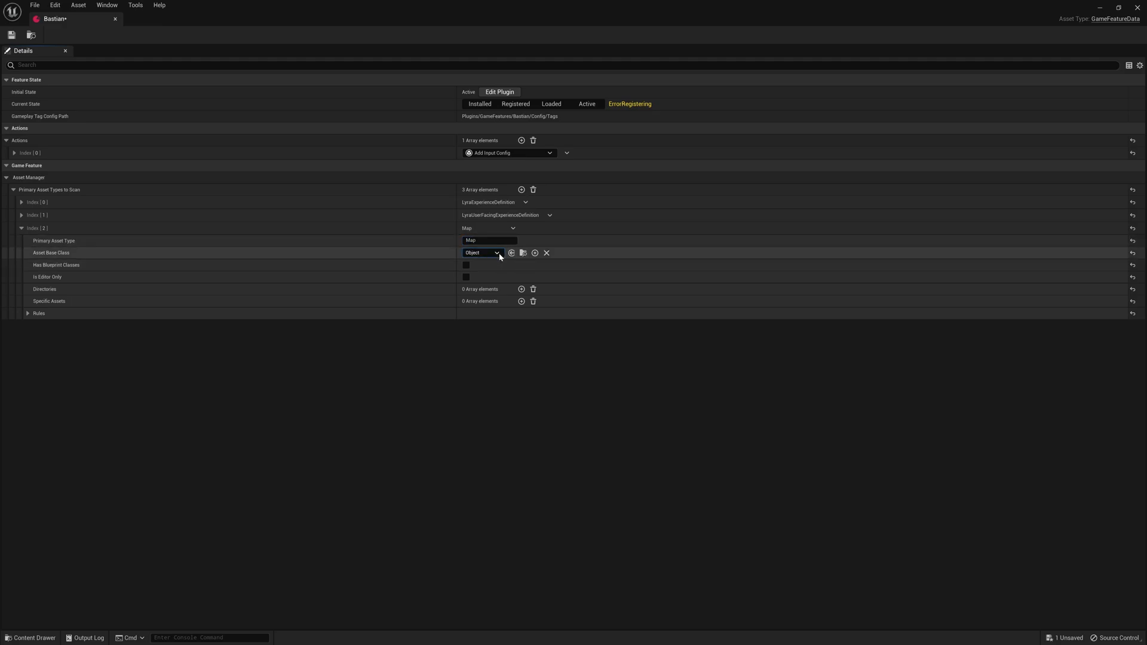
click(498, 252)
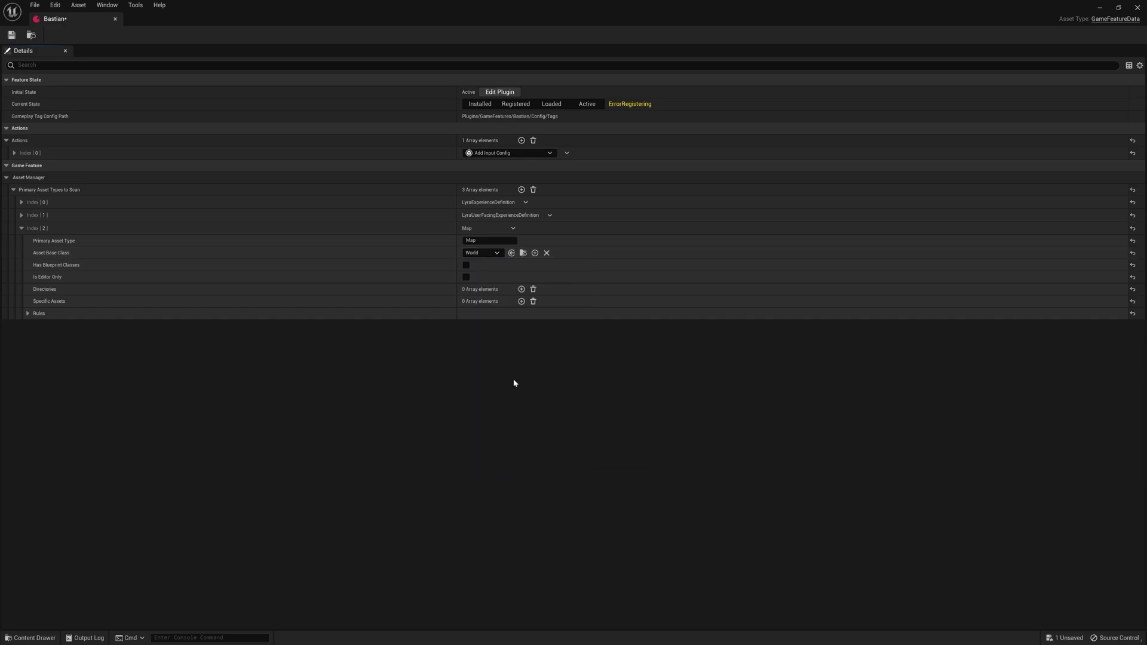
mouse_move(514, 289)
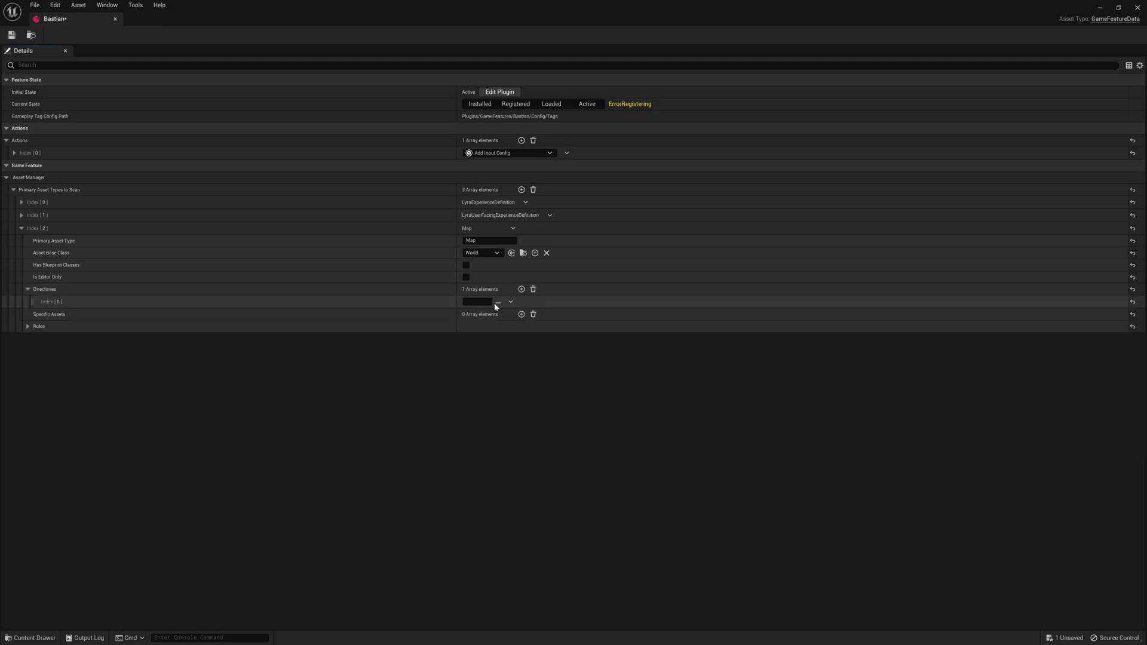
click(509, 302)
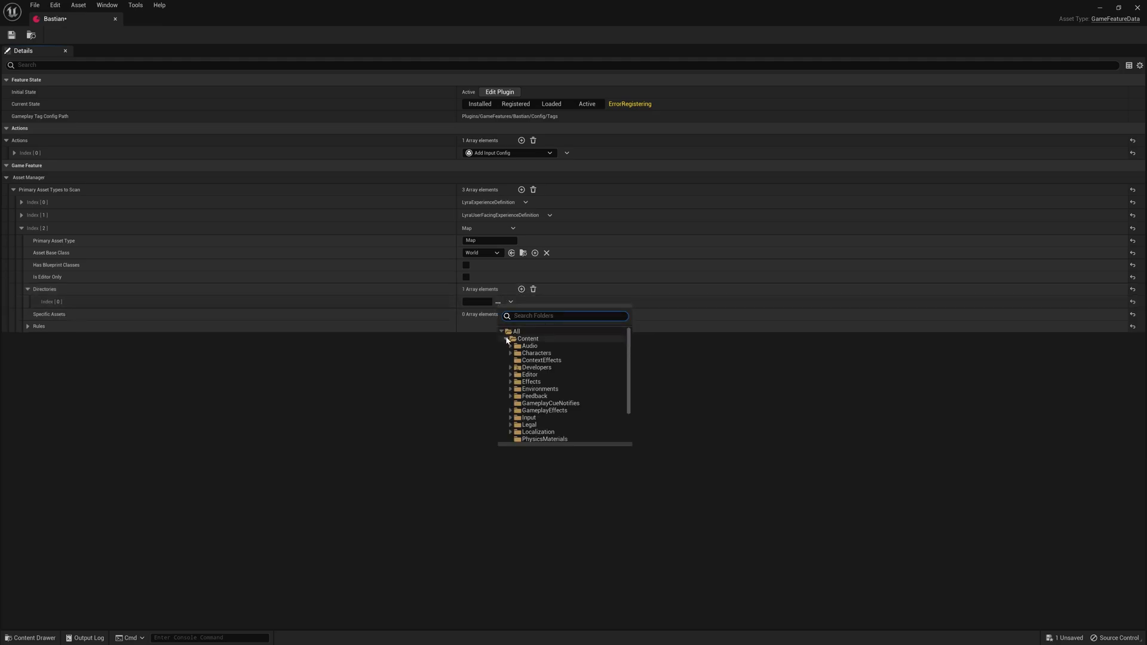
click(510, 338)
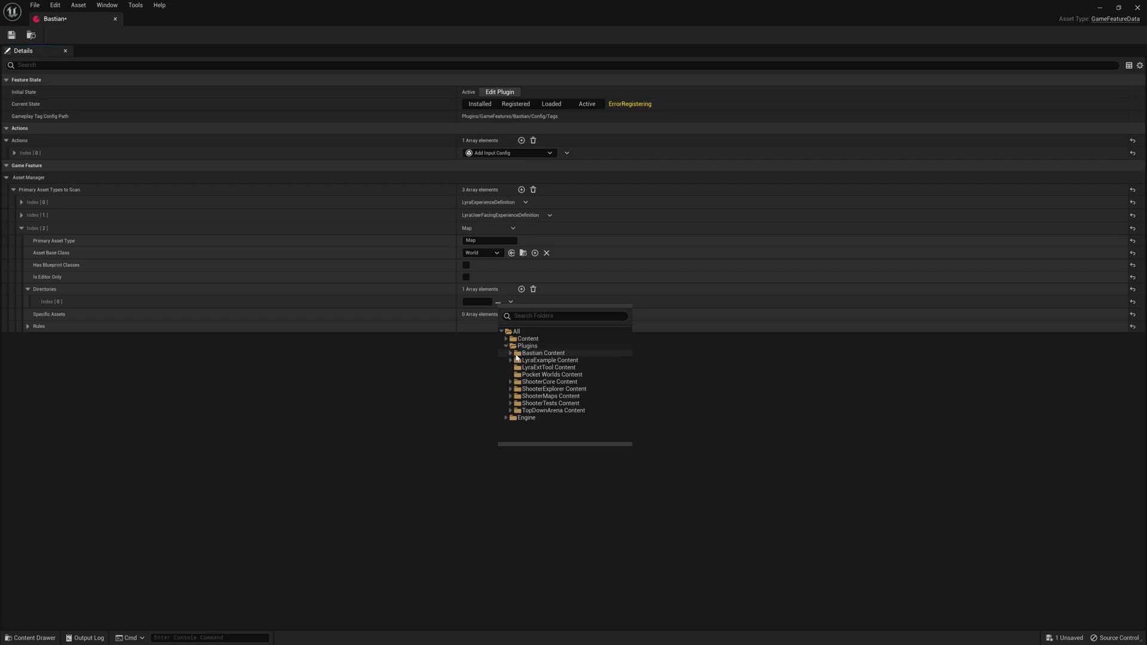
click(540, 352)
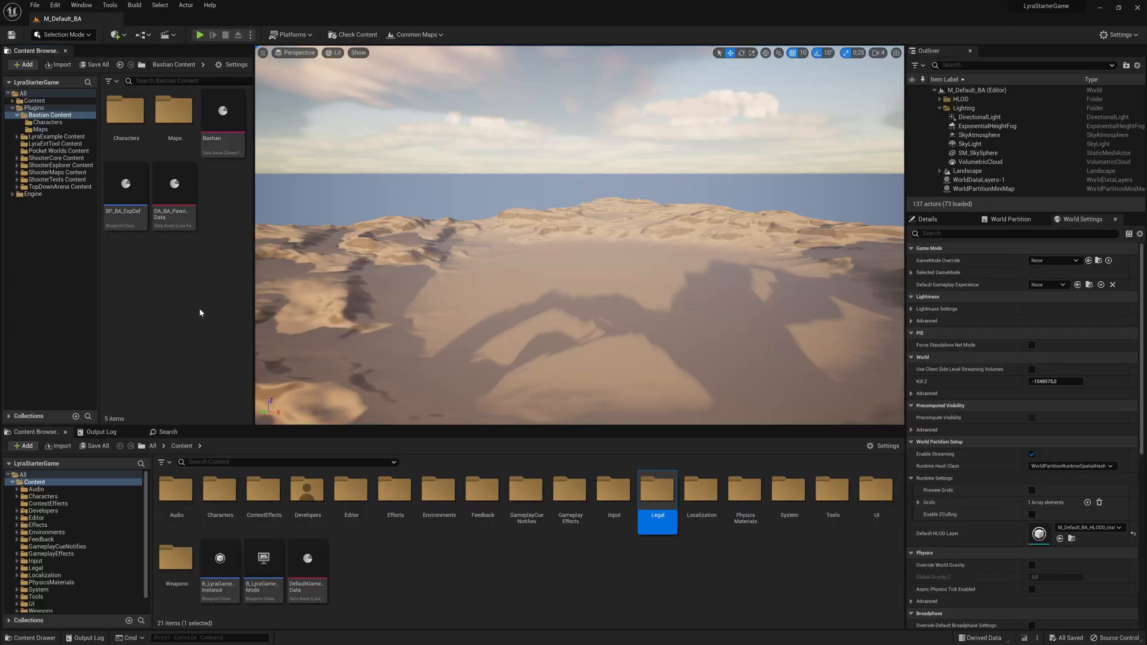
Scroll the PDF guide to 'Set Experience for Map' and return to the Unreal editor
click(35, 7)
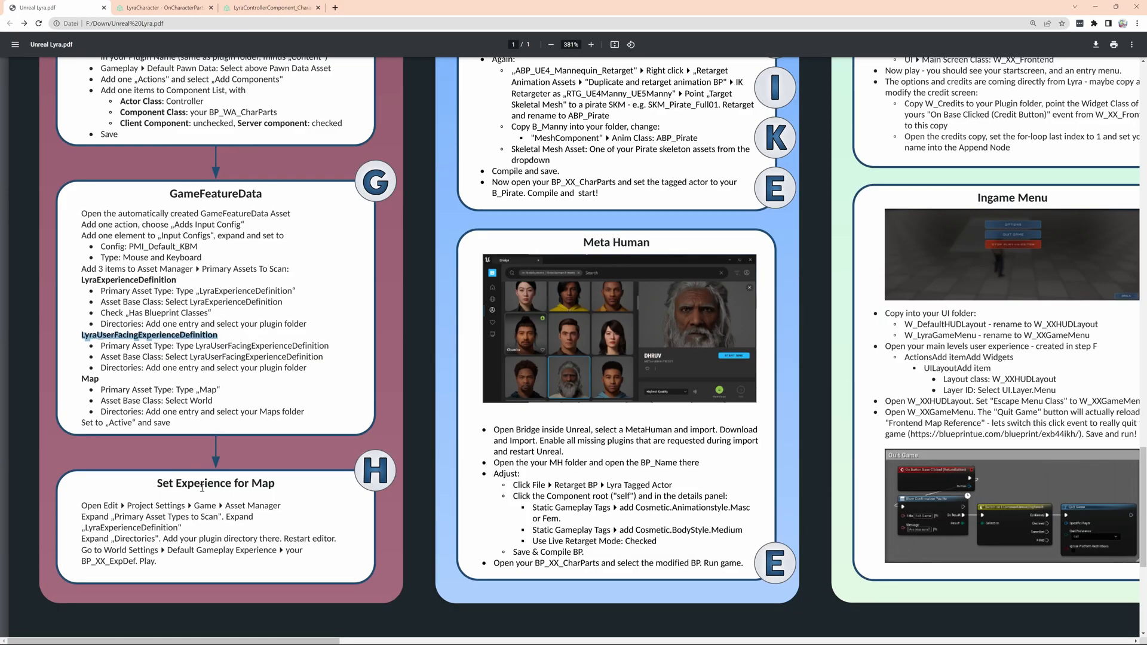
scroll(down, 3)
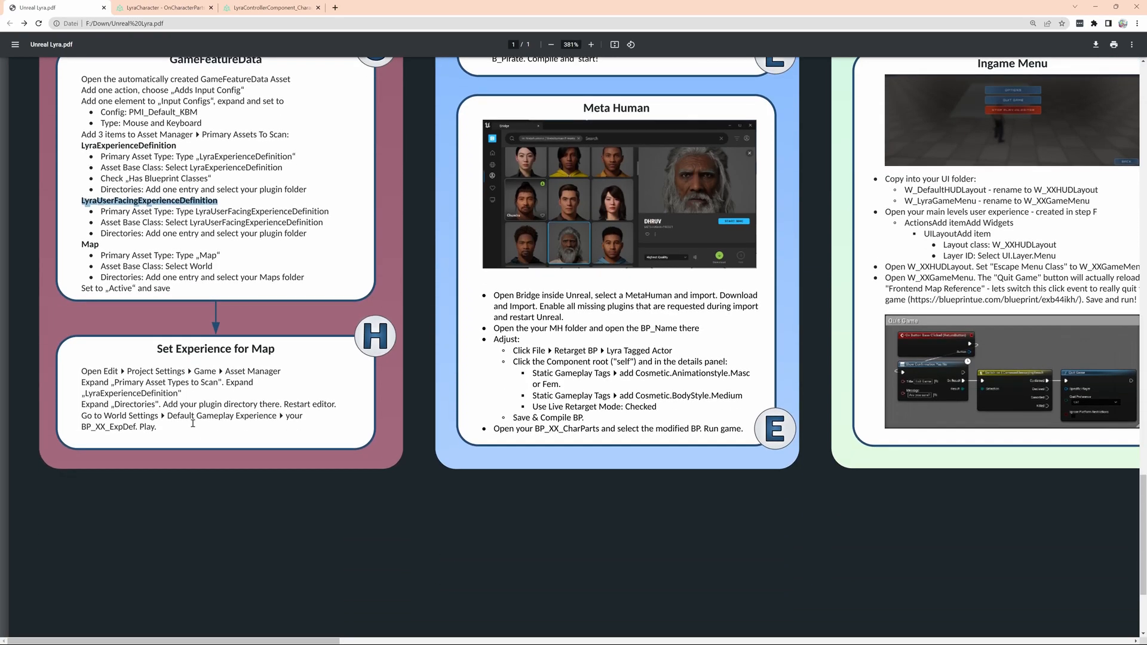
click(247, 371)
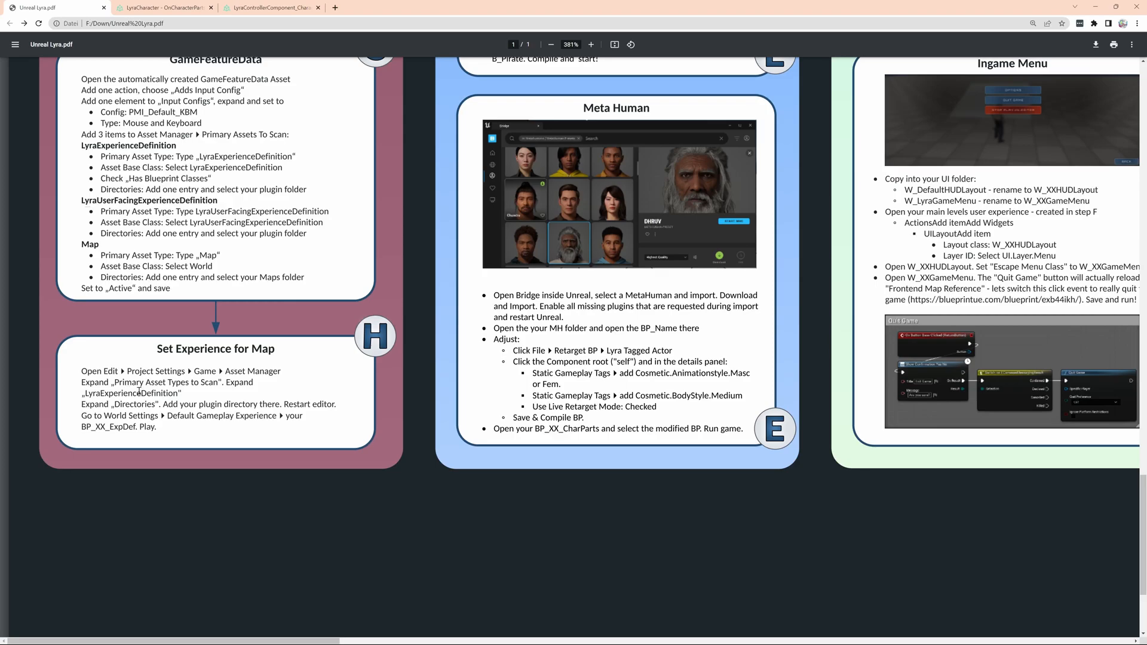
click(55, 6)
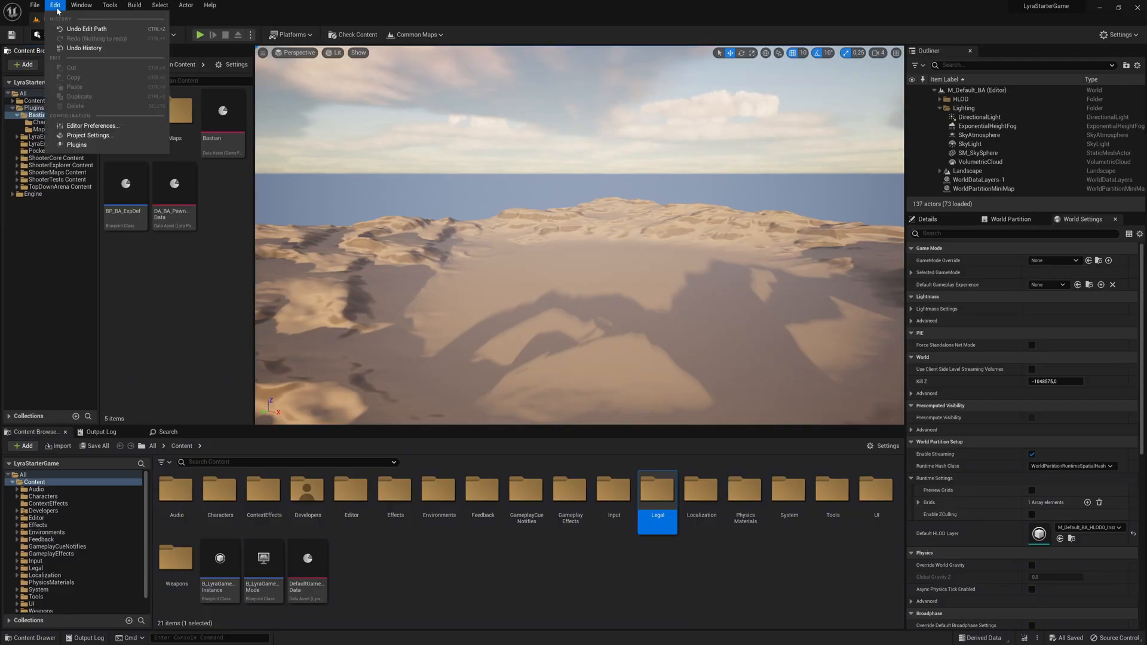
In Project Settings > Asset Manager, add Bastian Content as a second LyraExperienceDefinition directory, then close
click(89, 135)
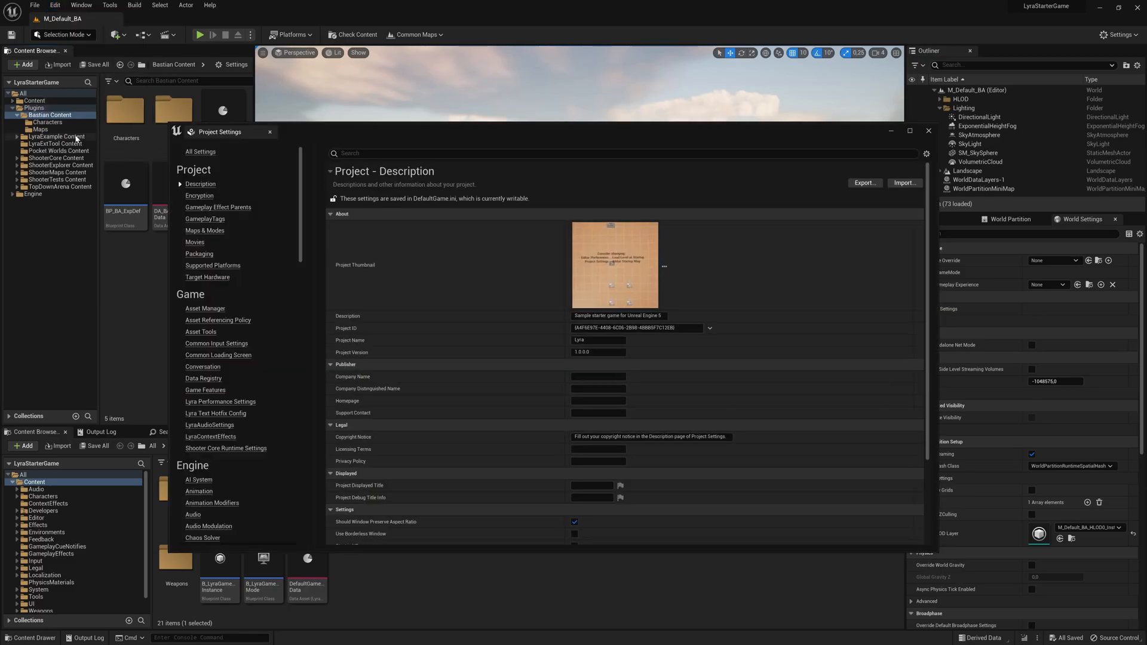
click(205, 308)
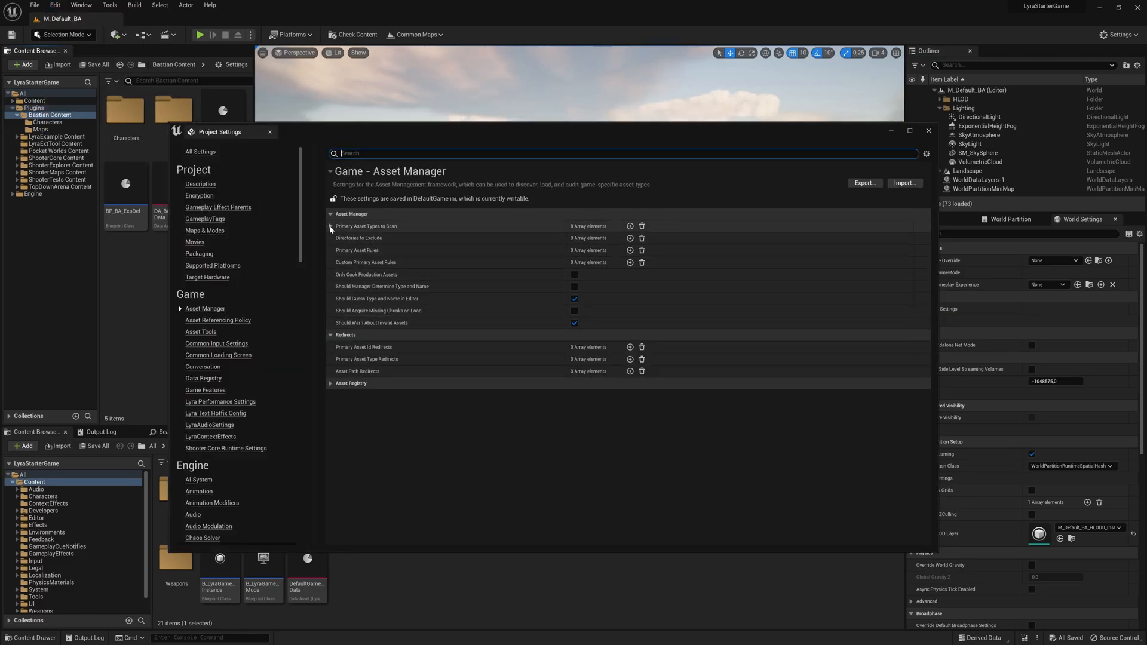
click(330, 226)
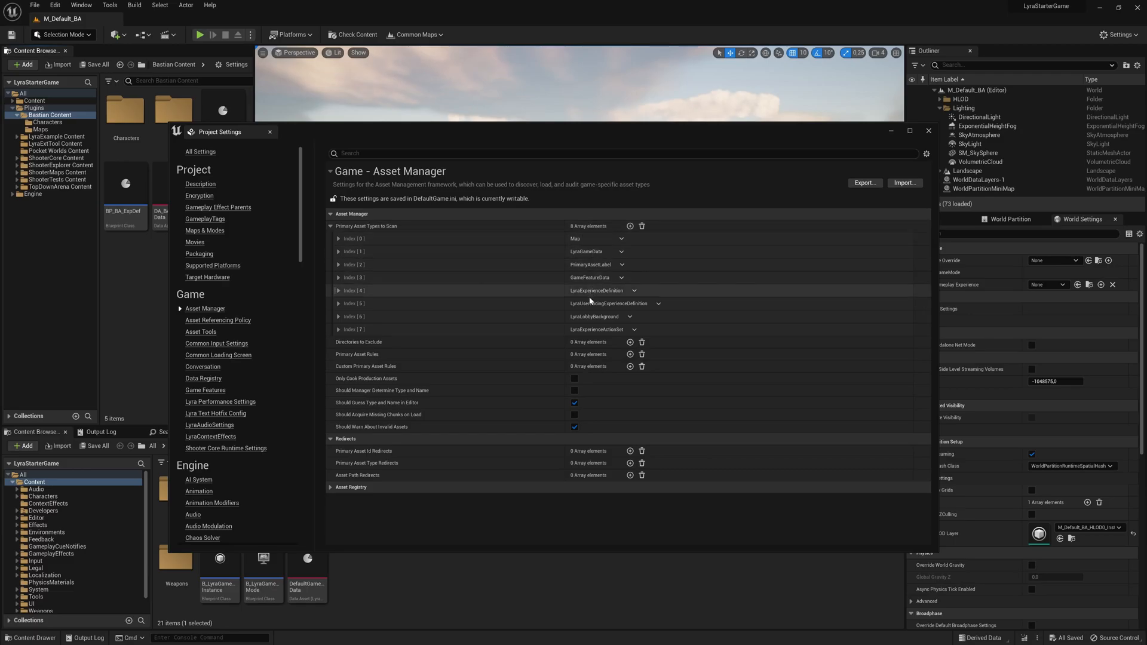
mouse_move(340, 293)
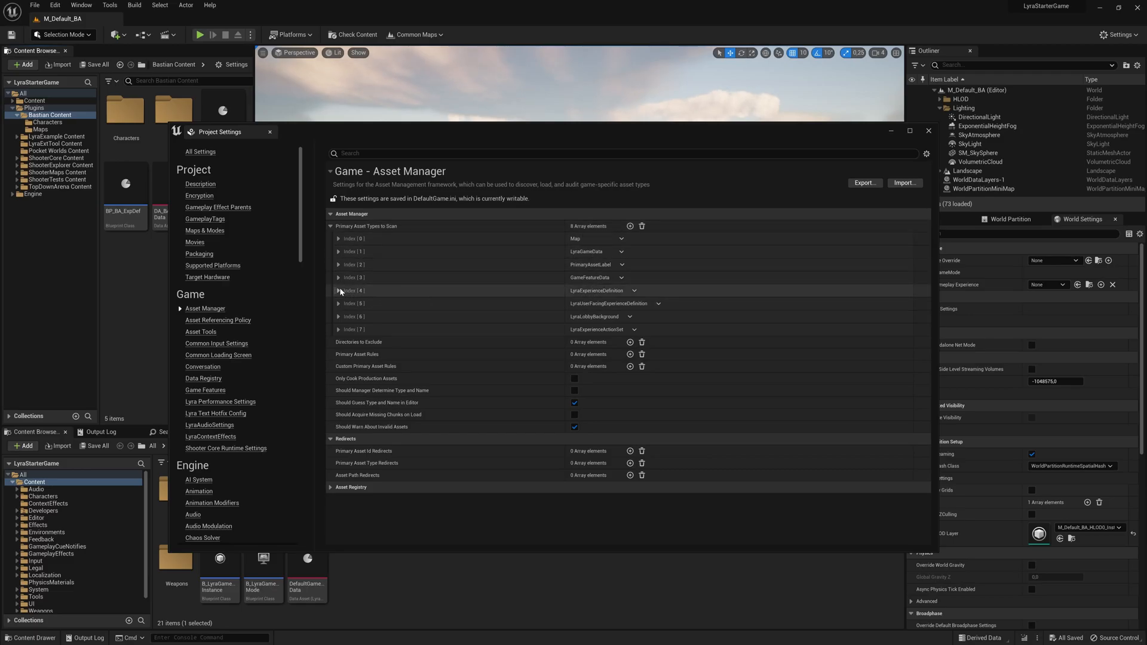
click(338, 291)
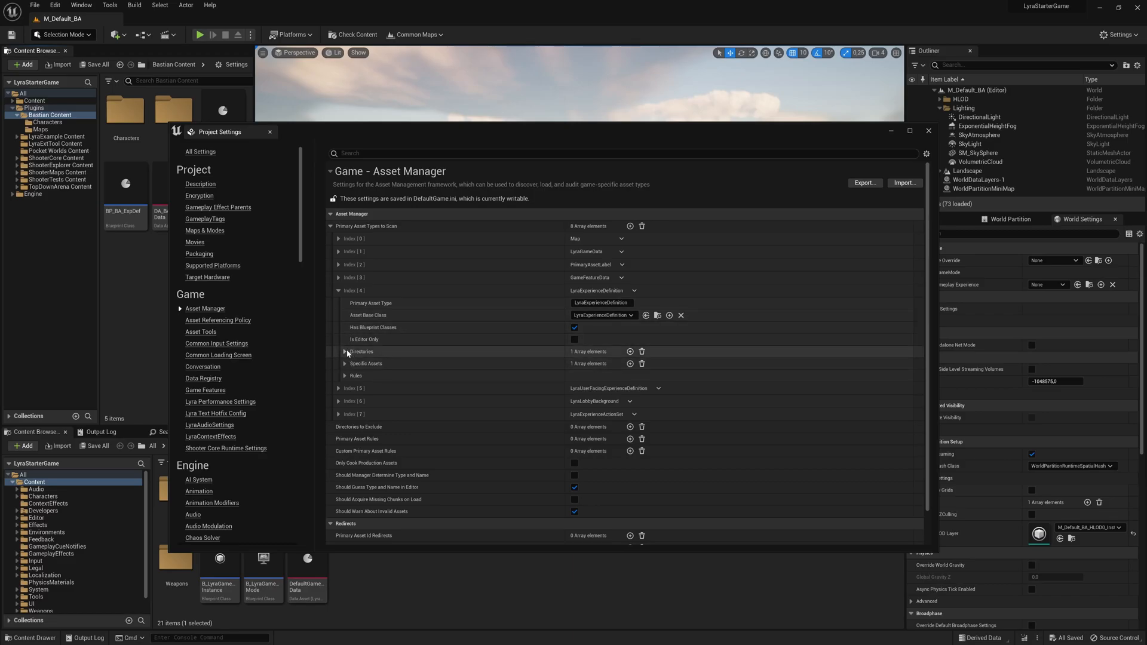
click(346, 352)
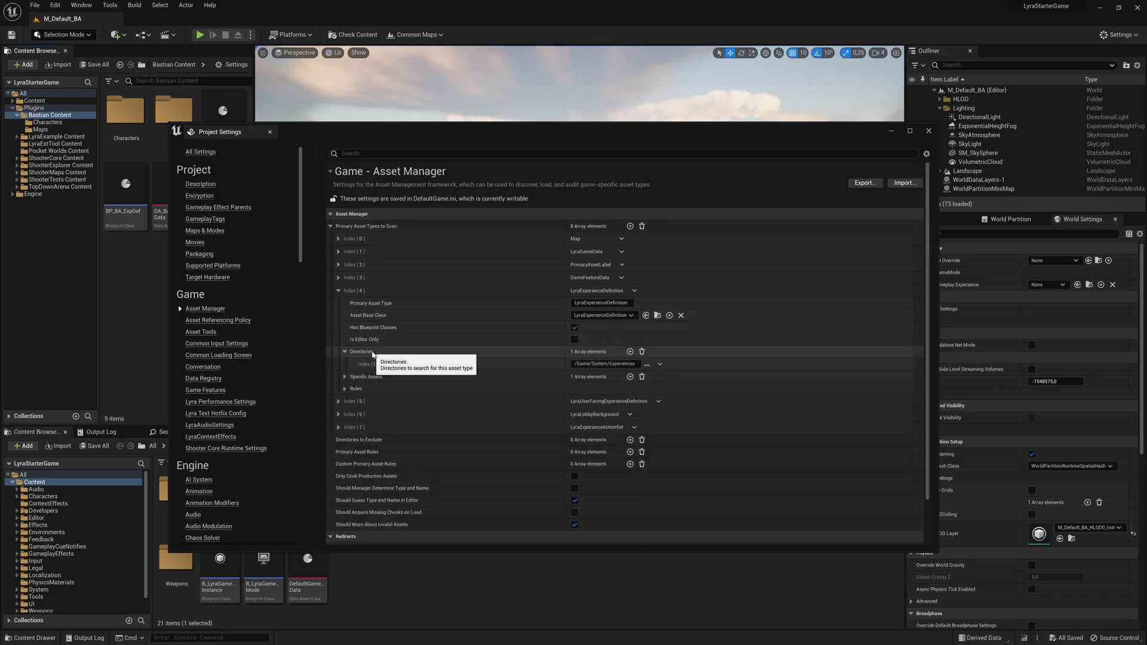
click(630, 352)
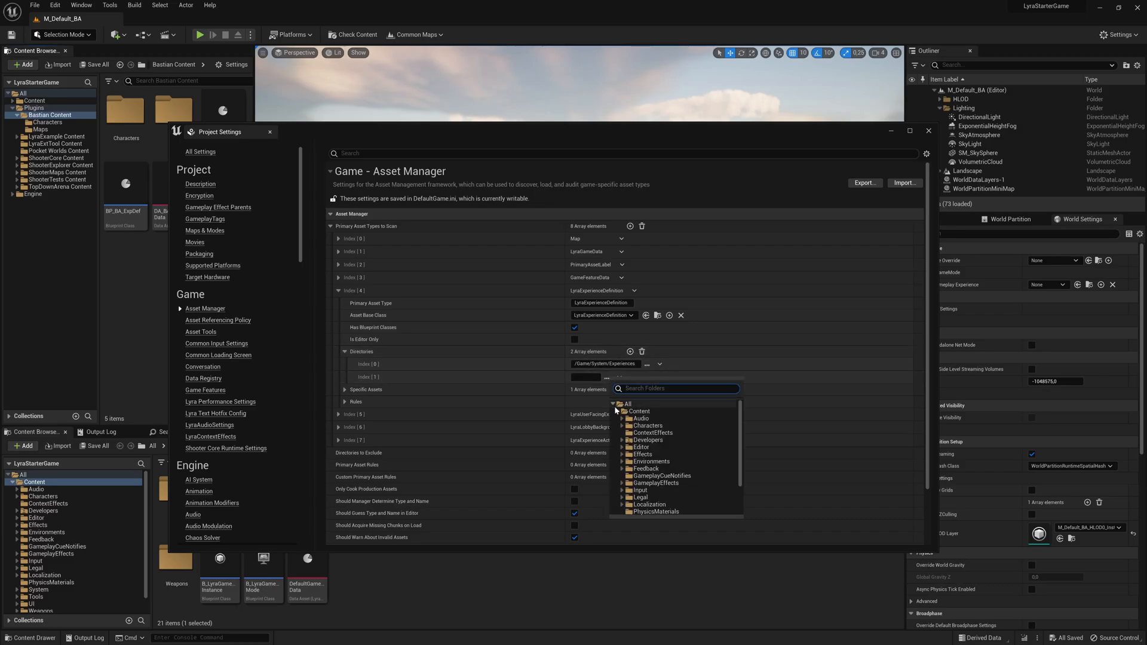
click(619, 411)
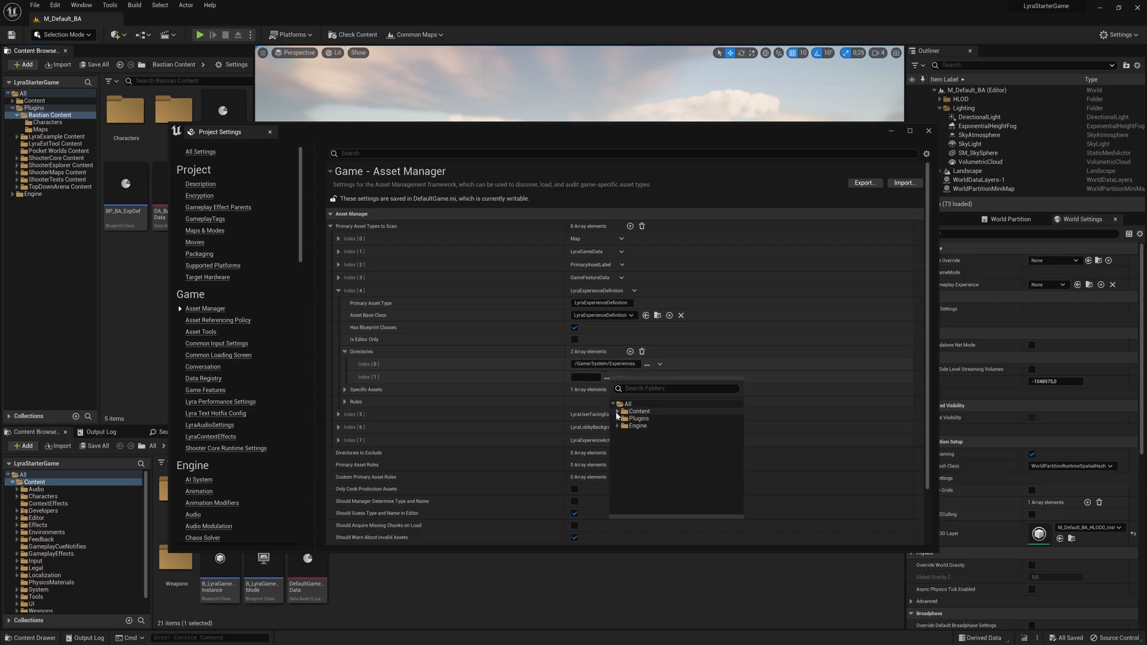
click(620, 418)
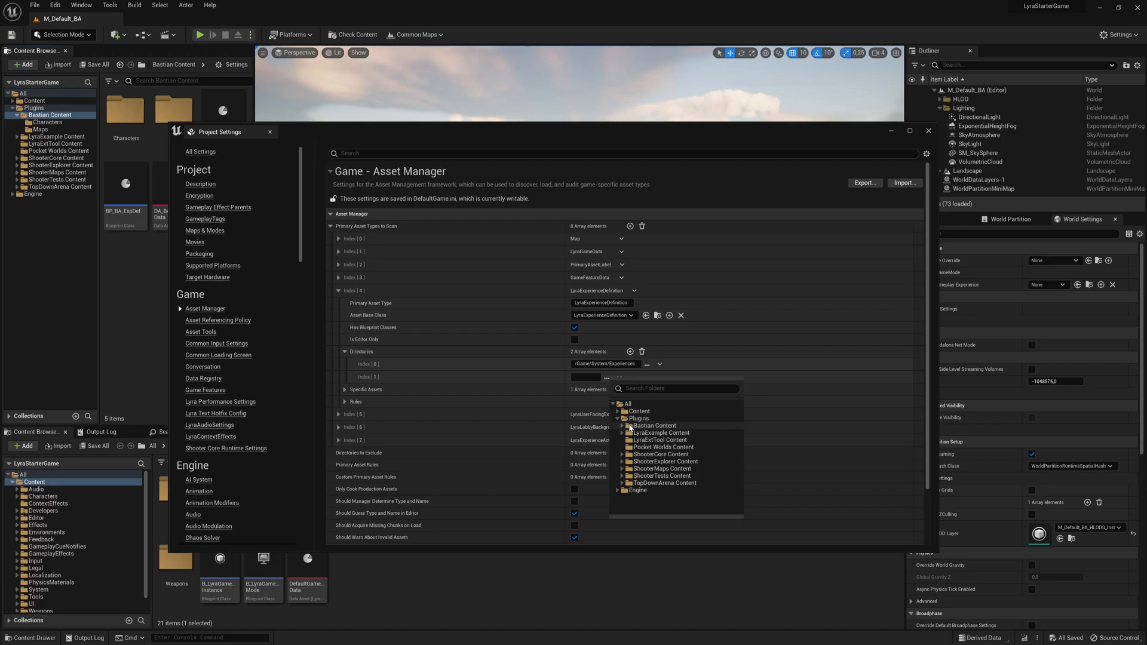
click(651, 424)
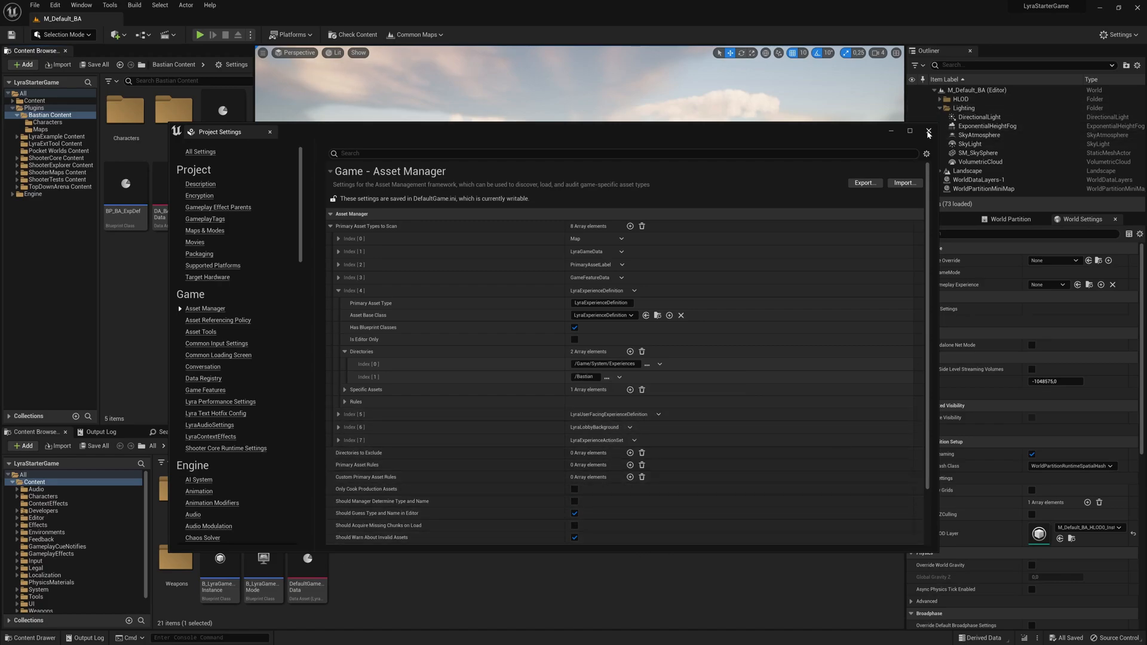
click(929, 131)
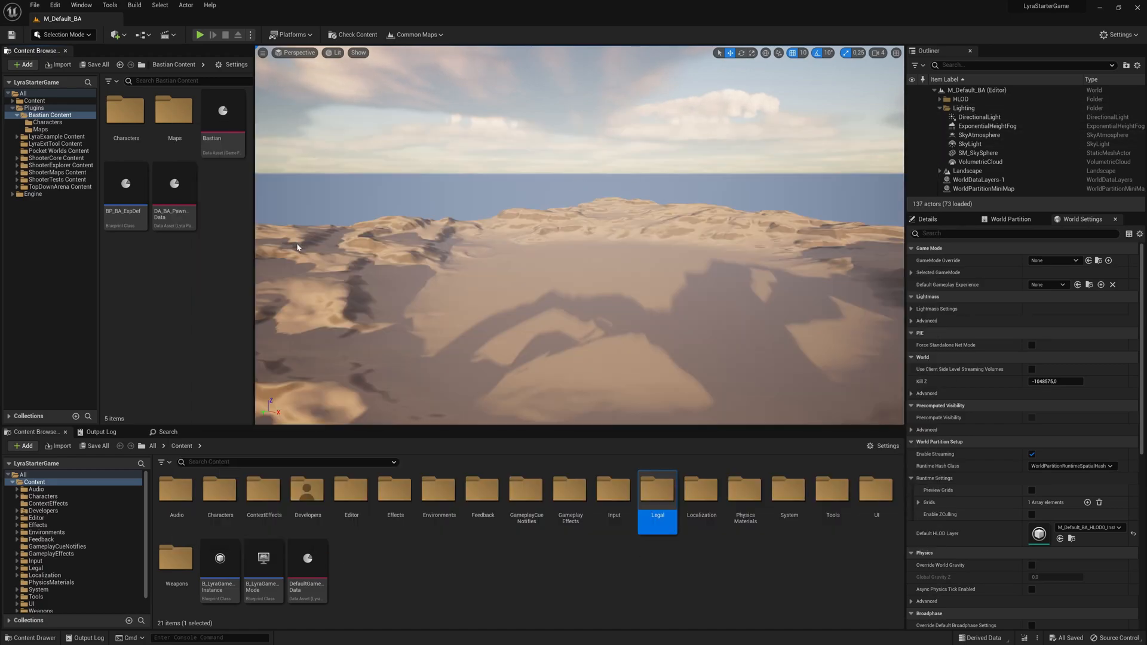
In World Settings, set Default Gameplay Experience to BP_BA_ExpDef, filtering the list by 'ba'
click(33, 8)
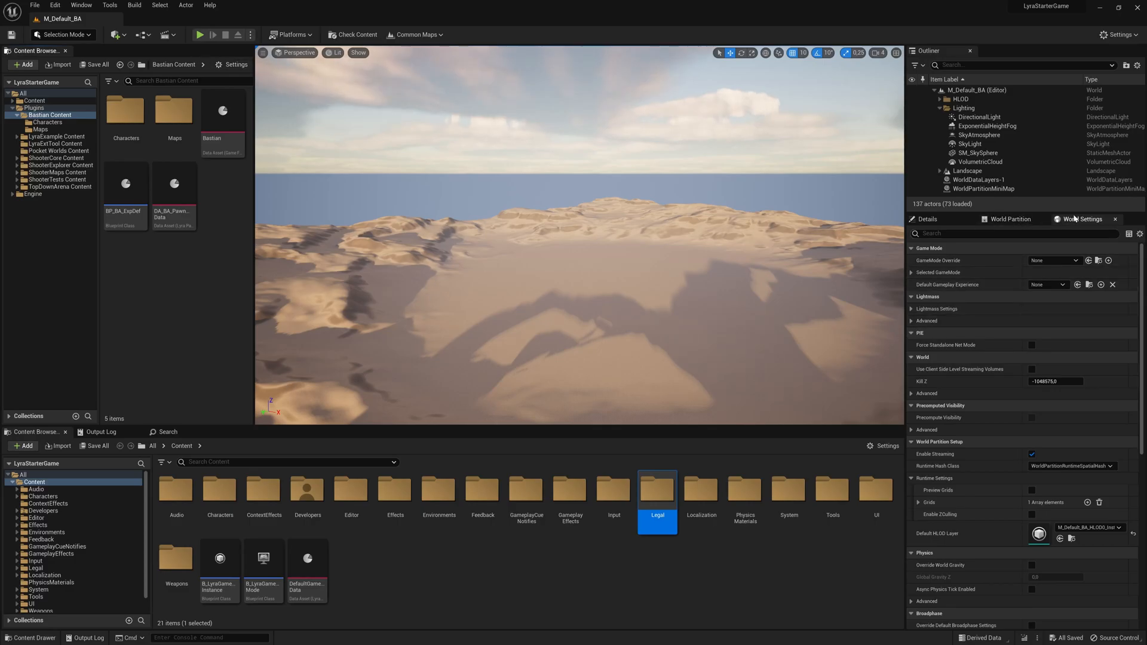
click(110, 6)
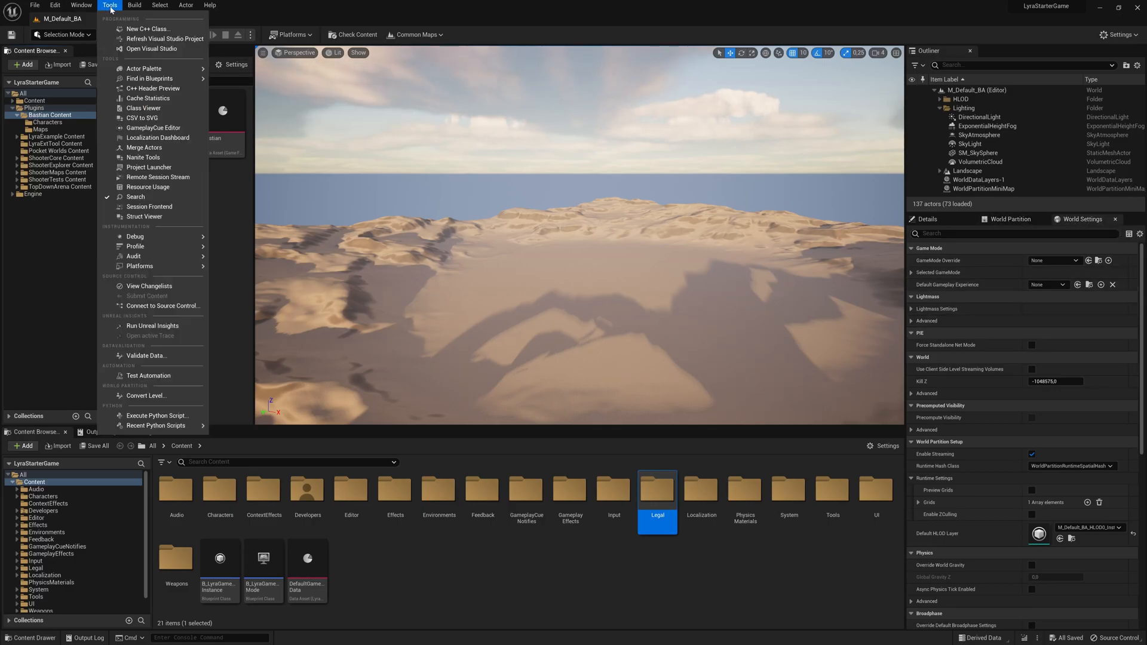
mouse_move(149, 206)
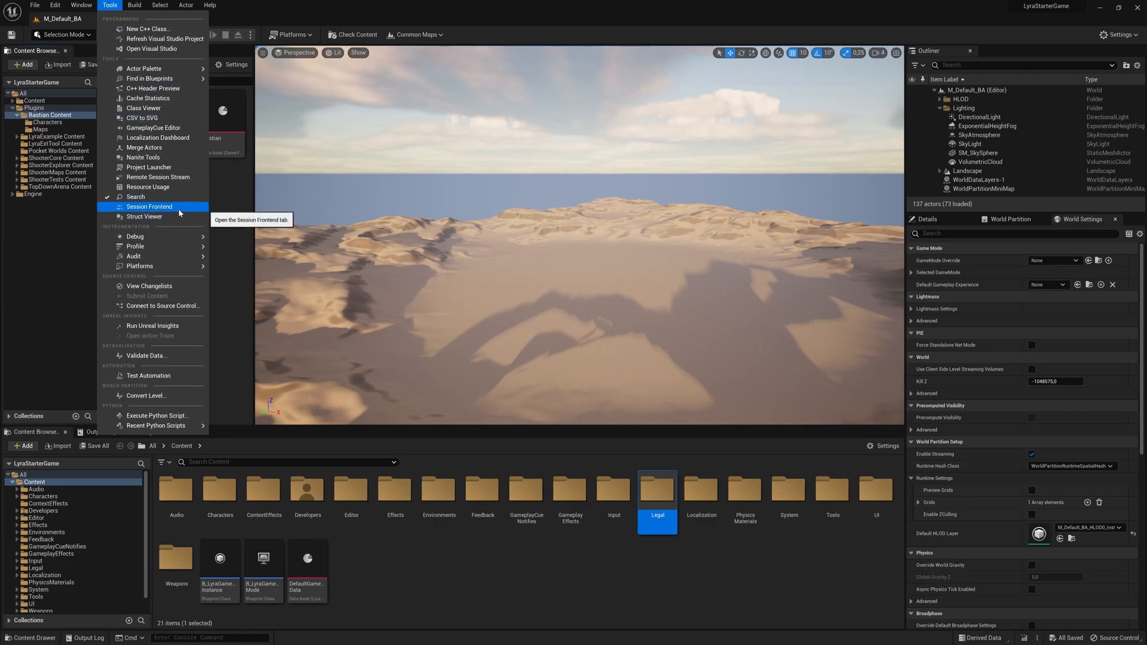
click(81, 4)
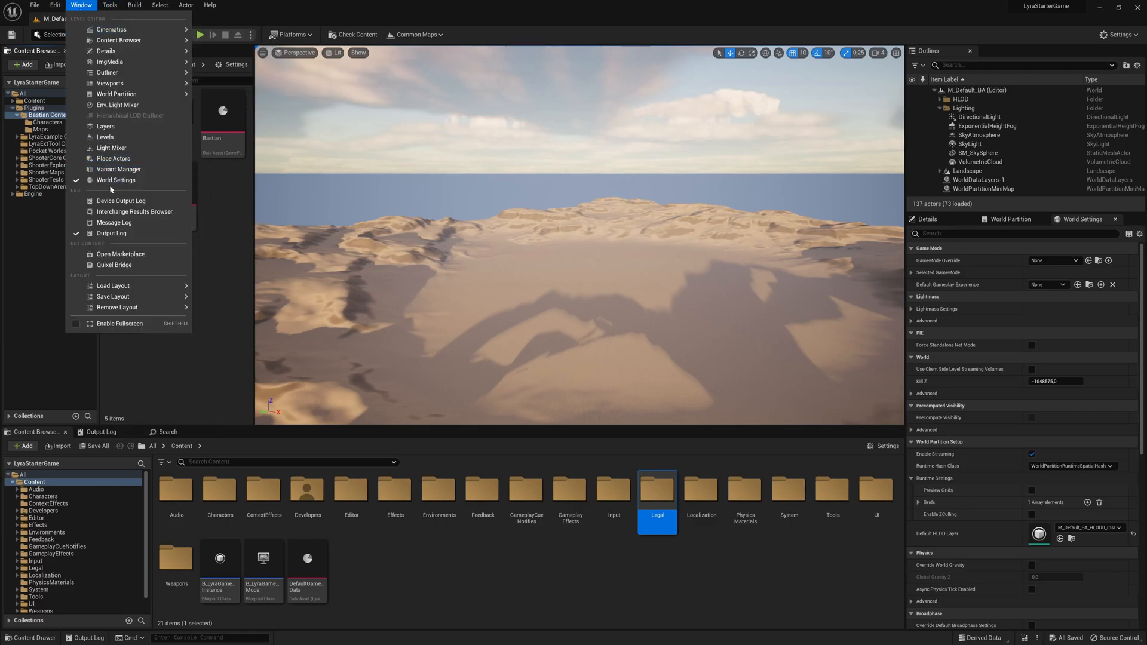
mouse_move(217, 237)
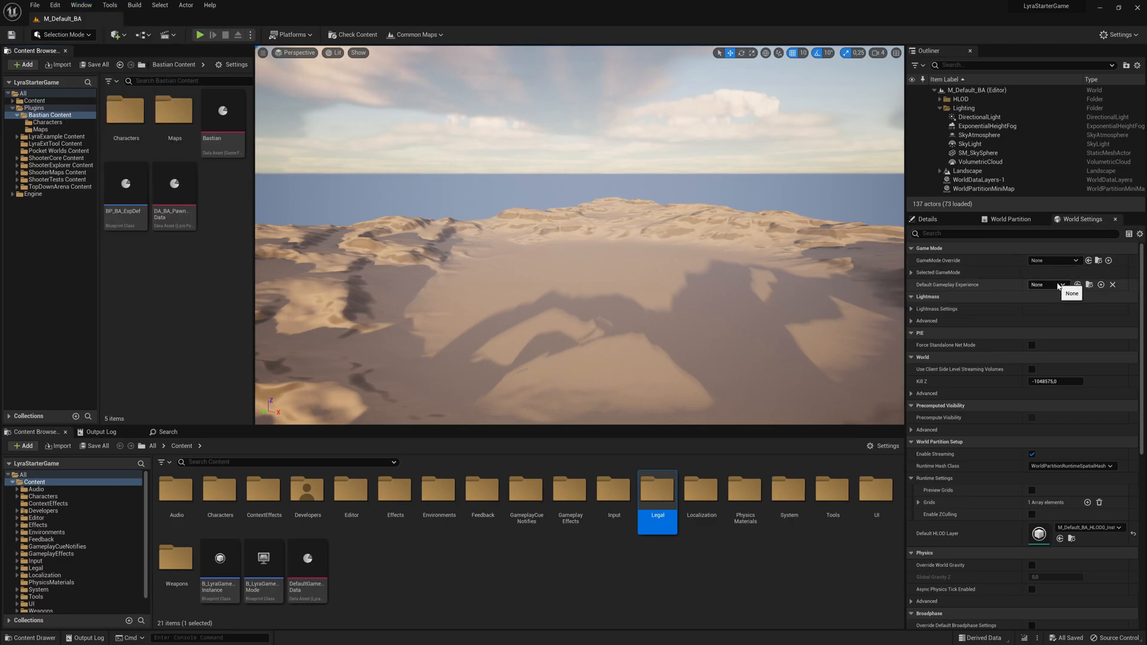
click(1061, 284)
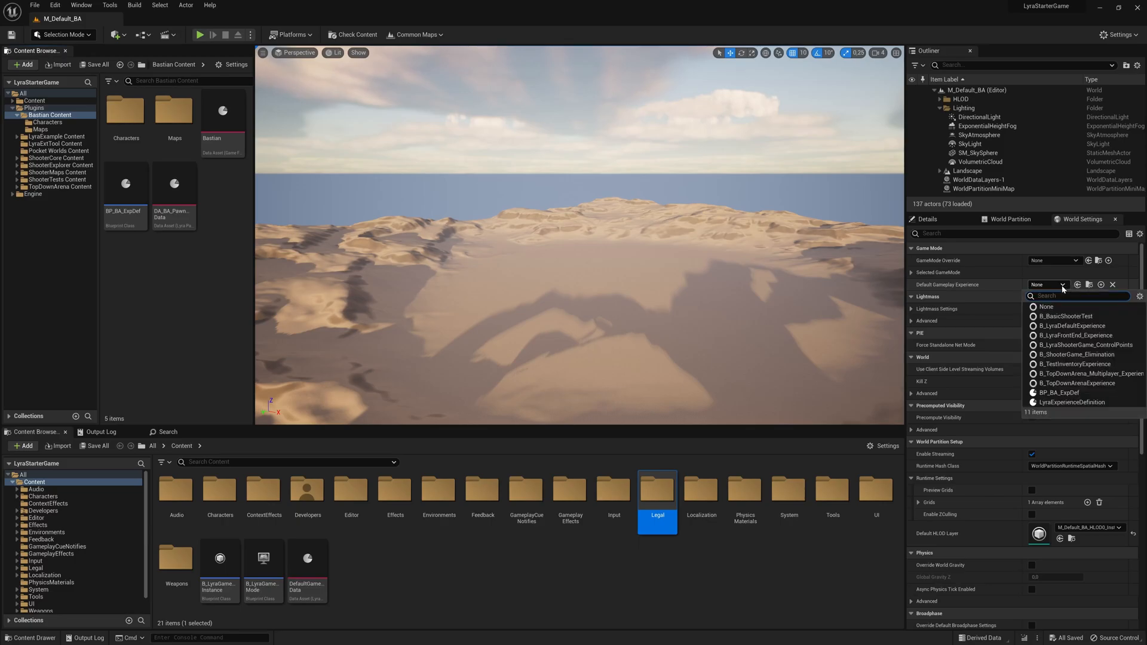
text(ba)
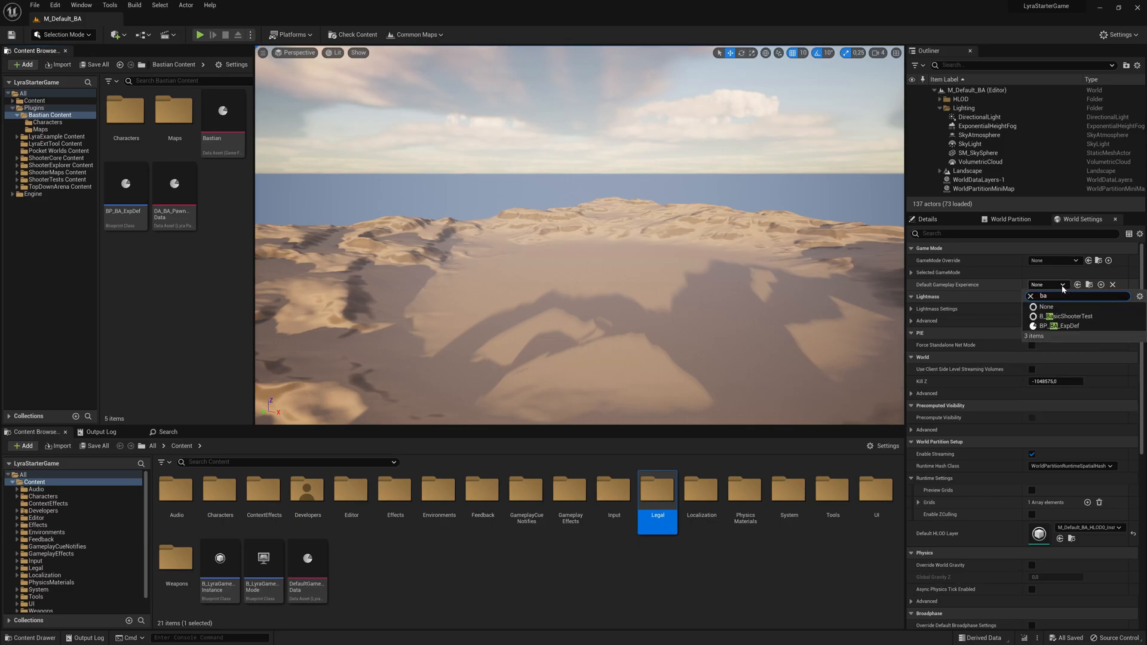
click(1060, 326)
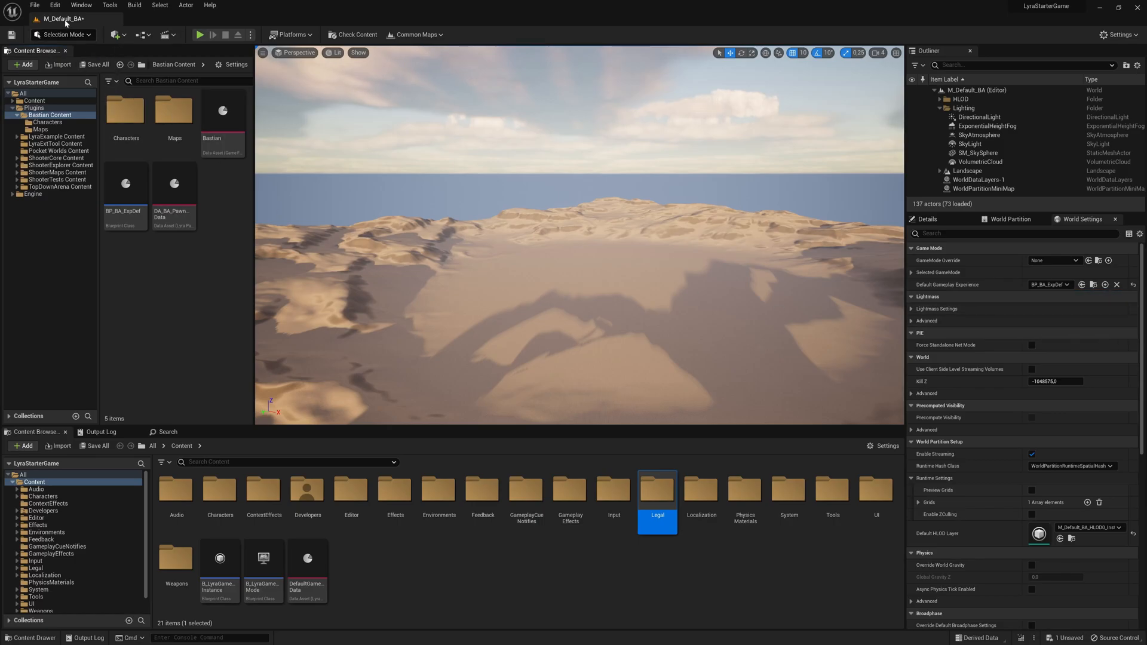
Save all levels and assets, then run M_Default_BA in Play In Editor
click(34, 5)
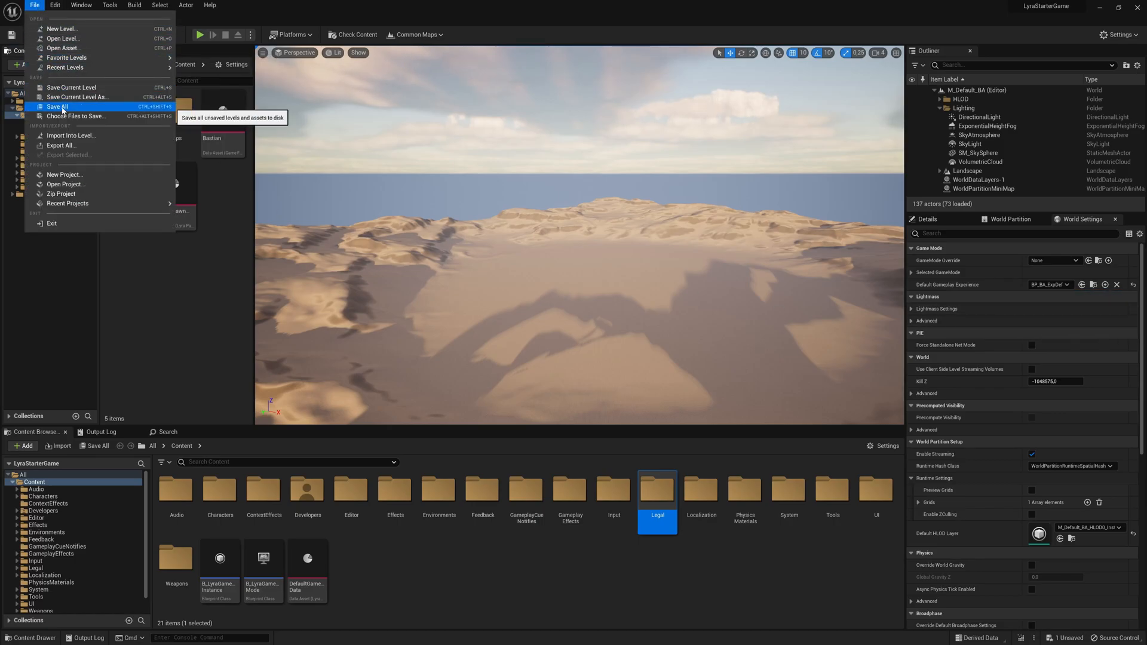
click(58, 107)
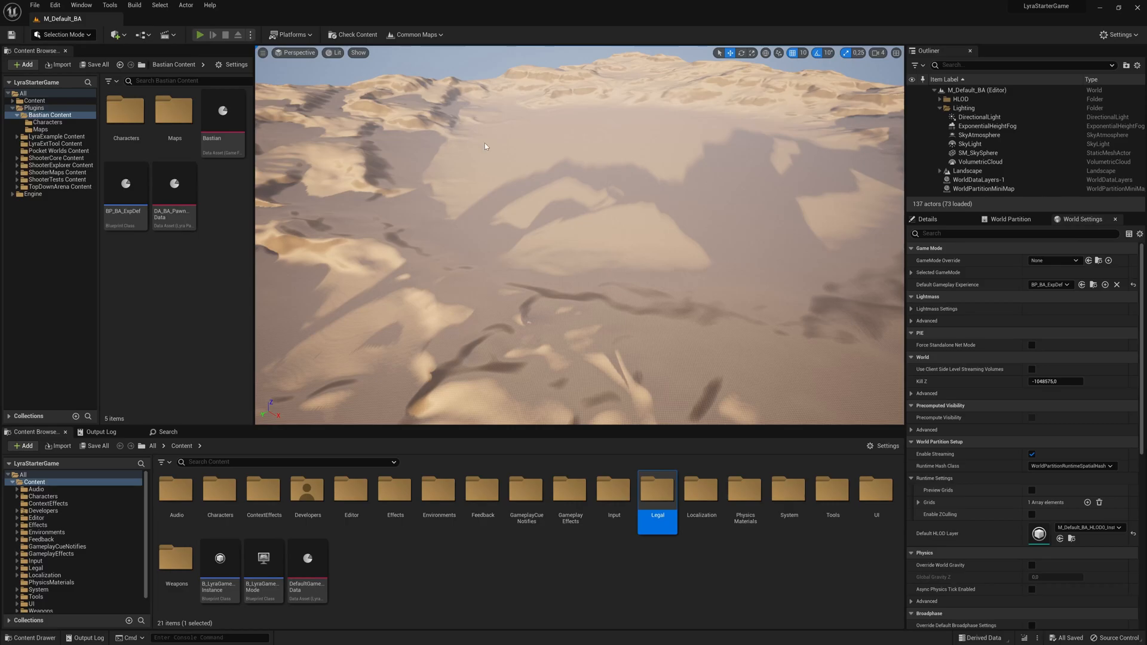
click(200, 35)
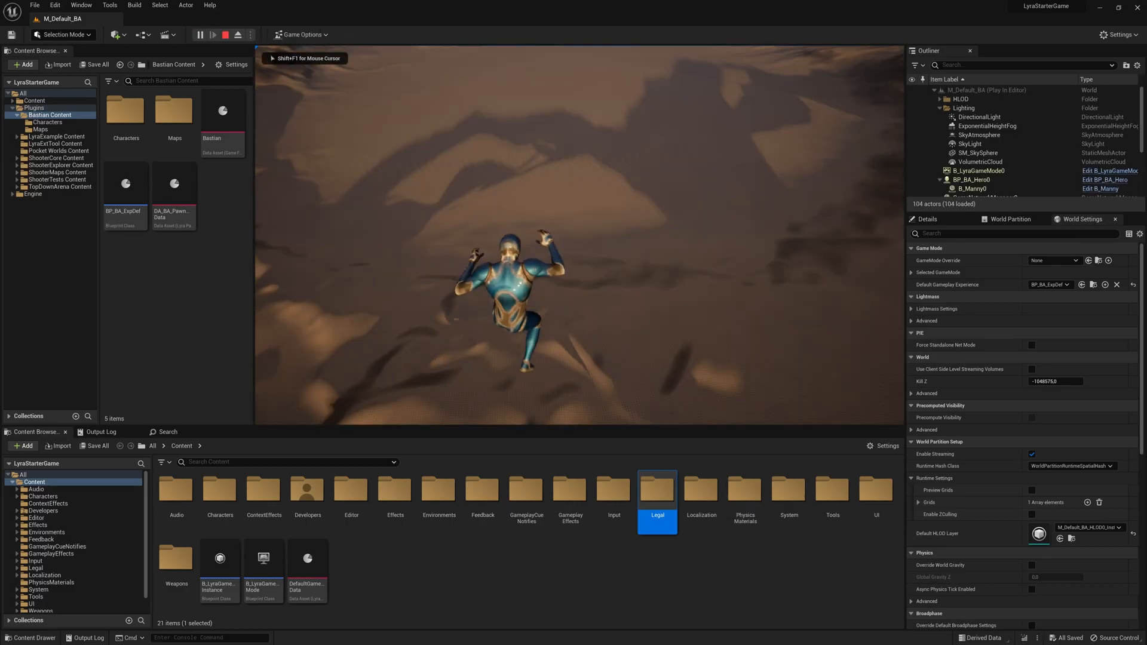